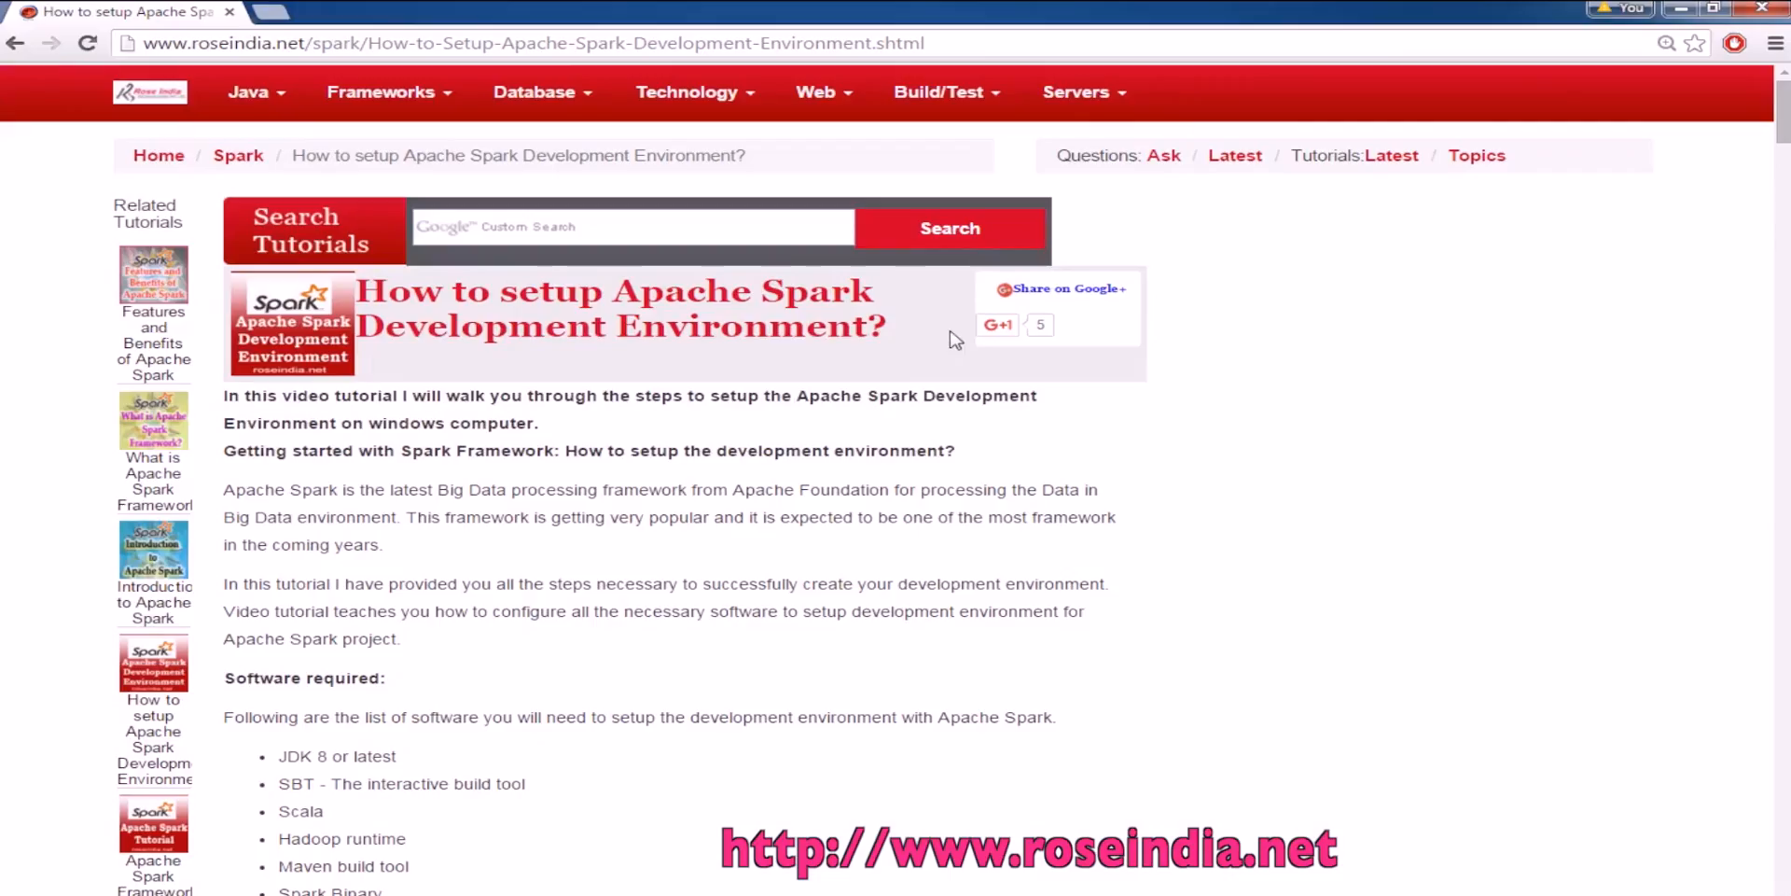
mouse_move(732, 405)
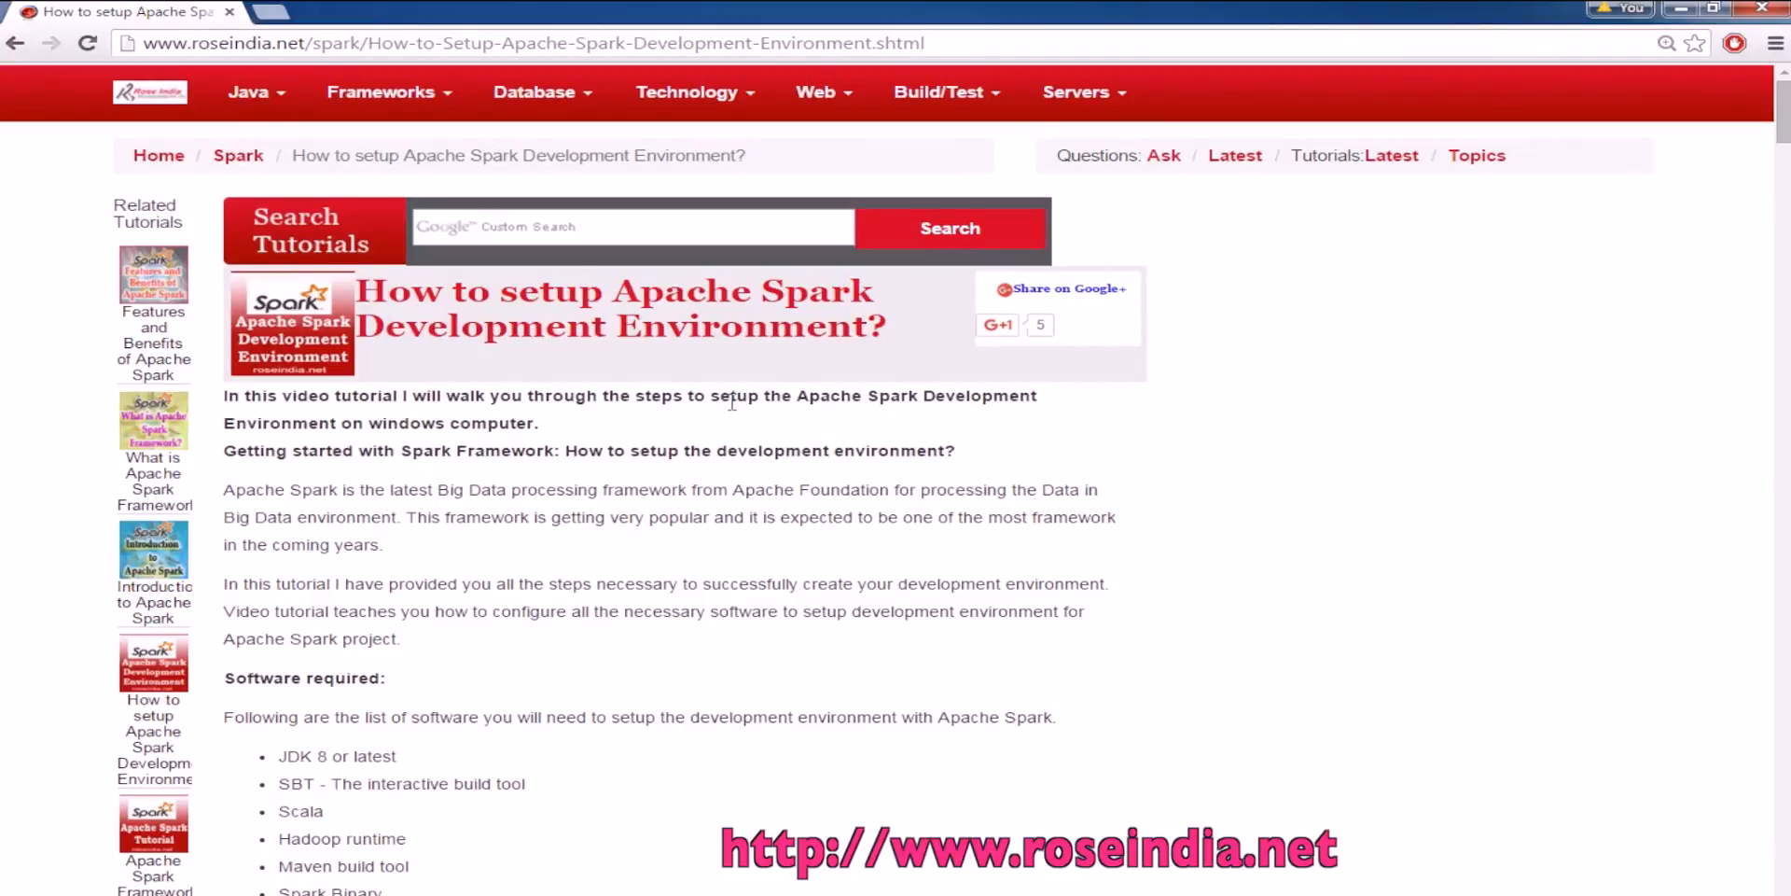
Review the tutorial's required software list, highlighting SBT, Hadoop and Spark, and reach the SBT download section
scroll(down, 3)
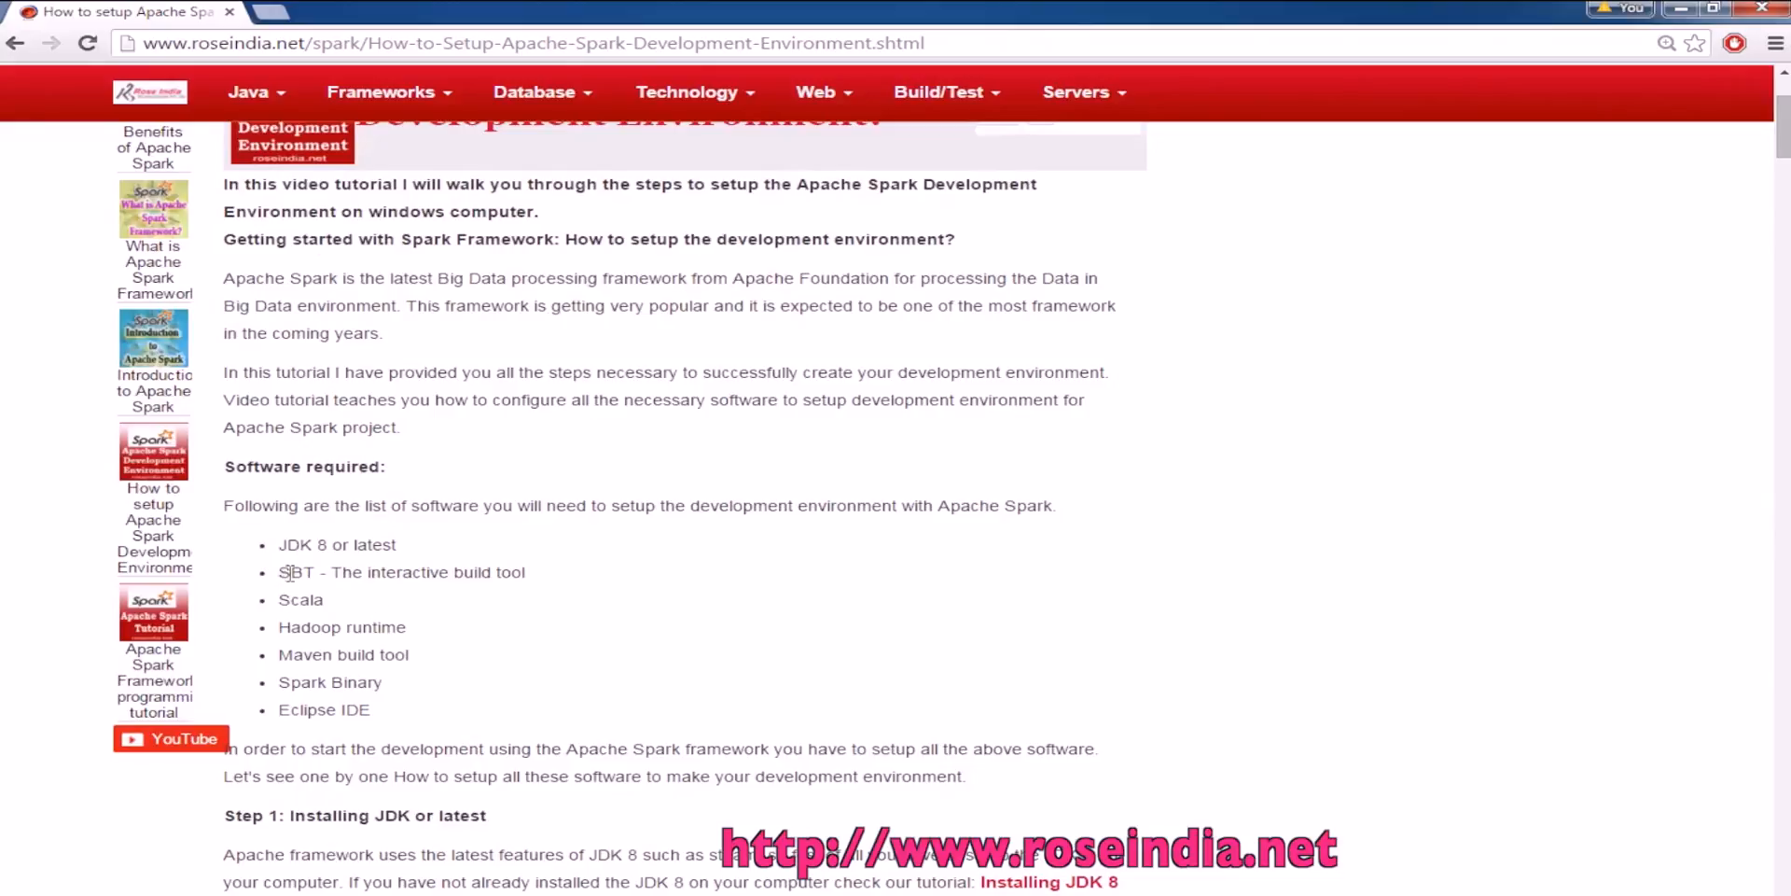
double_click(297, 571)
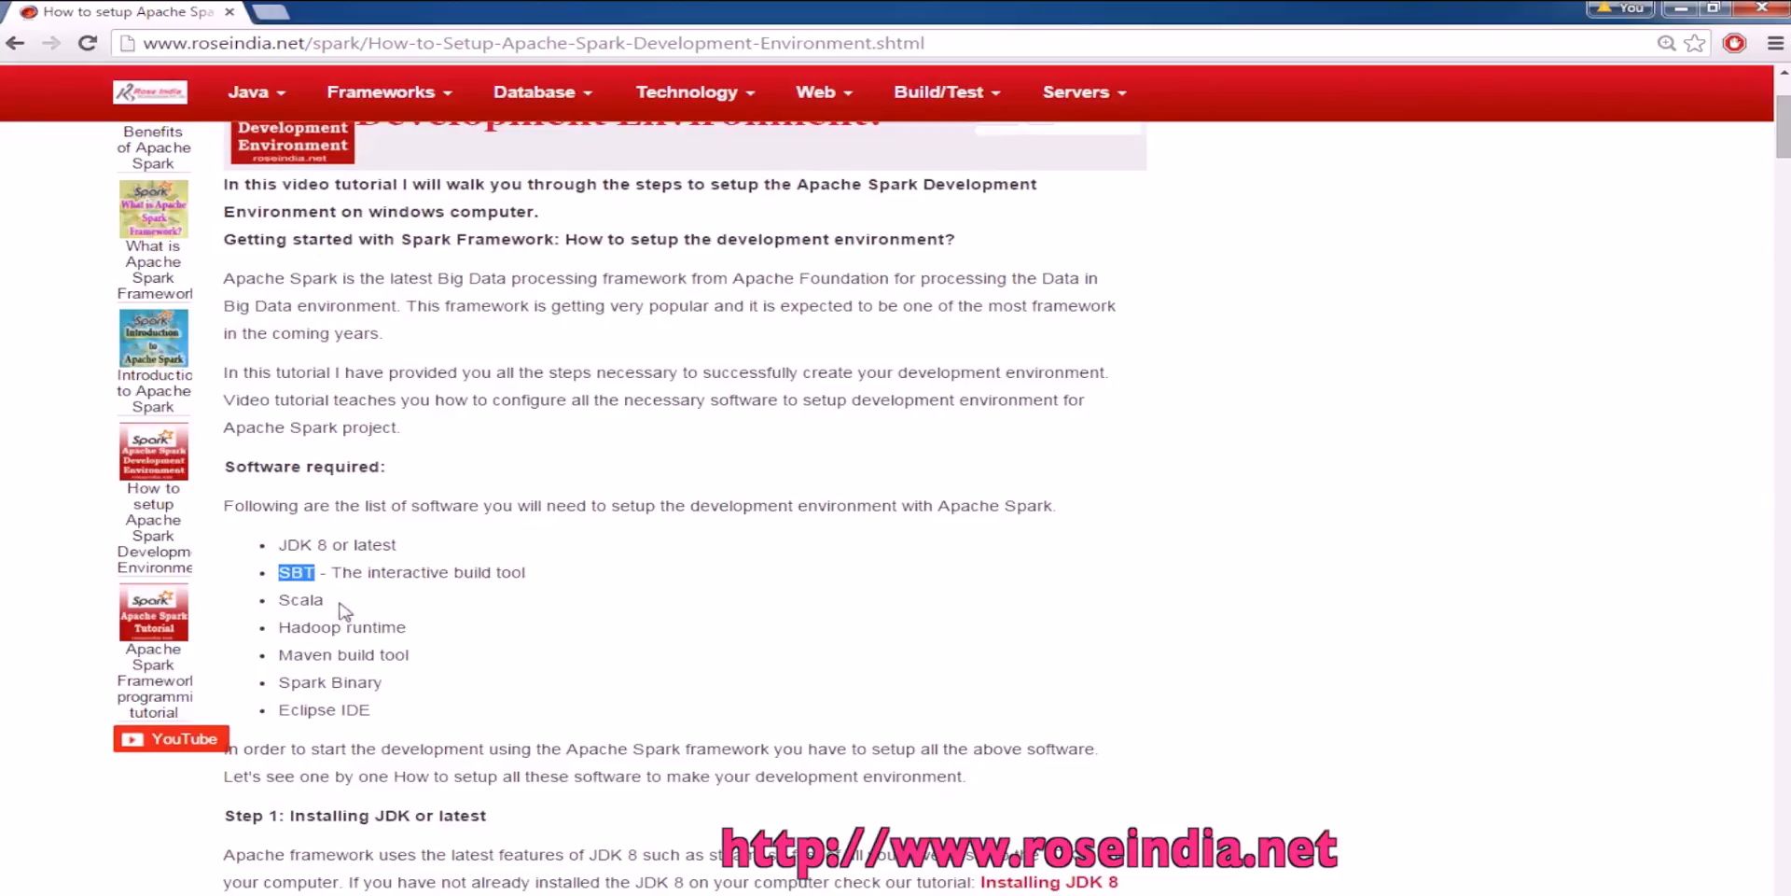
double_click(311, 627)
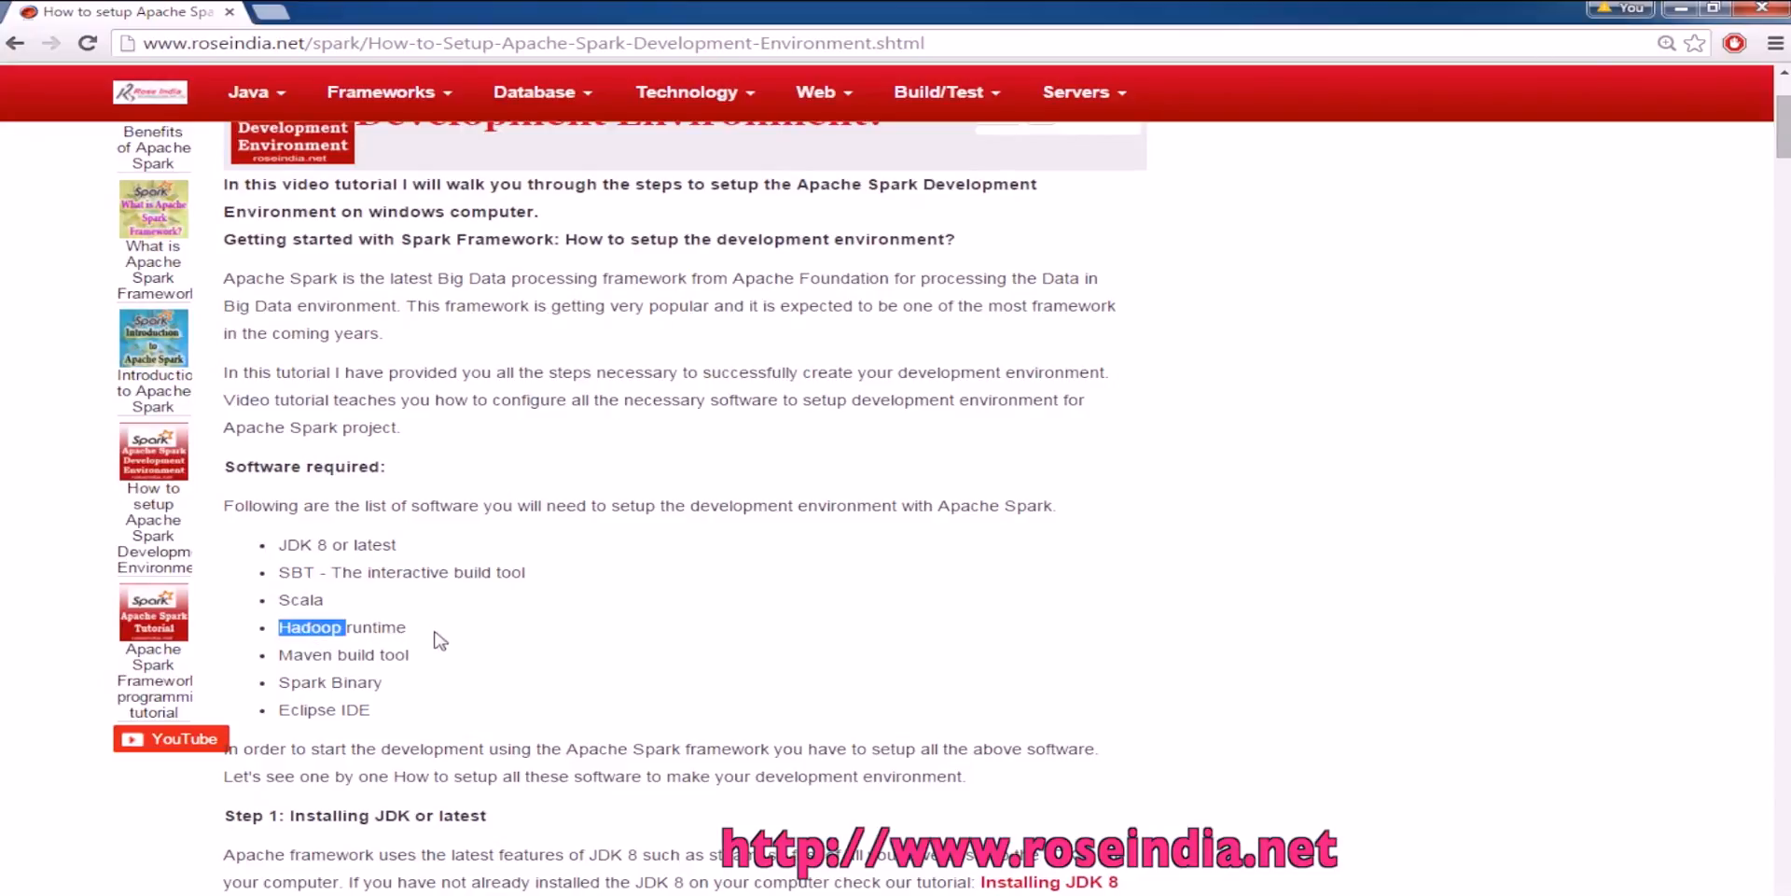
double_click(303, 683)
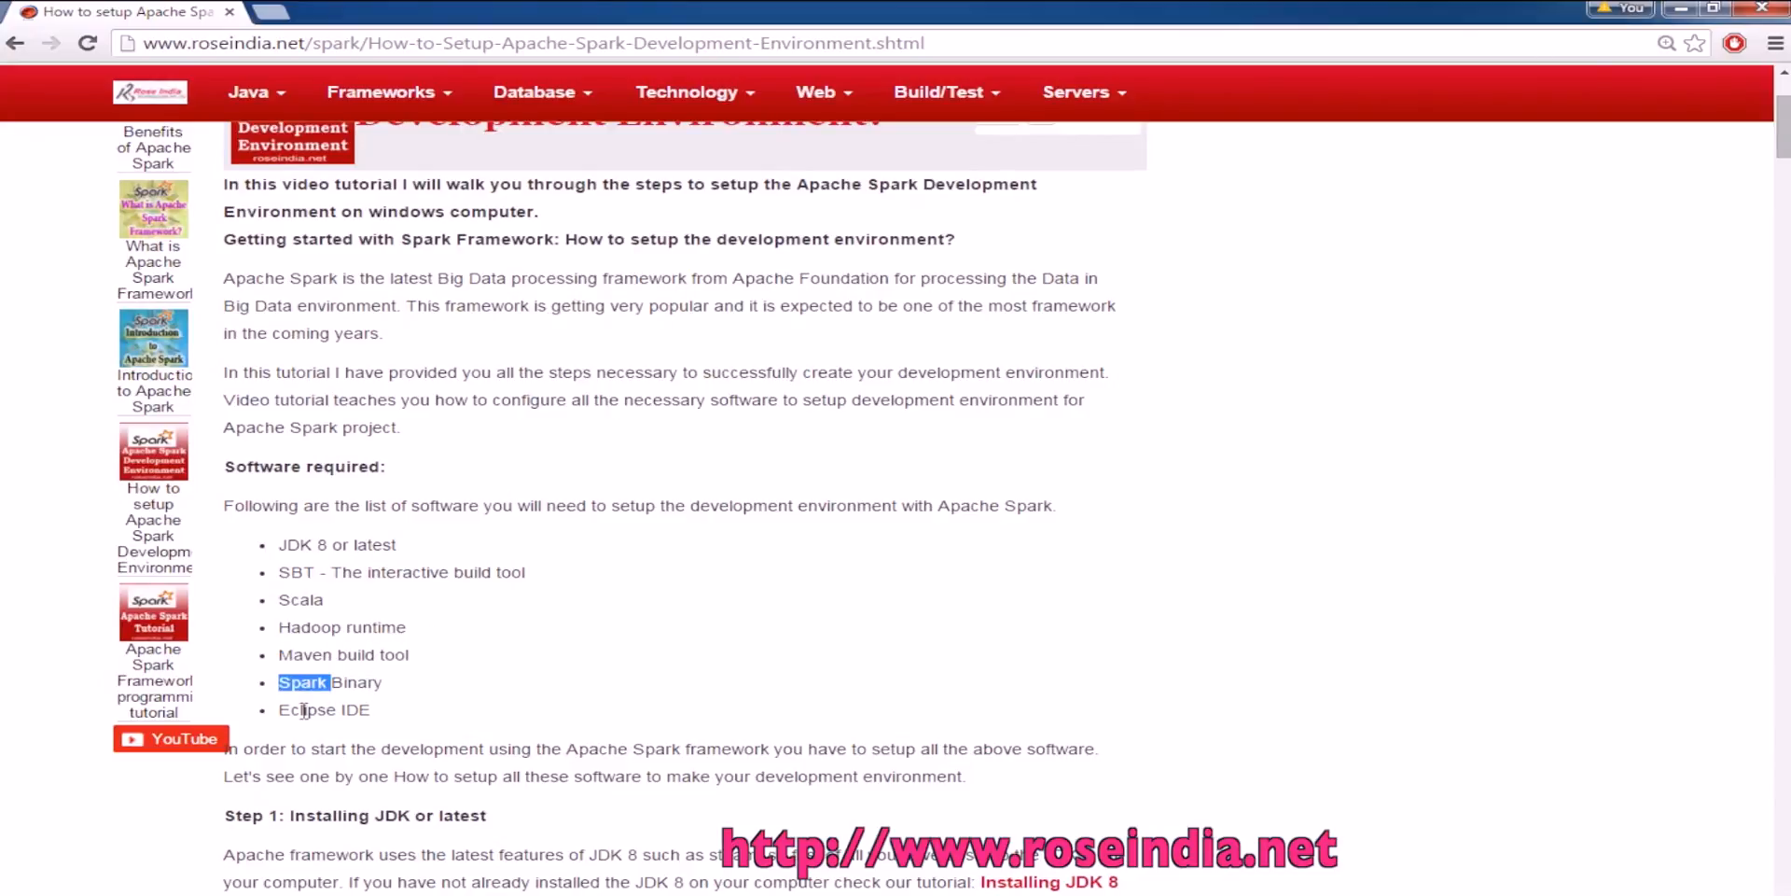
scroll(down, 3)
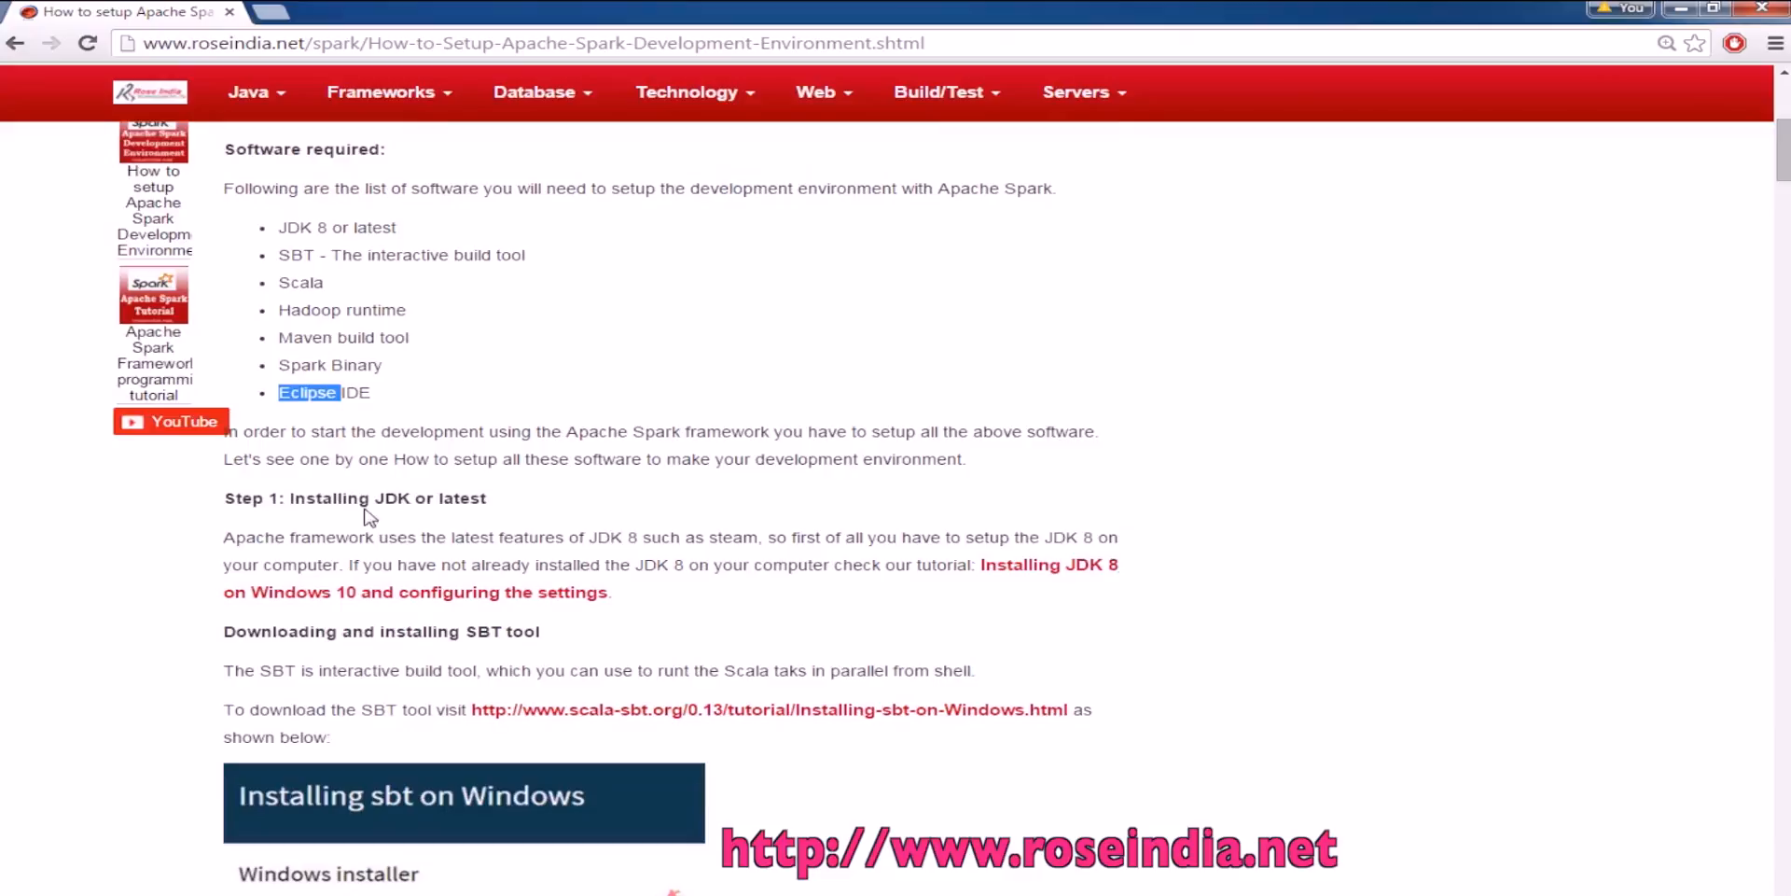
scroll(down, 3)
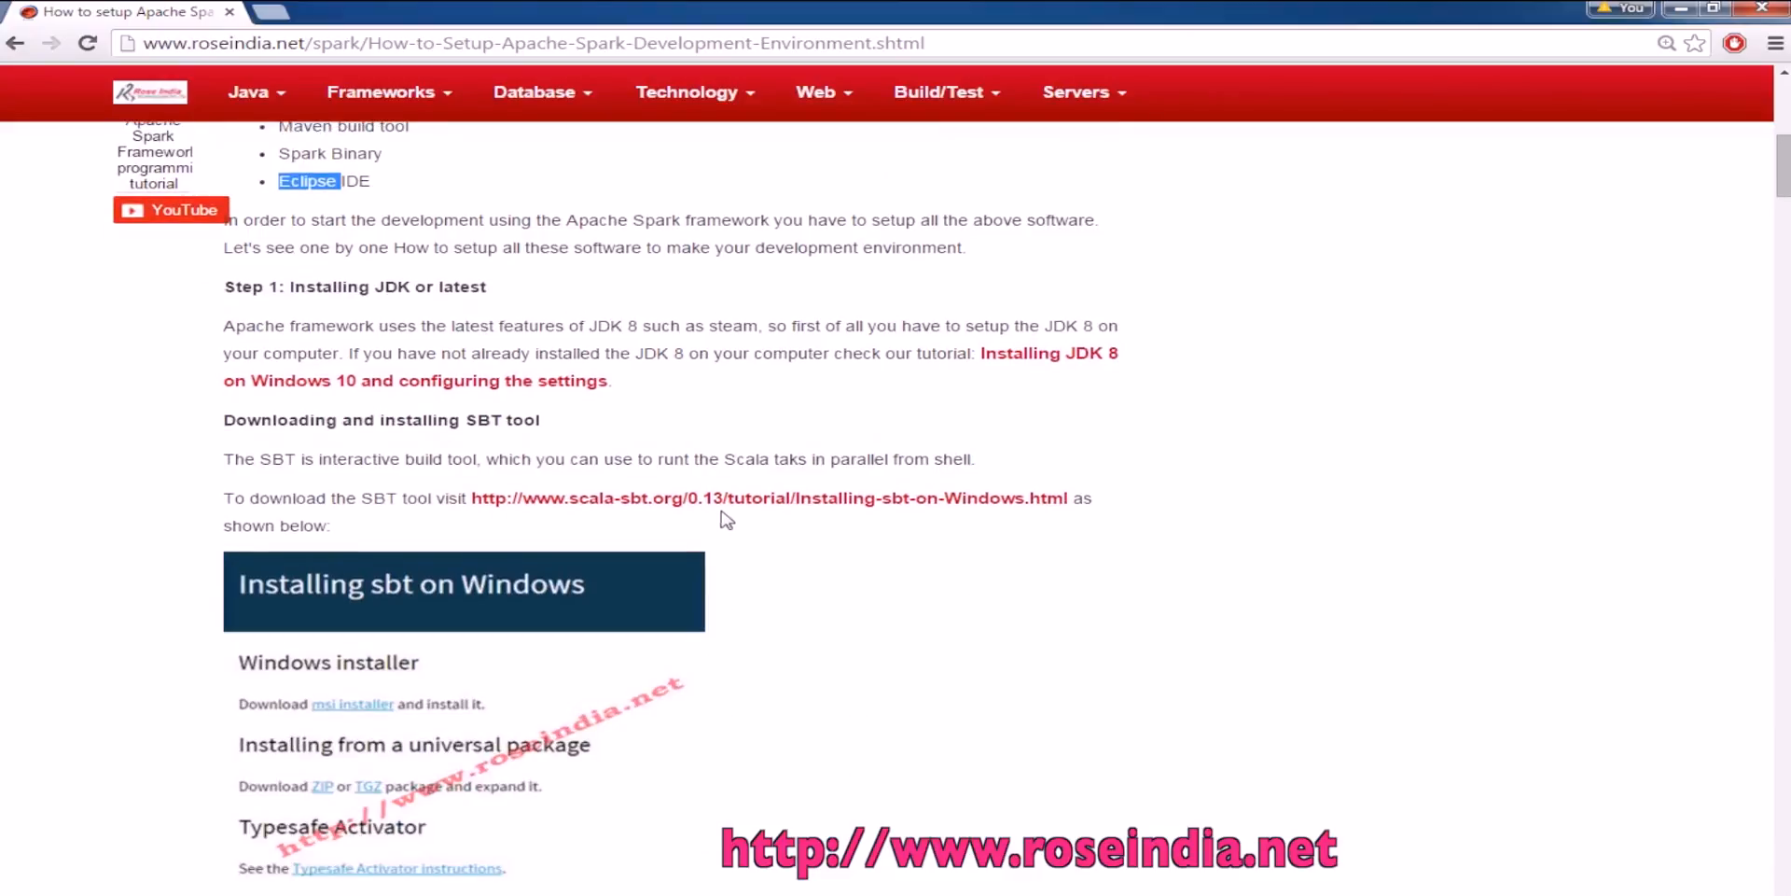
mouse_move(429, 381)
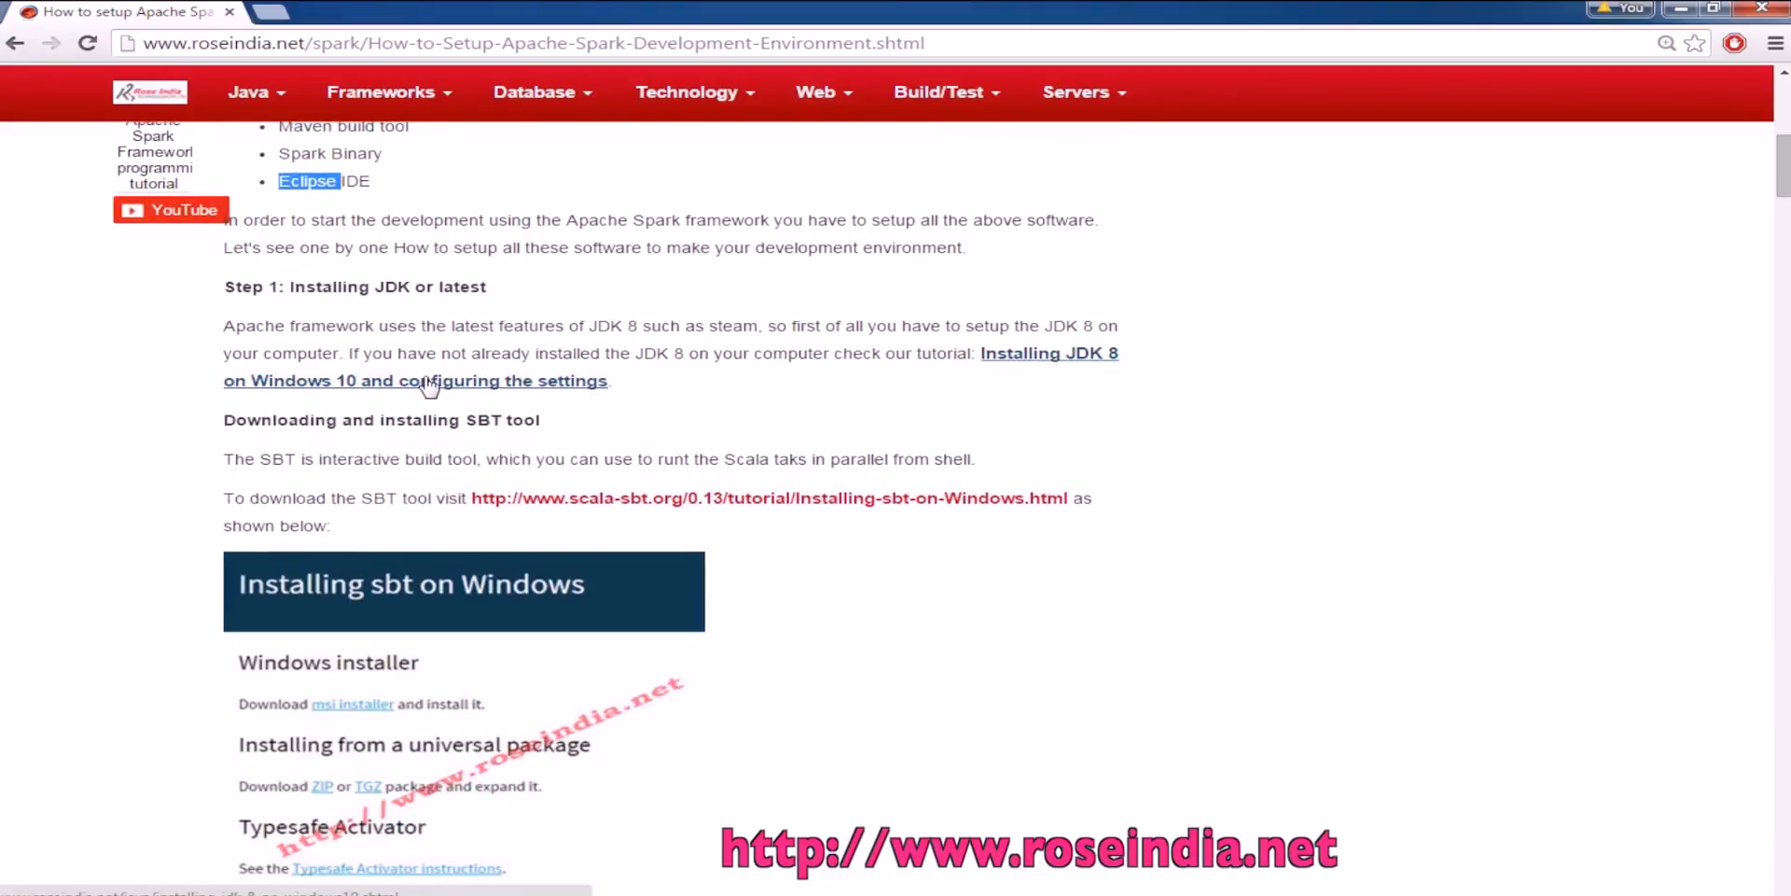
mouse_move(526, 388)
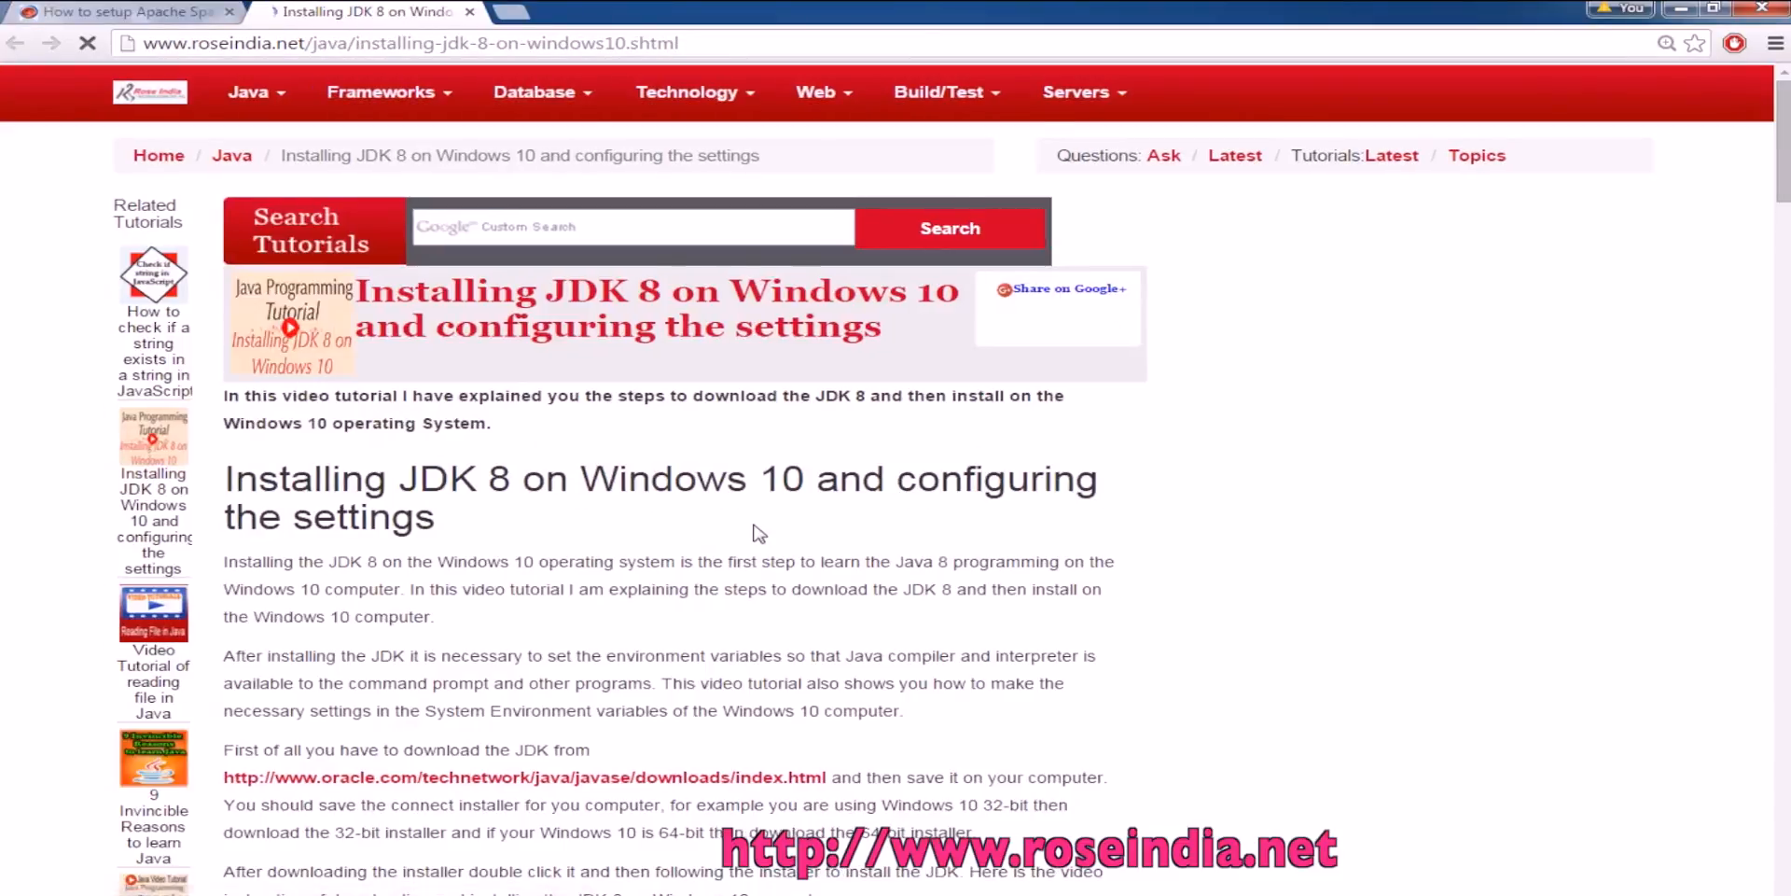
Run java -version in Command Prompt to check the installed Java
scroll(down, 3)
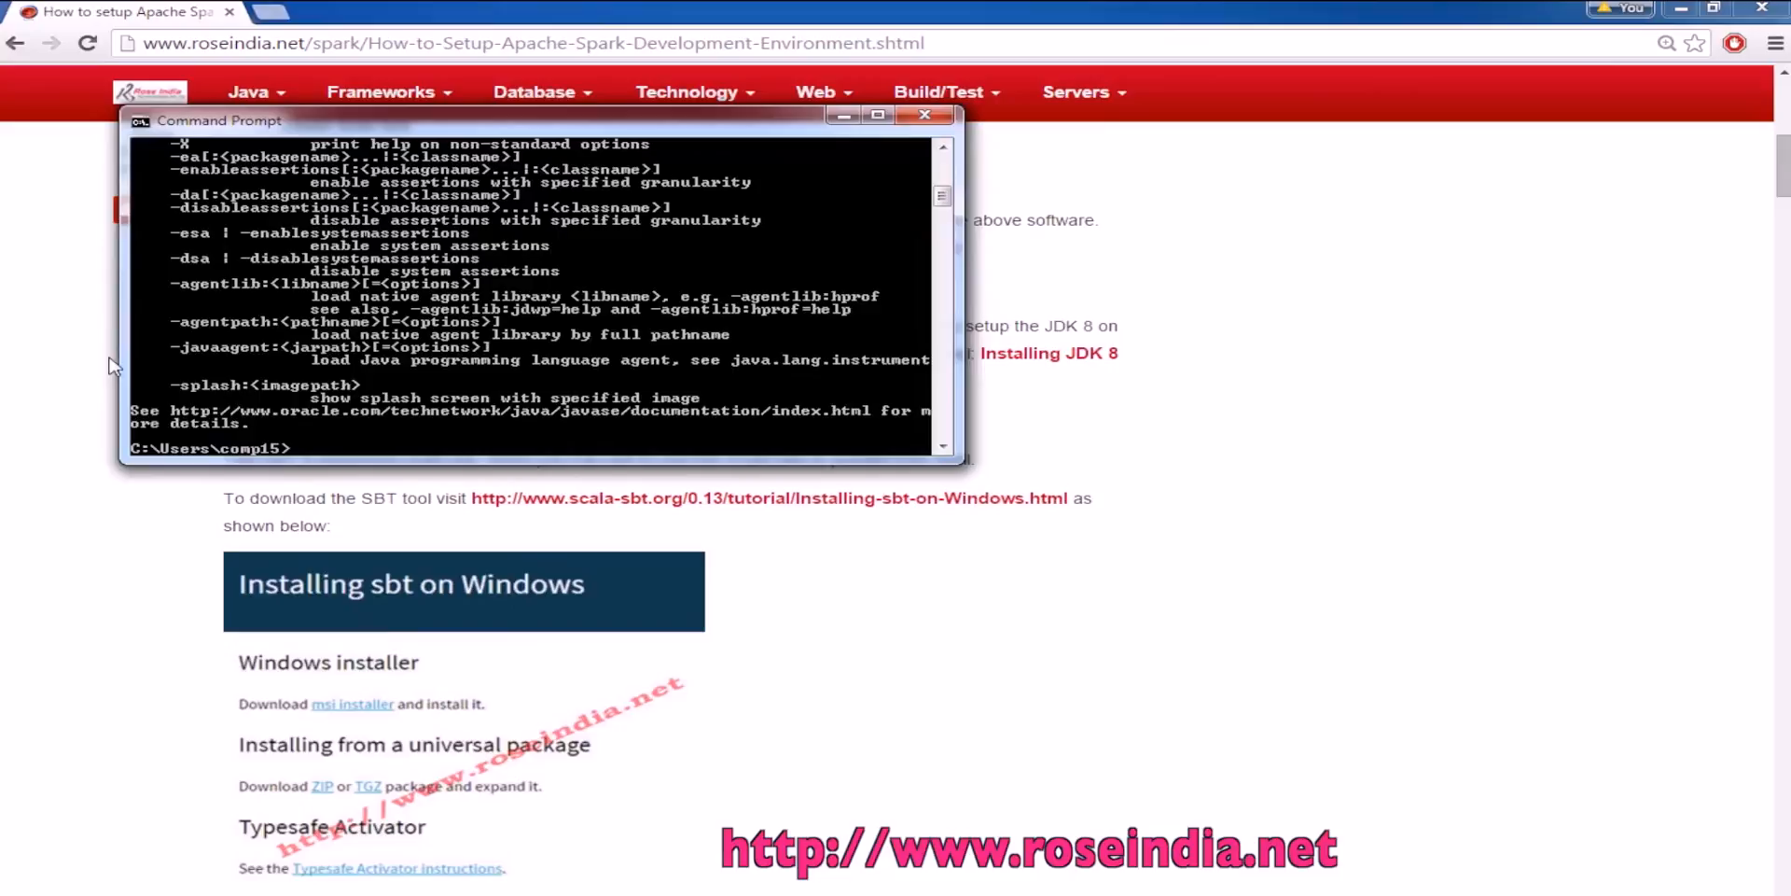
text(-version)
text(java)
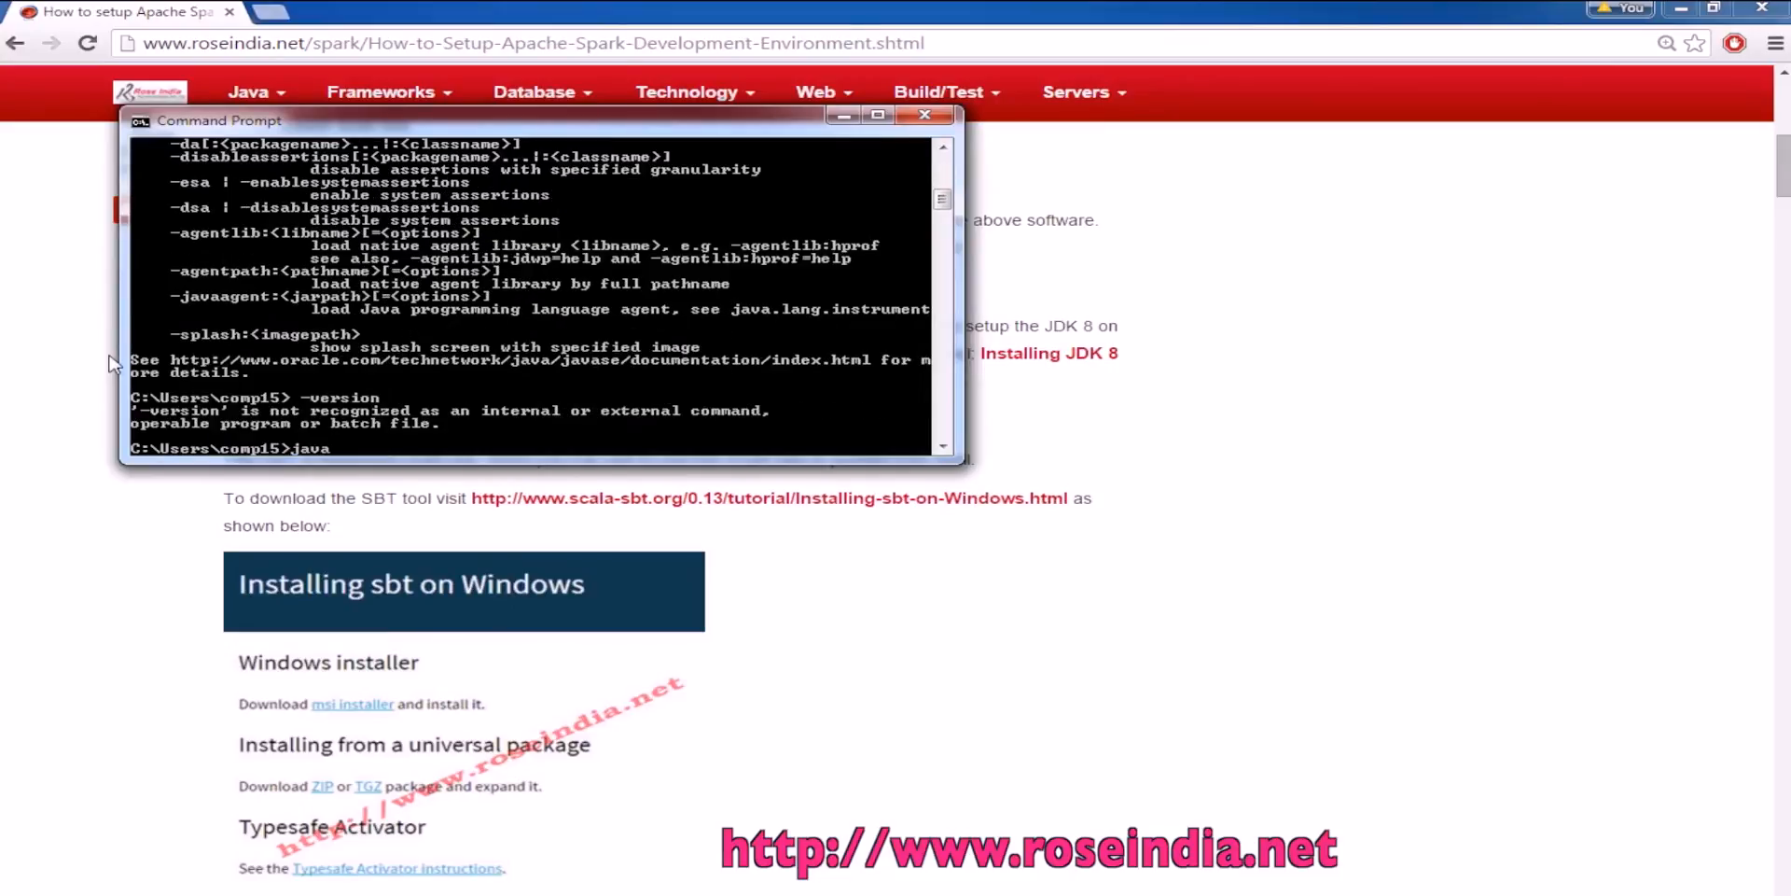
text(-version)
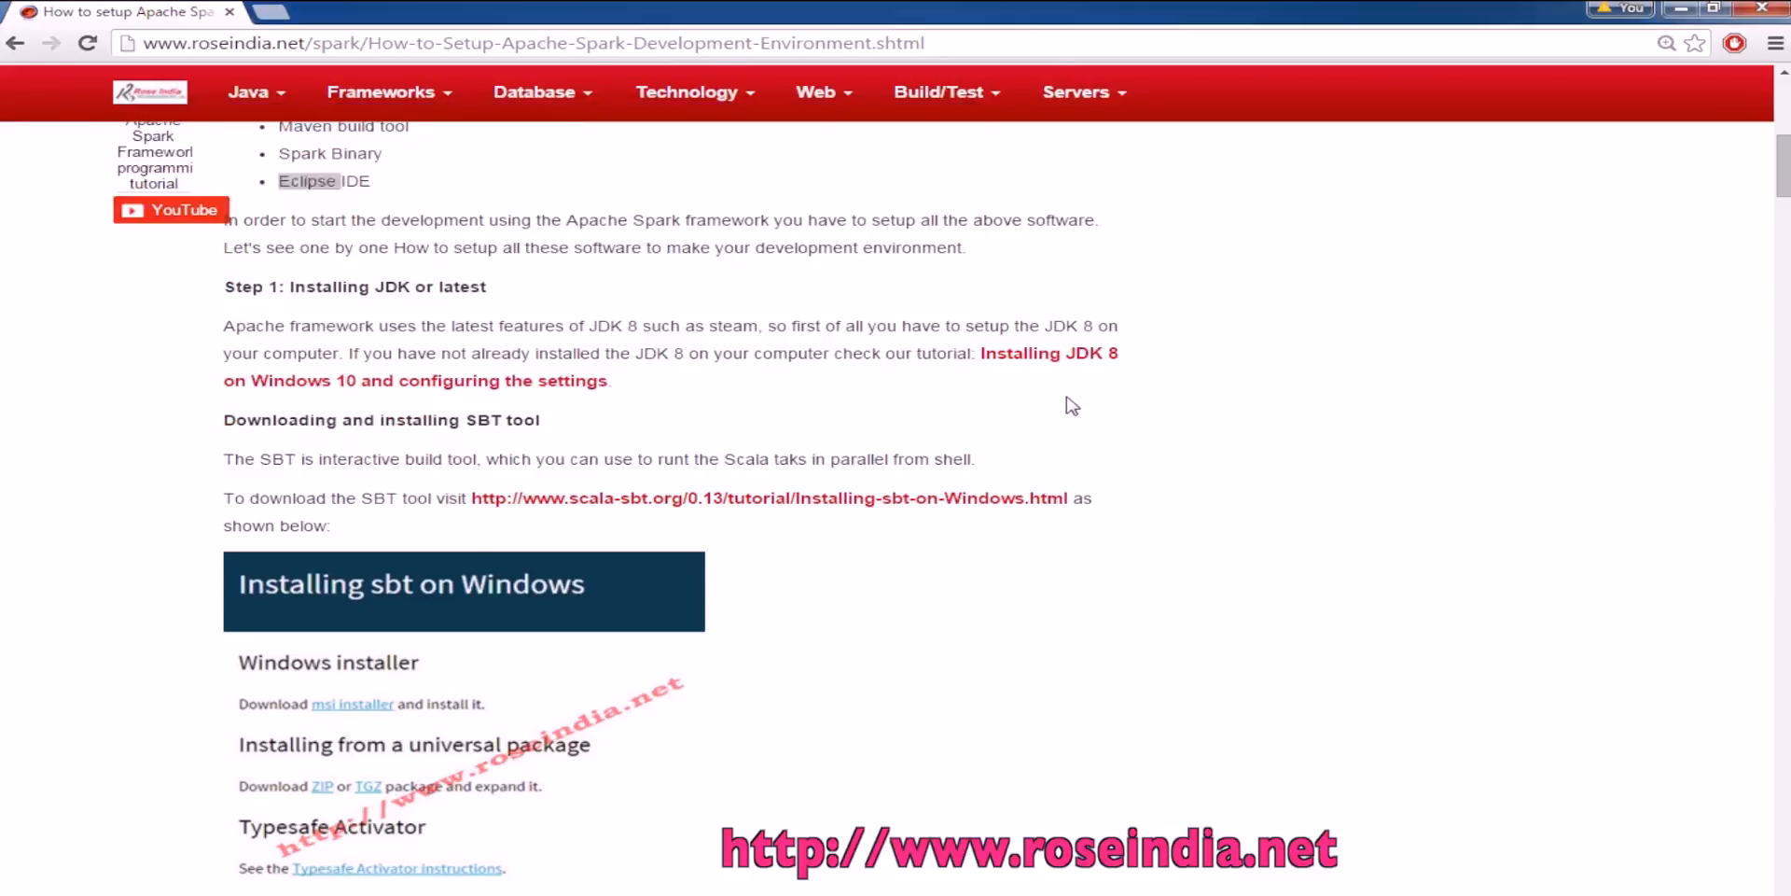
Follow the tutorial's SBT step link to the scala-sbt.org 'Installing sbt on Windows' guide
scroll(up, 3)
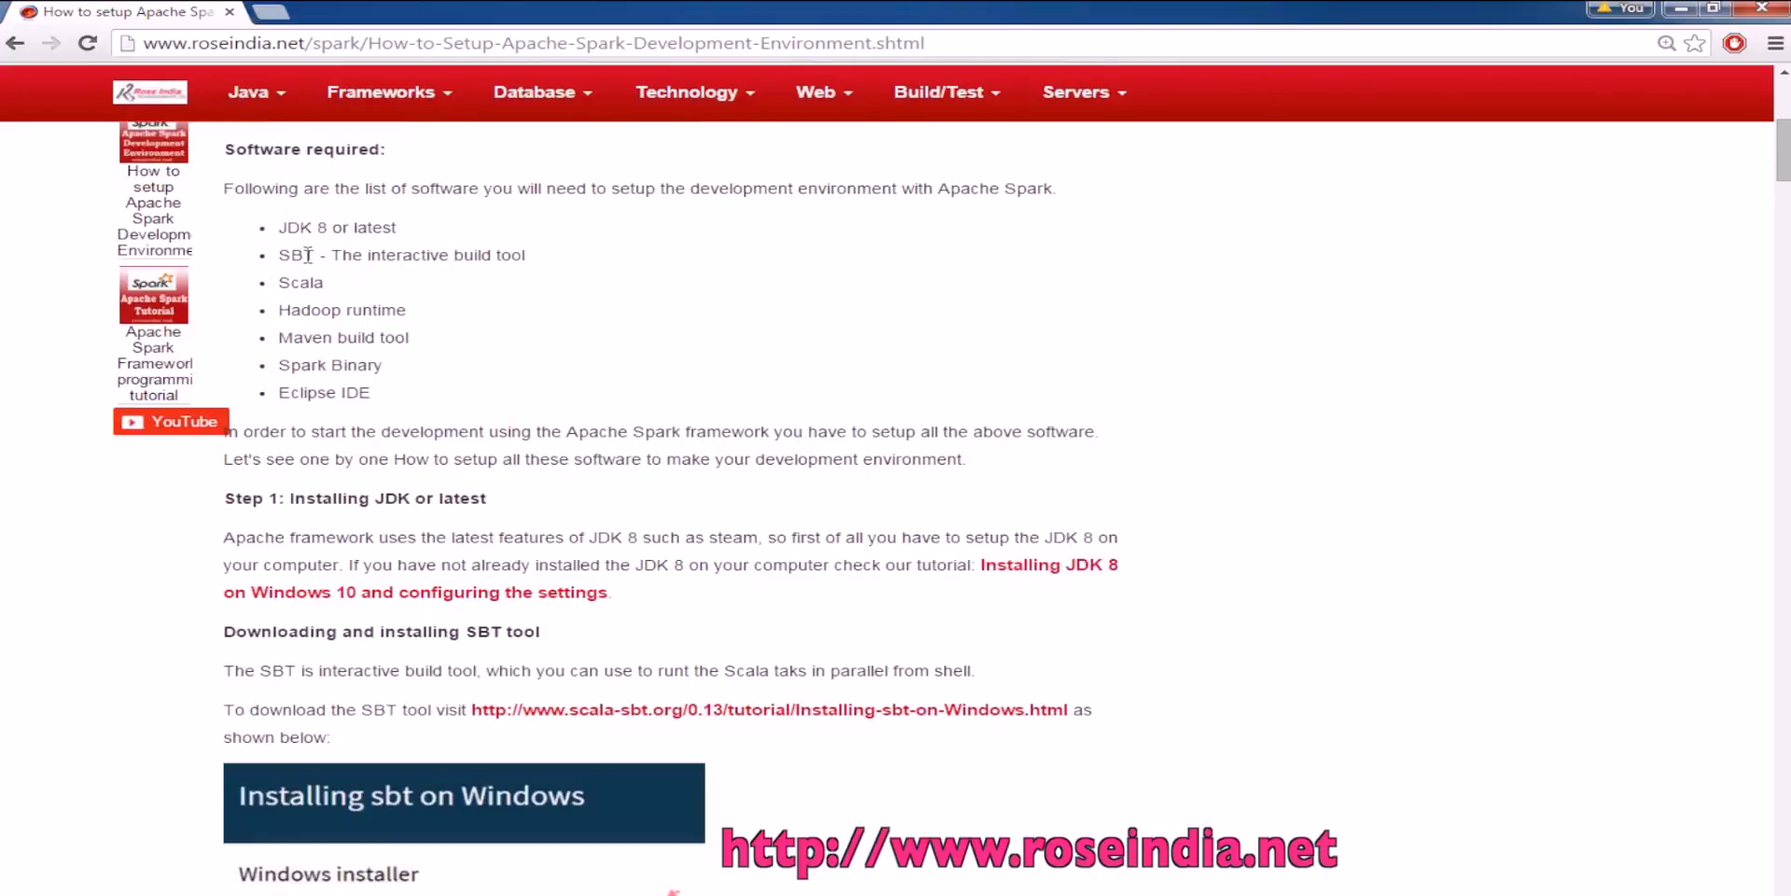
scroll(down, 3)
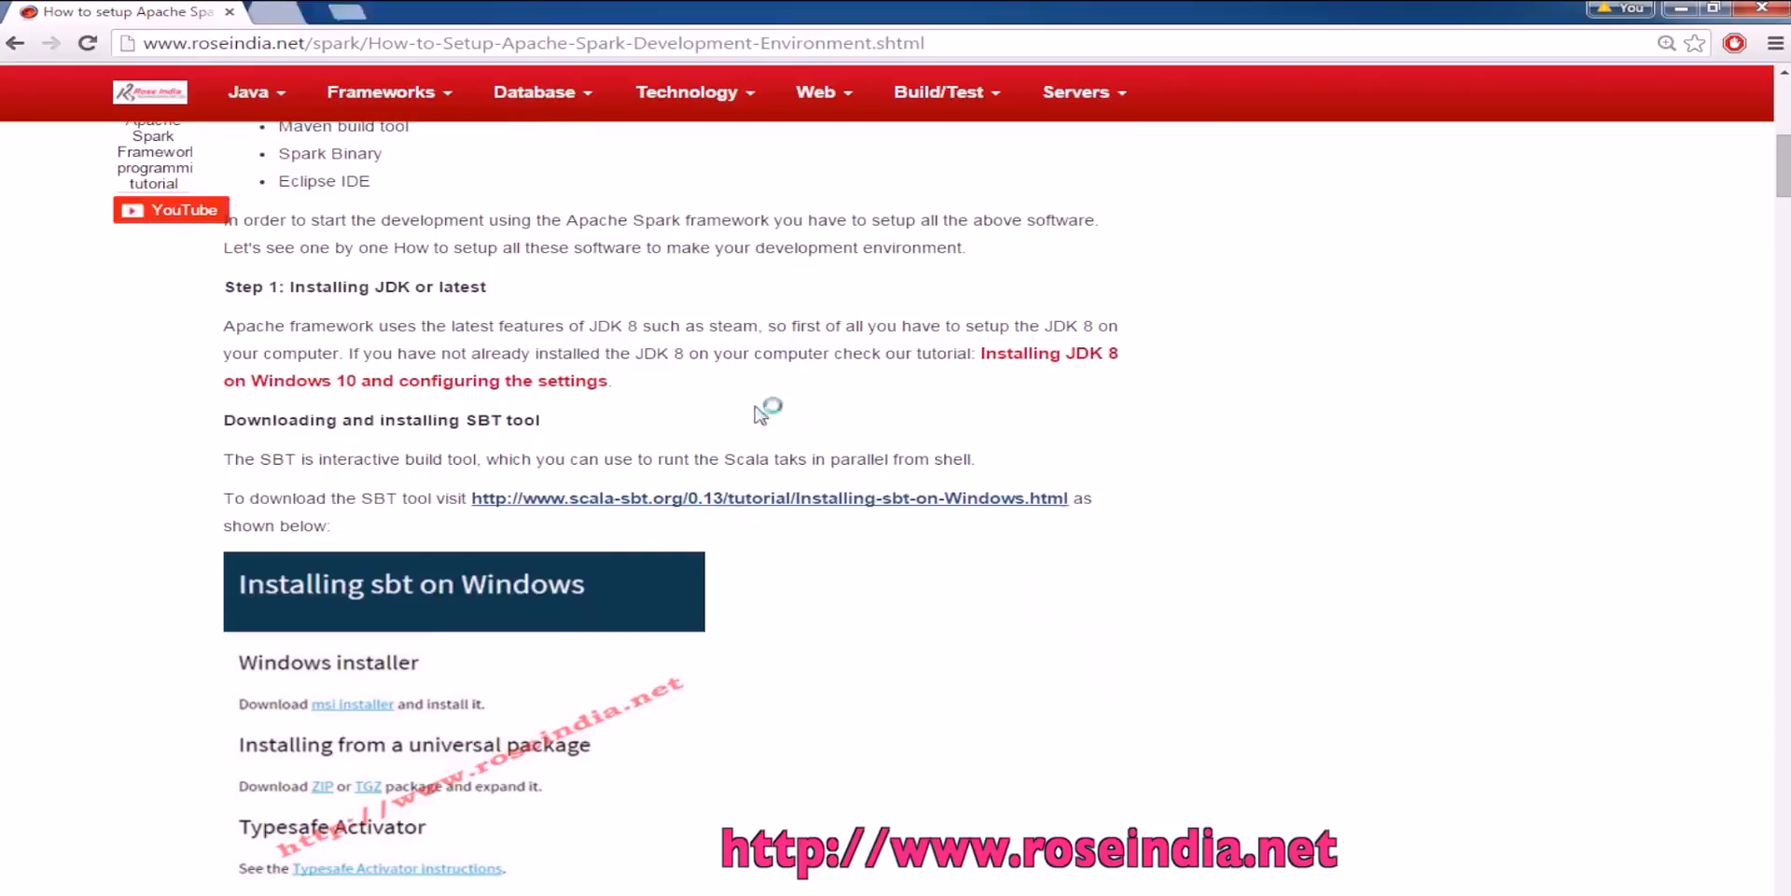
click(769, 496)
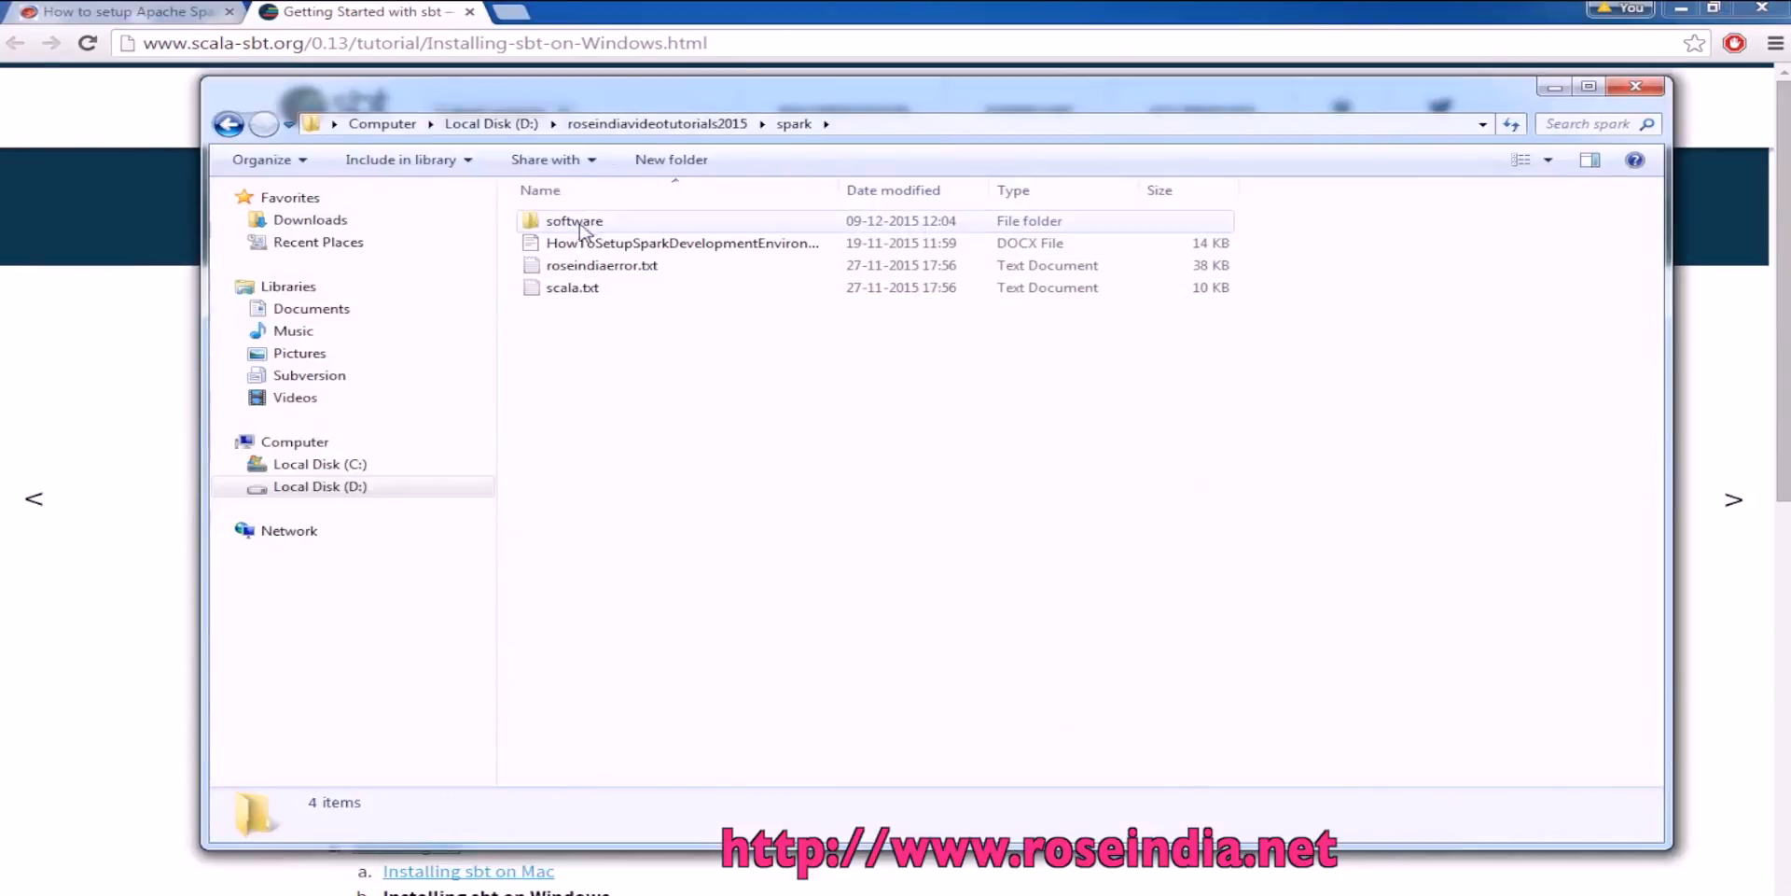
Extract sbt-0.13.9.zip from the spark\software folder onto drive C
double_click(573, 221)
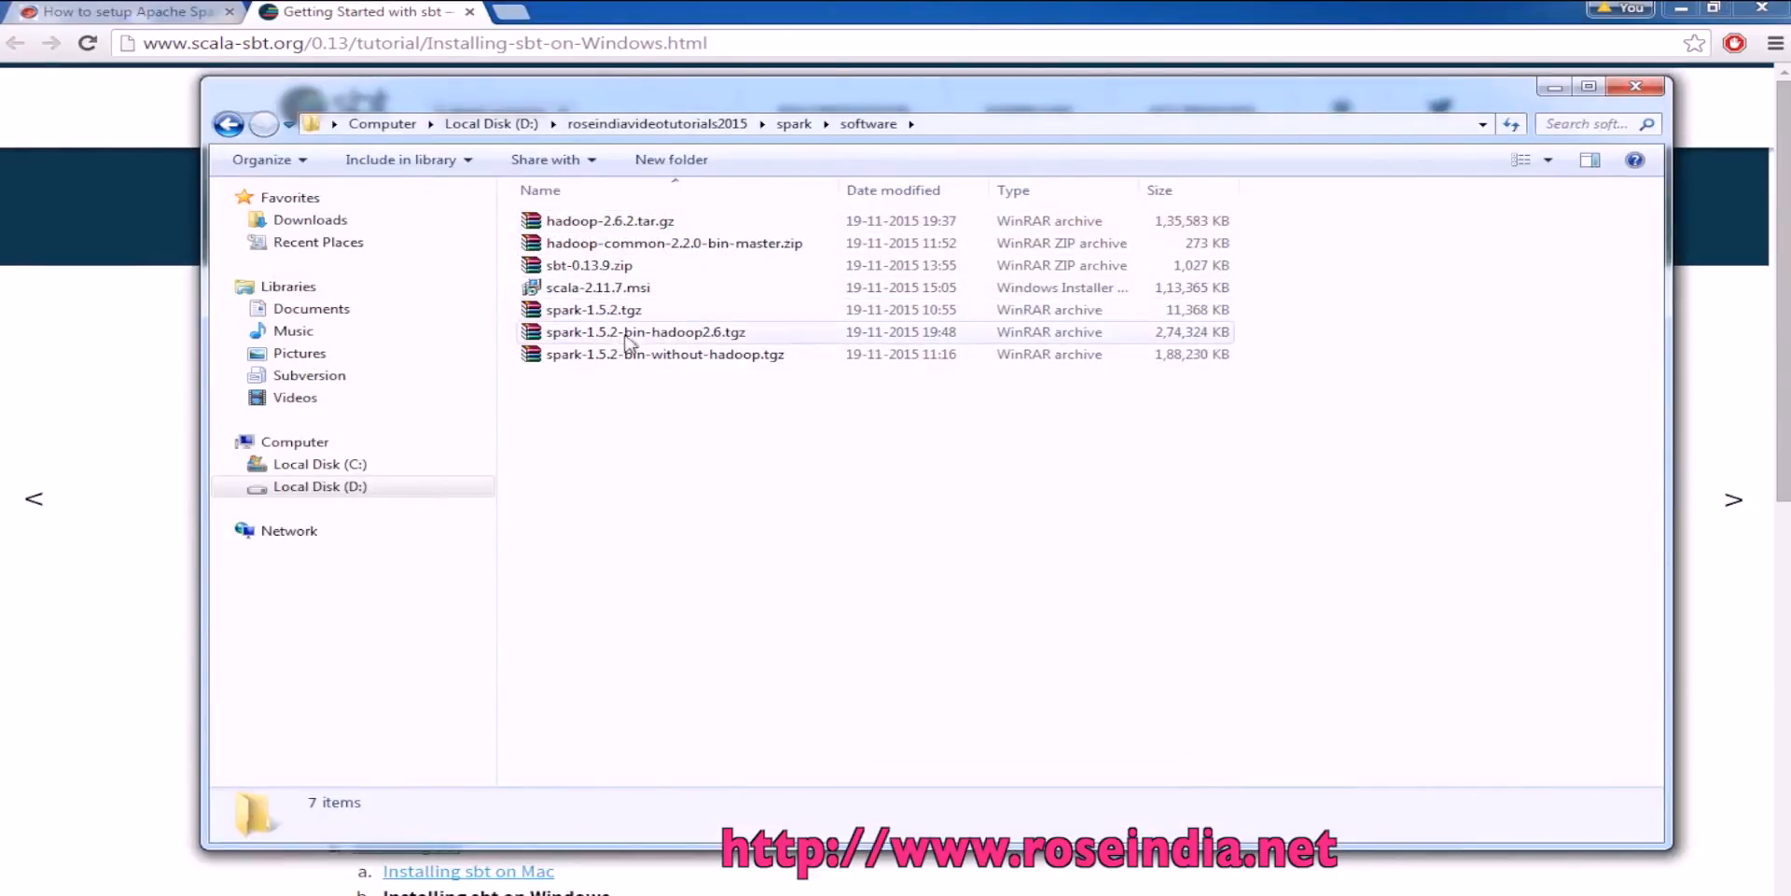
right_click(587, 263)
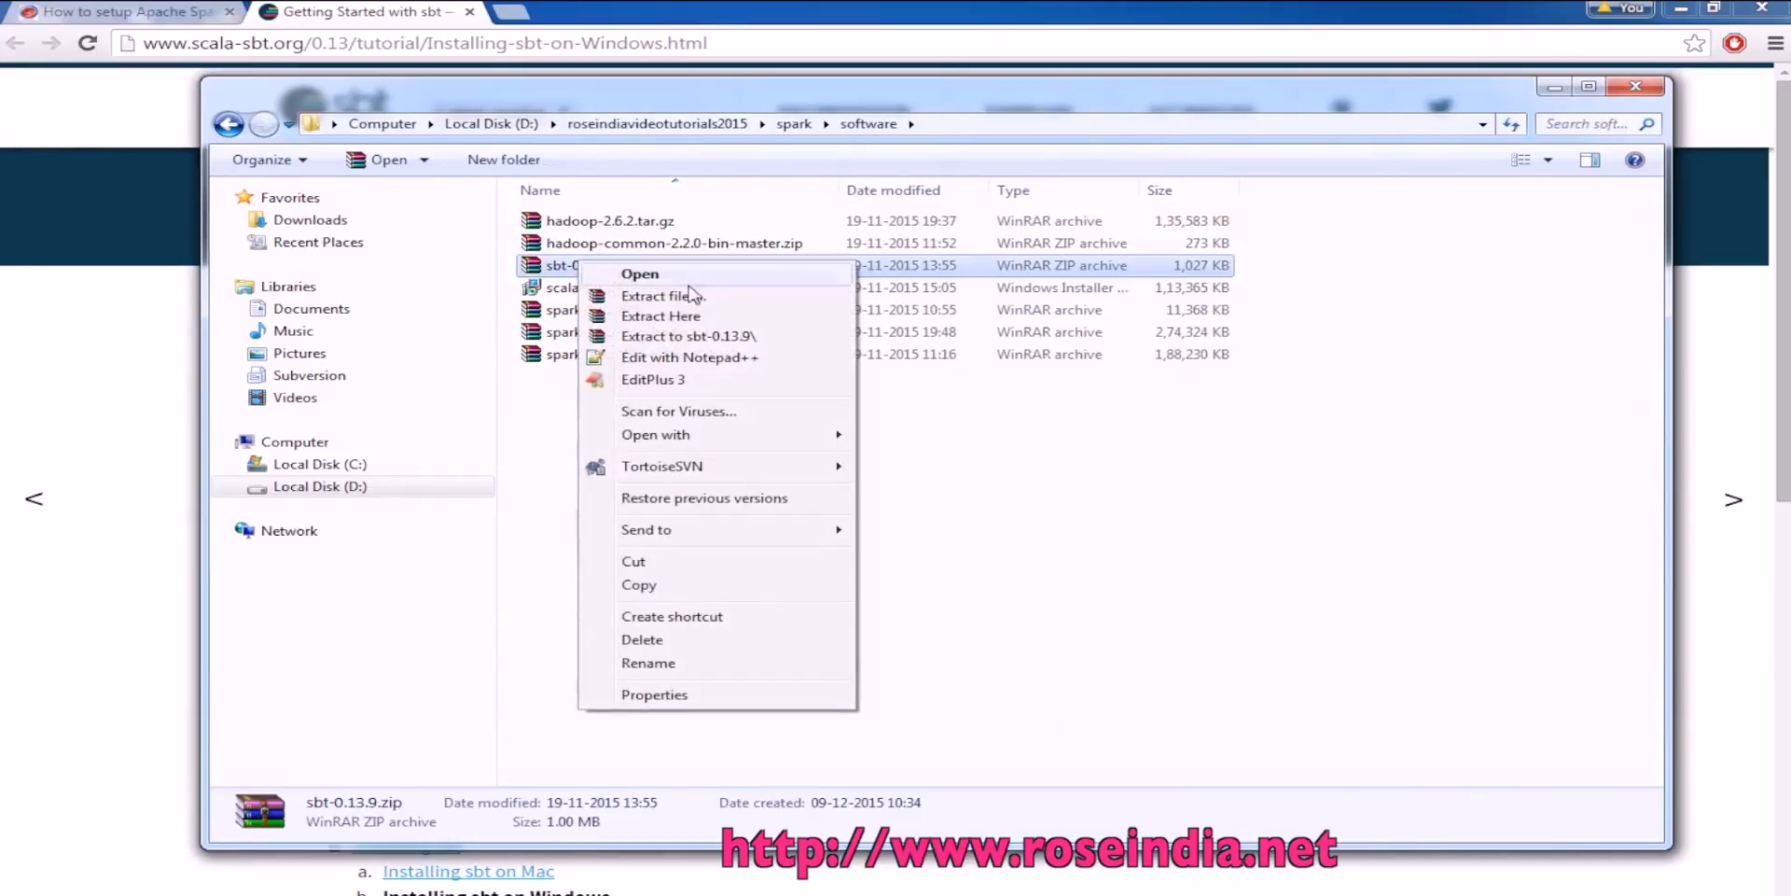
click(689, 334)
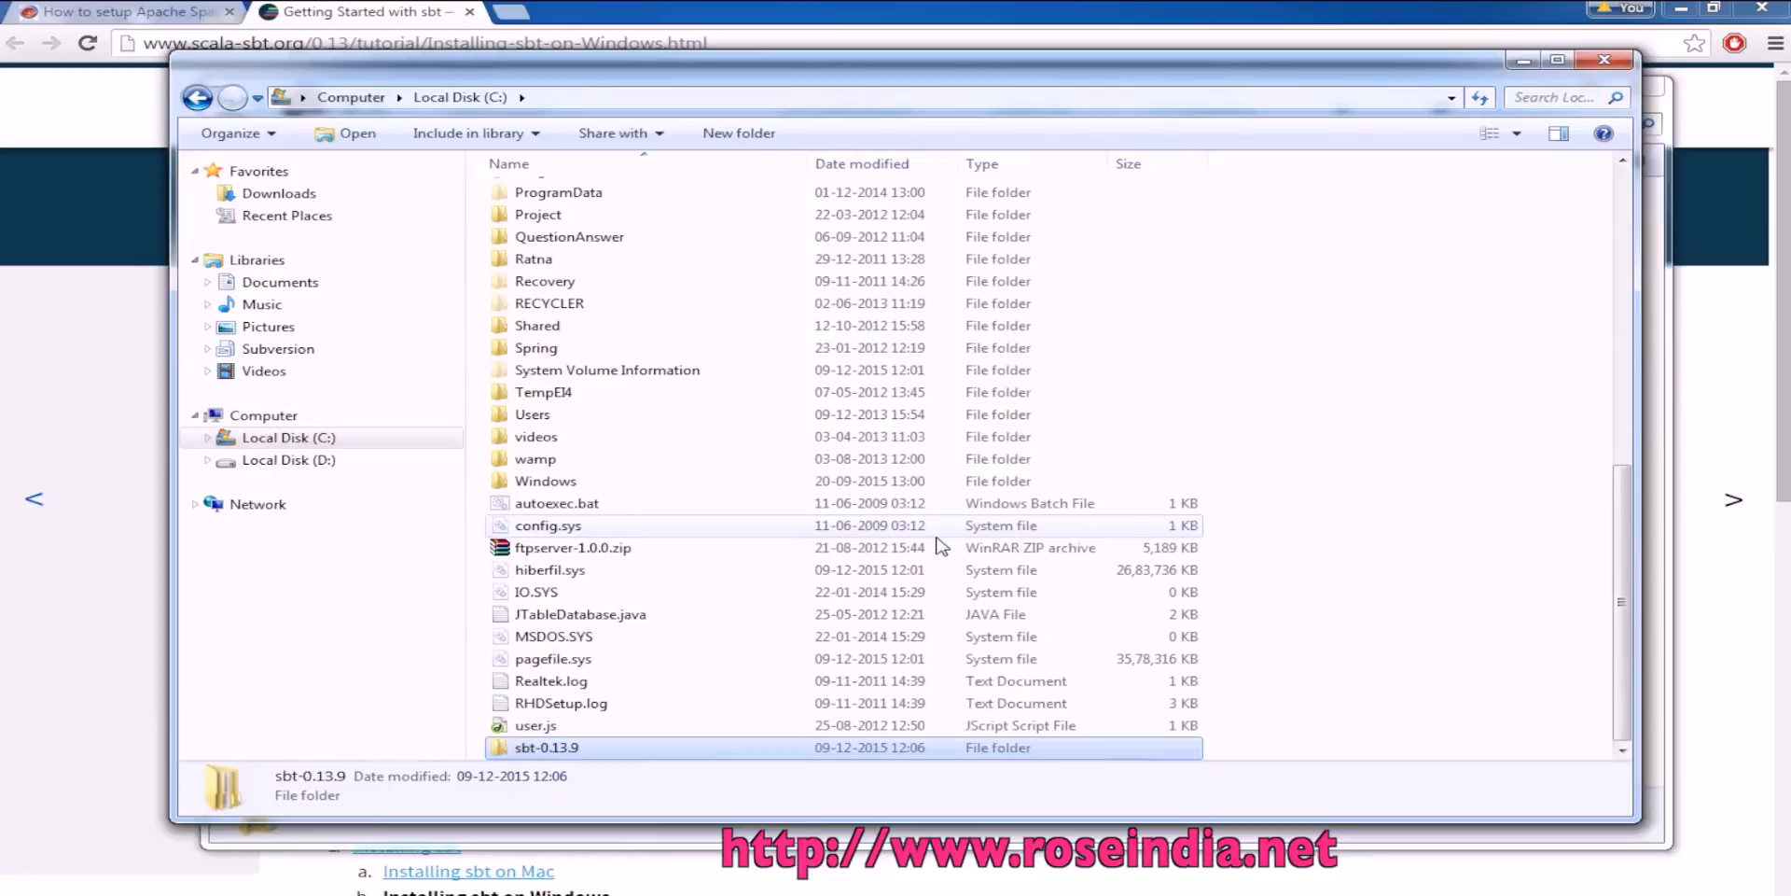
Browse into C:\sbt-0.13.9\sbt (holding bin and conf) and select its full path
double_click(547, 746)
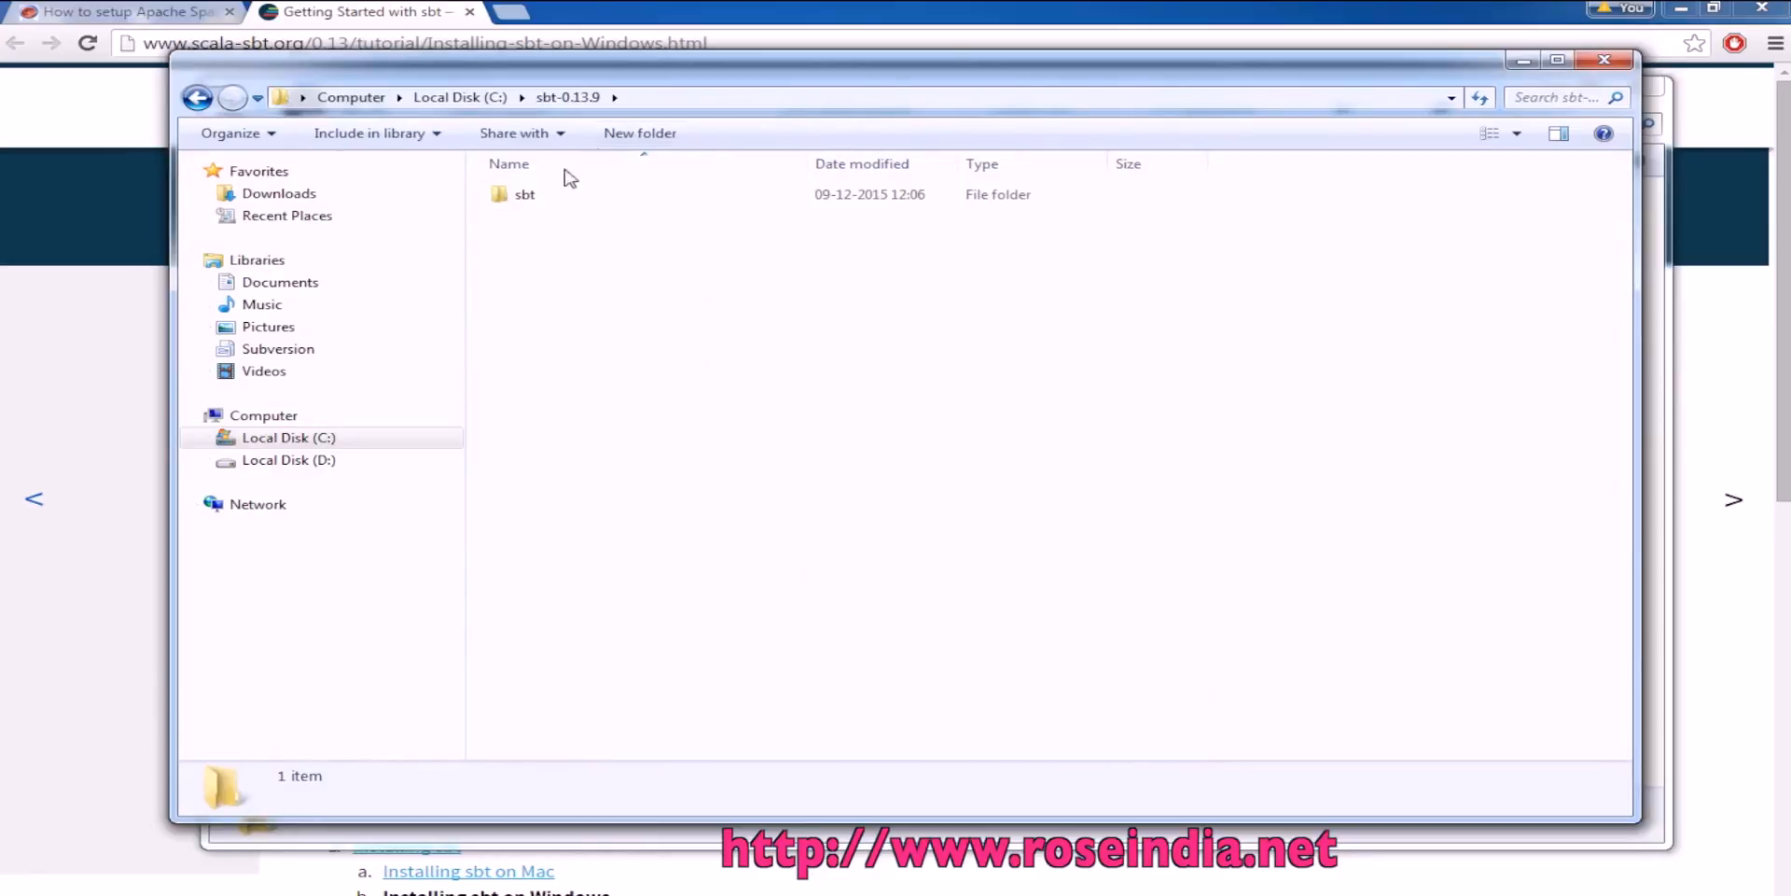
double_click(524, 194)
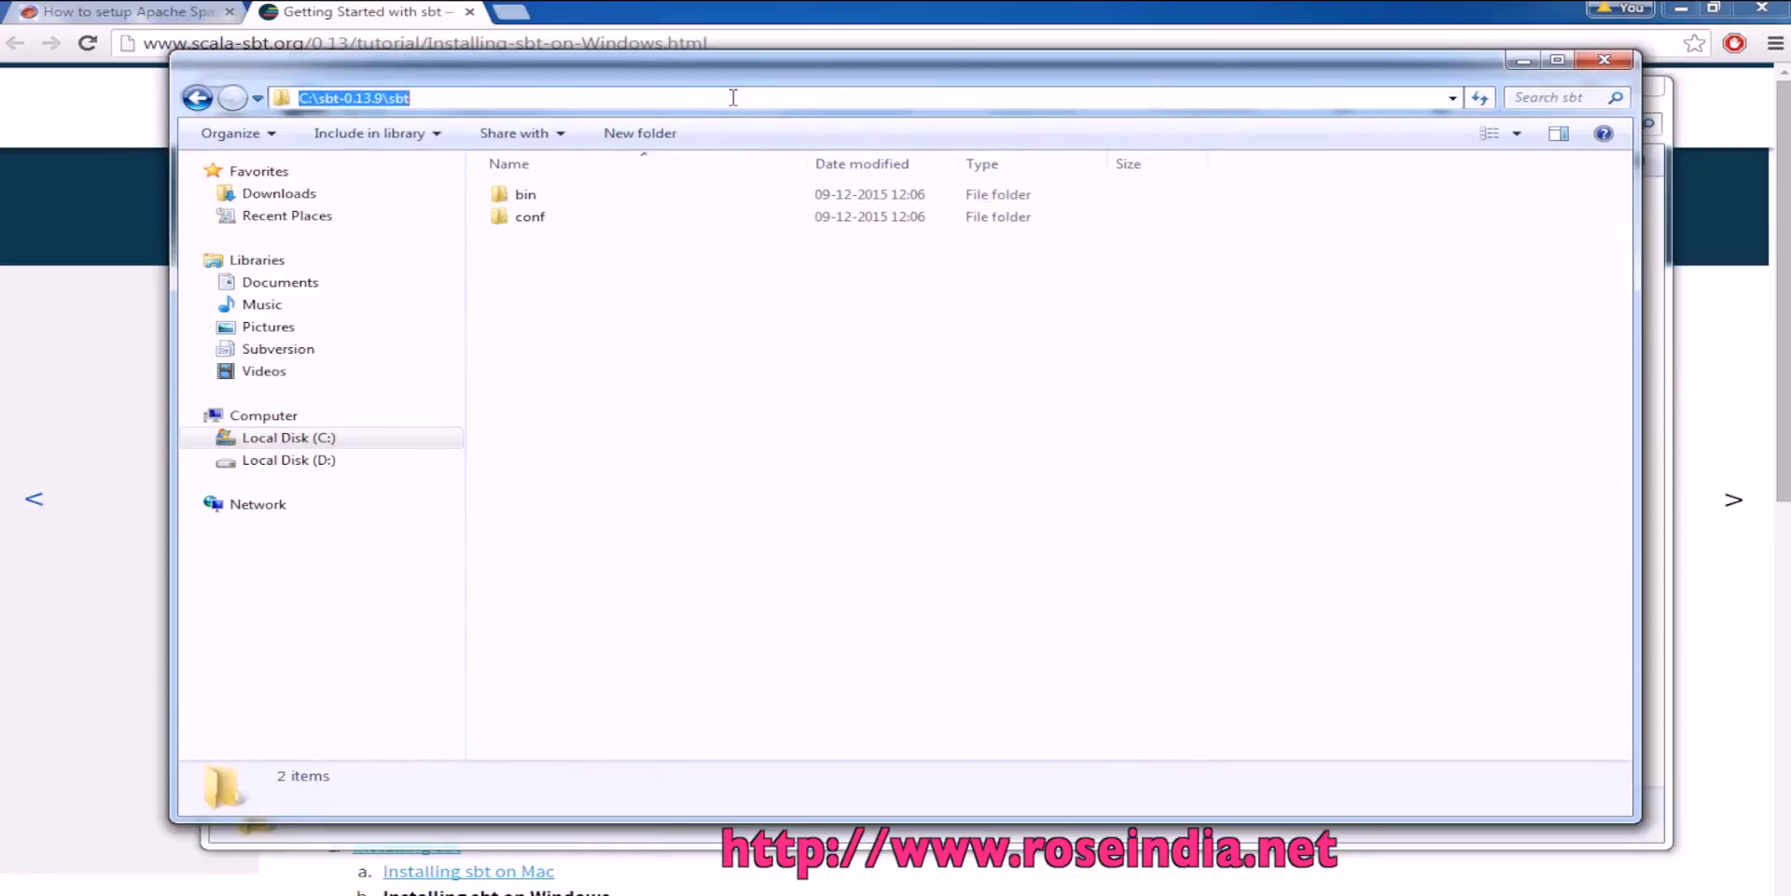
click(785, 395)
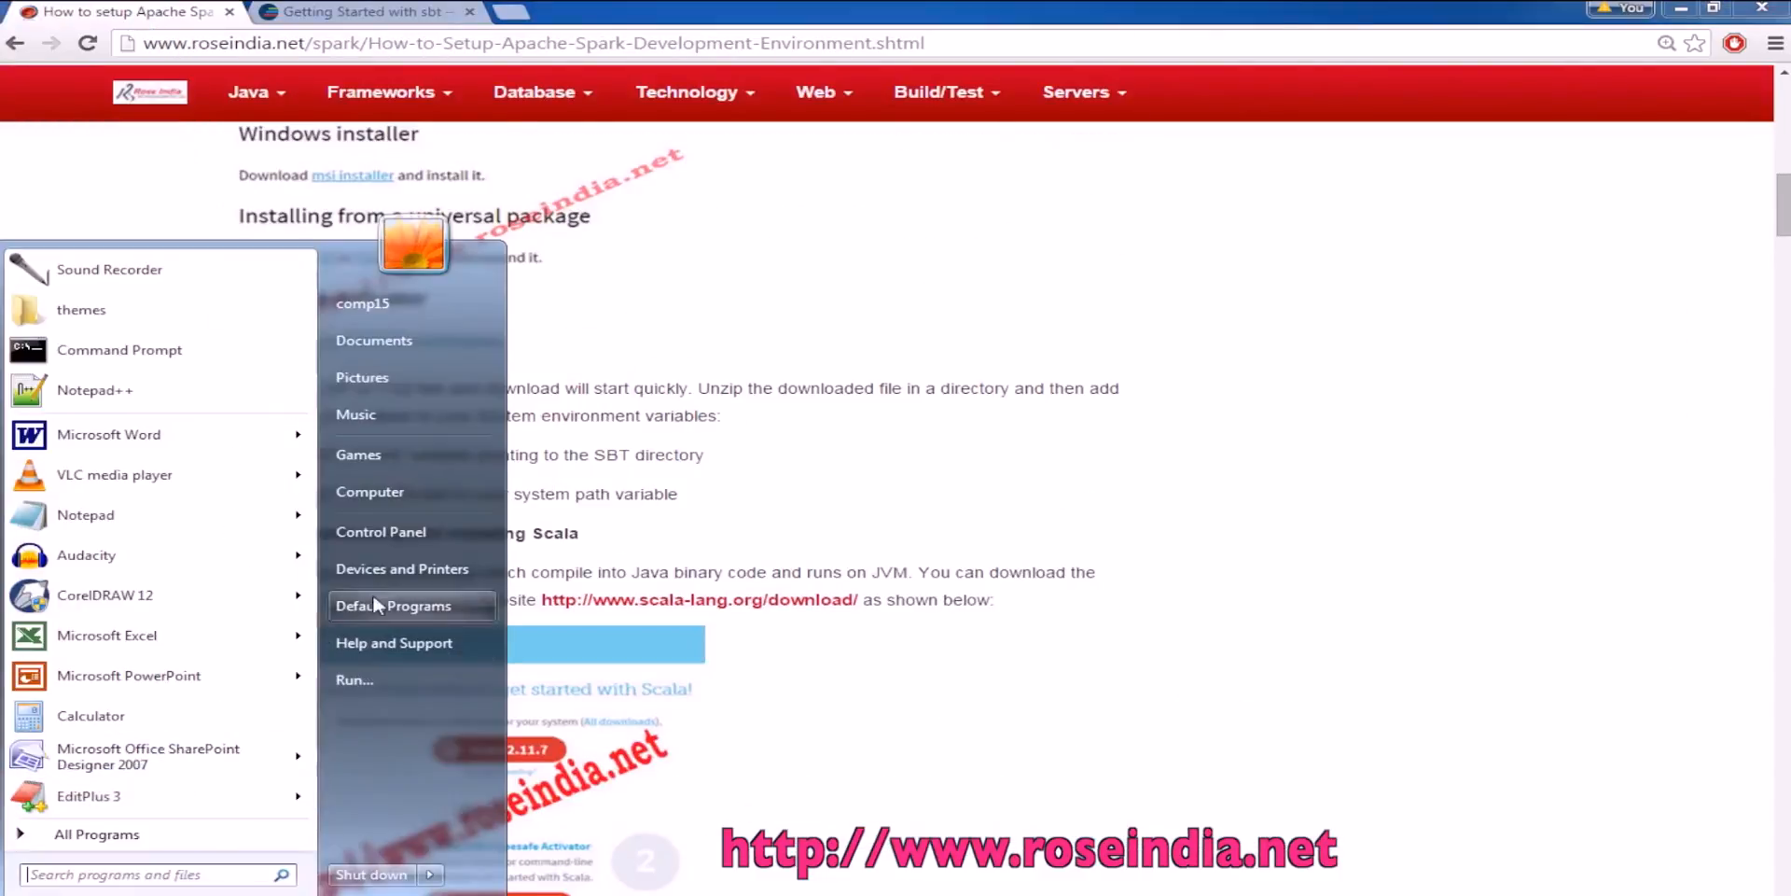
Via Control Panel's system settings, create system variable SBT_HOME = C:\sbt-0.13.9\sbt
click(381, 532)
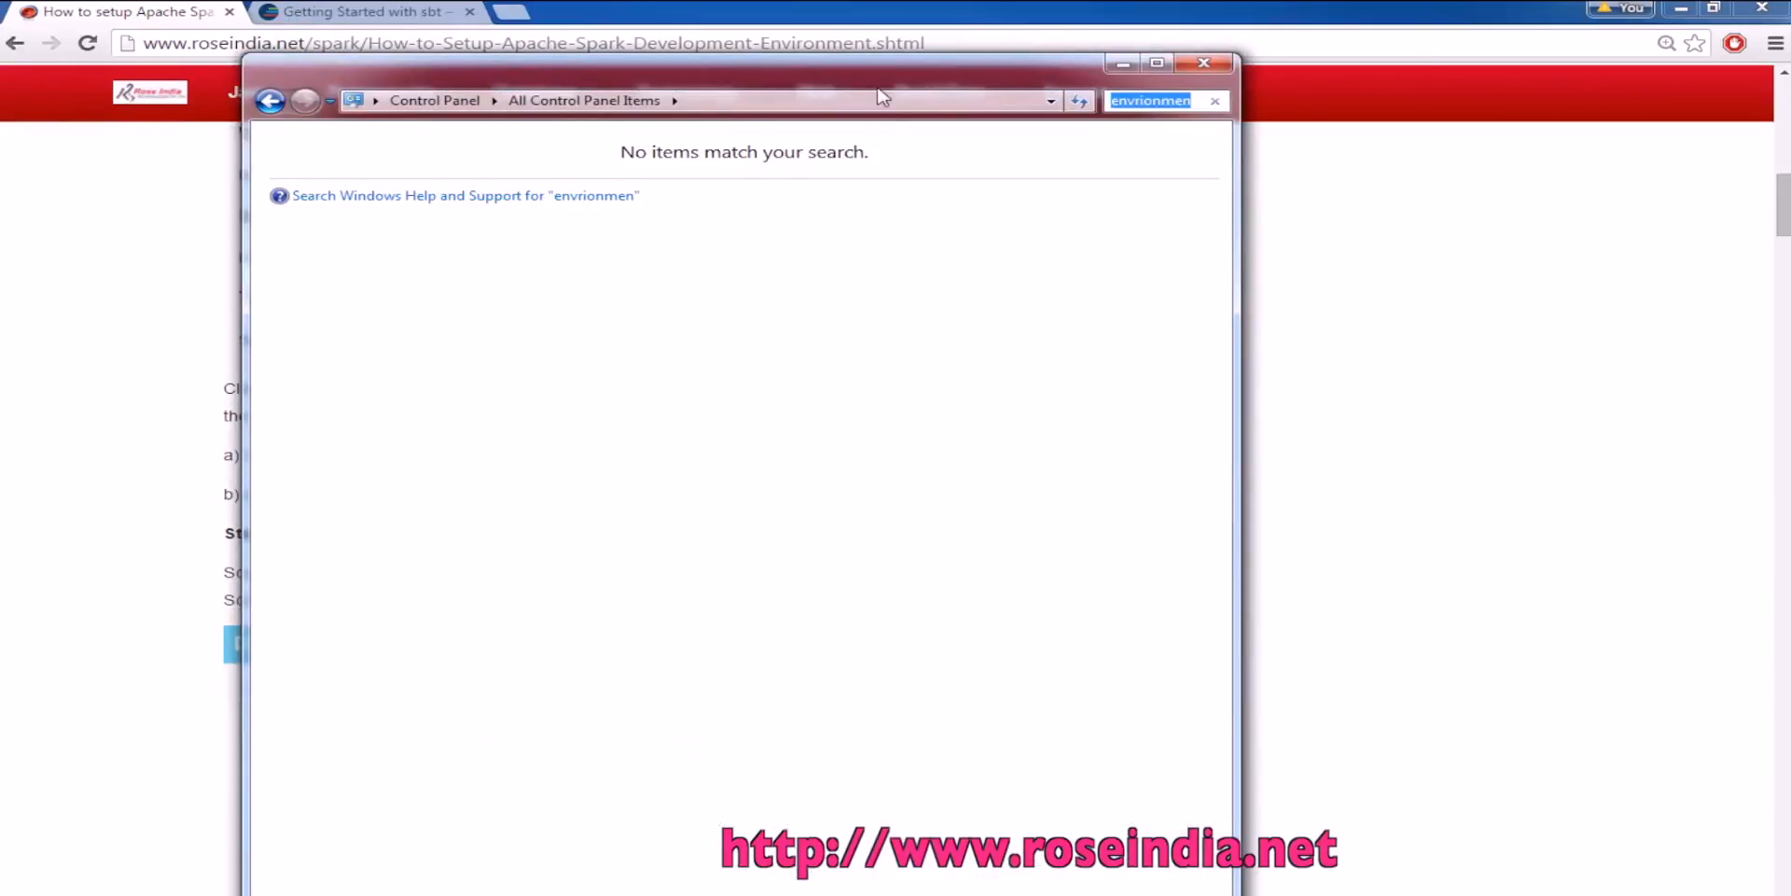
text(system)
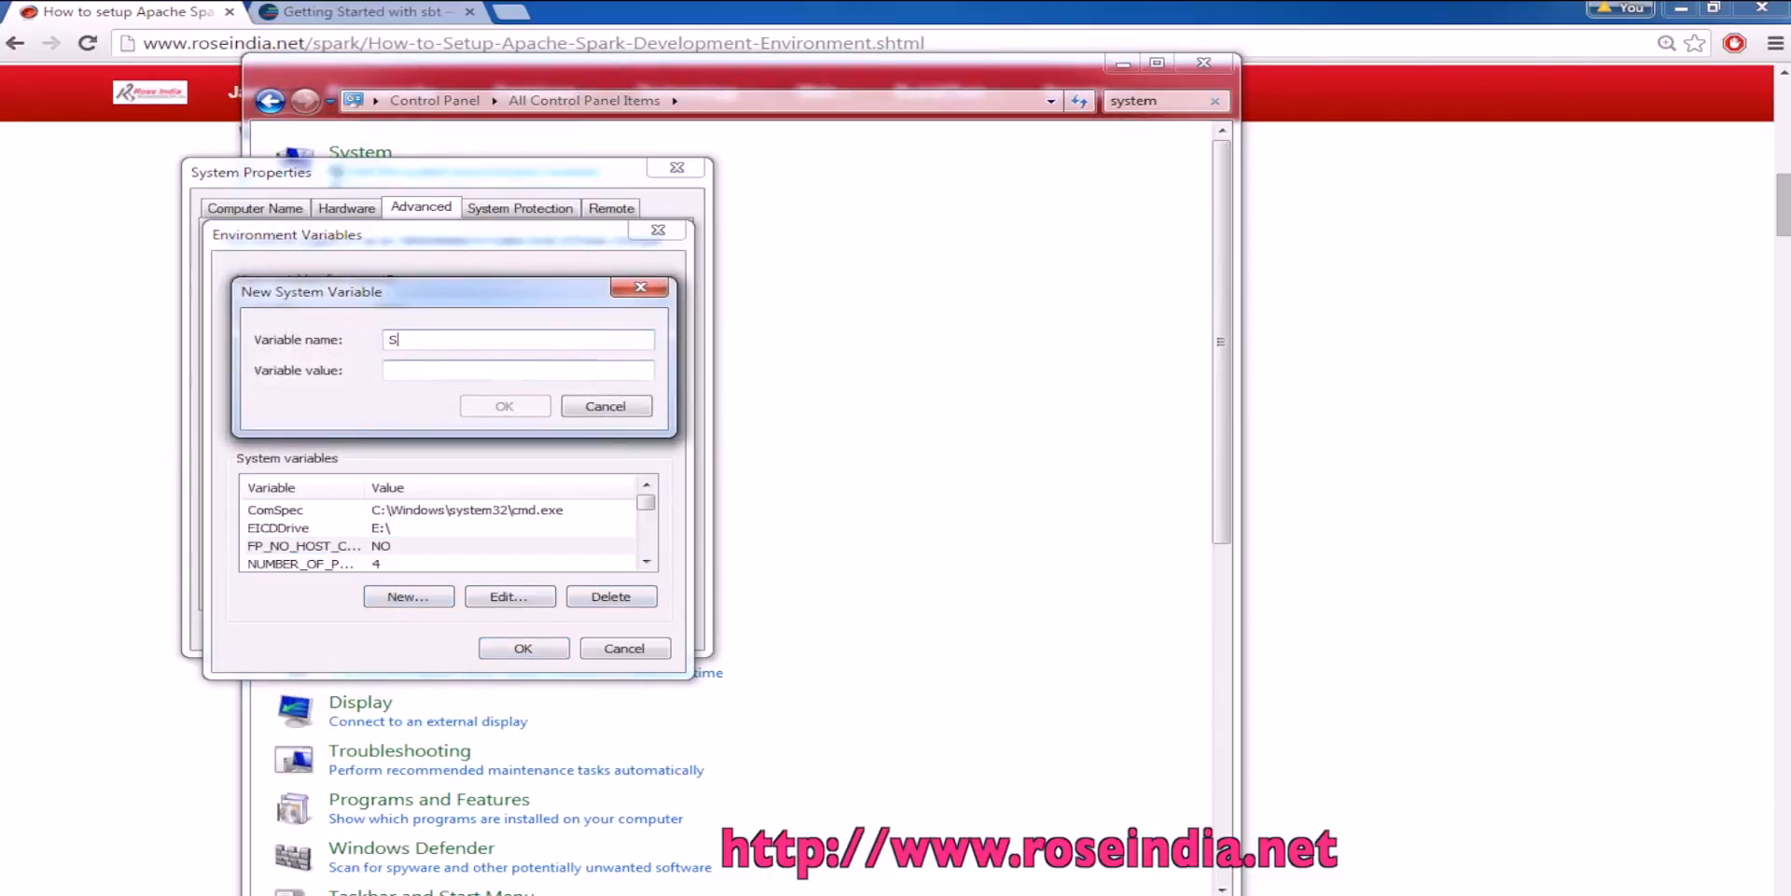
text(BT_HOME)
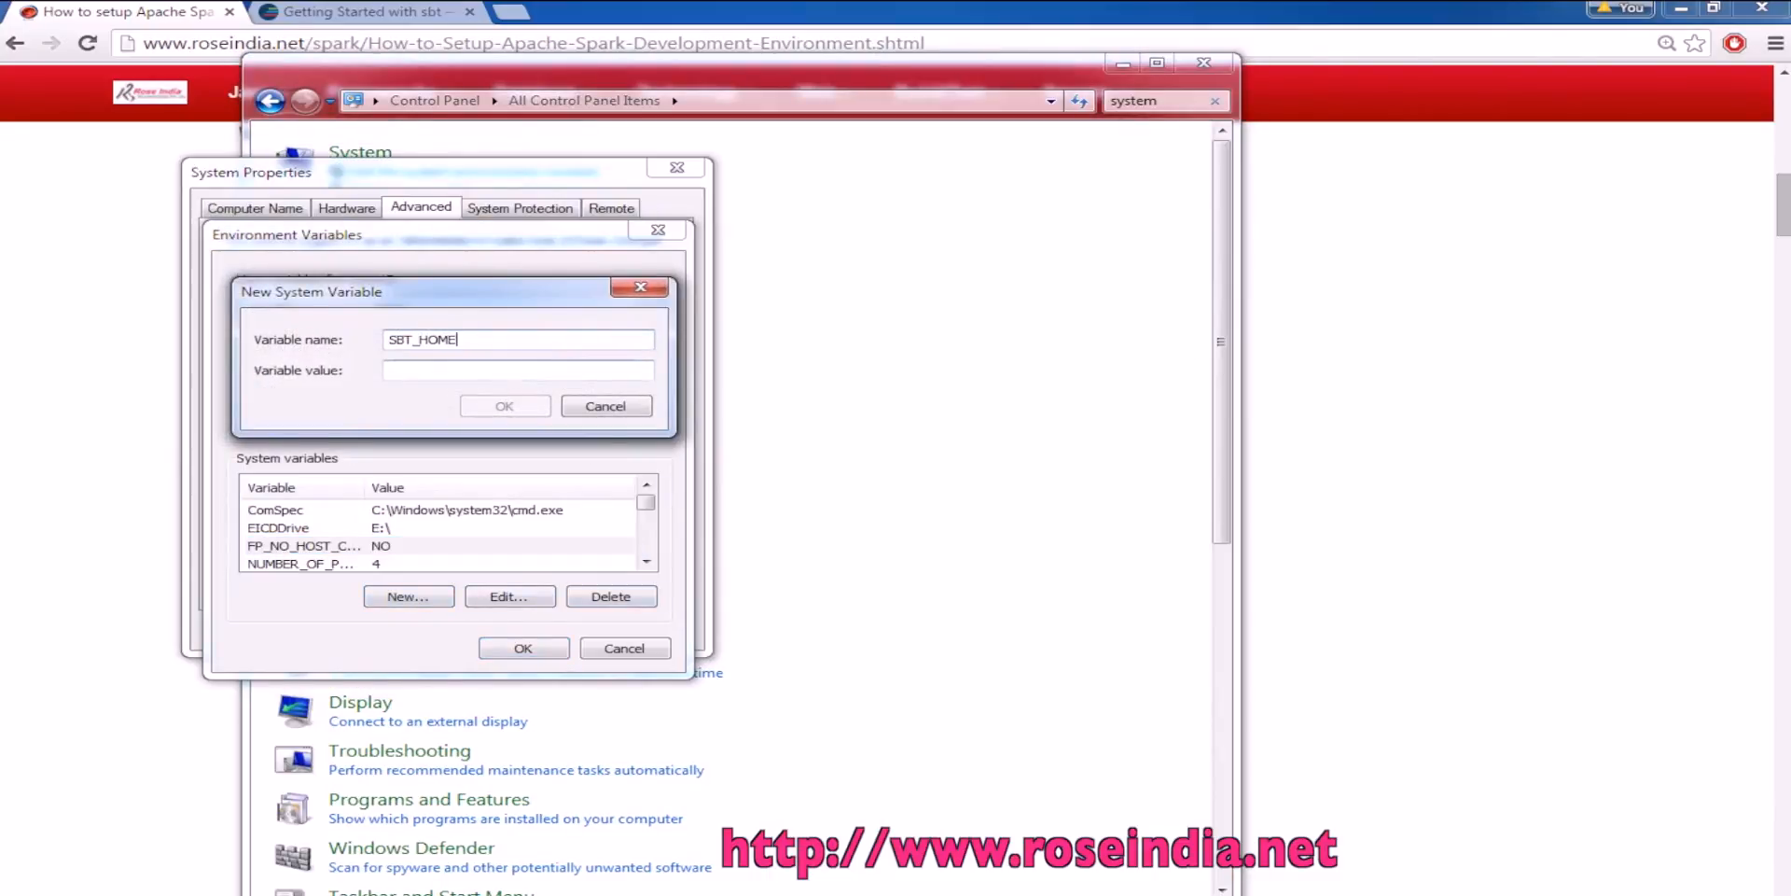
text(C:\sbt-0.13.9\sbt)
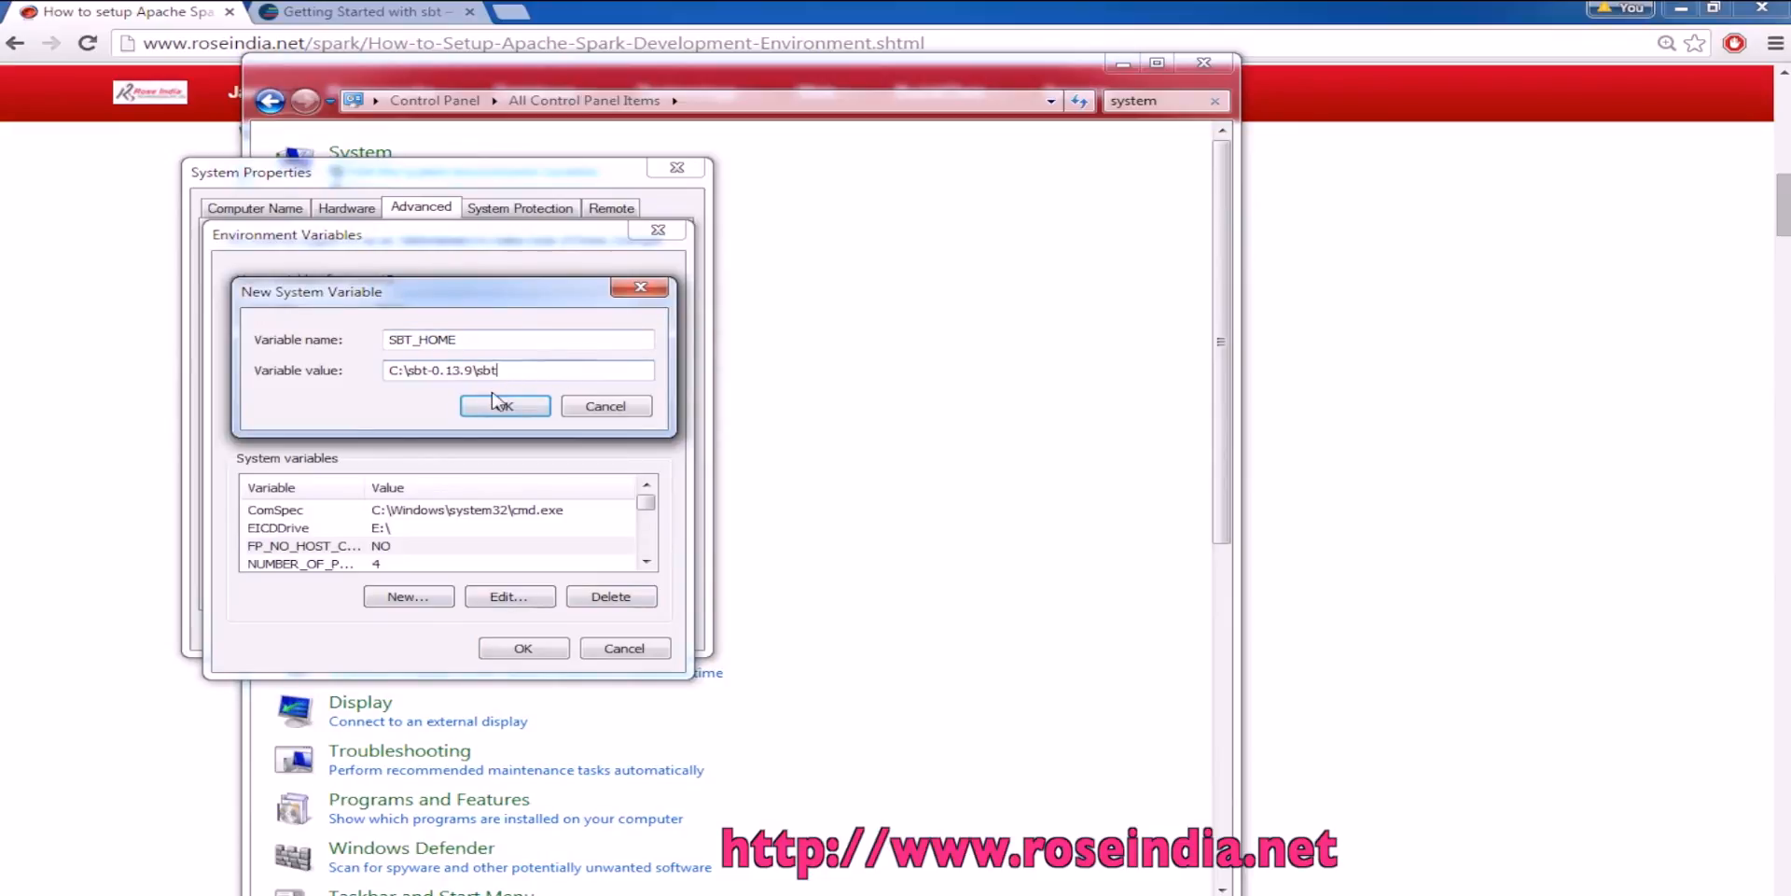
click(504, 405)
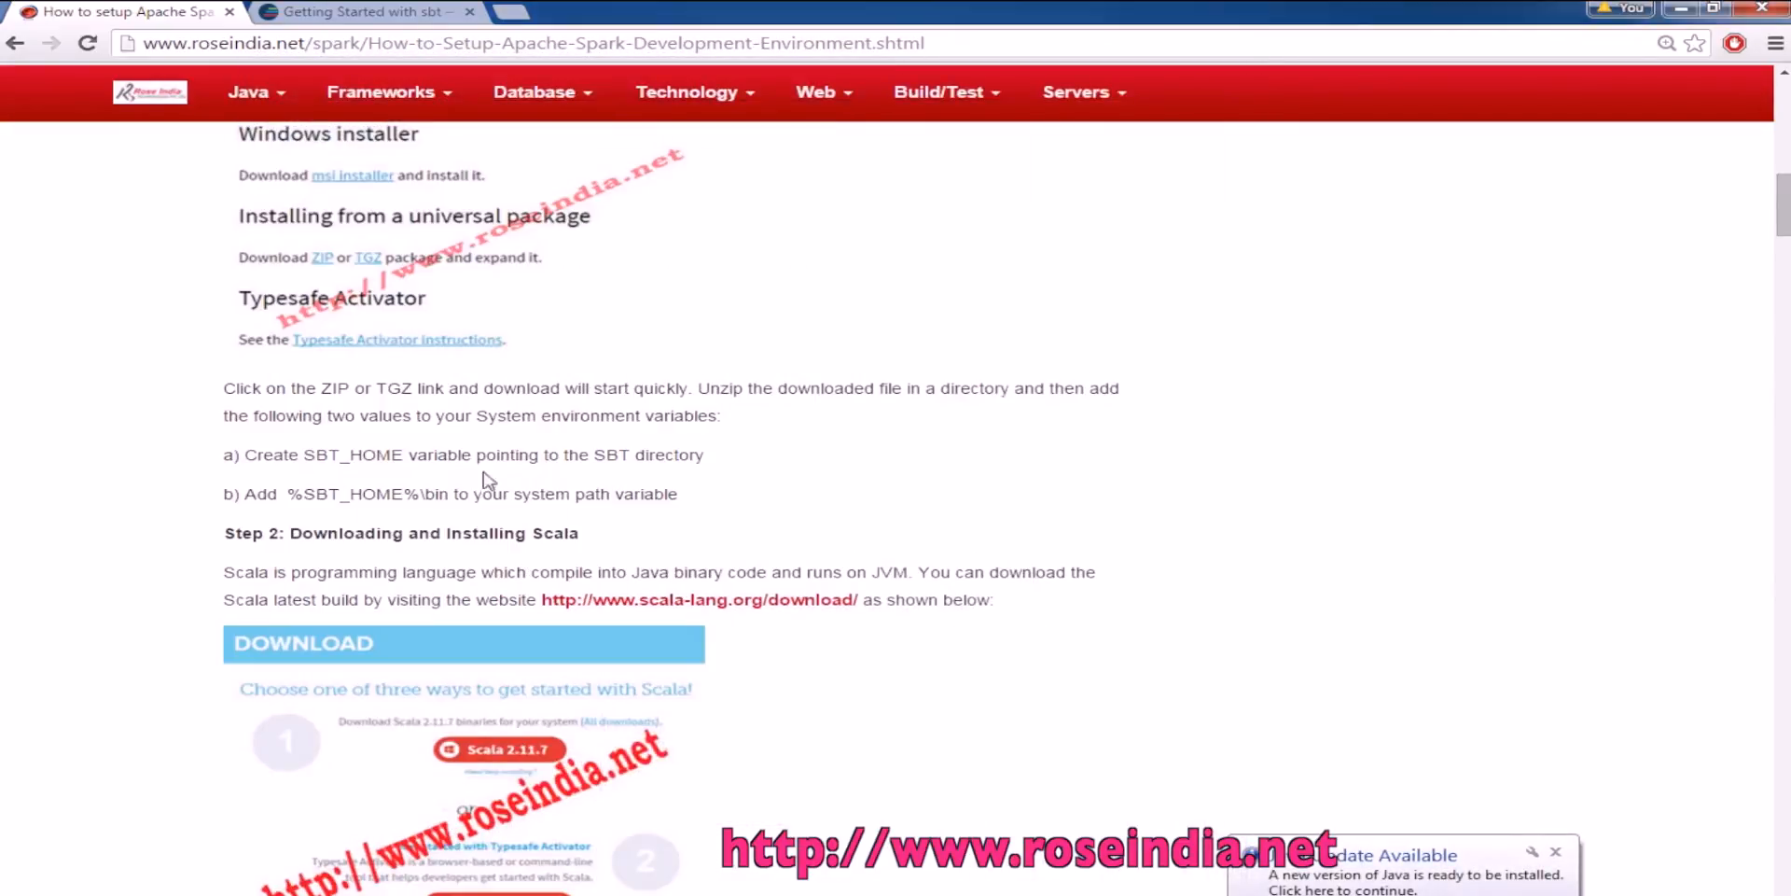
Check the system Path value already ends with %SBT_HOME%\bin and cancel the editor unchanged
double_click(368, 492)
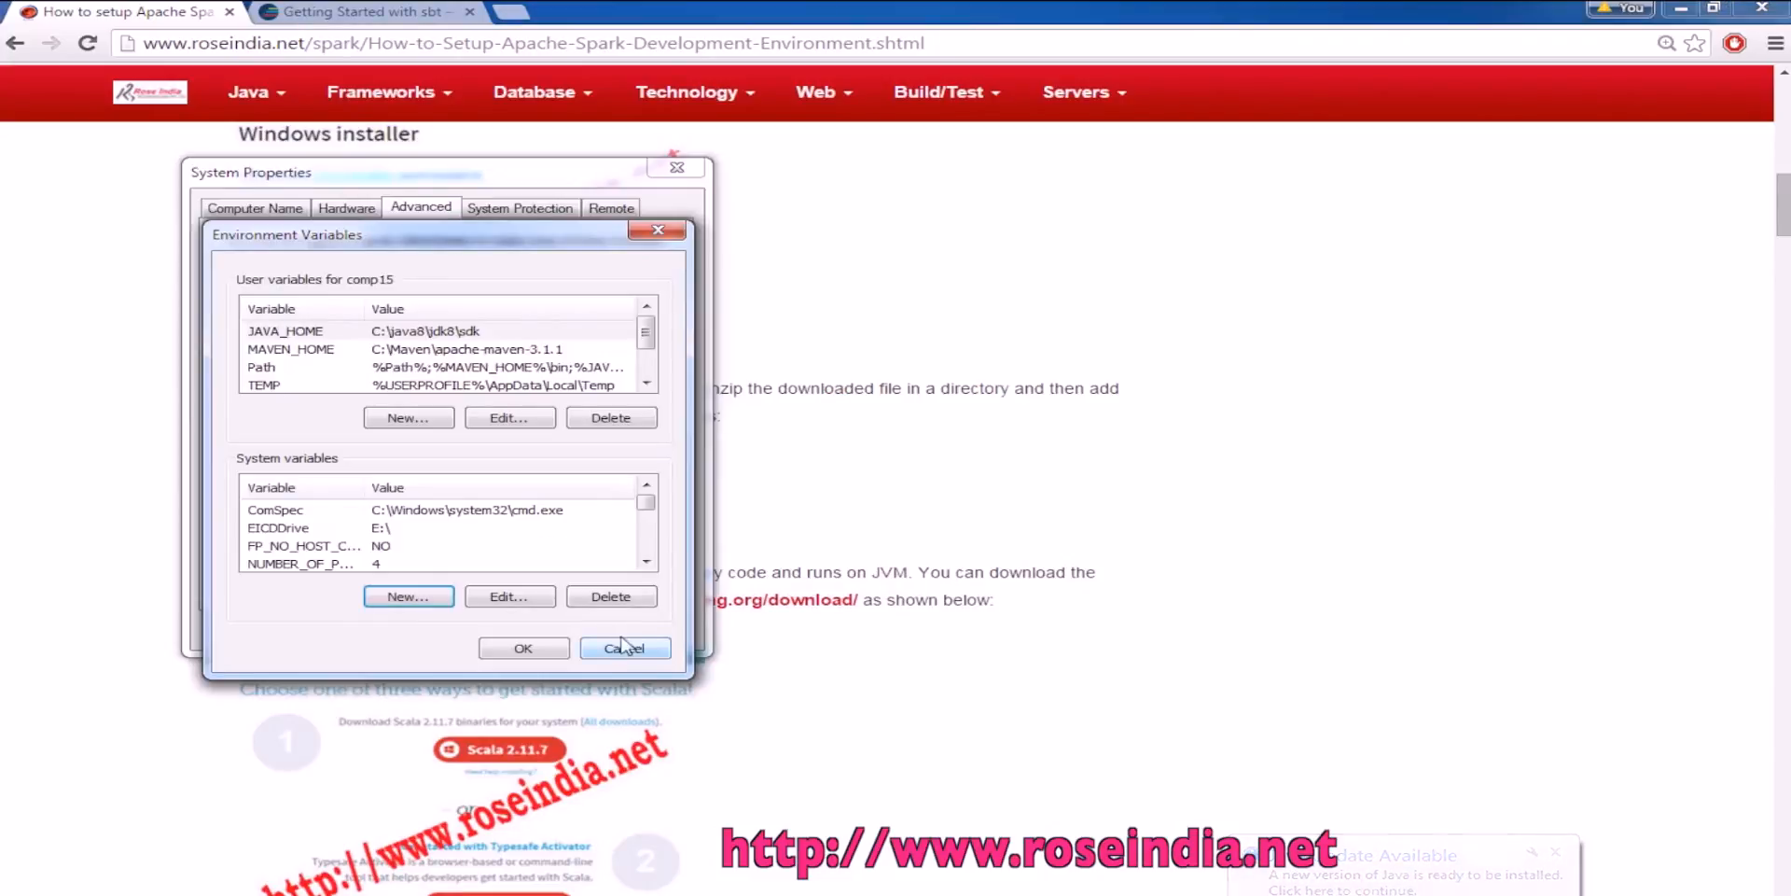
click(302, 545)
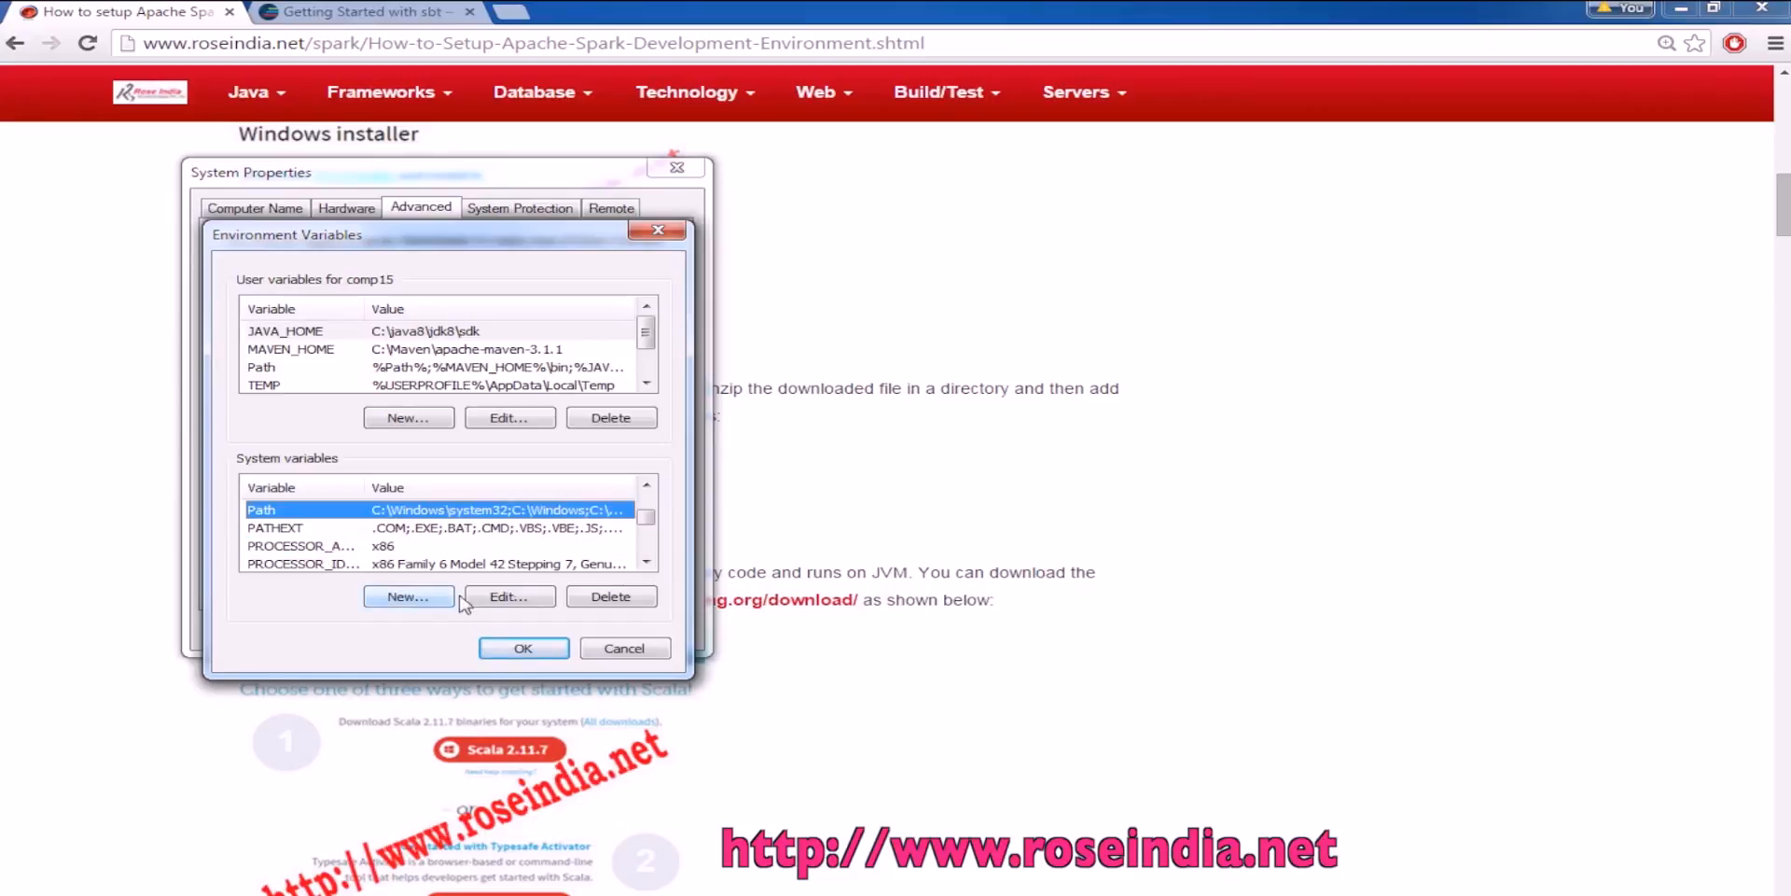
click(508, 597)
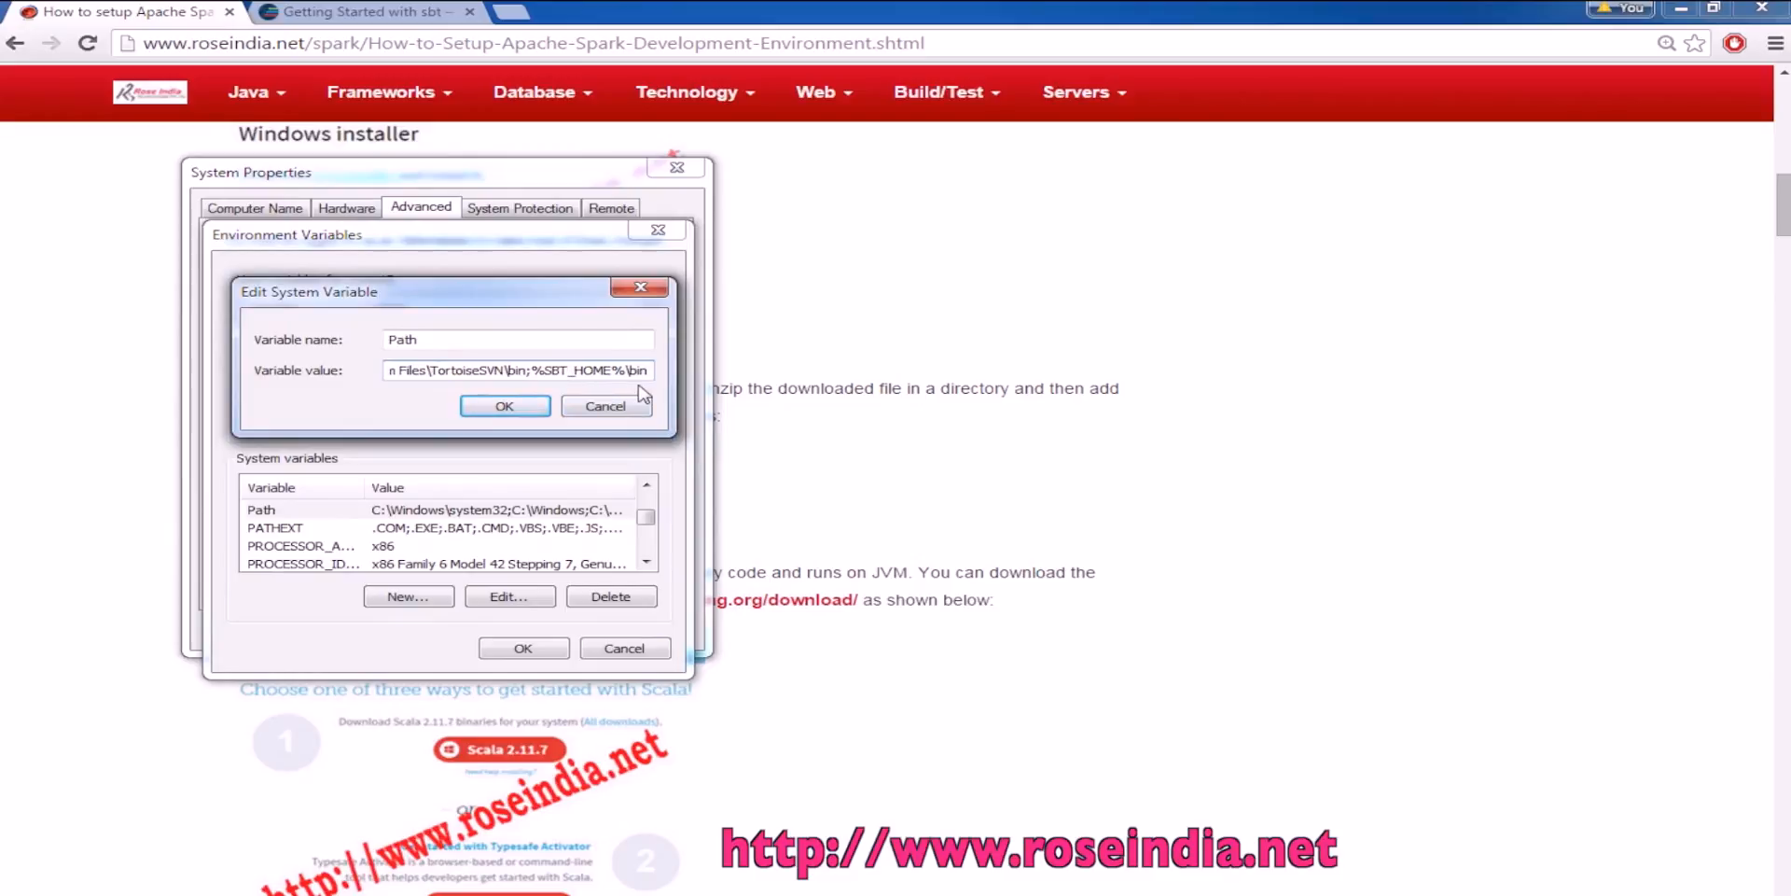
mouse_move(596, 405)
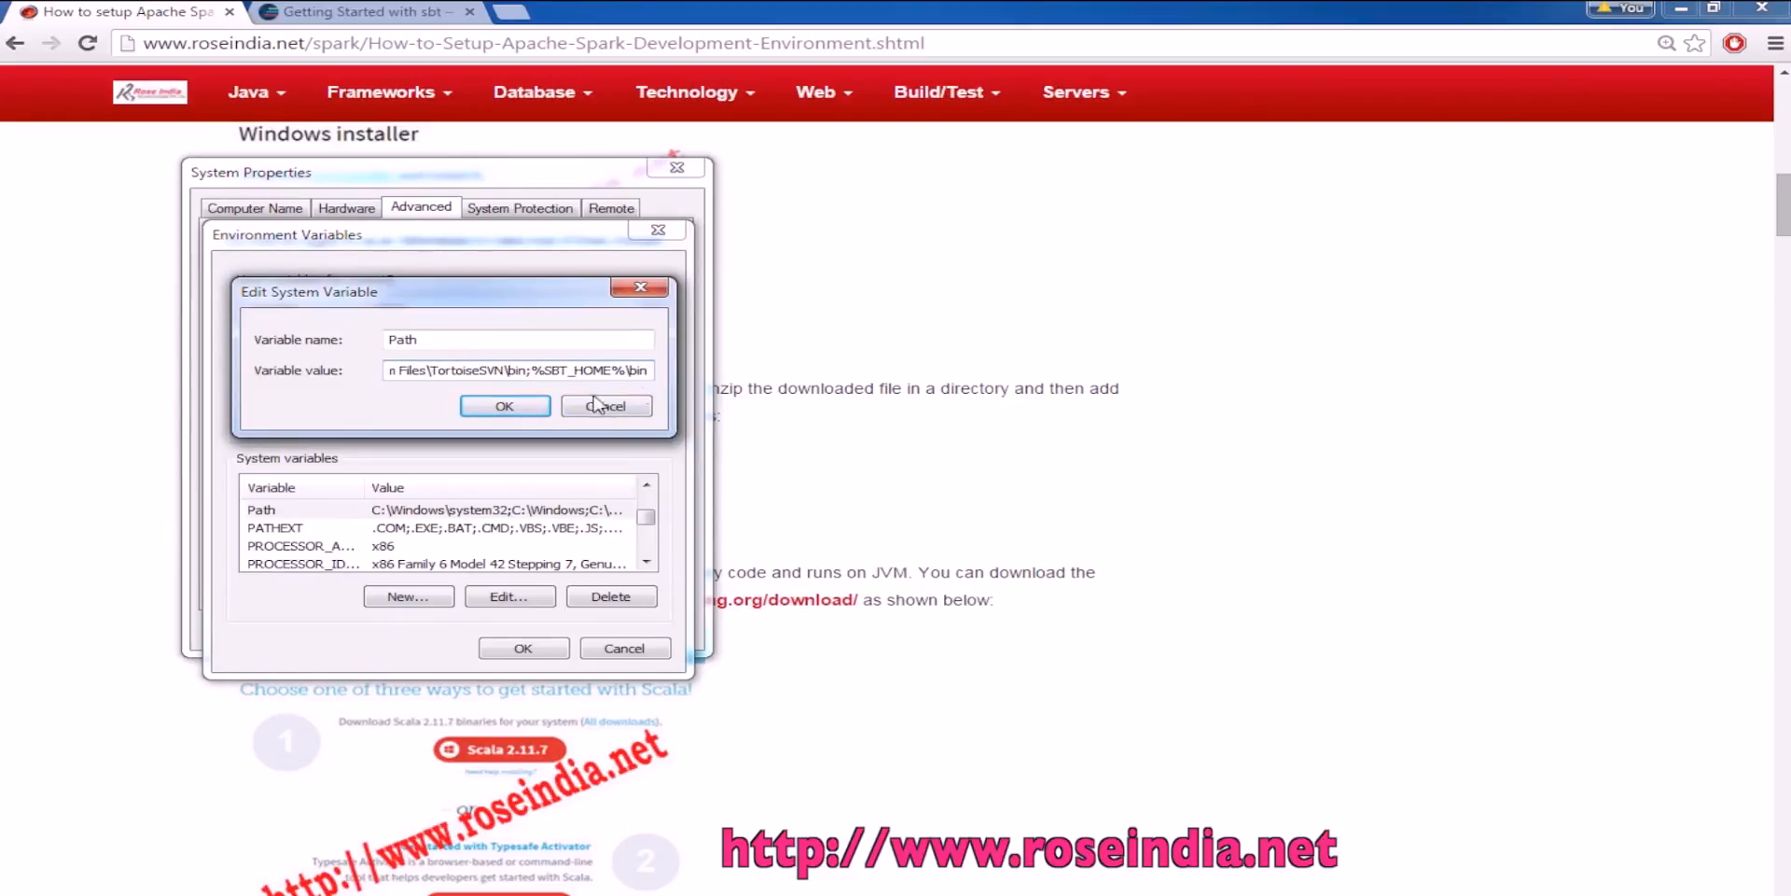
click(605, 405)
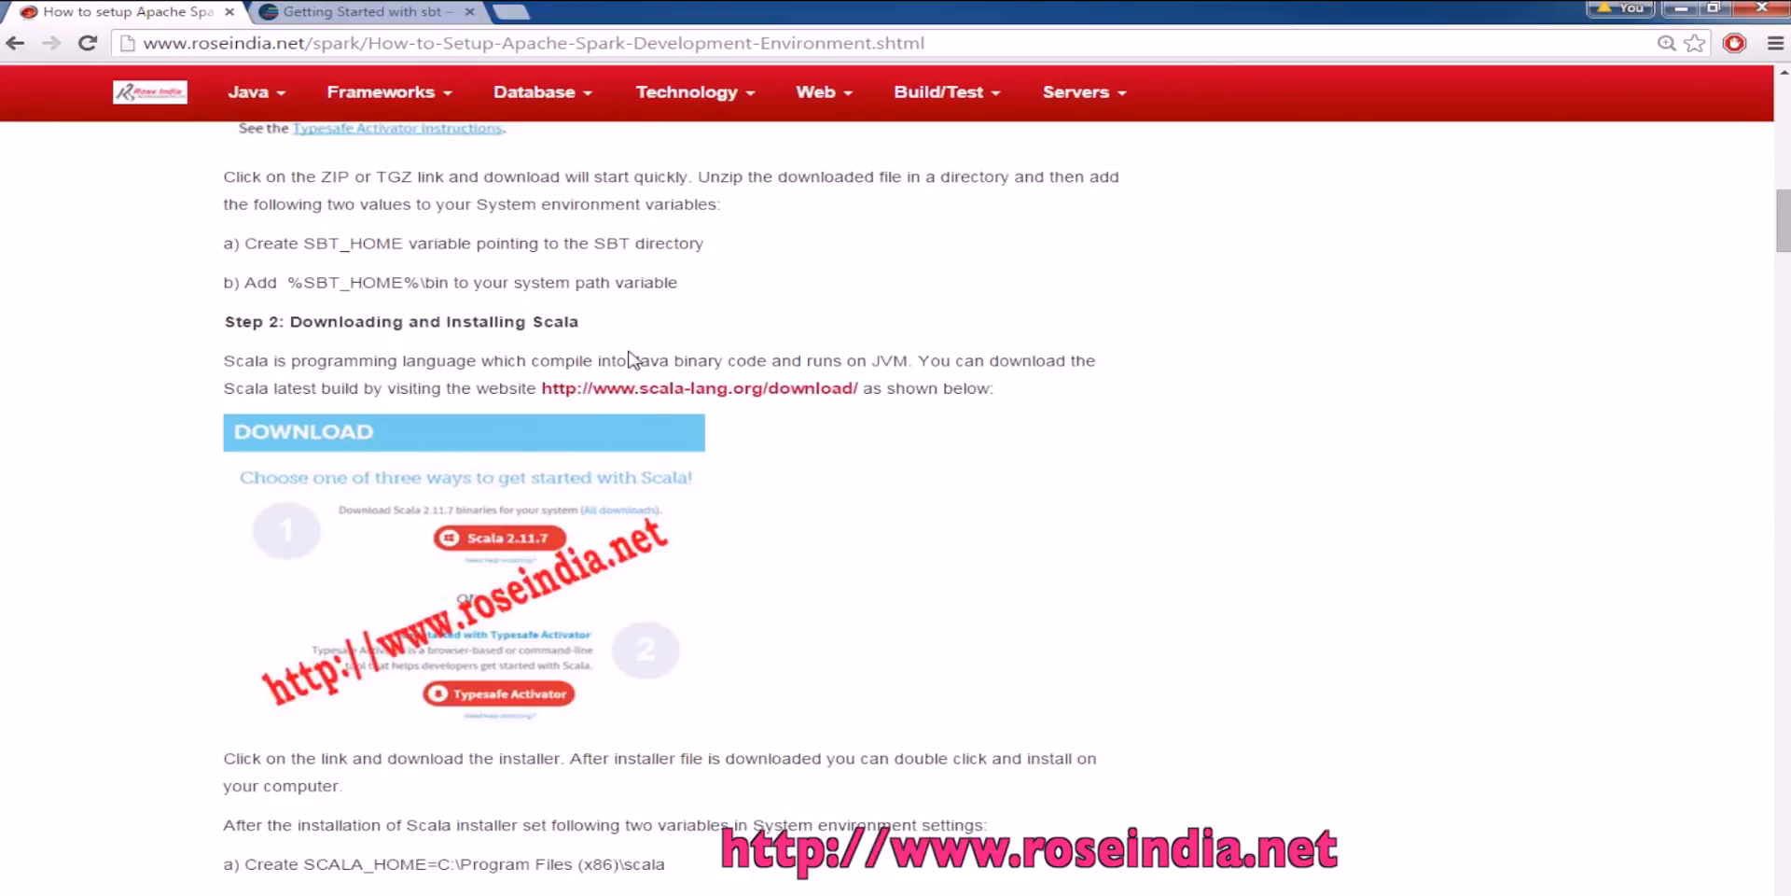
Launch scala-2.11.7.msi, pass the welcome page and accept the license
click(698, 388)
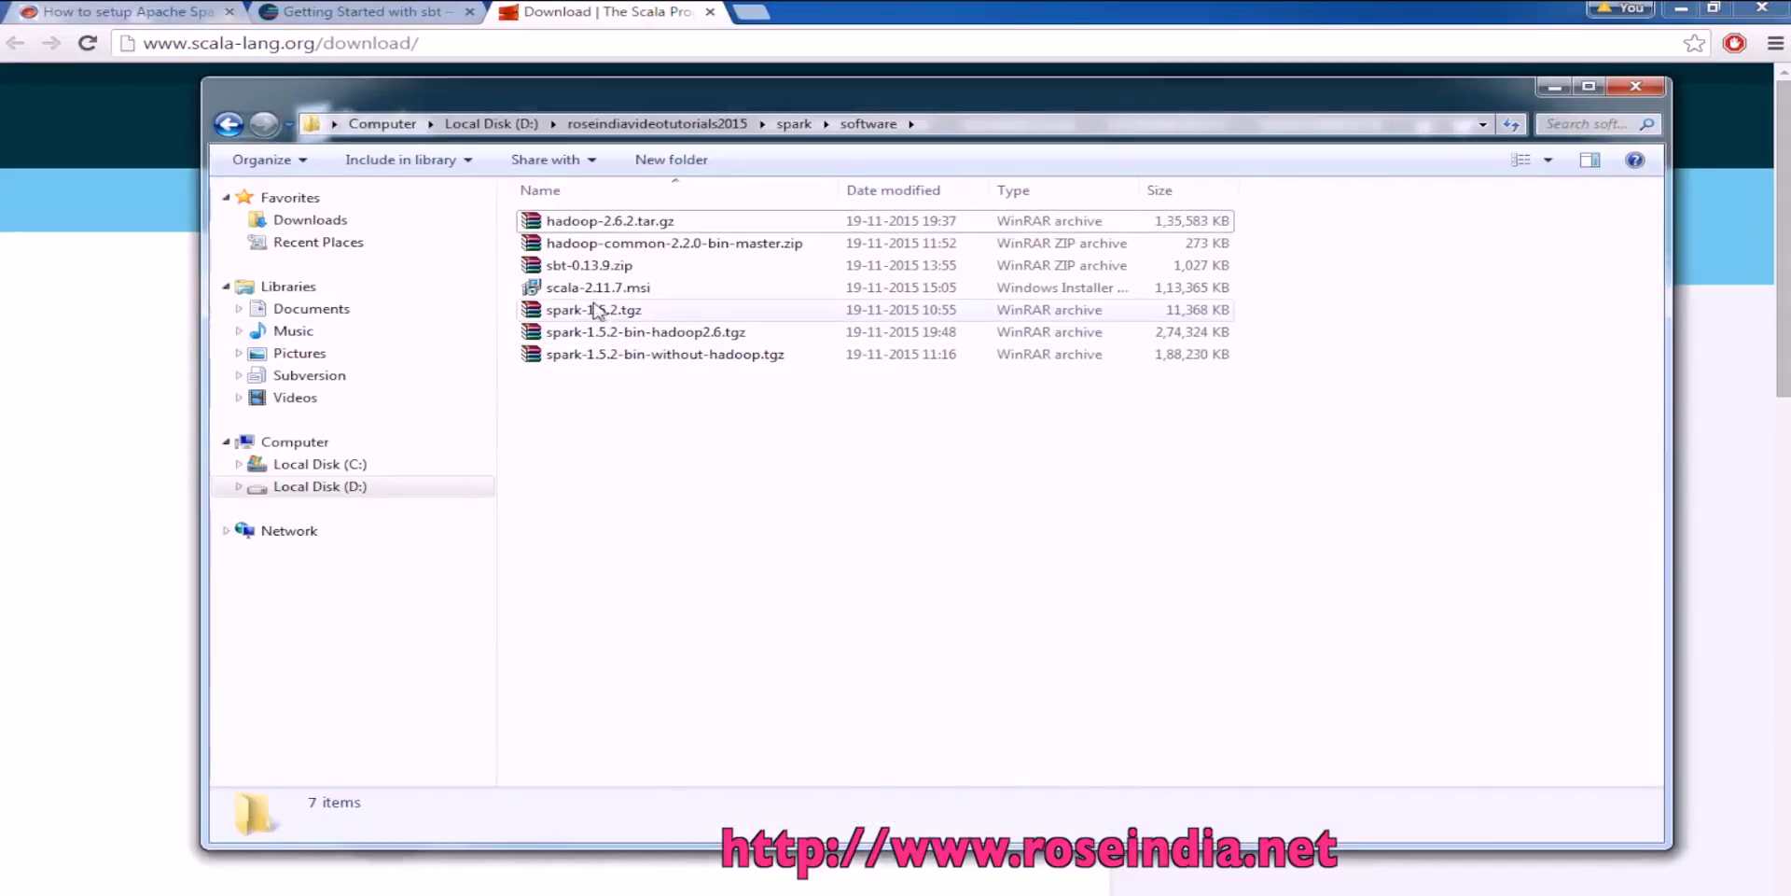
click(597, 288)
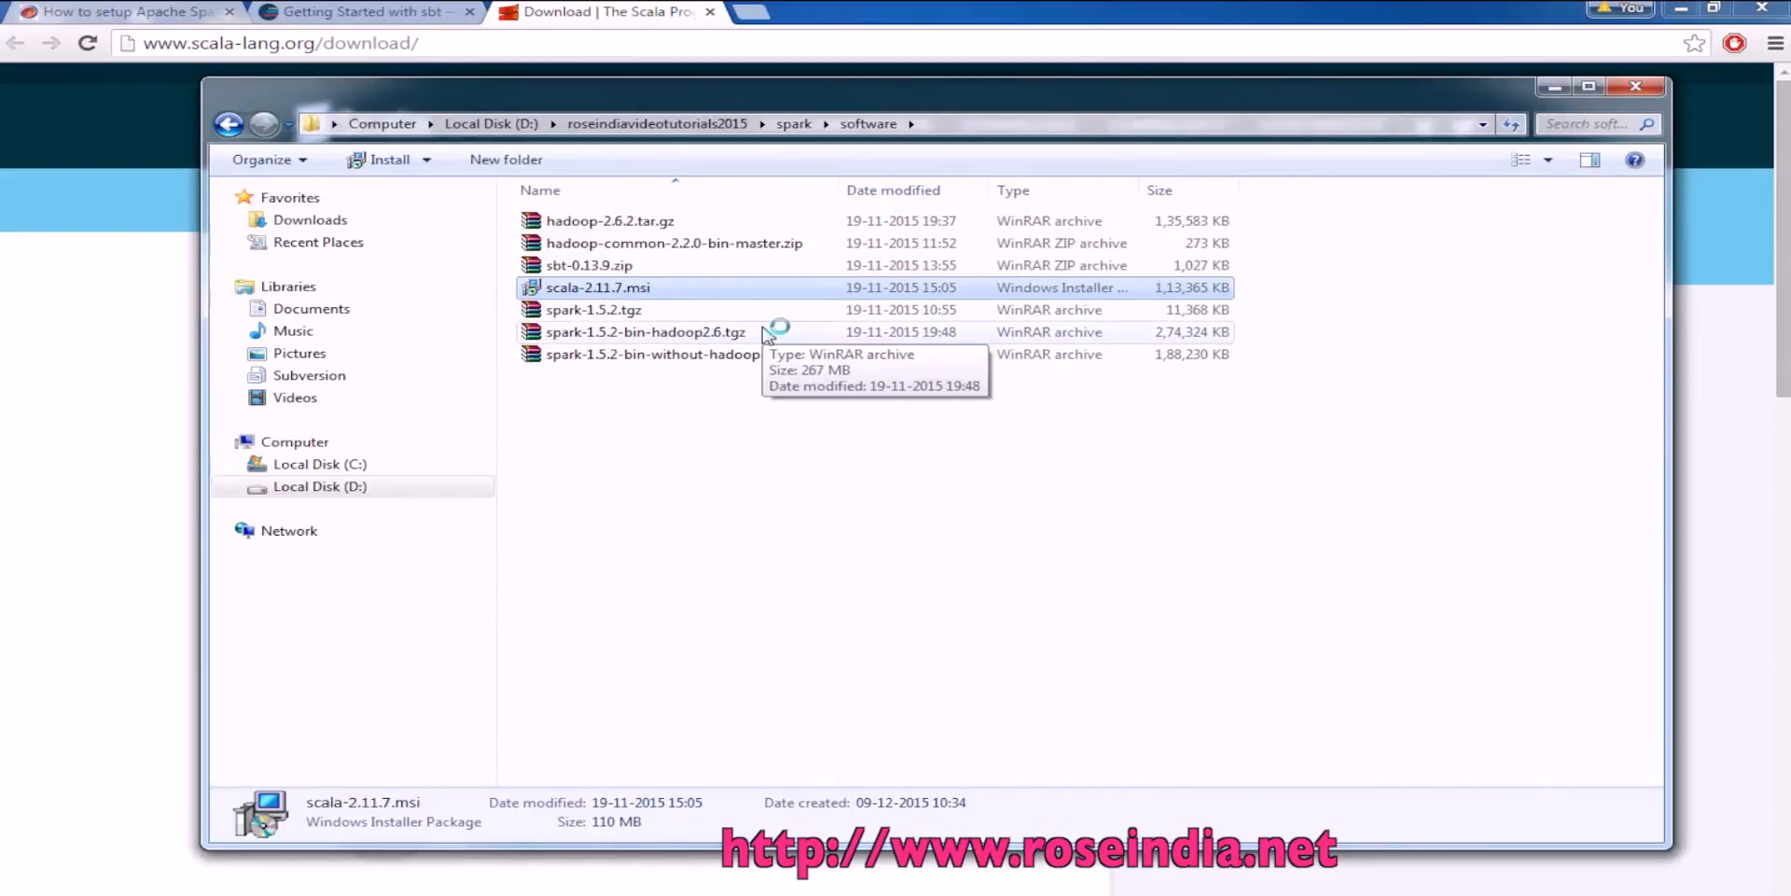
double_click(597, 287)
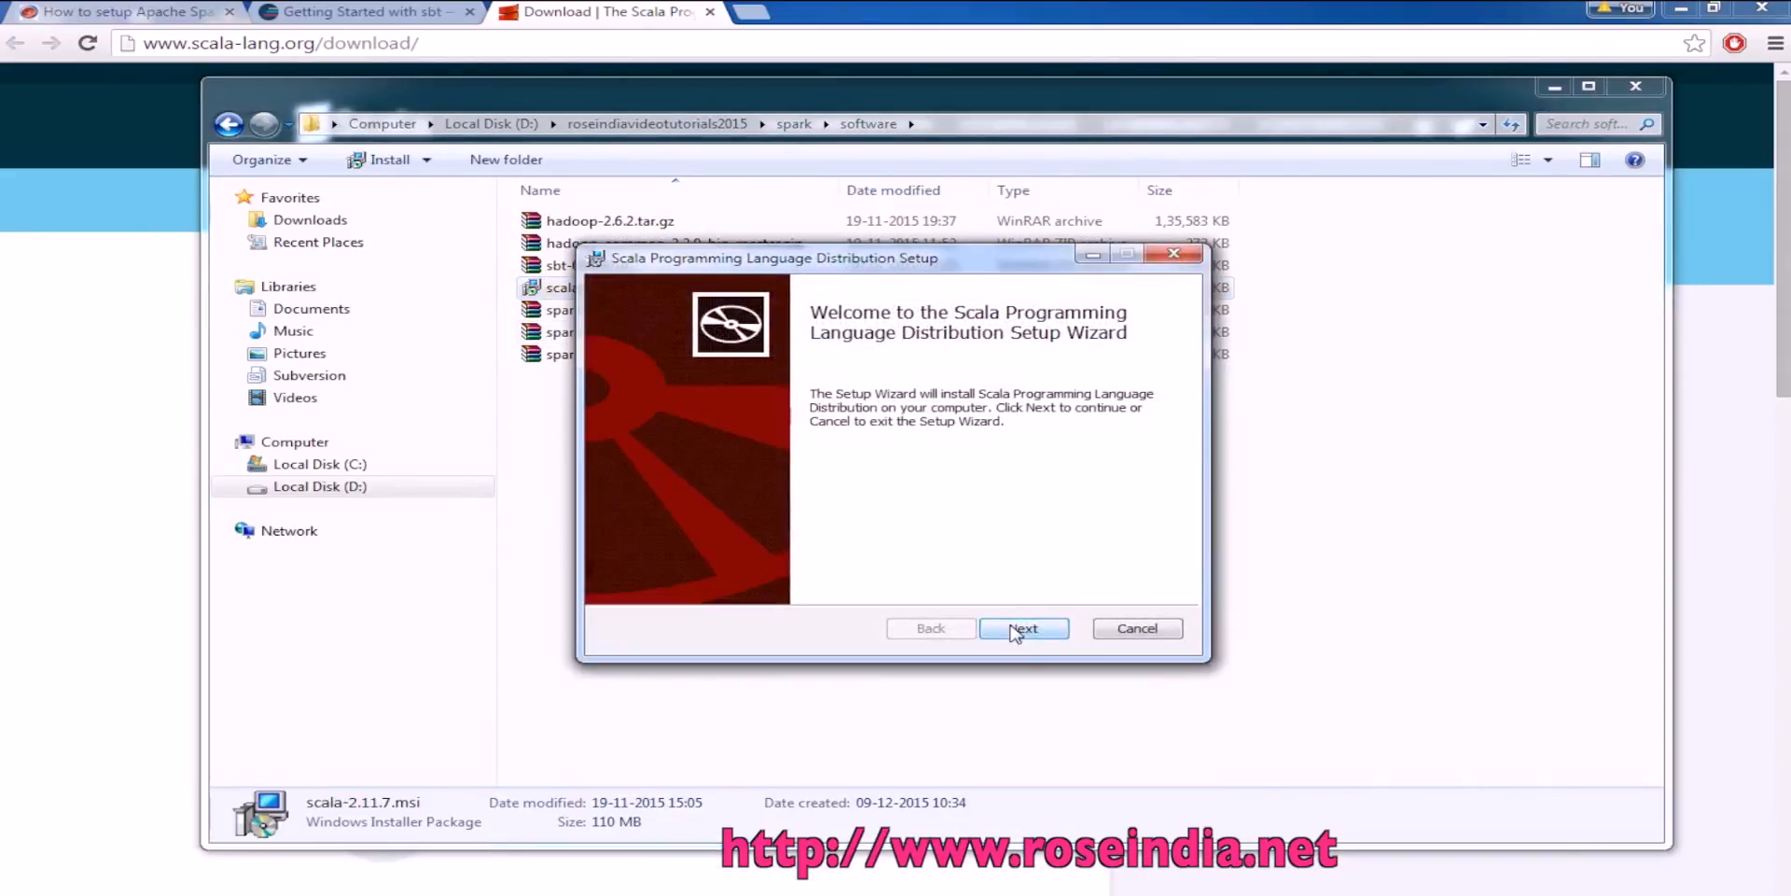
click(1023, 629)
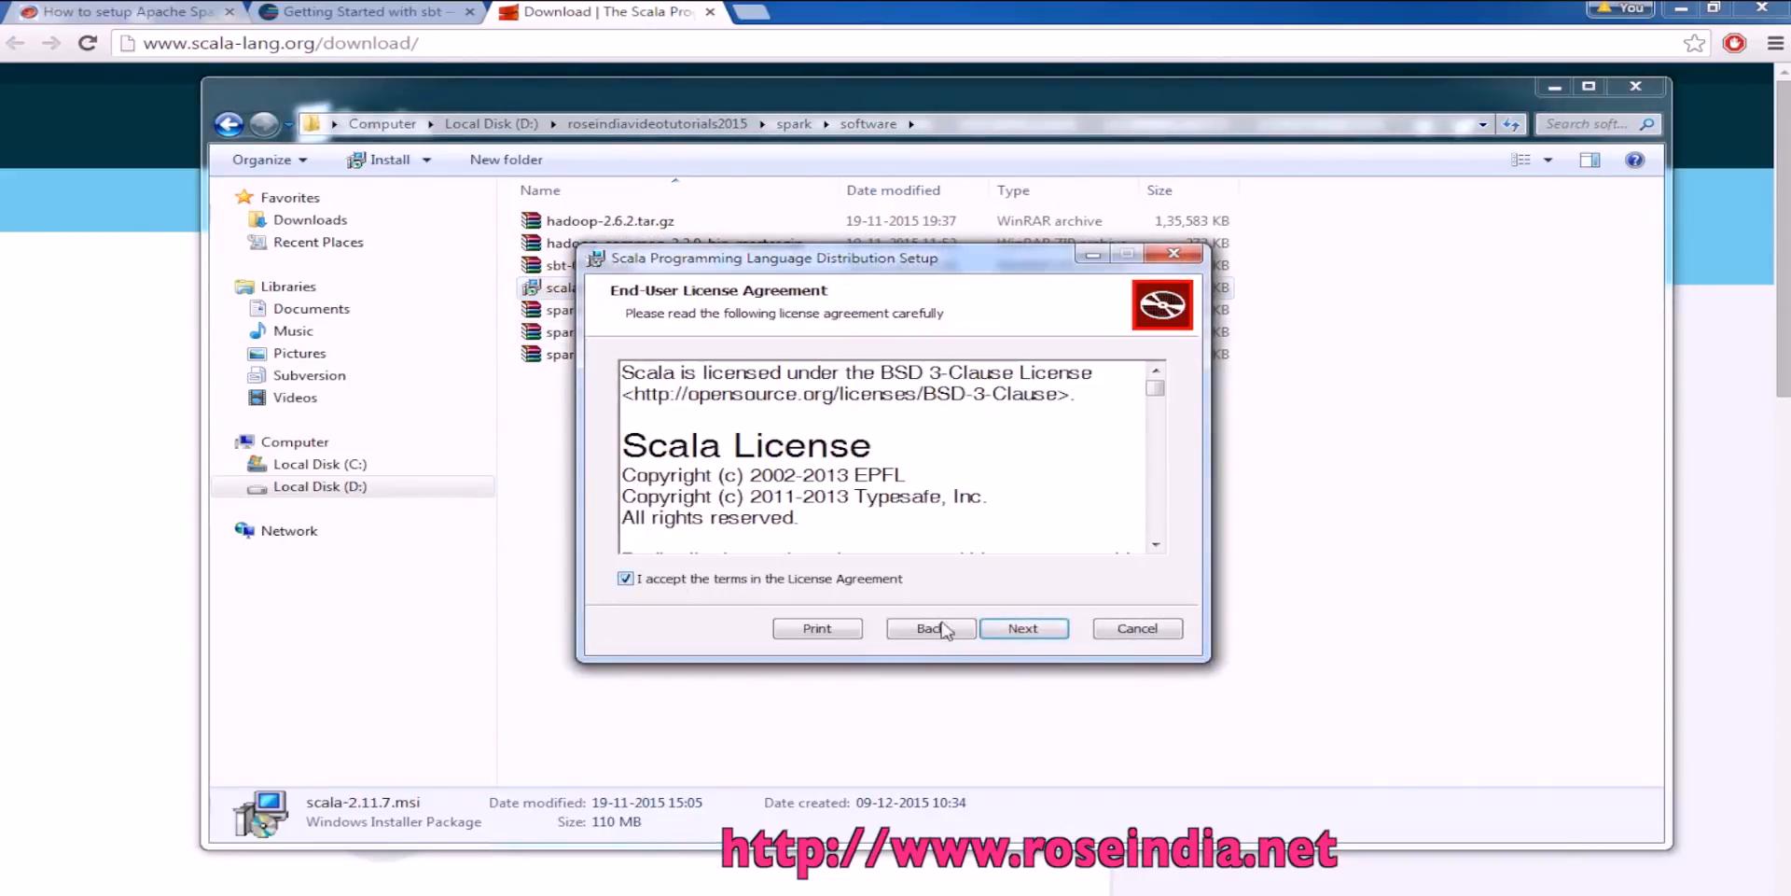
click(1022, 628)
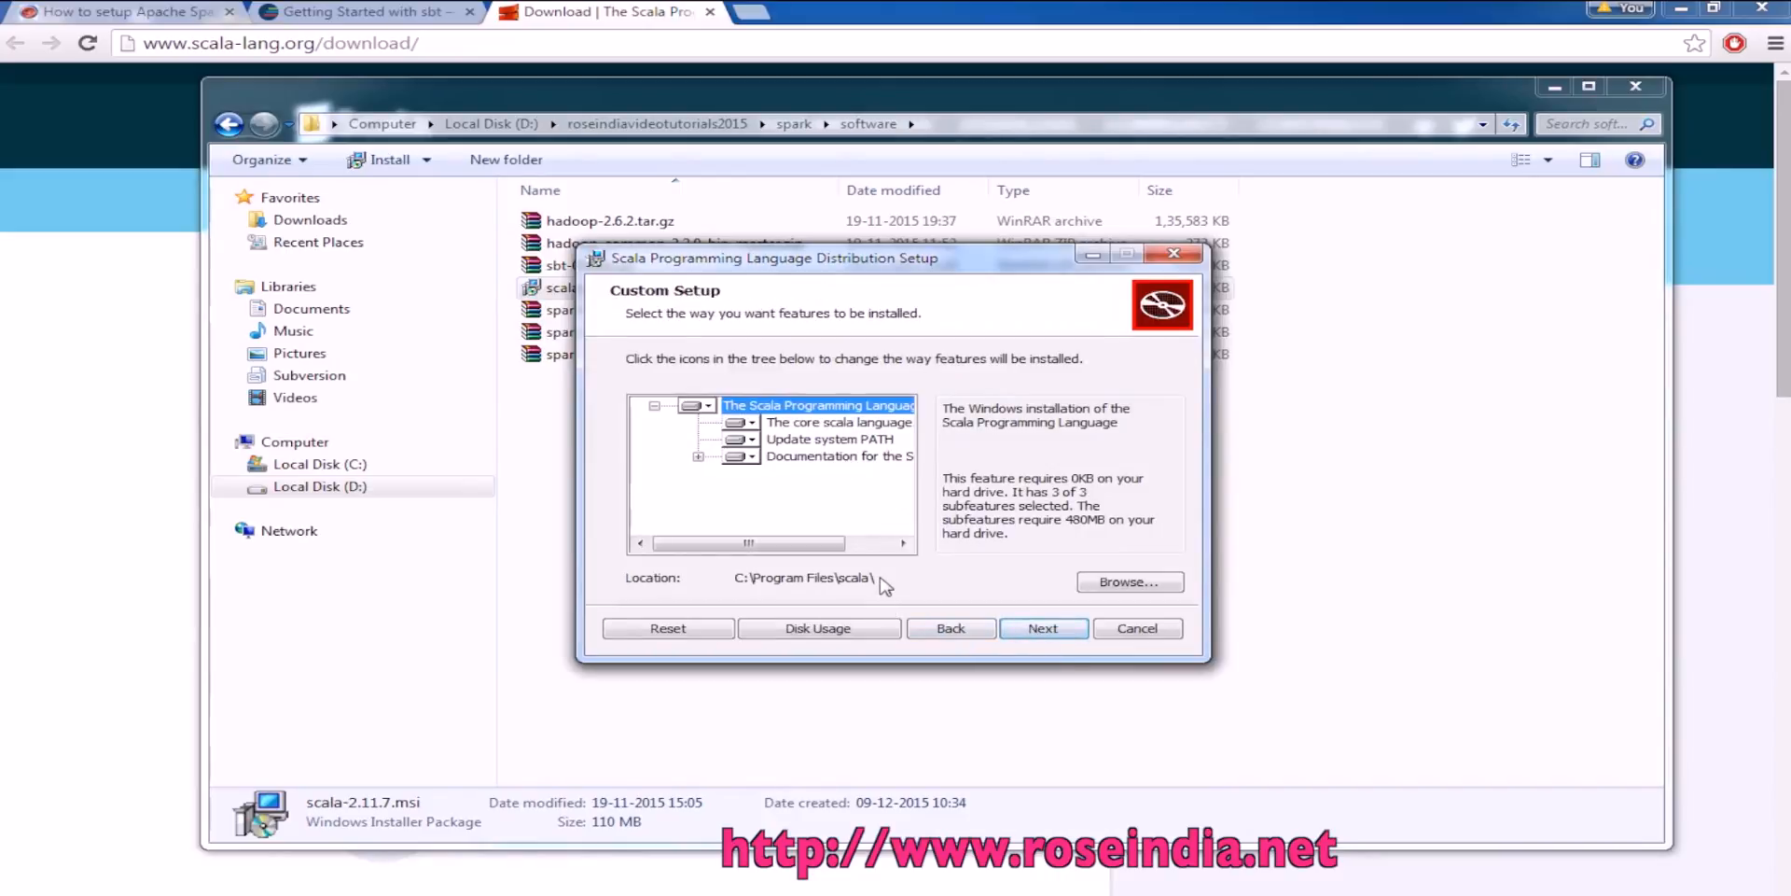
mouse_move(829, 599)
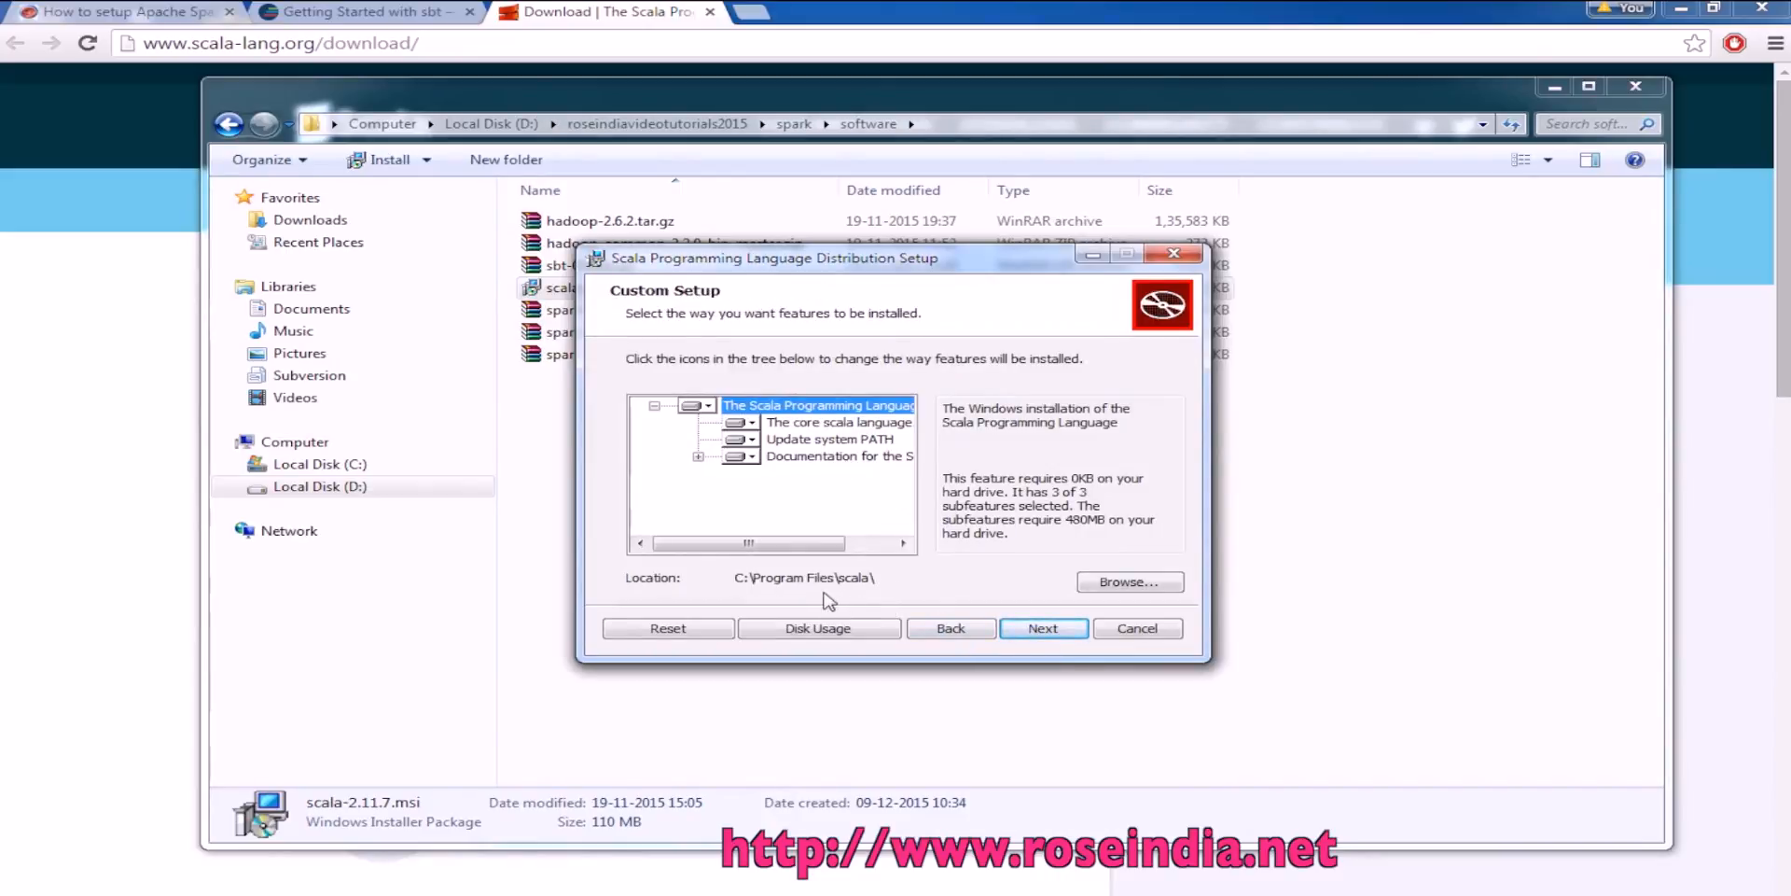
Keep C:\Program Files\scala\ as the destination and install Scala to completion
click(1128, 582)
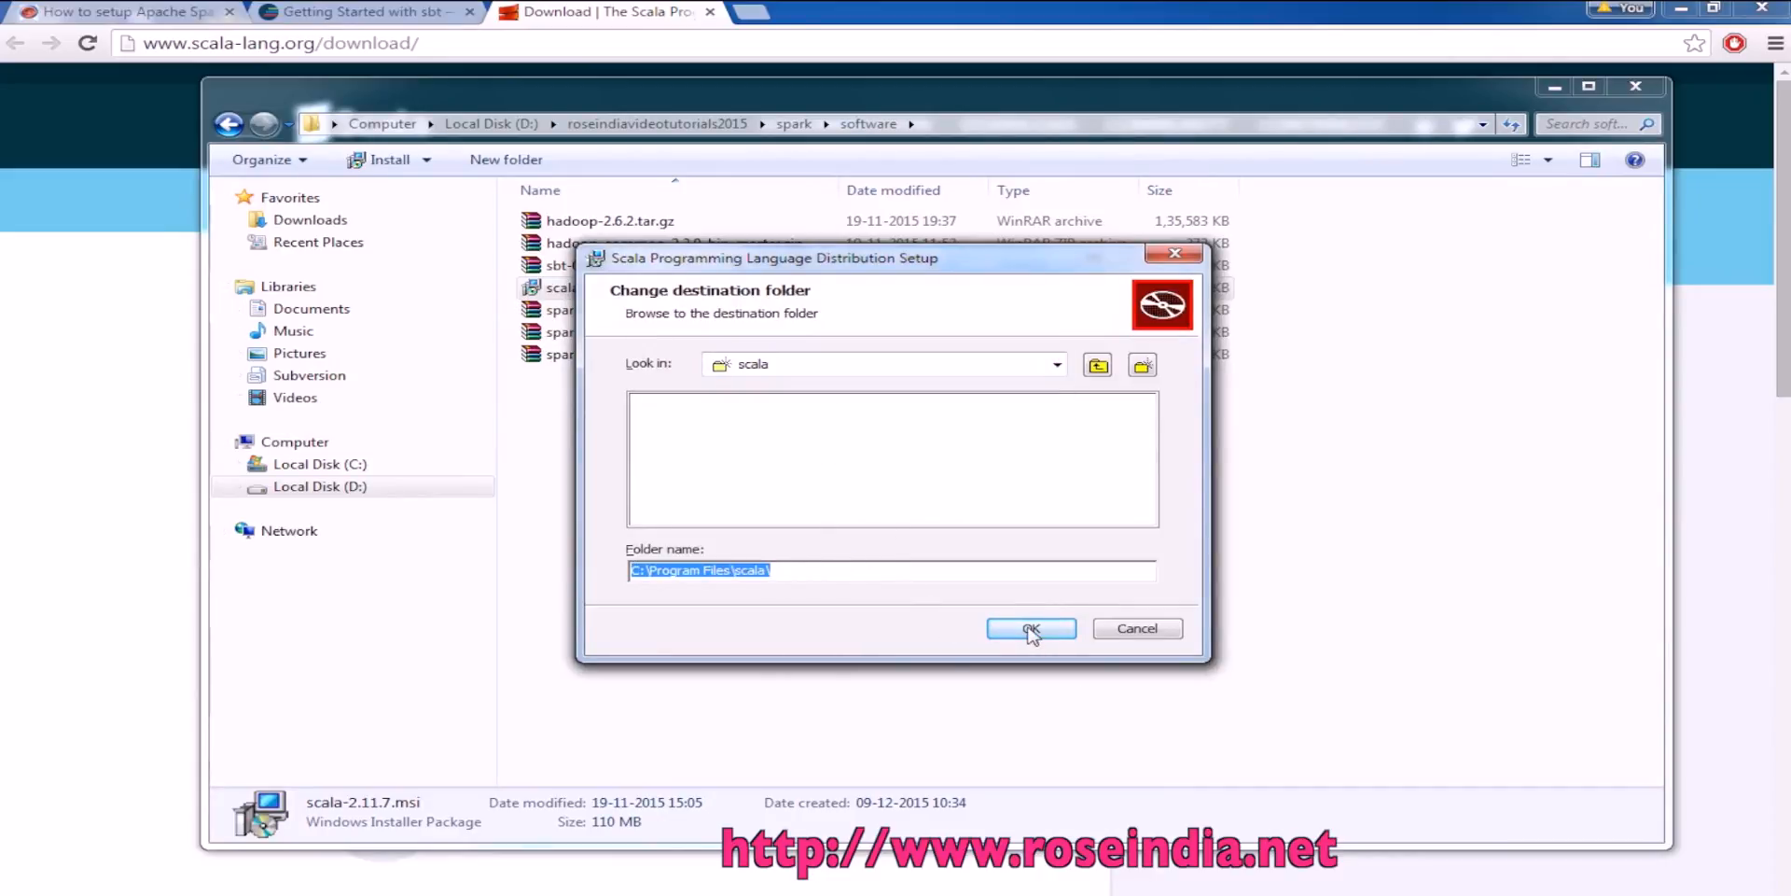
click(1029, 628)
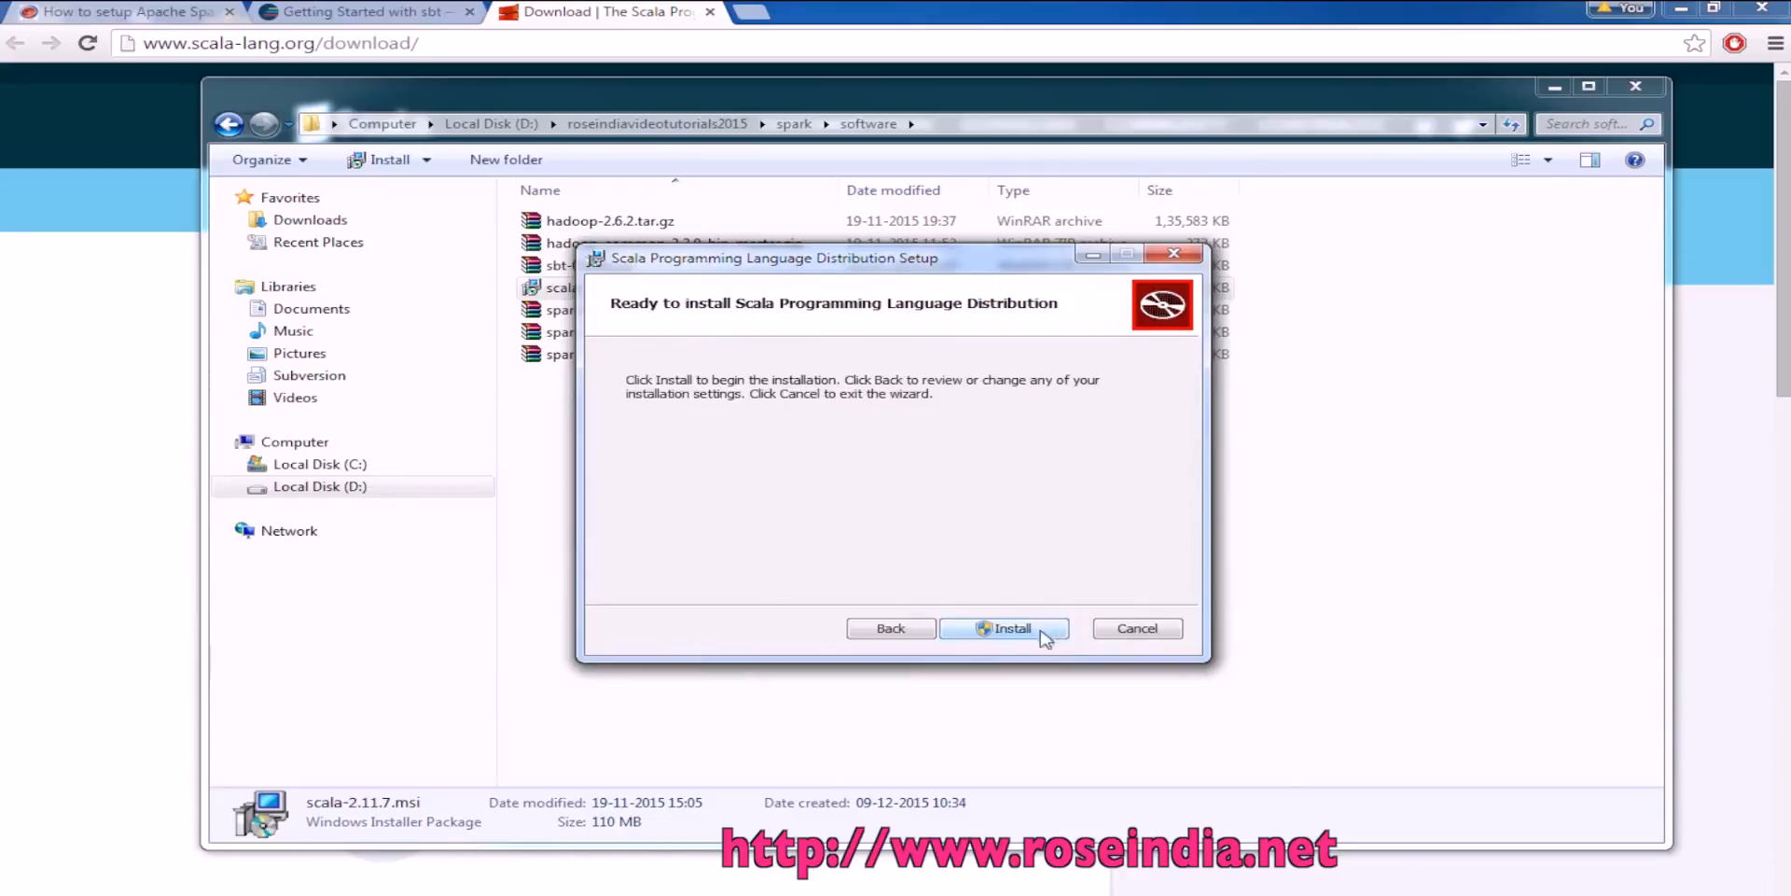
click(1003, 629)
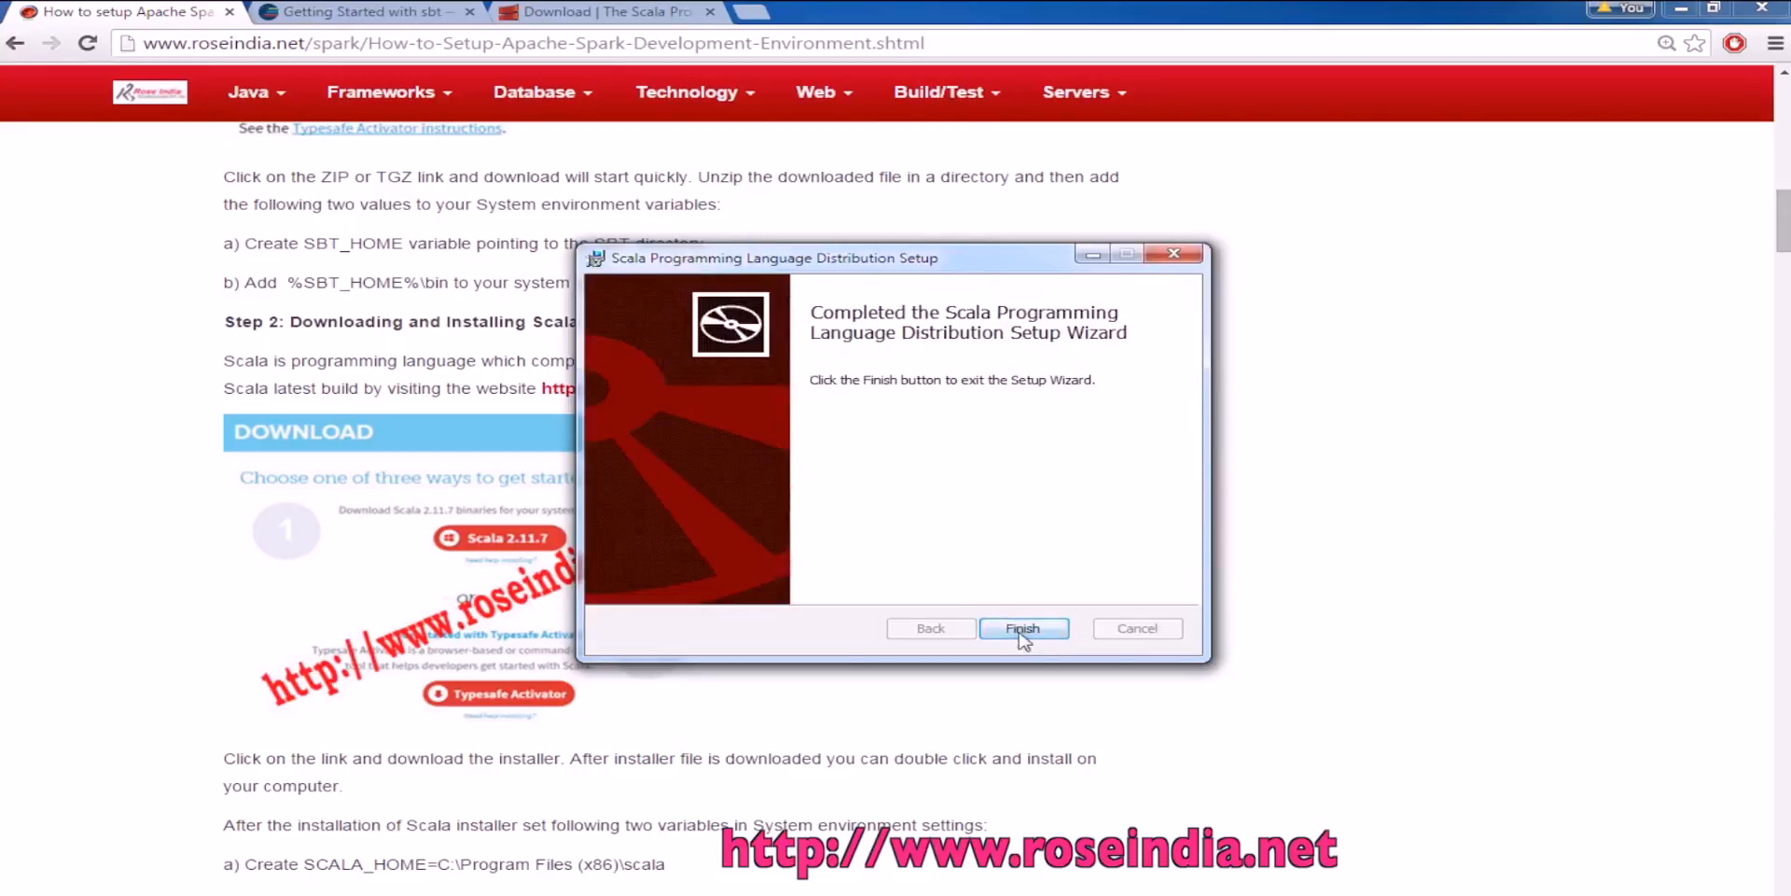
Finish the Scala setup and create system variable SCALA_HOME = C:\Program Files\scala
click(1022, 628)
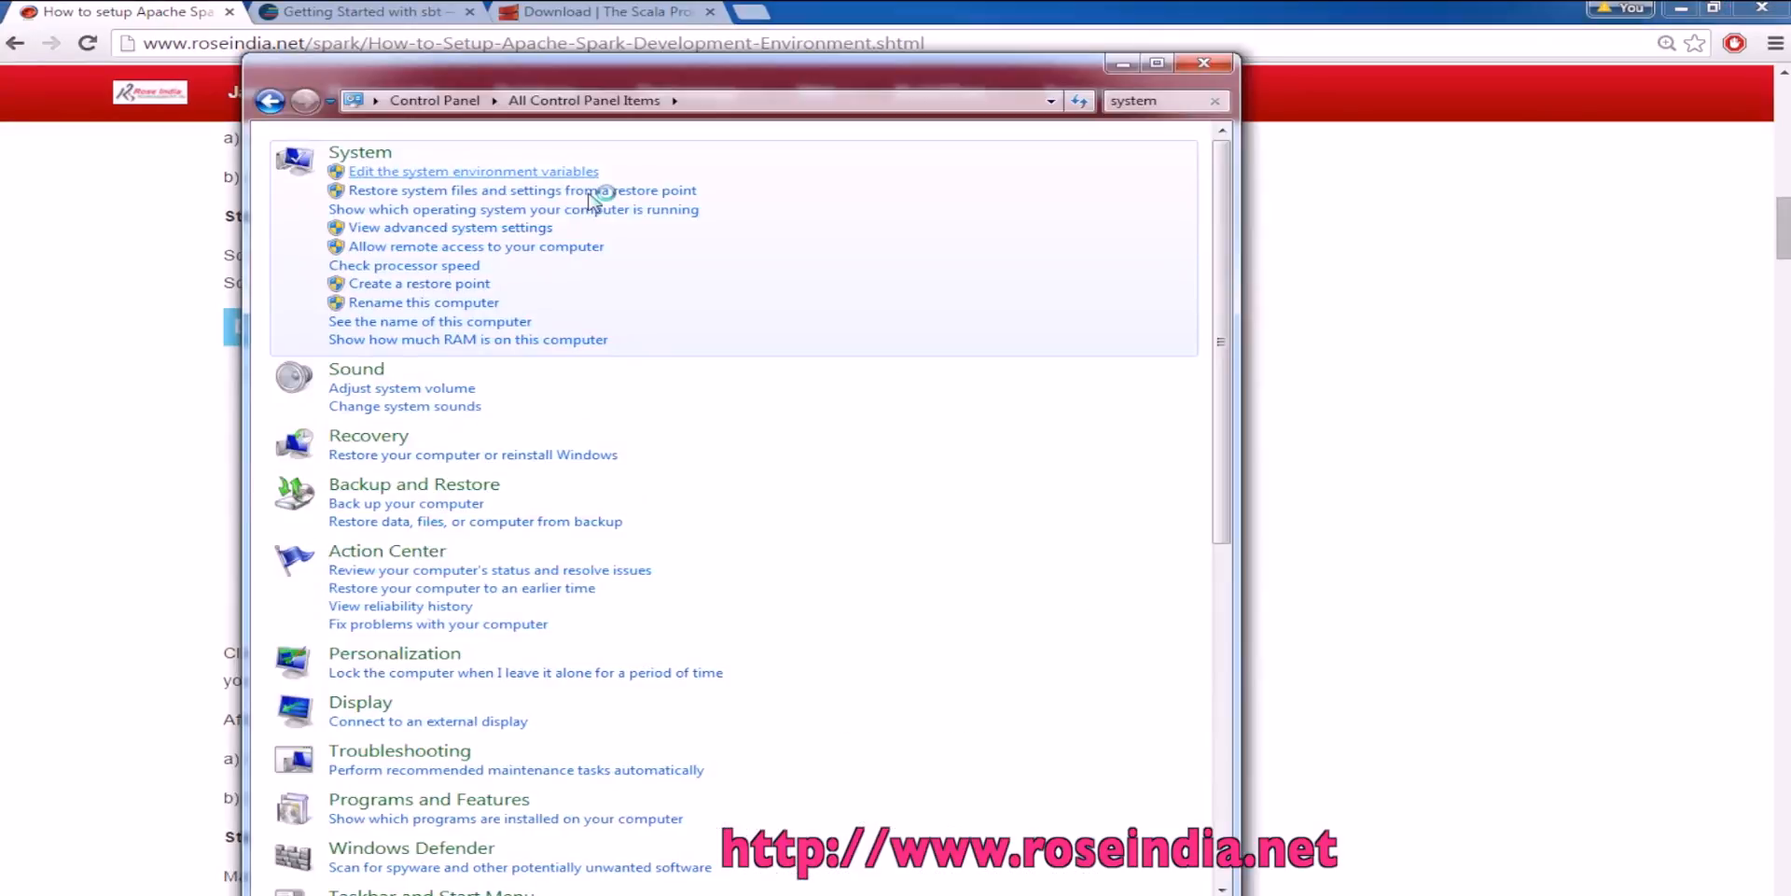
click(449, 228)
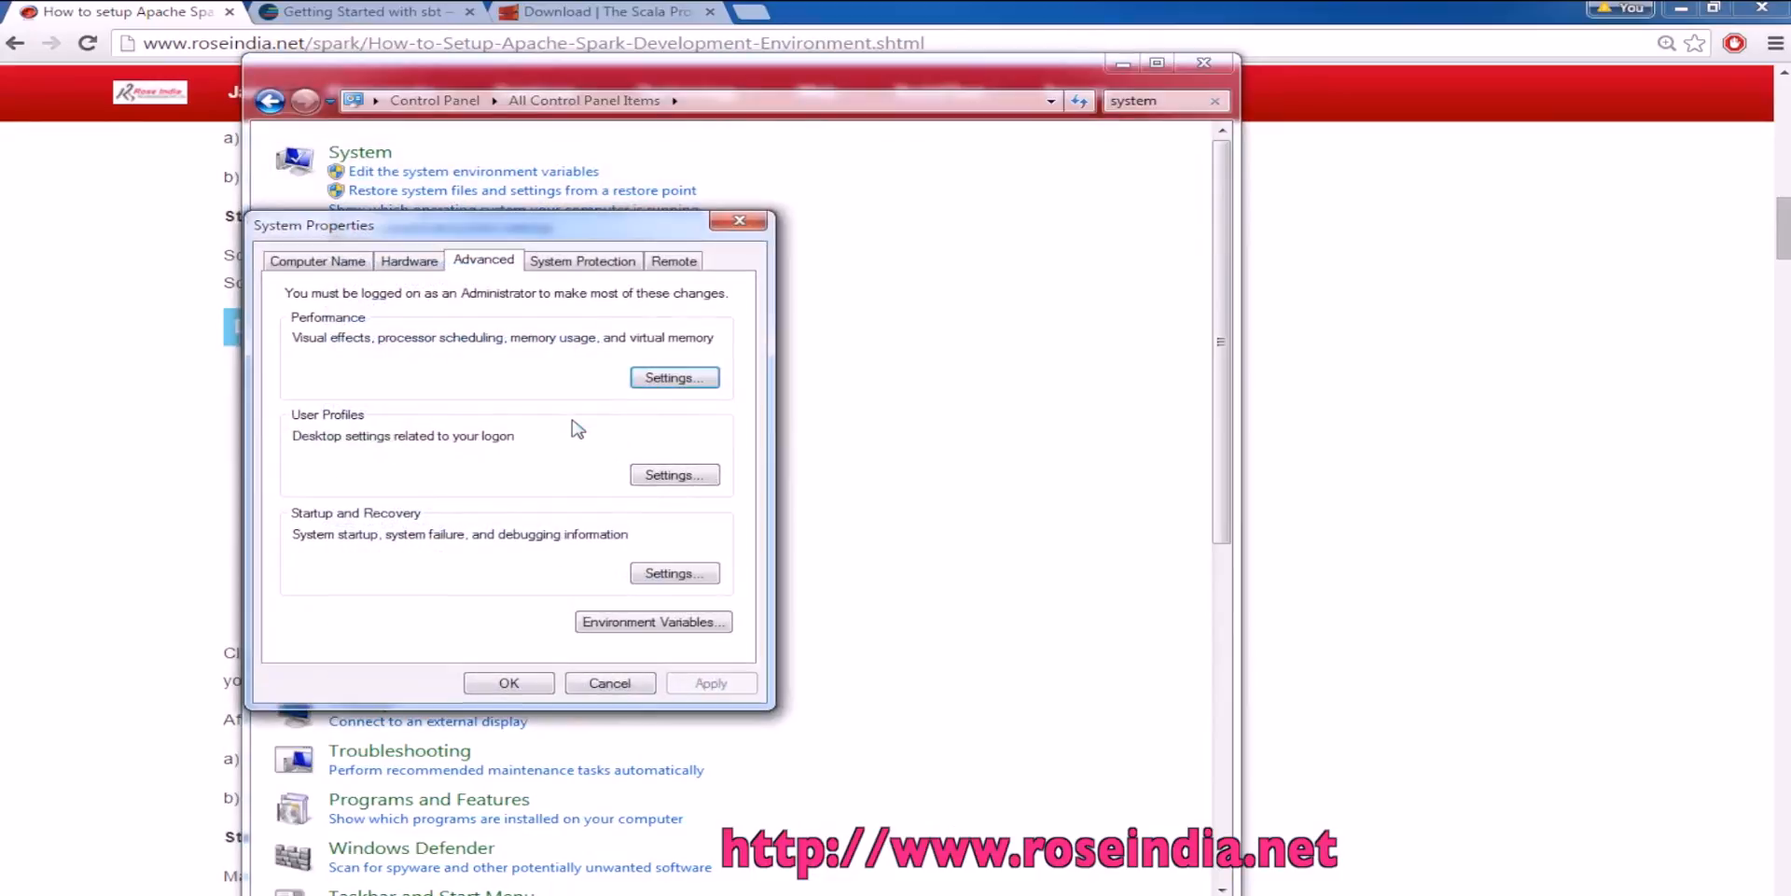
click(653, 621)
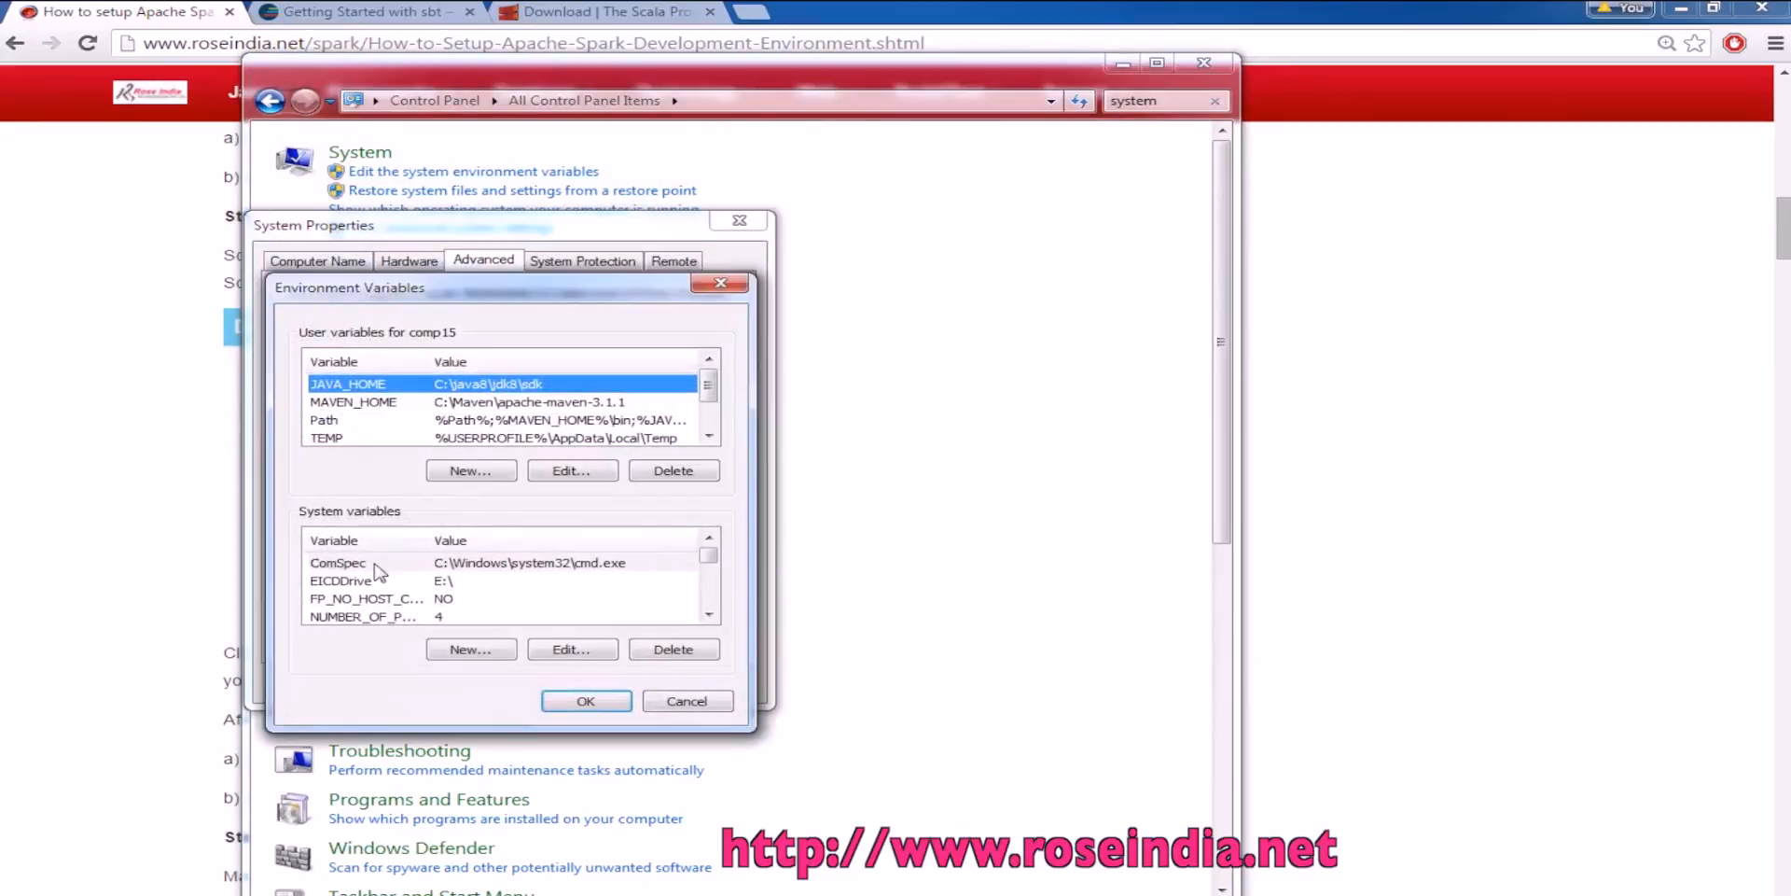
click(470, 649)
text(SCALA_HOME)
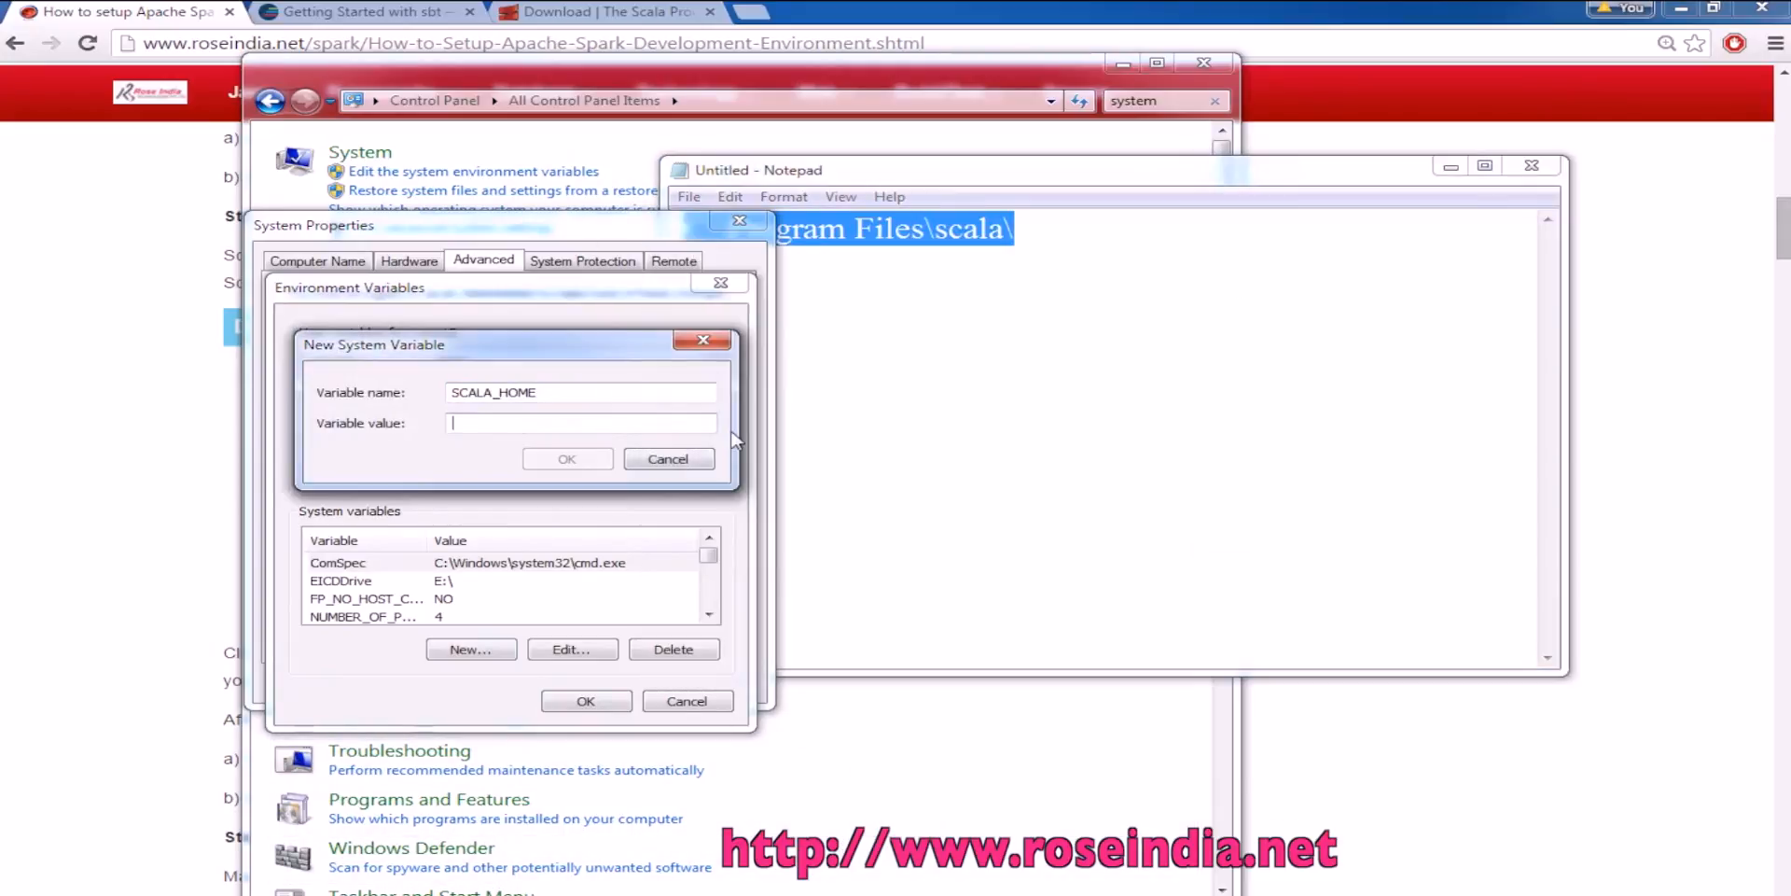
text(C:\Program Files\scala)
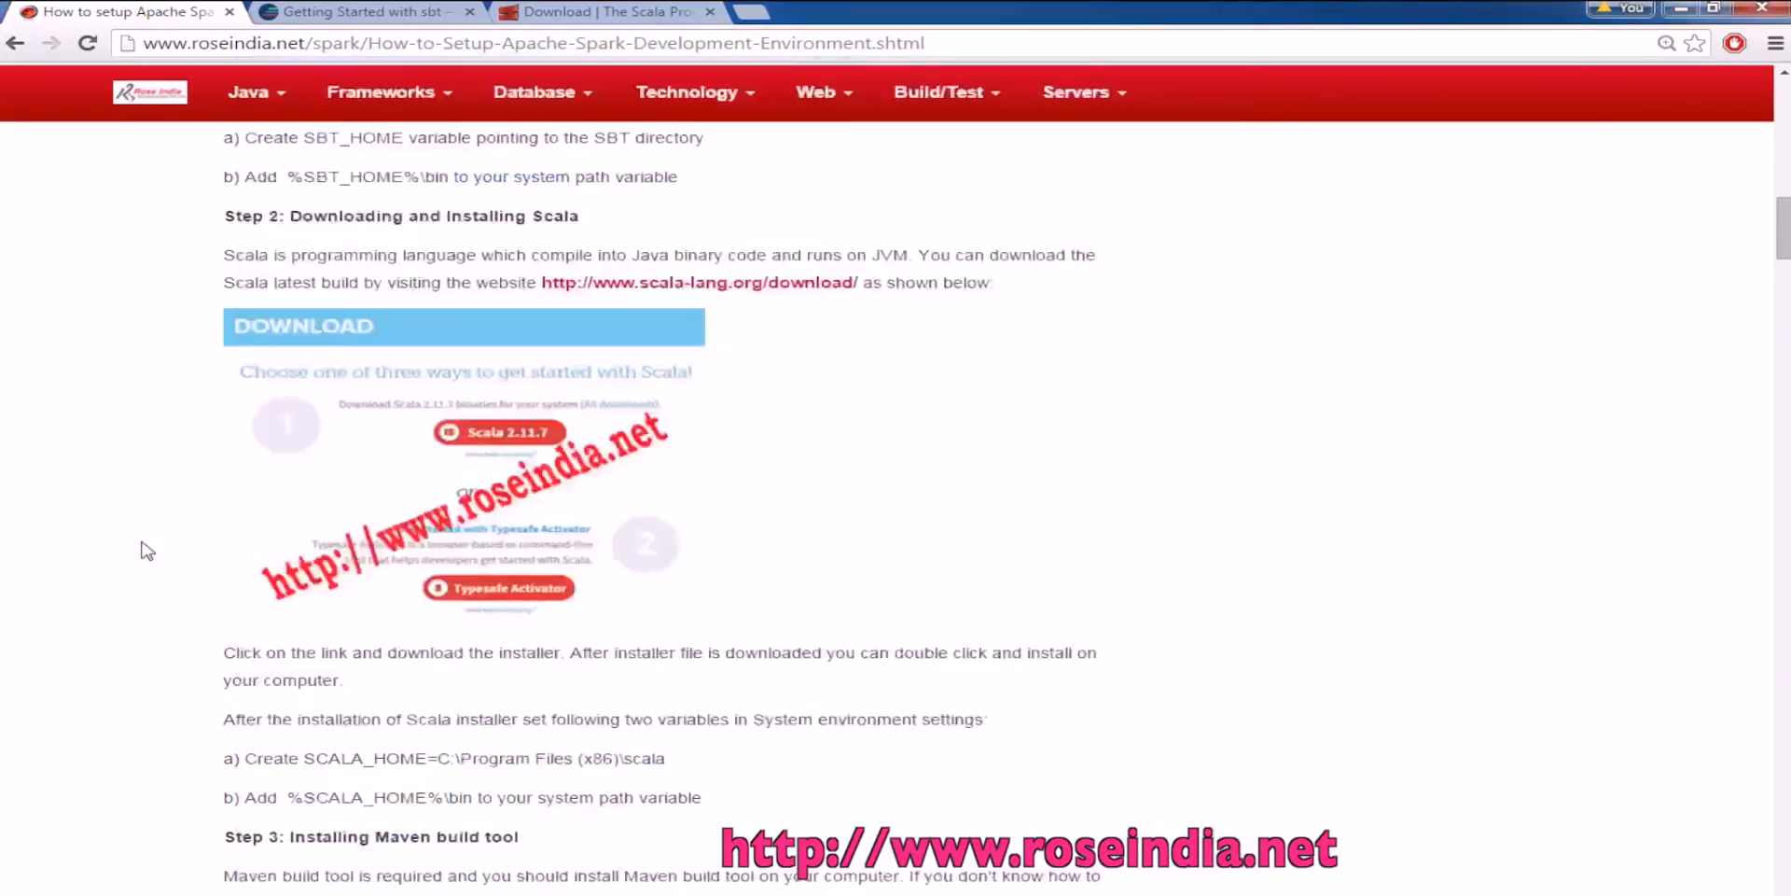
Append %SCALA_HOME%\bin to the system Path and apply the environment changes
scroll(down, 3)
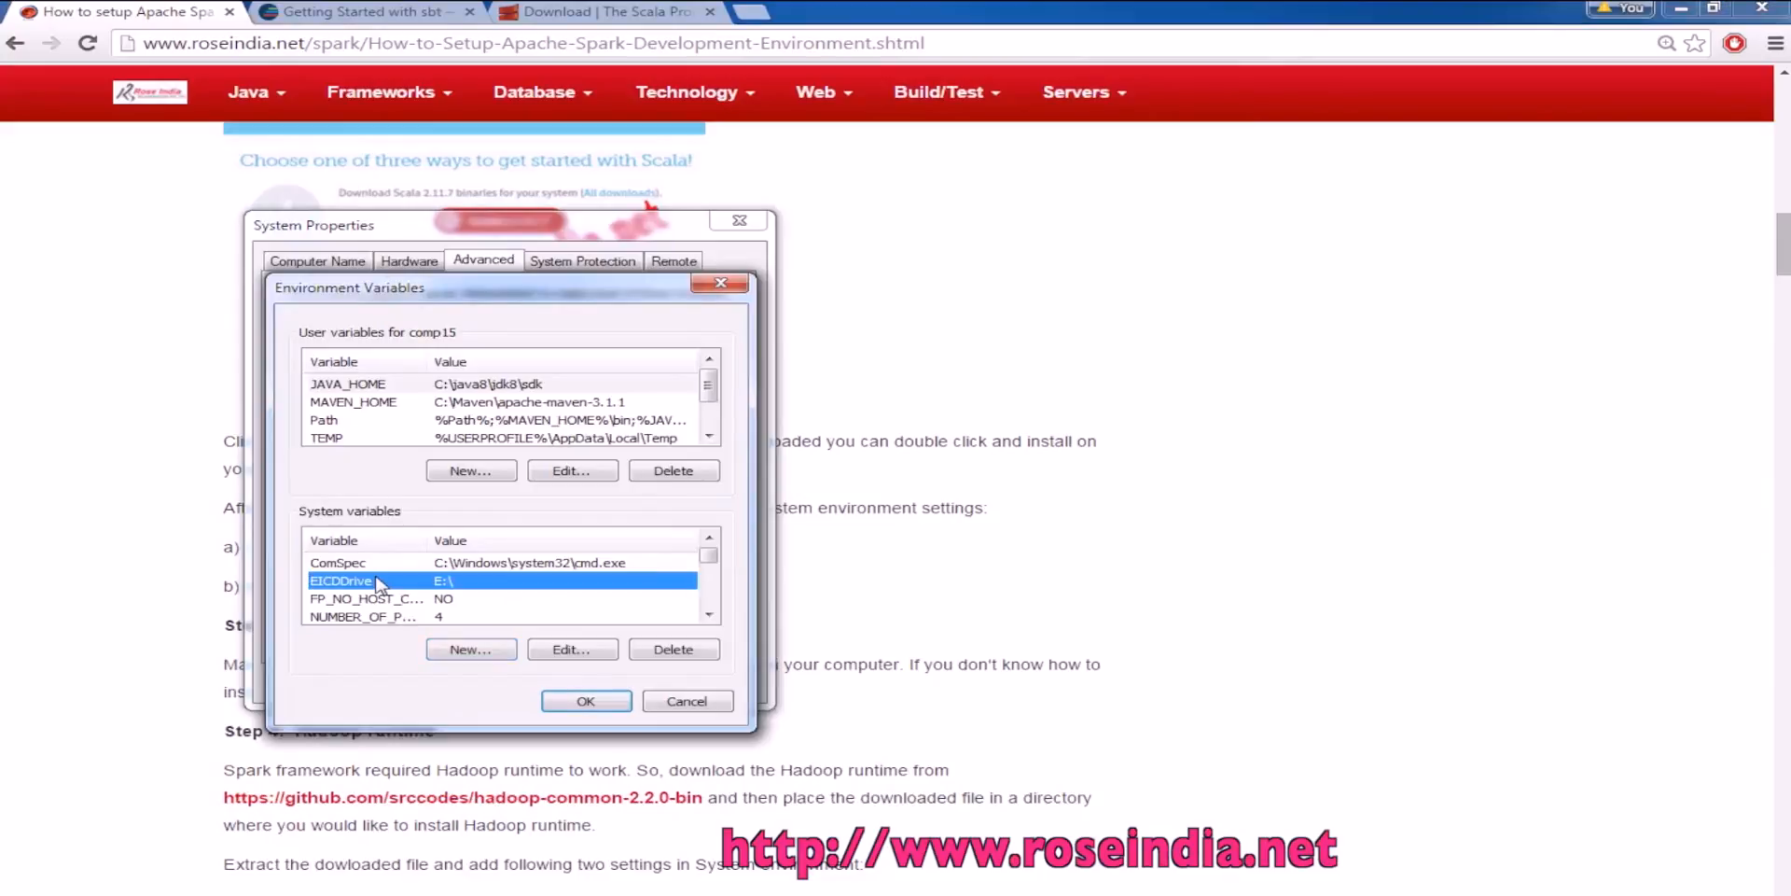
click(571, 649)
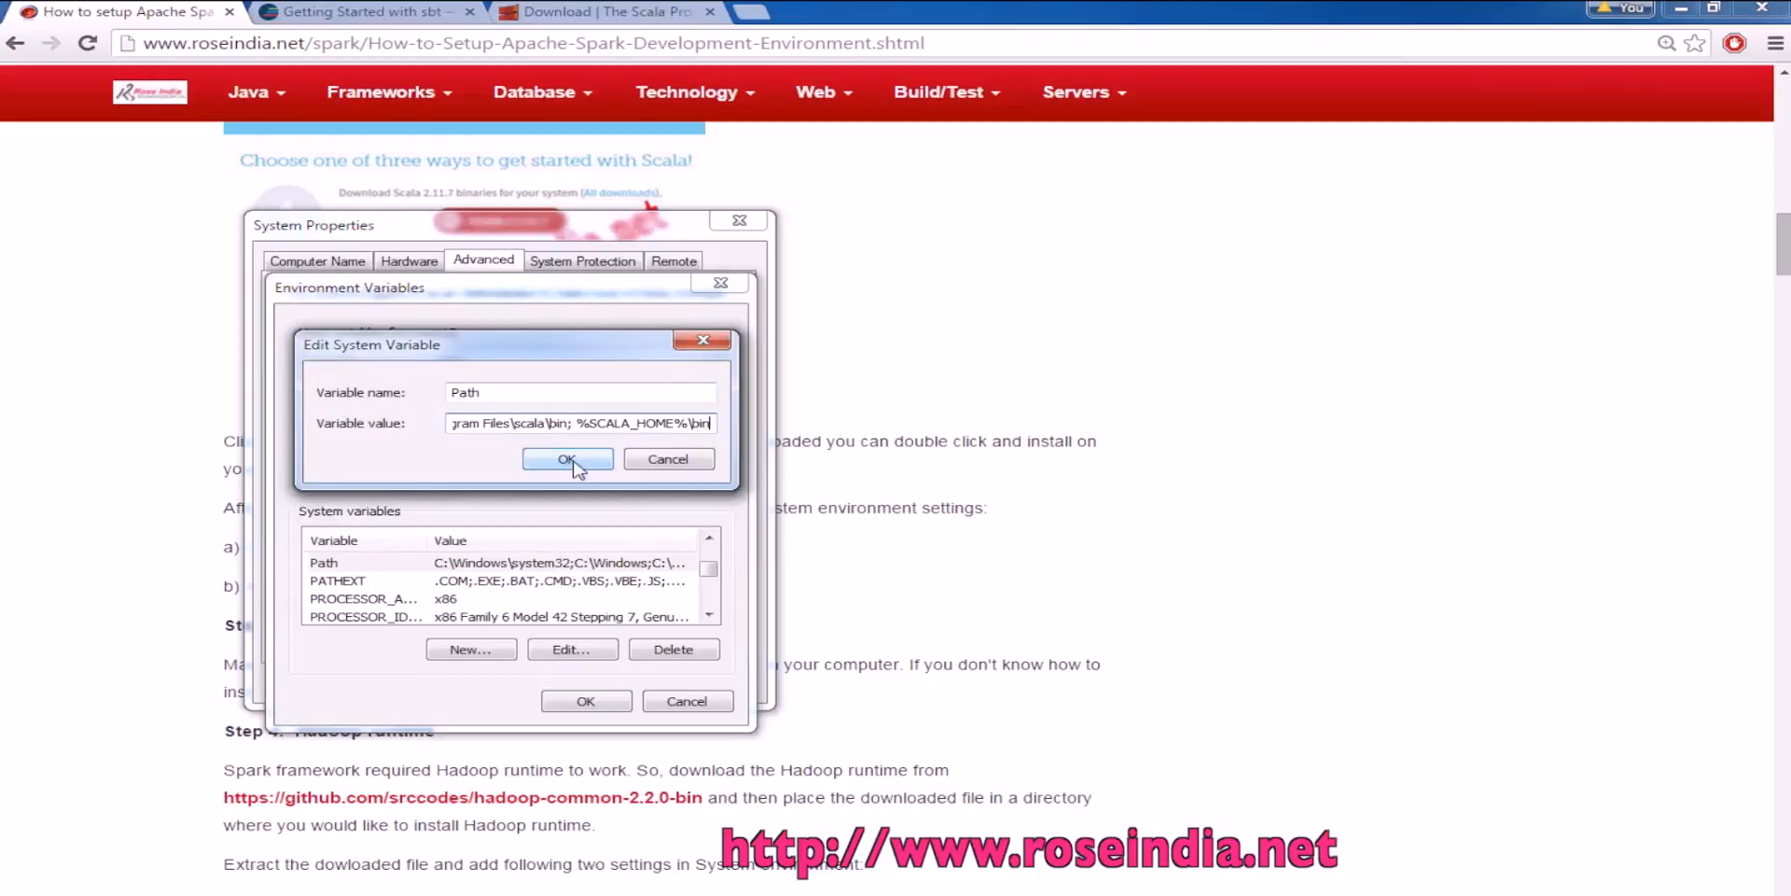
click(567, 459)
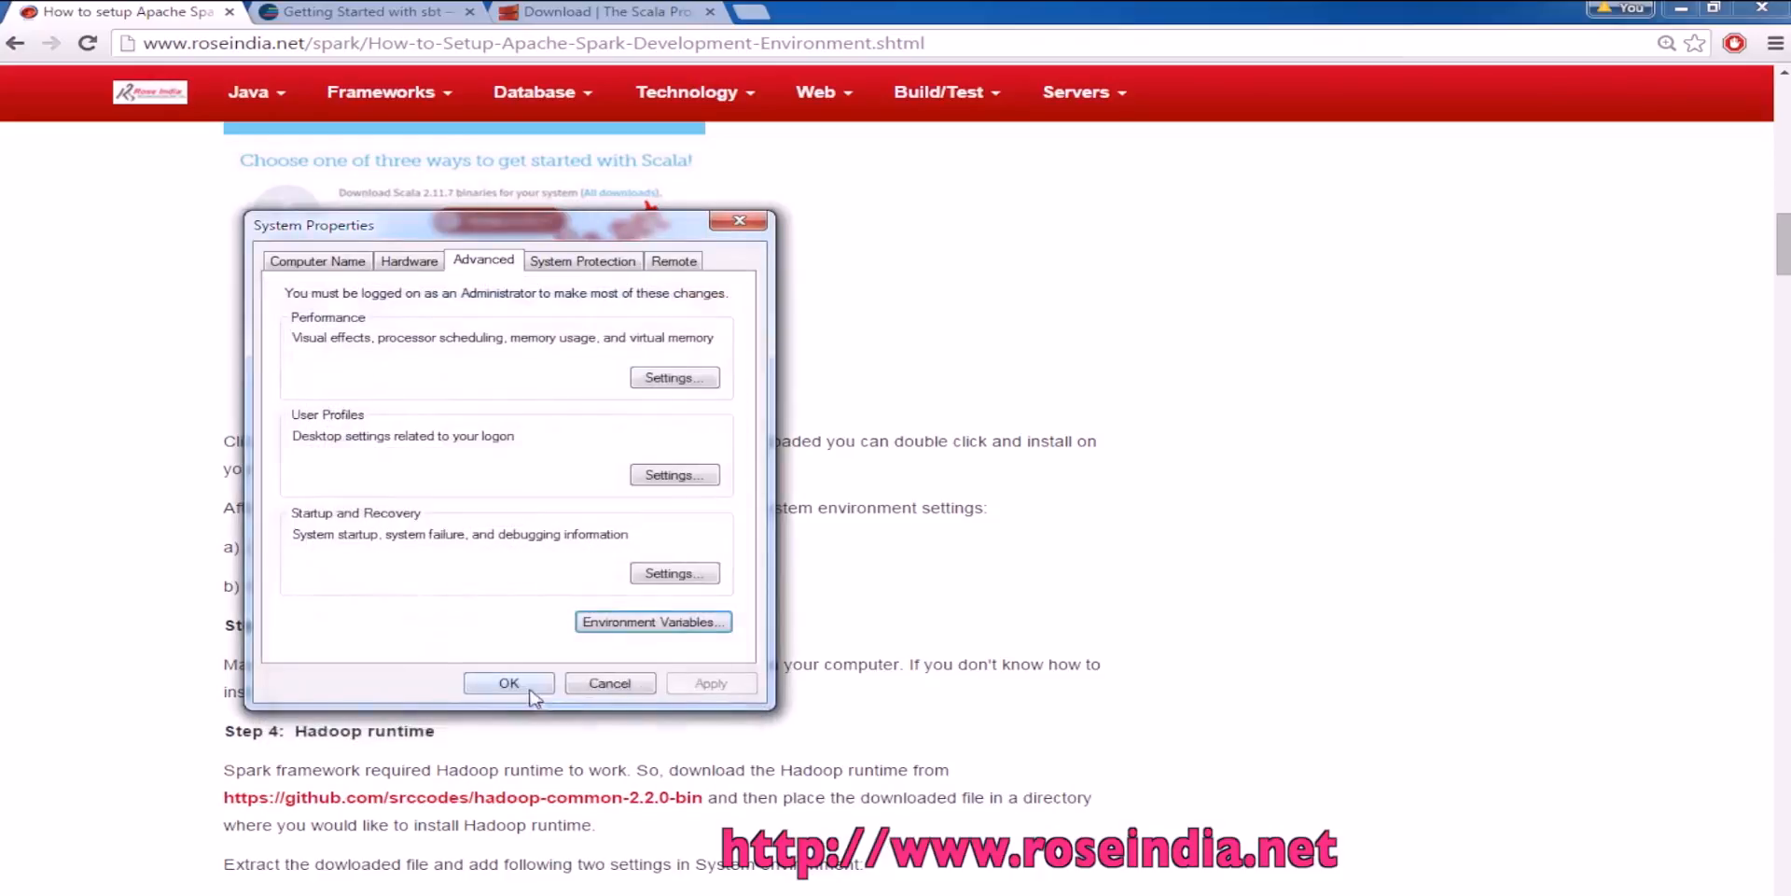
click(507, 683)
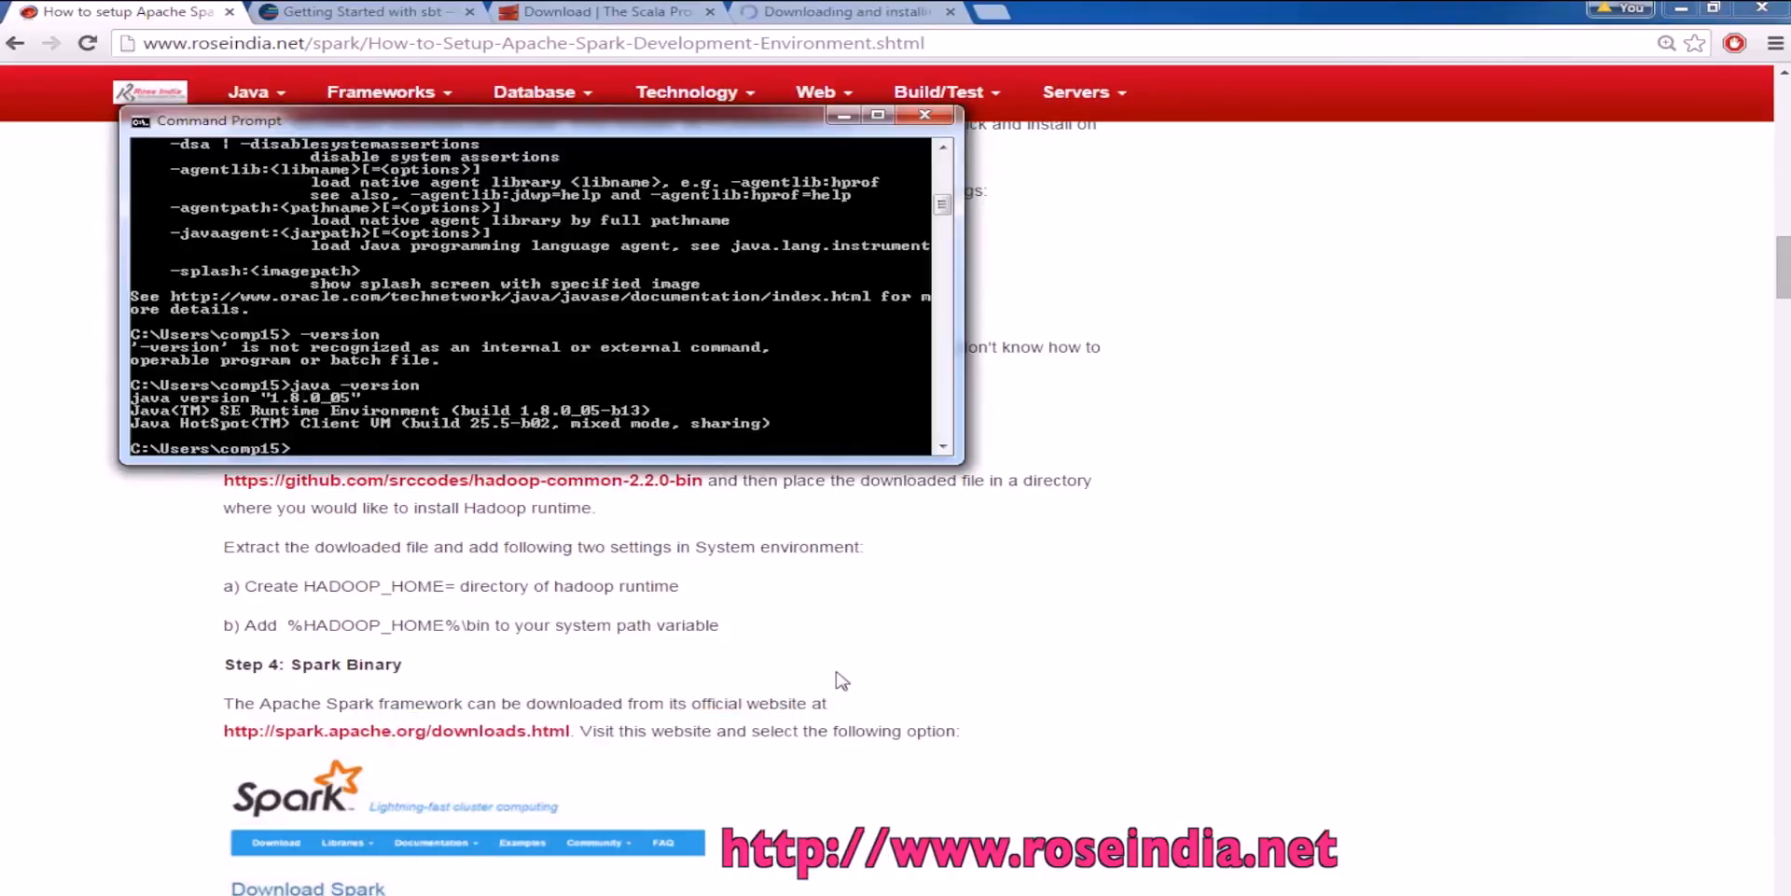
Run mvn -version showing Maven 3.1.1 on Java 1.8.0_05, then minimize the console back to the tutorial
text(mvn --version)
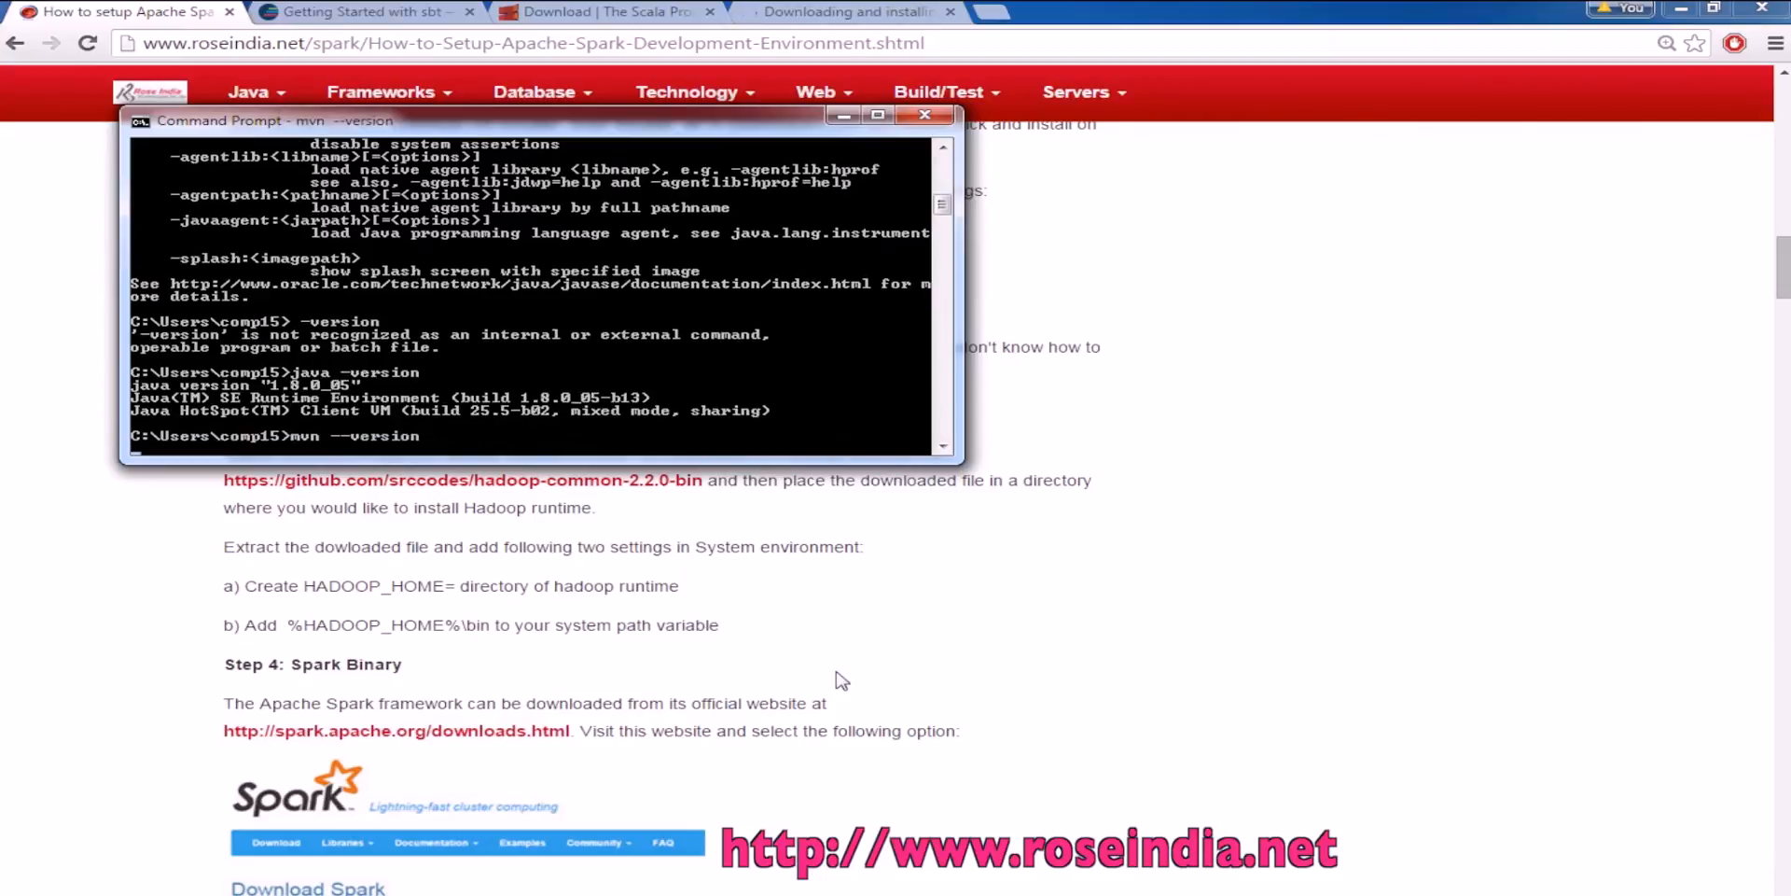
mouse_move(691, 424)
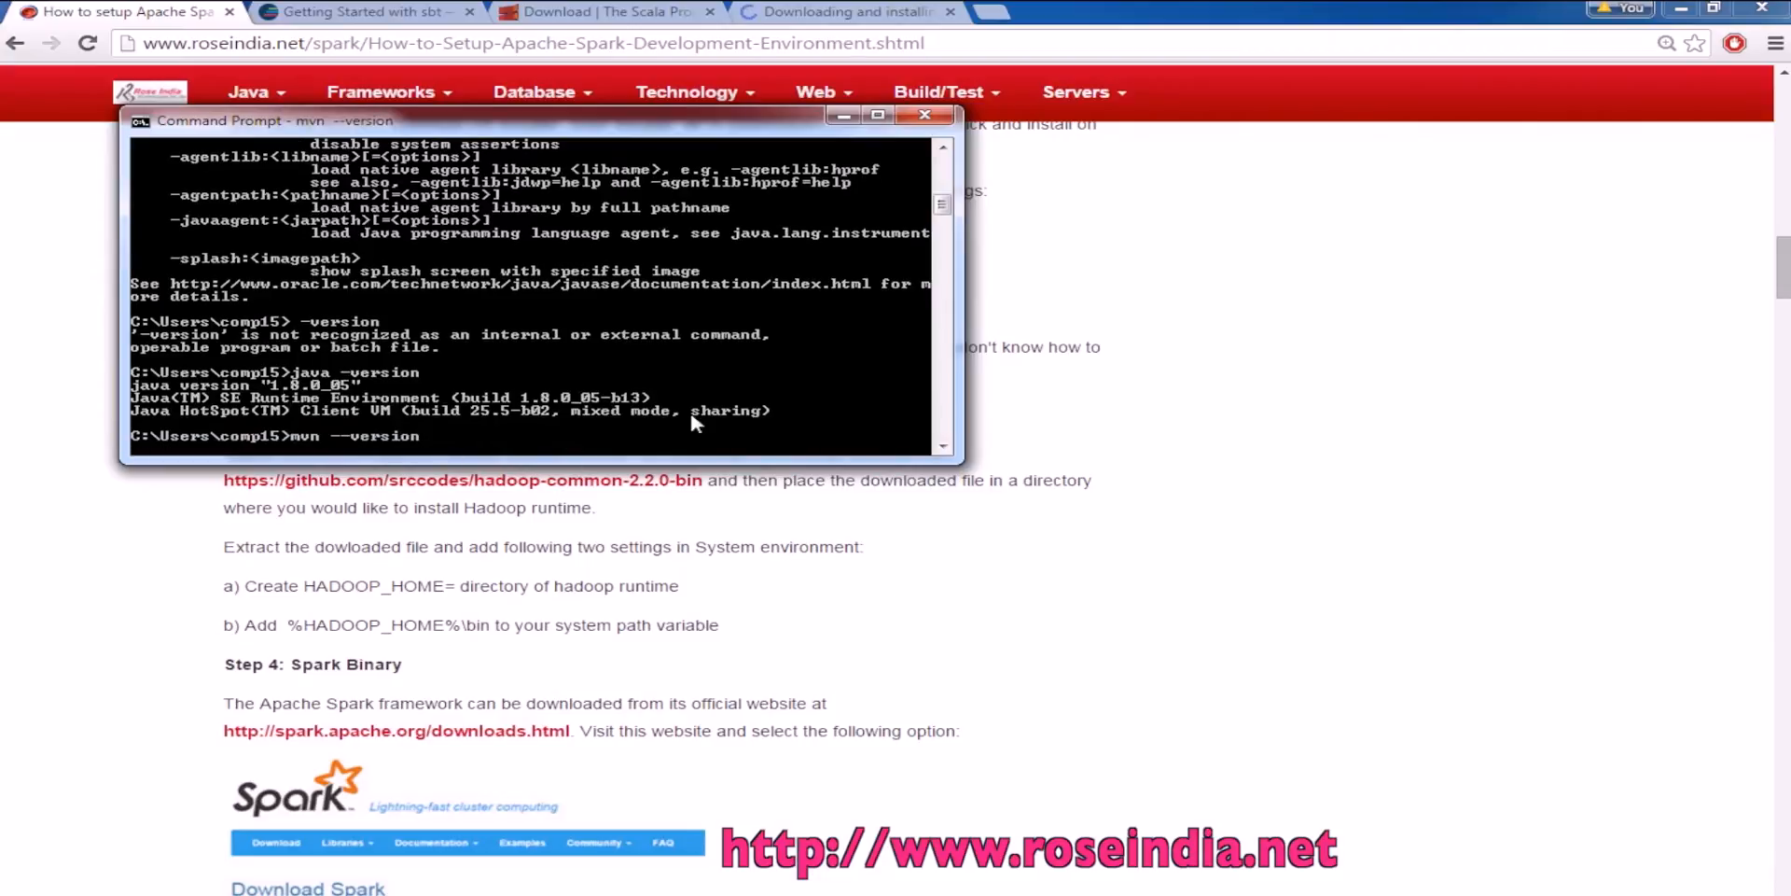
click(845, 11)
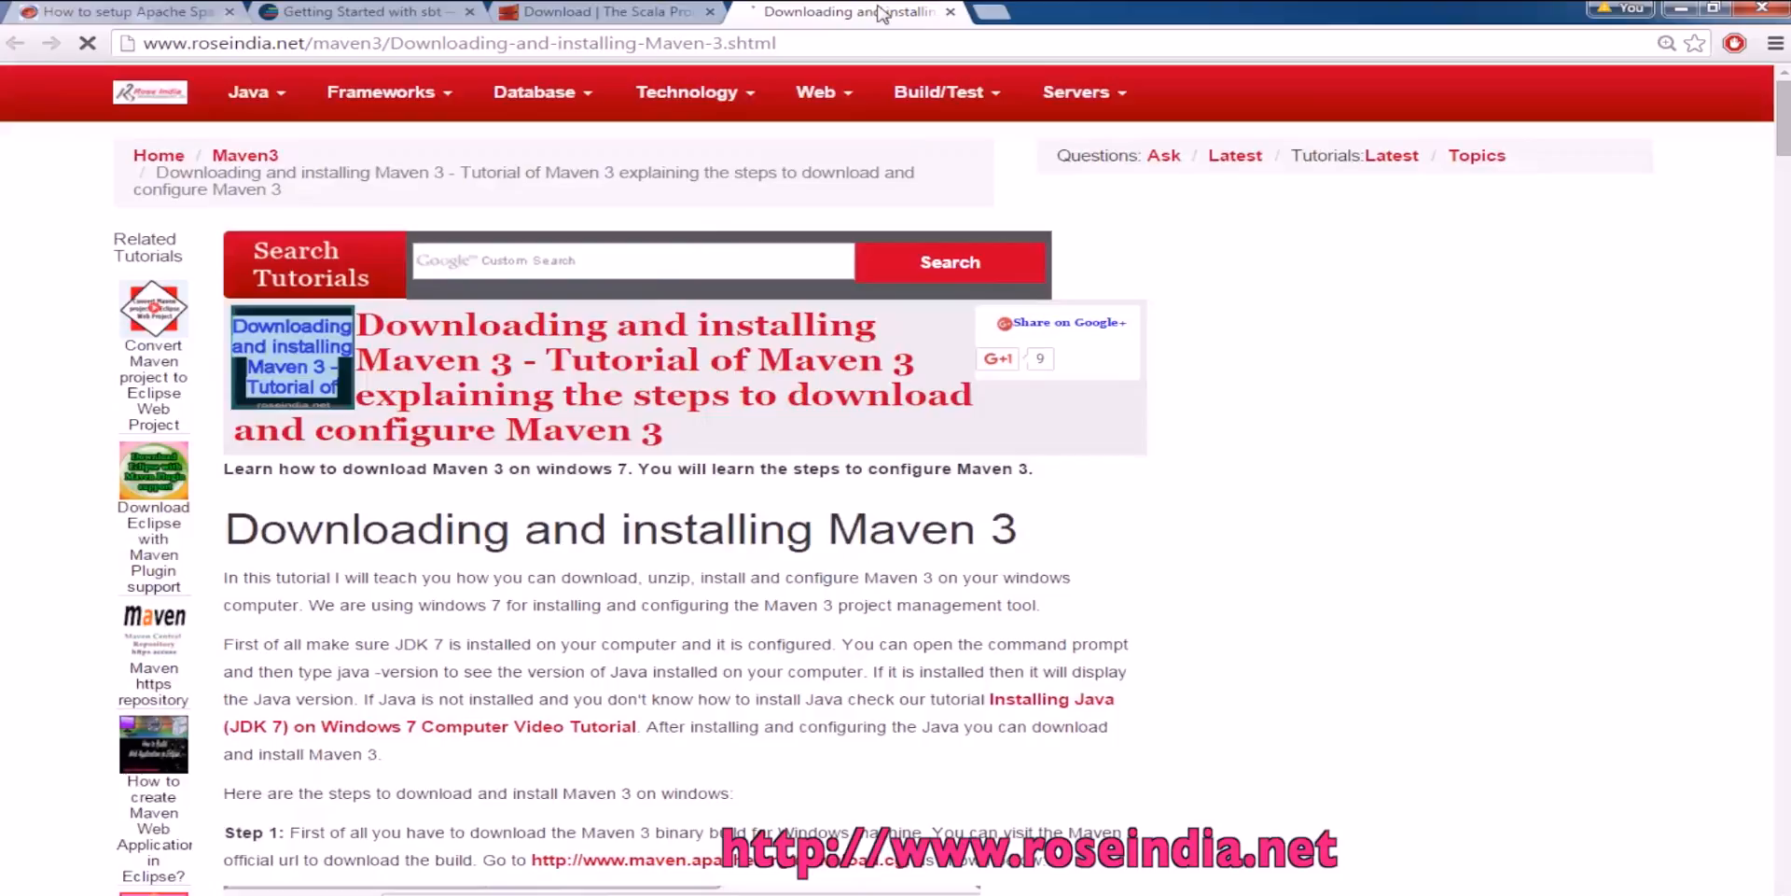
scroll(down, 3)
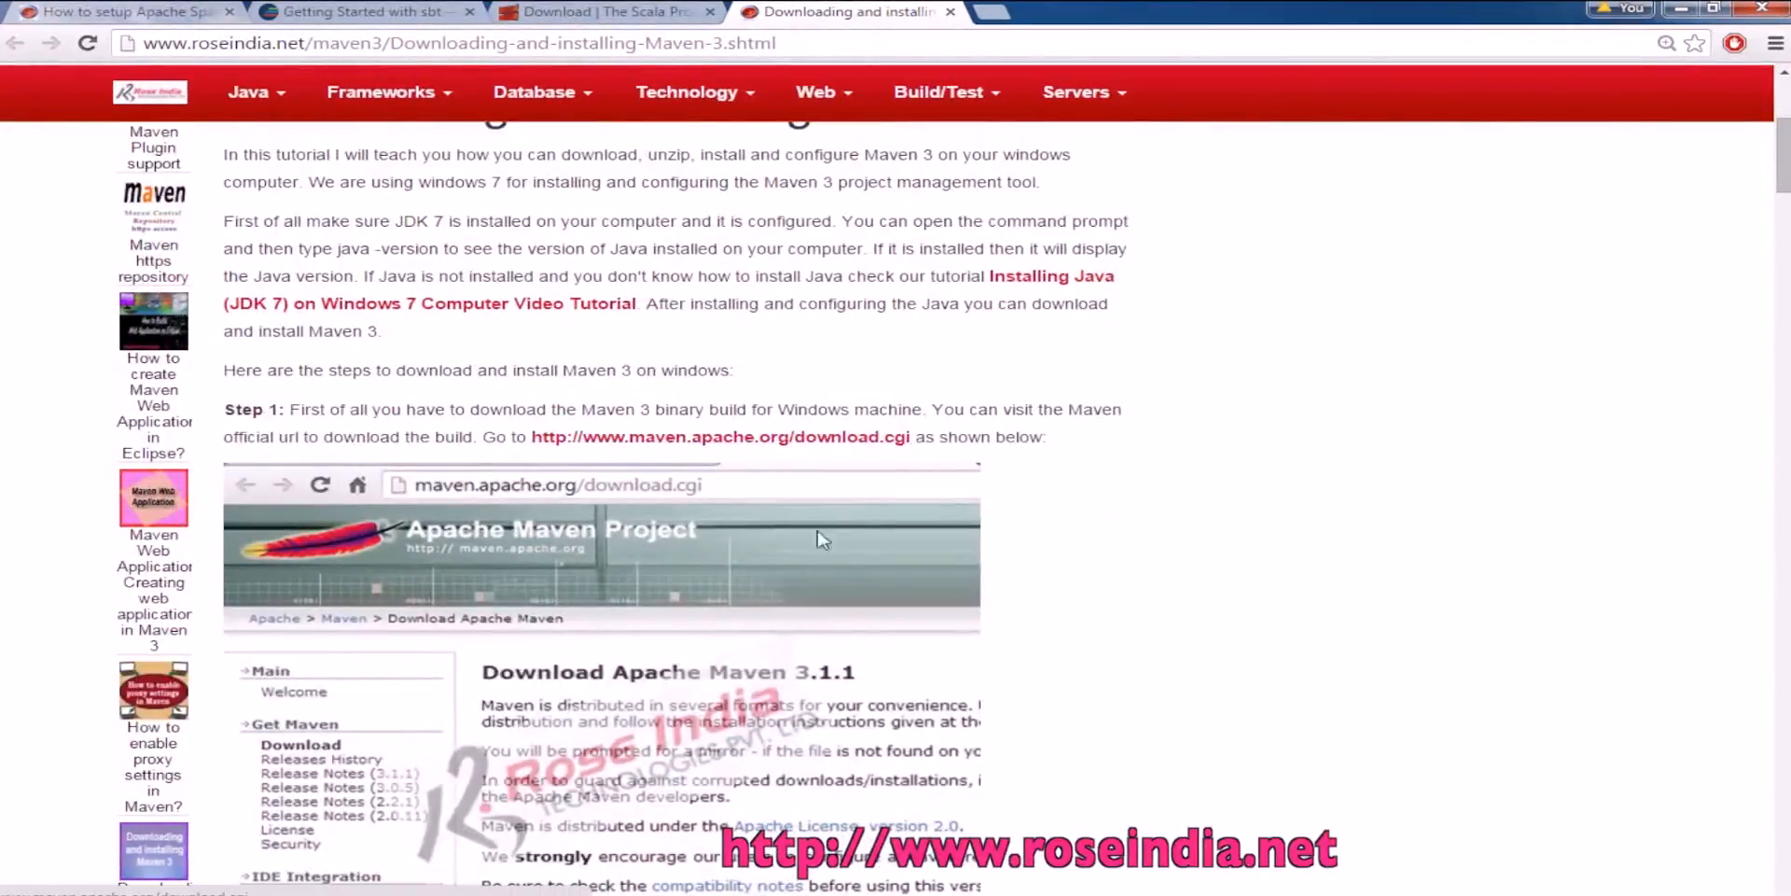
scroll(up, 3)
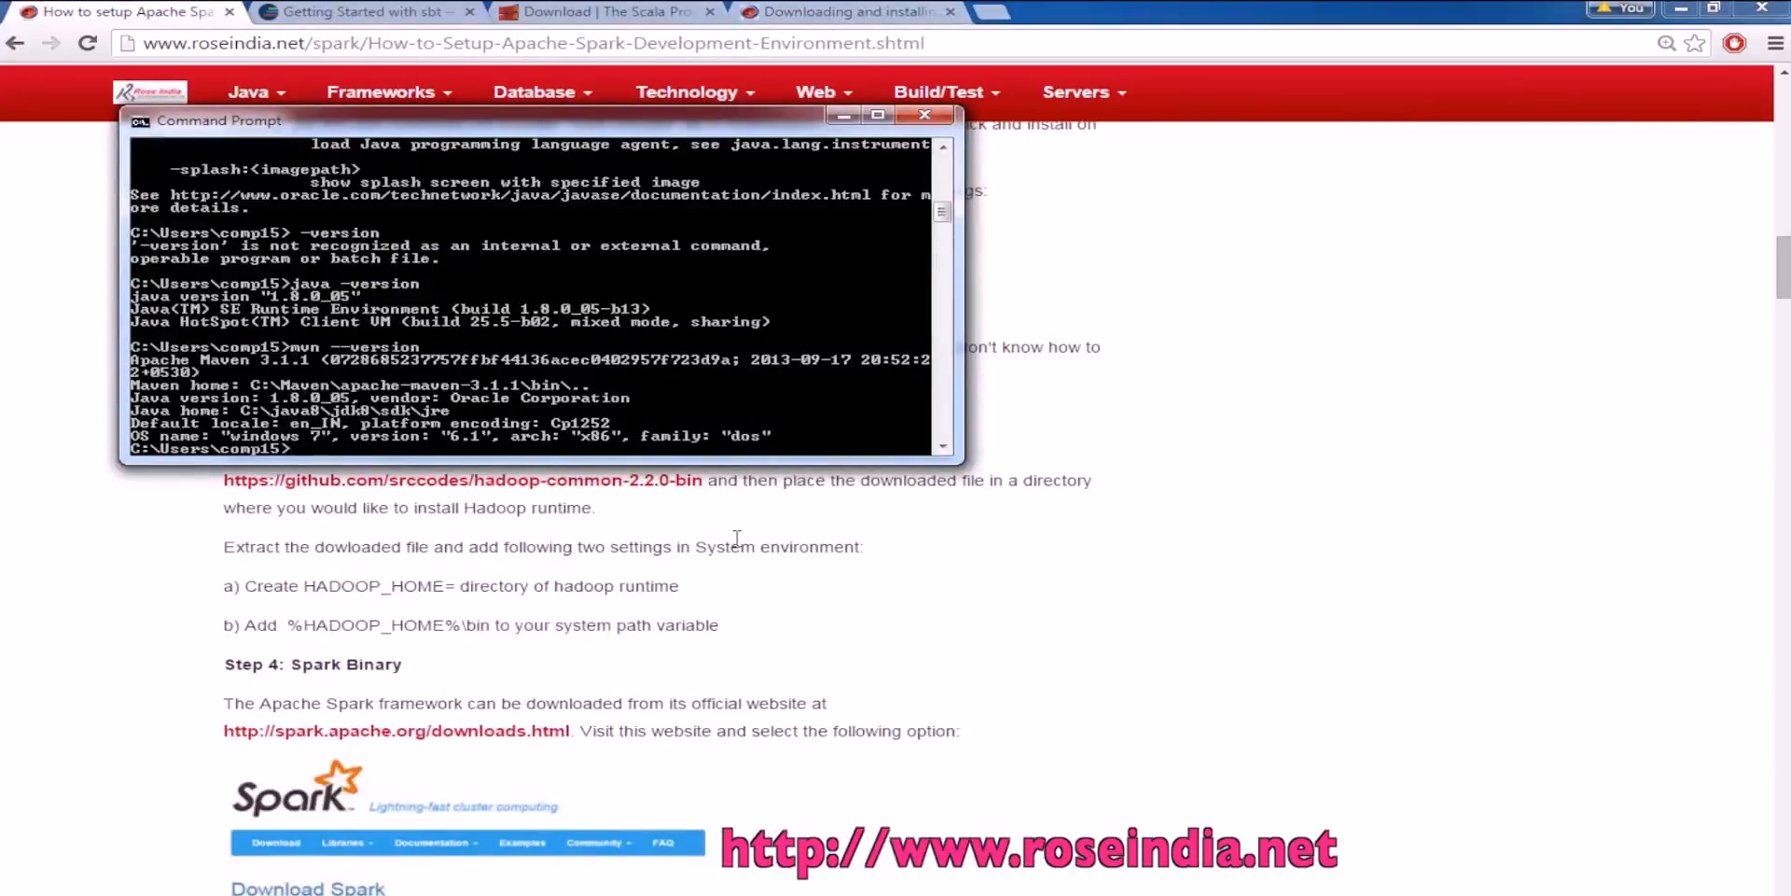
click(925, 114)
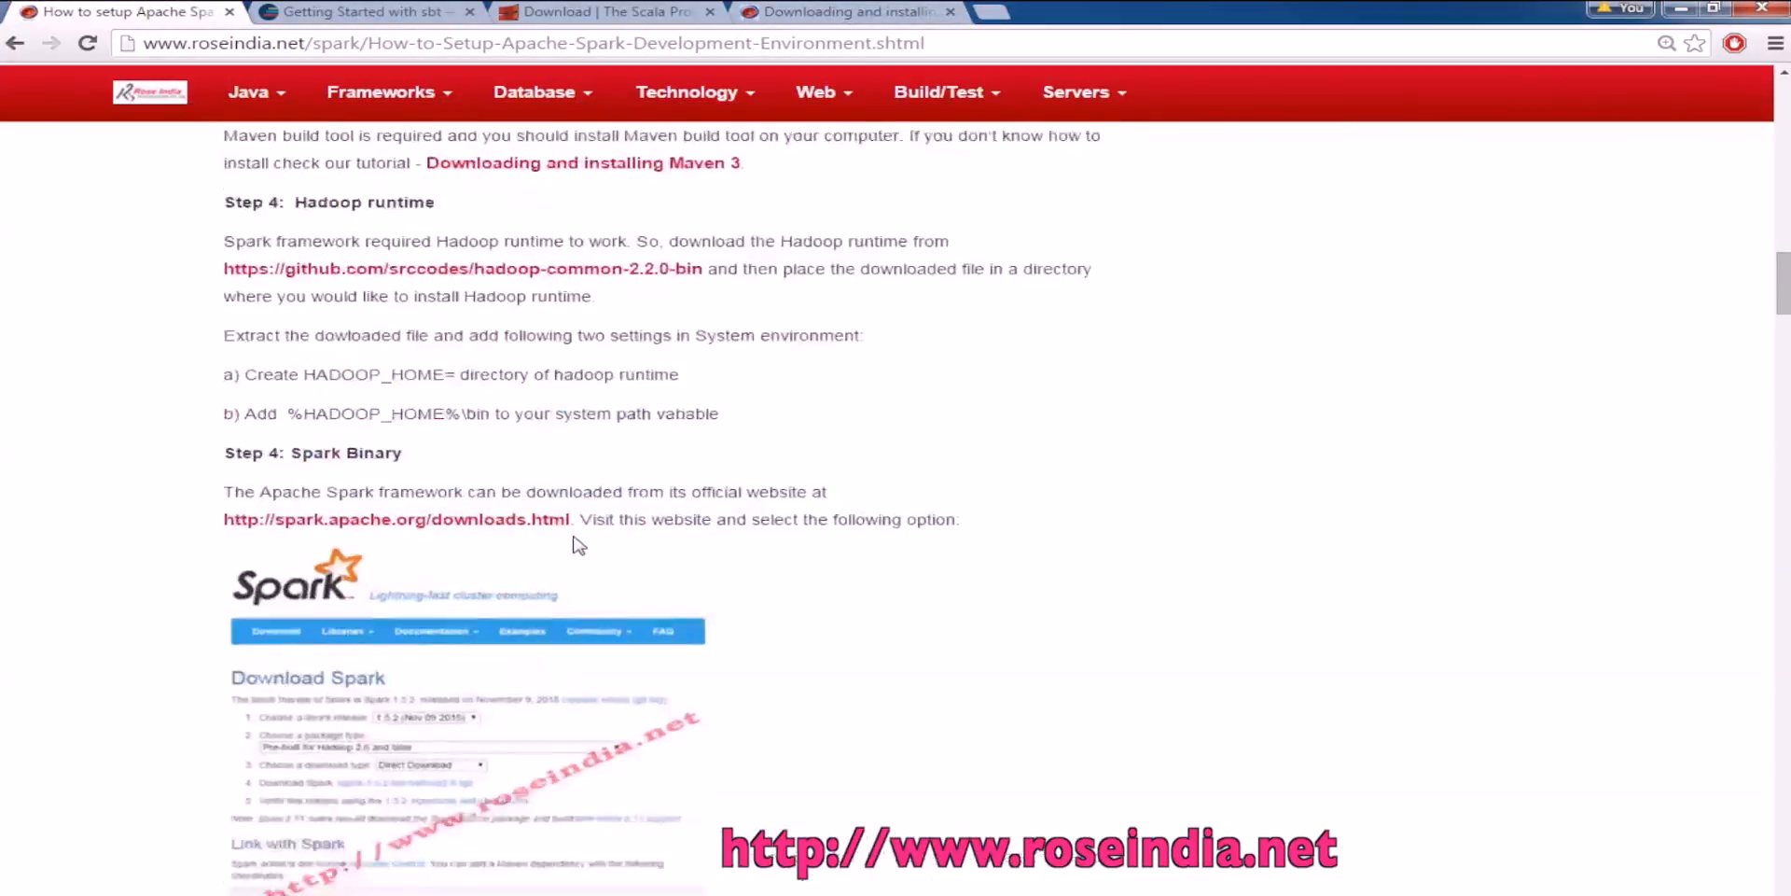
Read the Hadoop runtime step, then follow Step 4's spark.apache.org/downloads.html link to the Spark downloads page
scroll(up, 3)
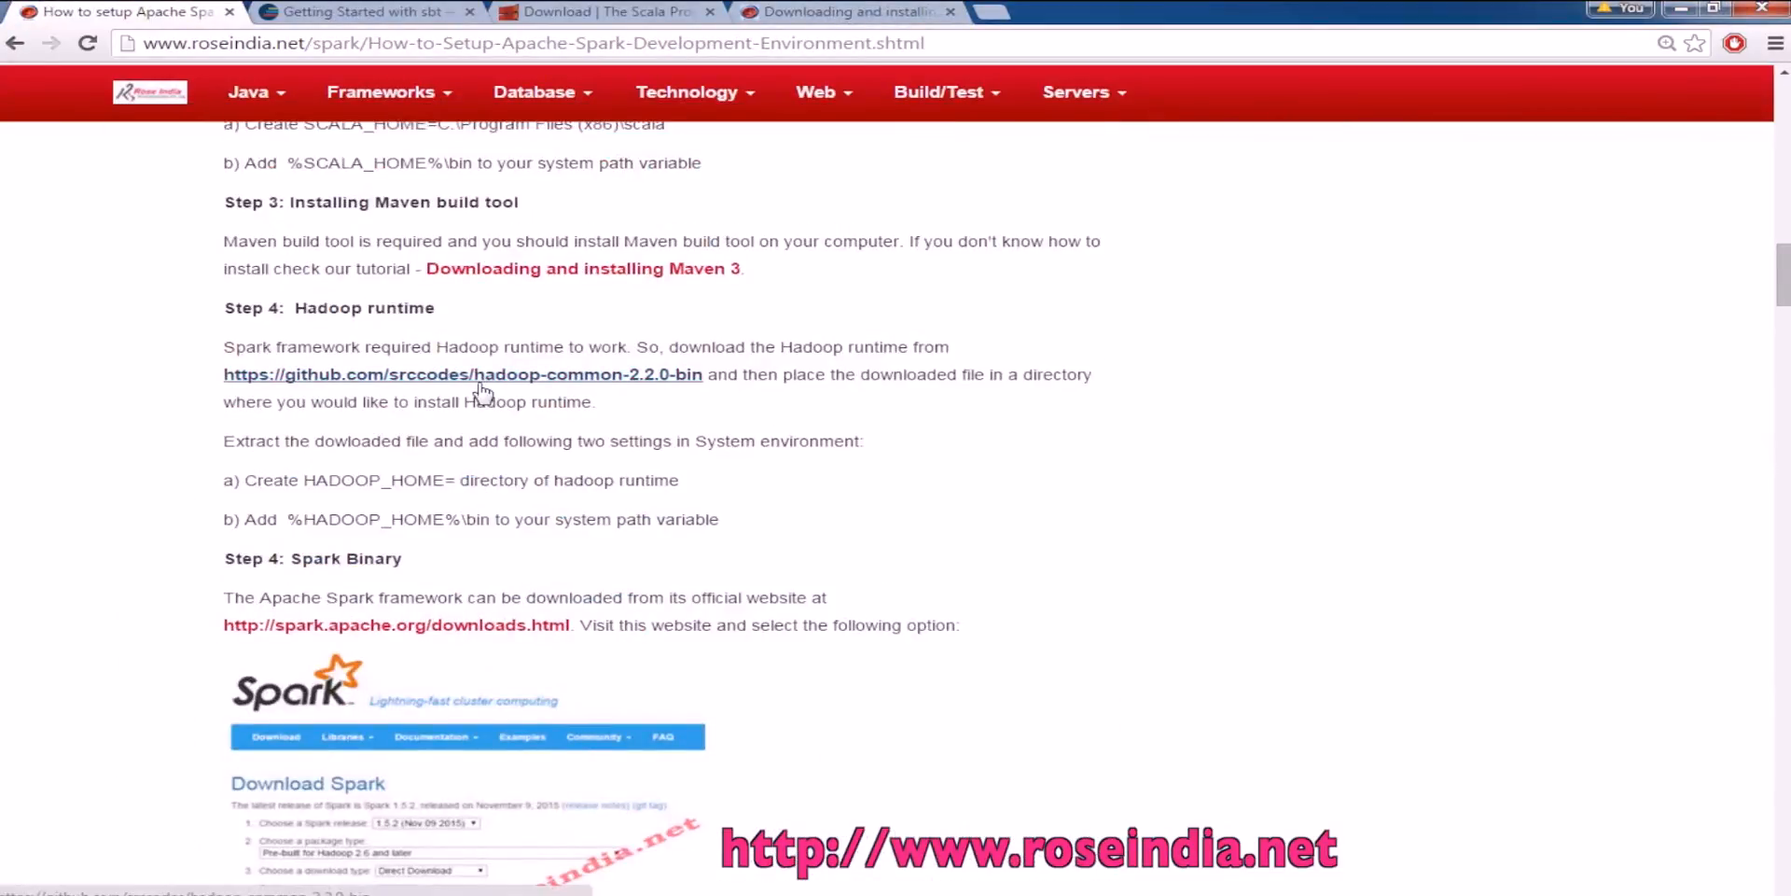
drag(224, 308, 582, 519)
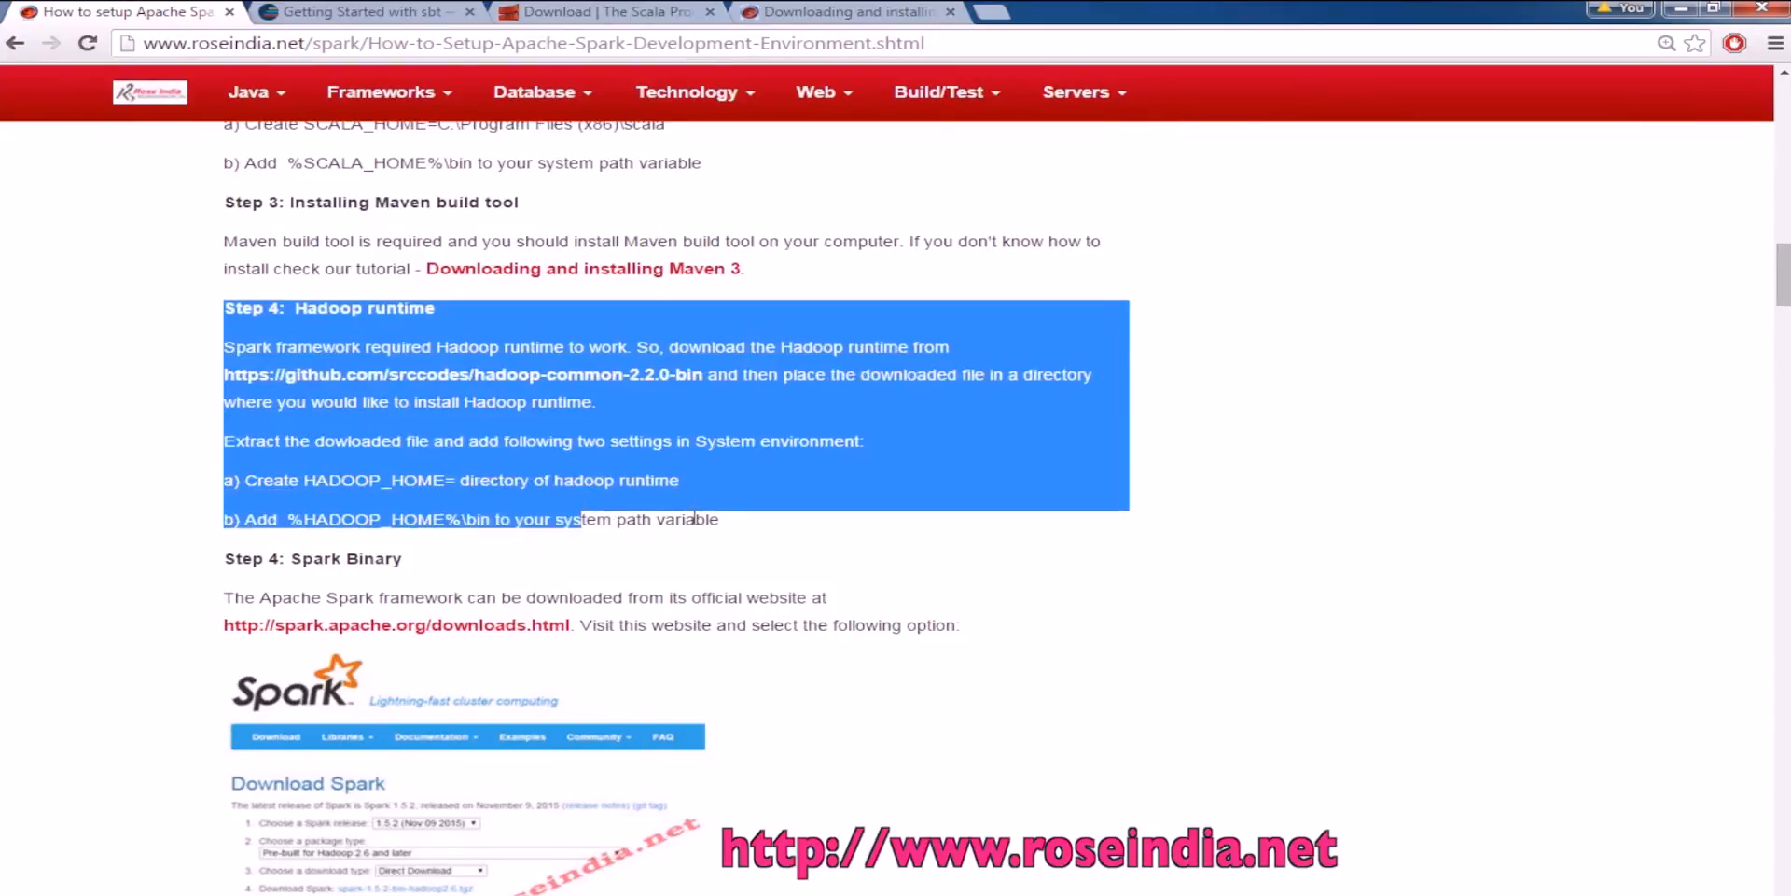
scroll(down, 3)
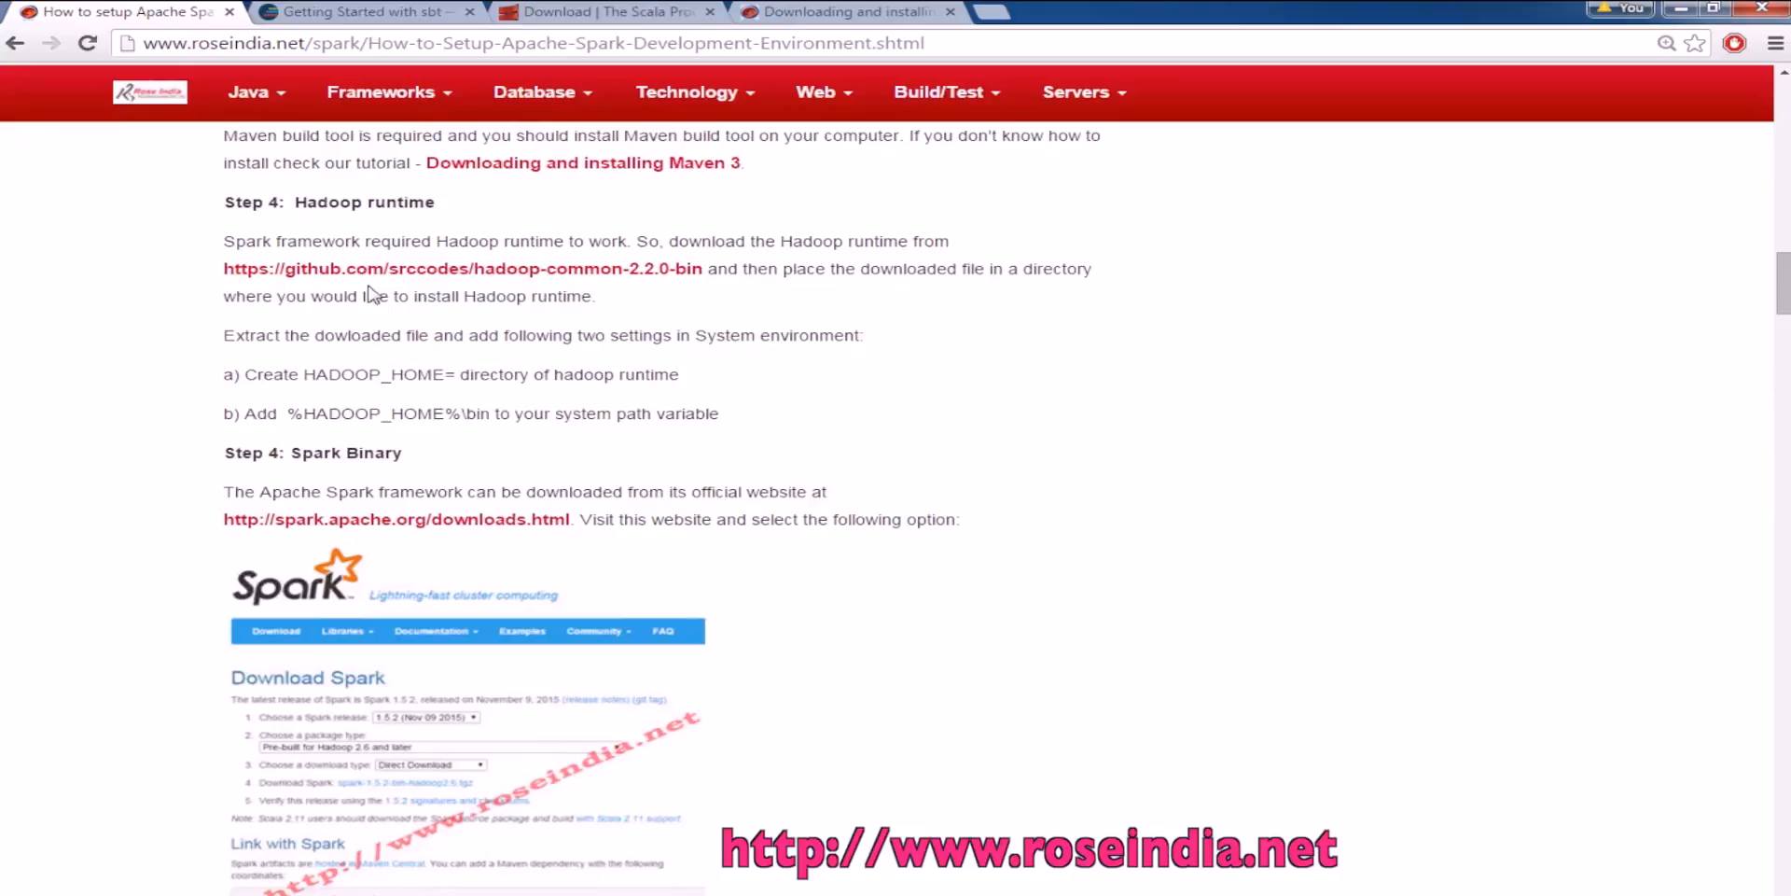
mouse_move(228, 200)
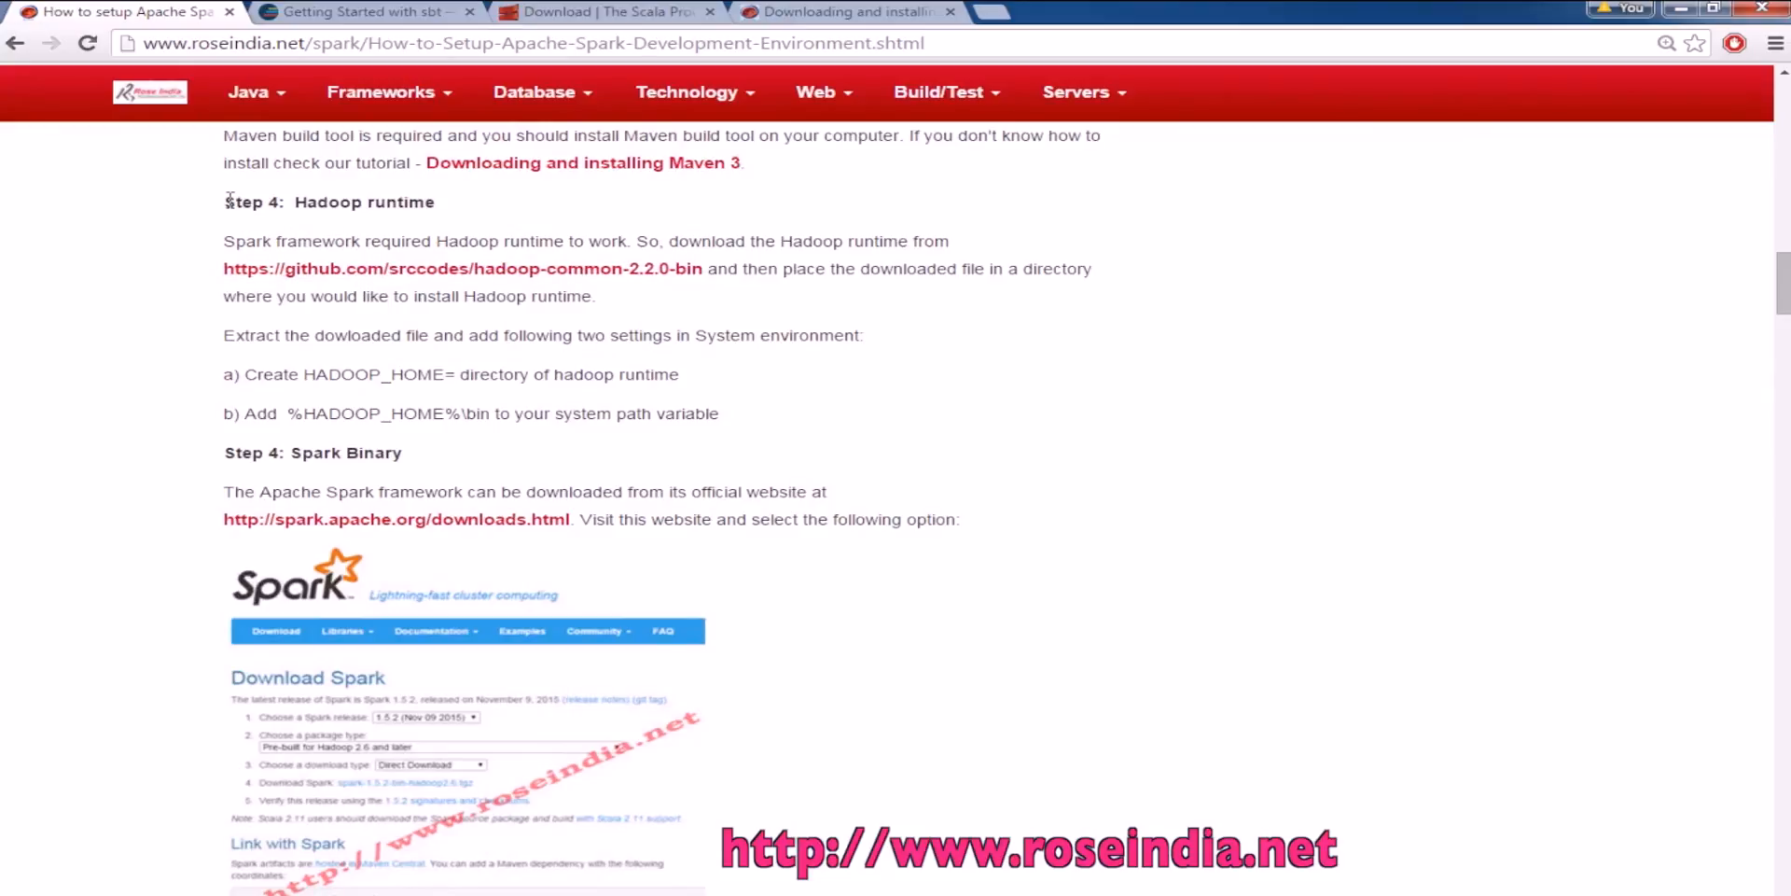
mouse_move(360, 477)
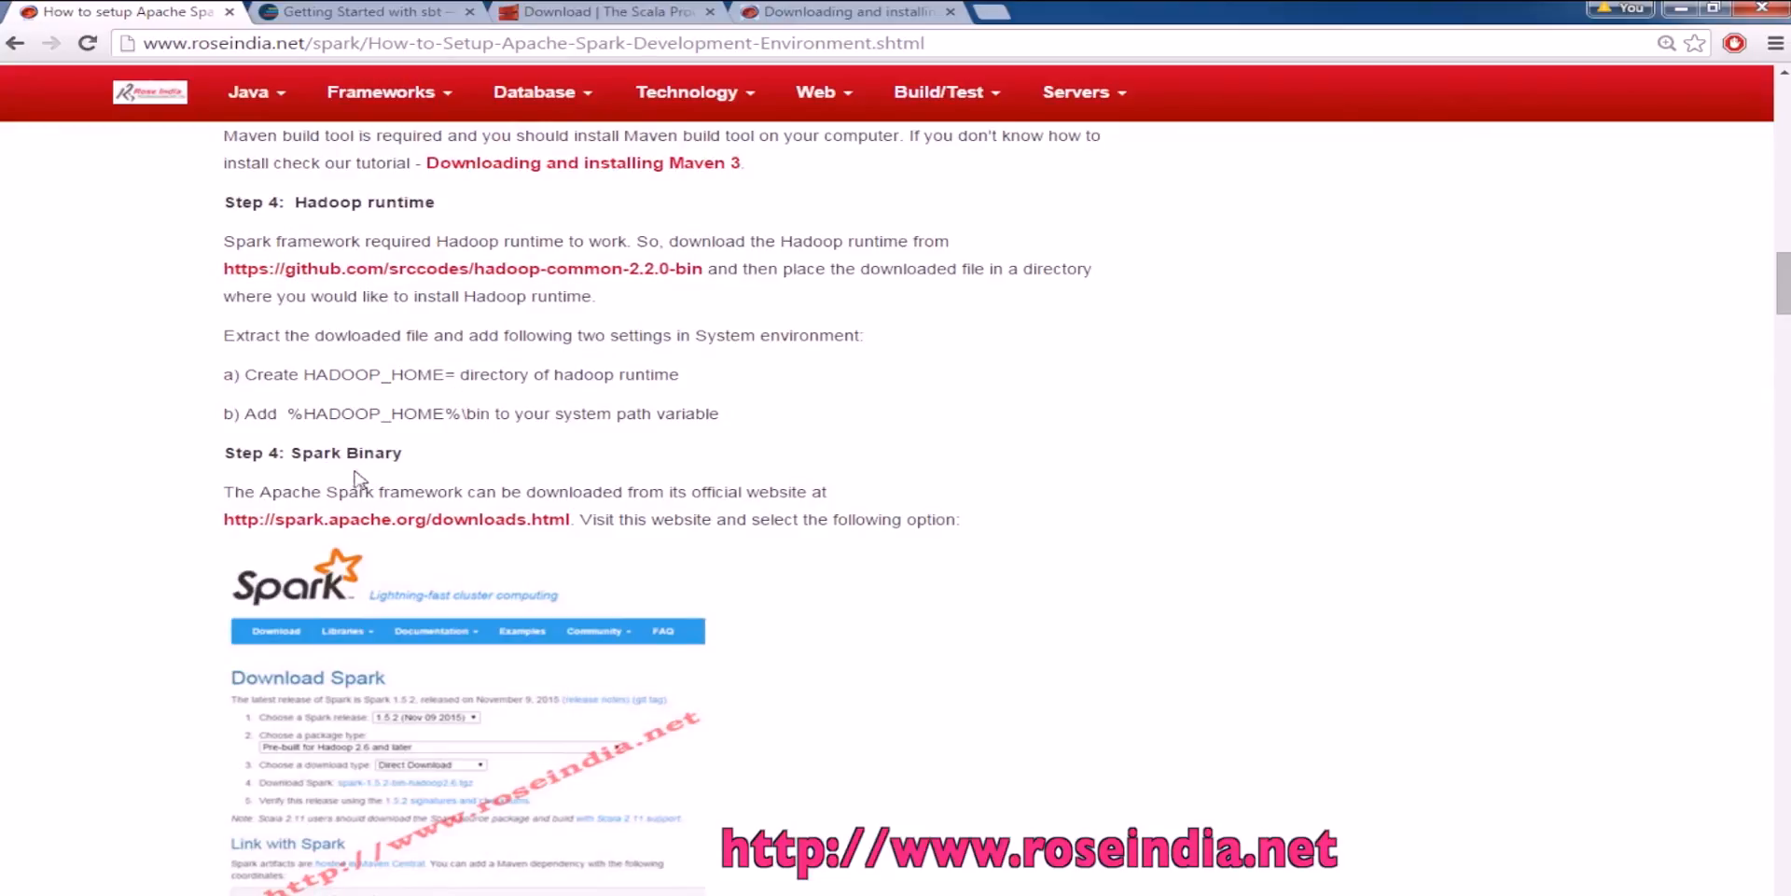
mouse_move(431, 456)
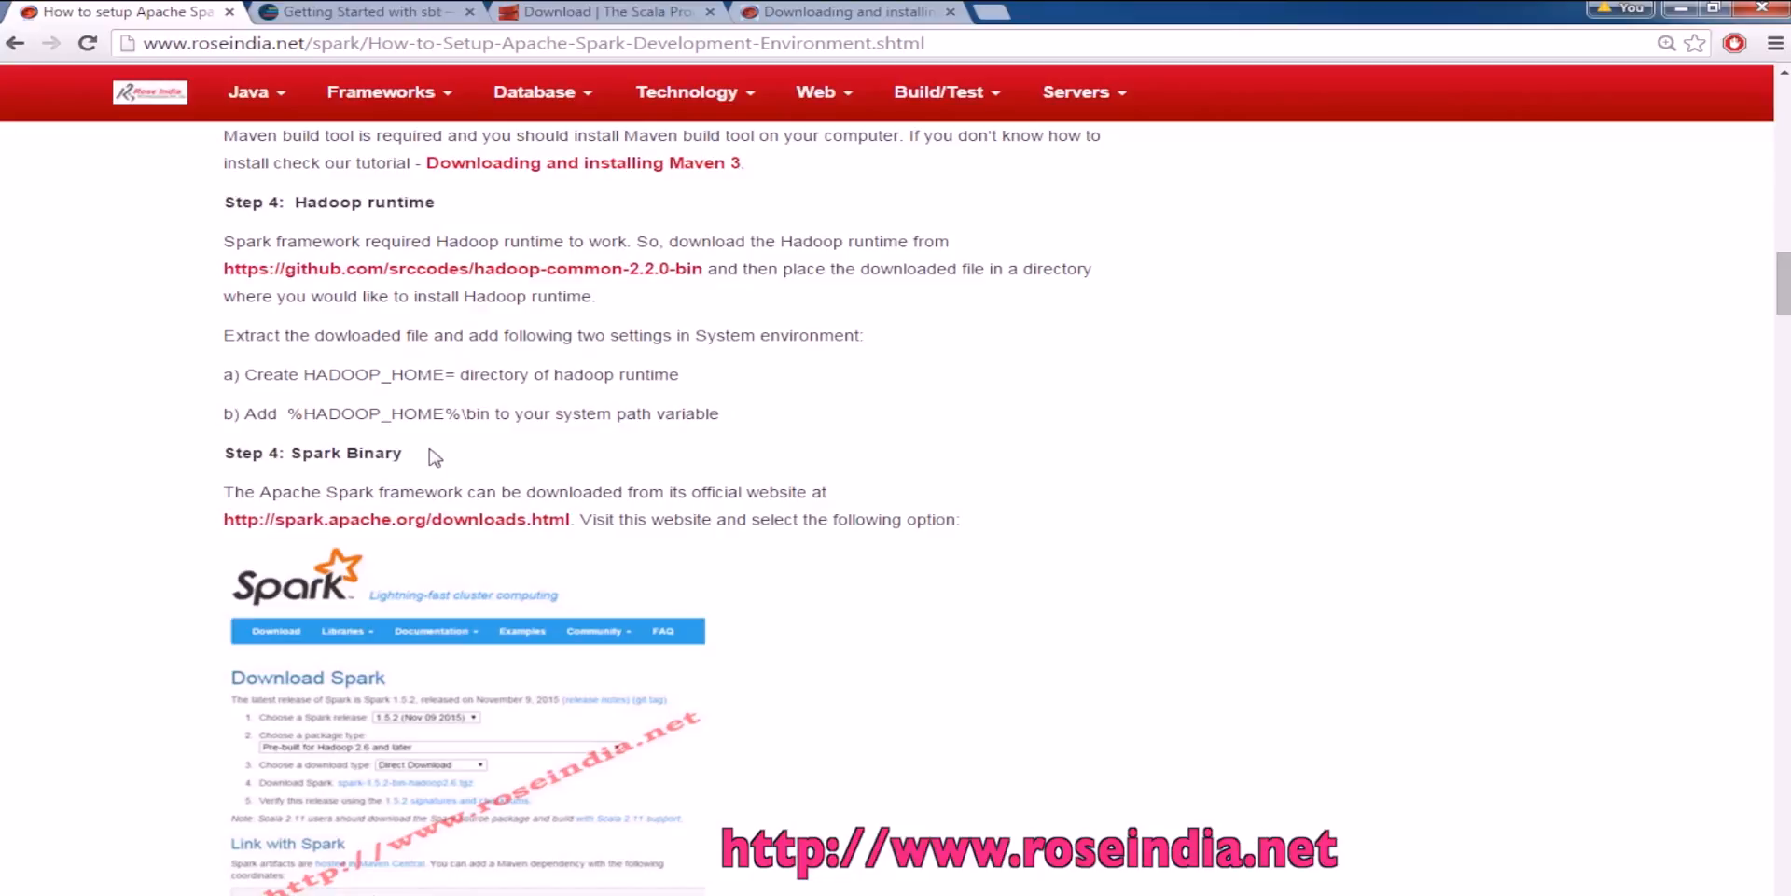
scroll(down, 3)
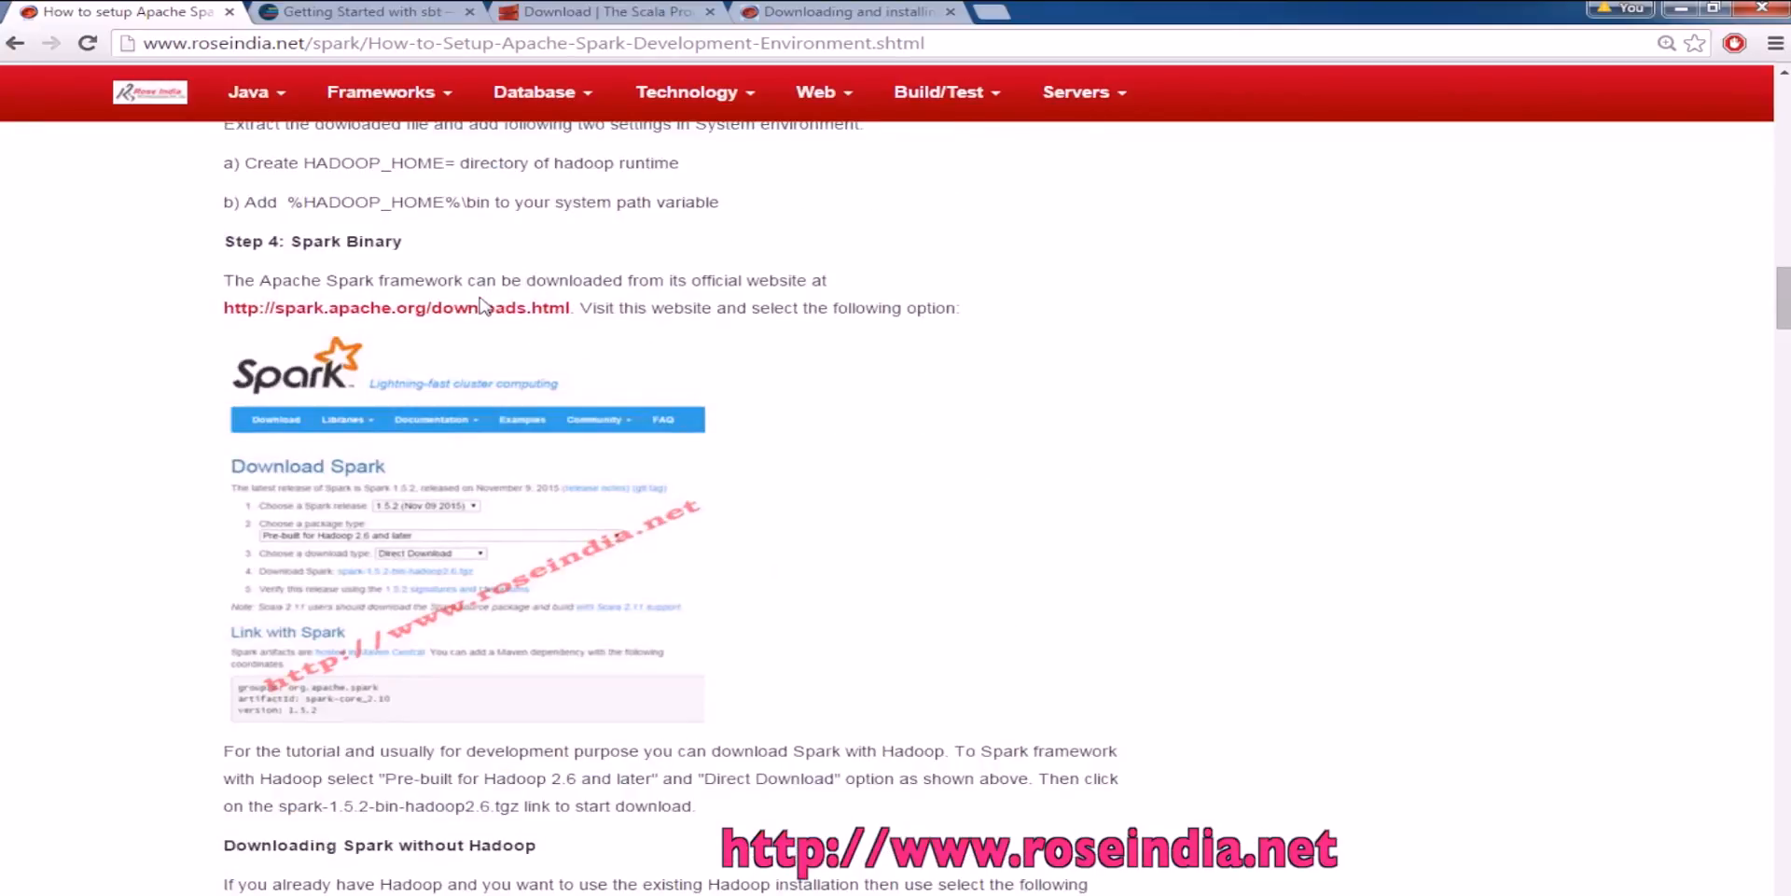
click(395, 308)
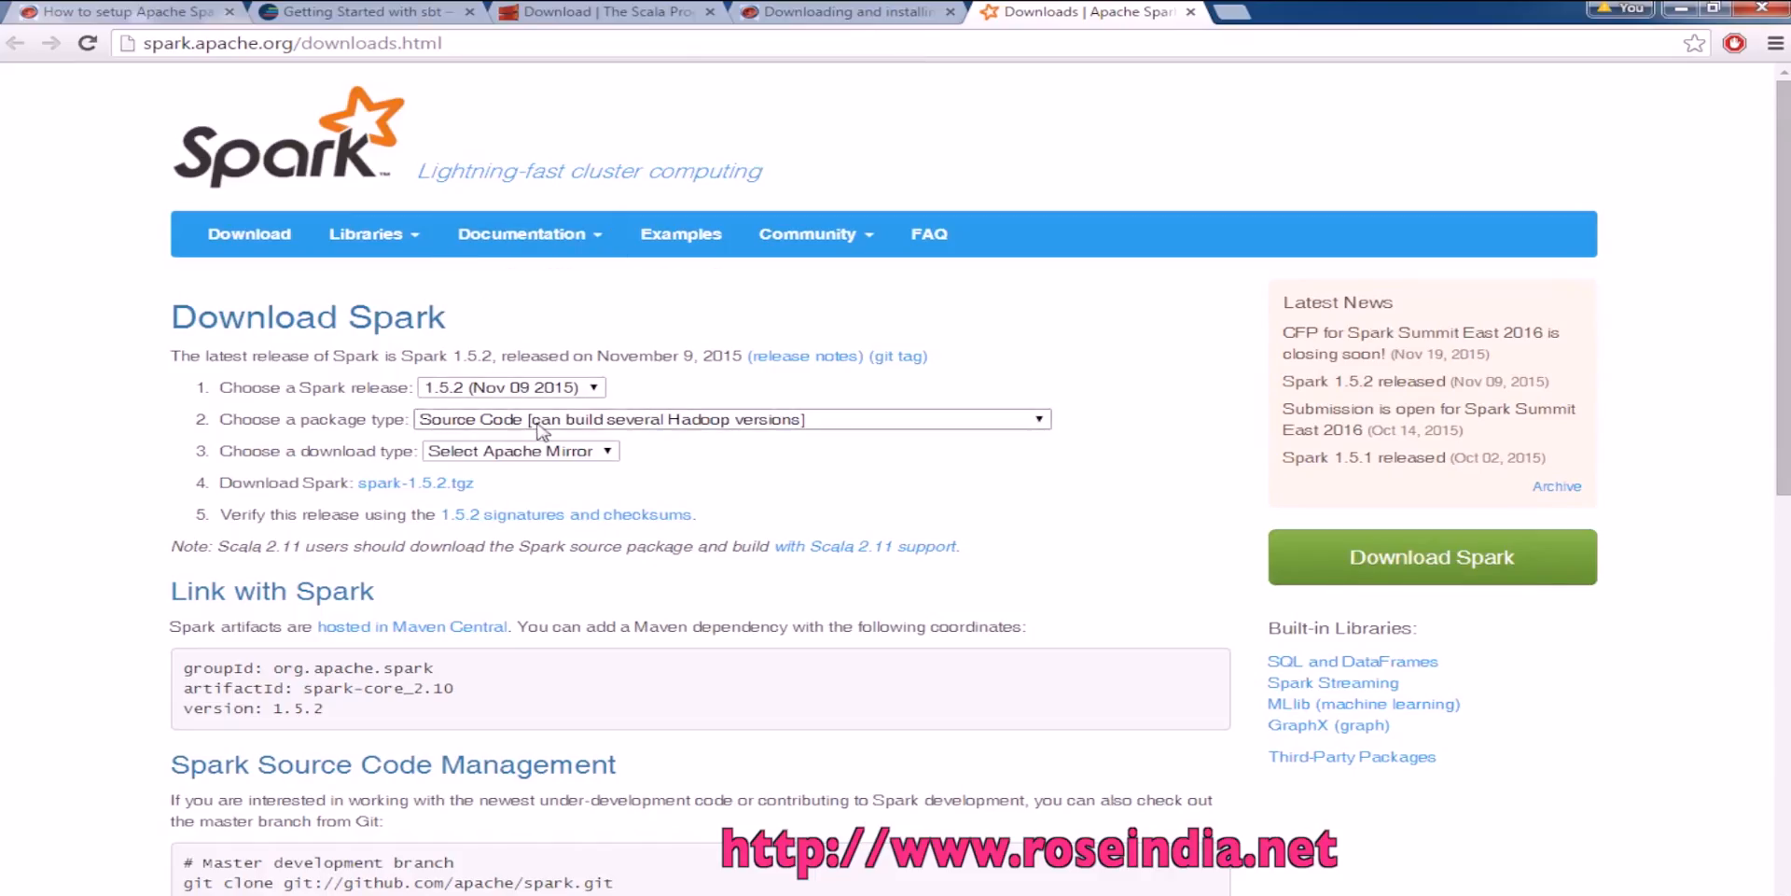
Choose the Spark 1.5.2 package pre-built for Hadoop 2.6 and later with Direct Download
click(731, 420)
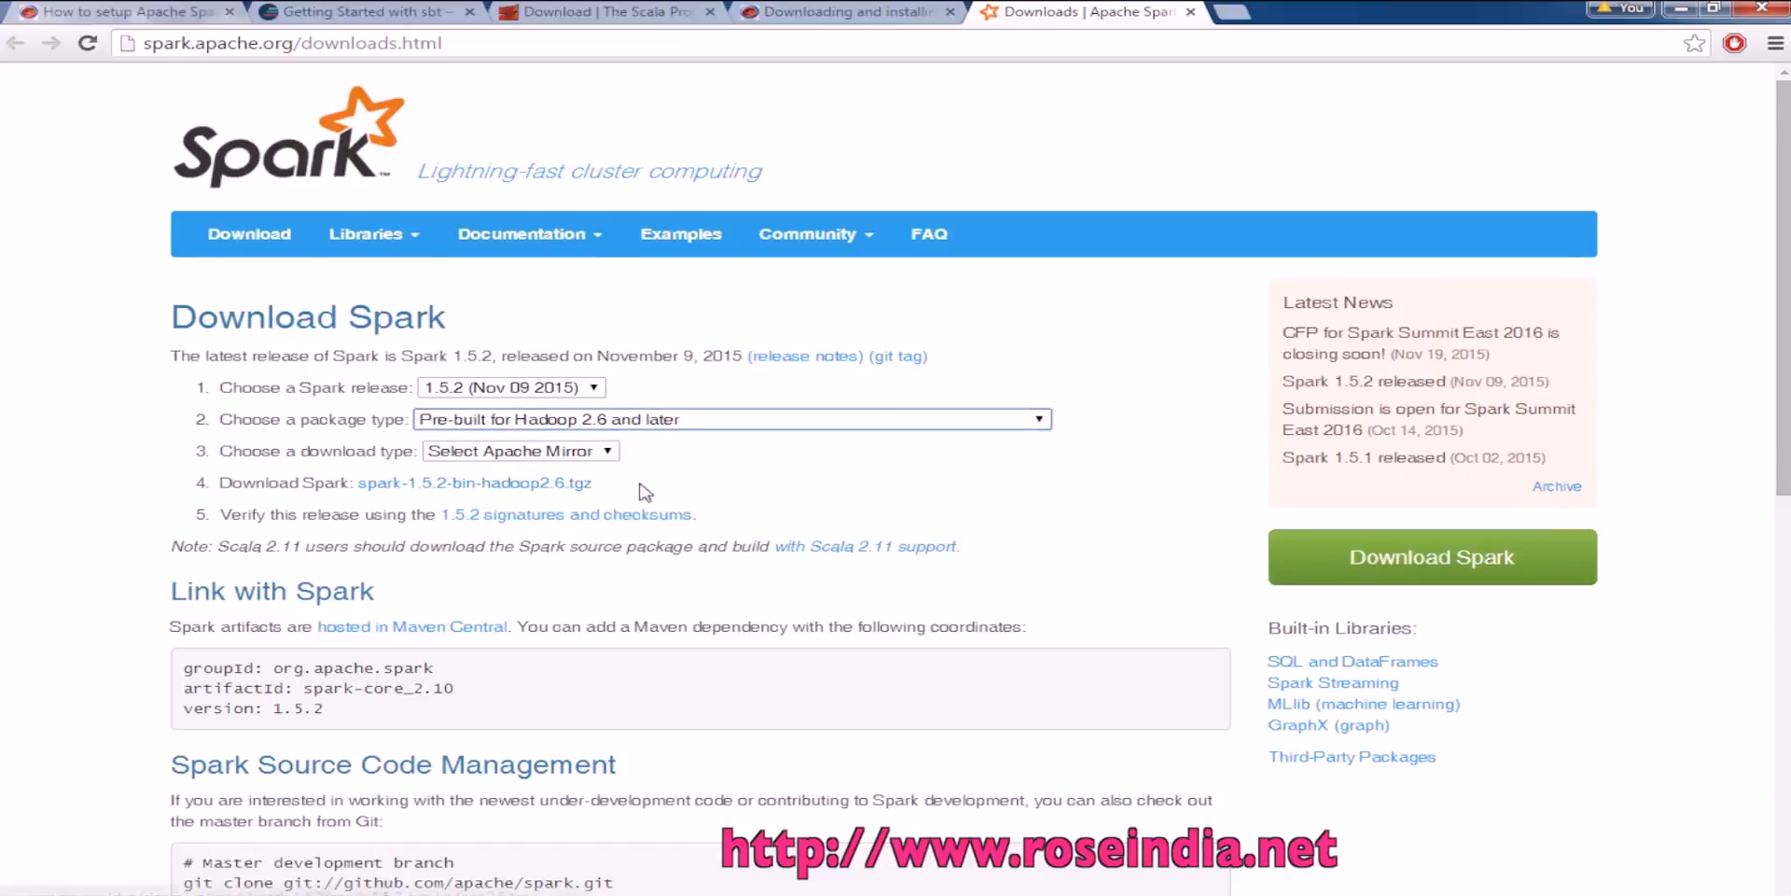
click(518, 450)
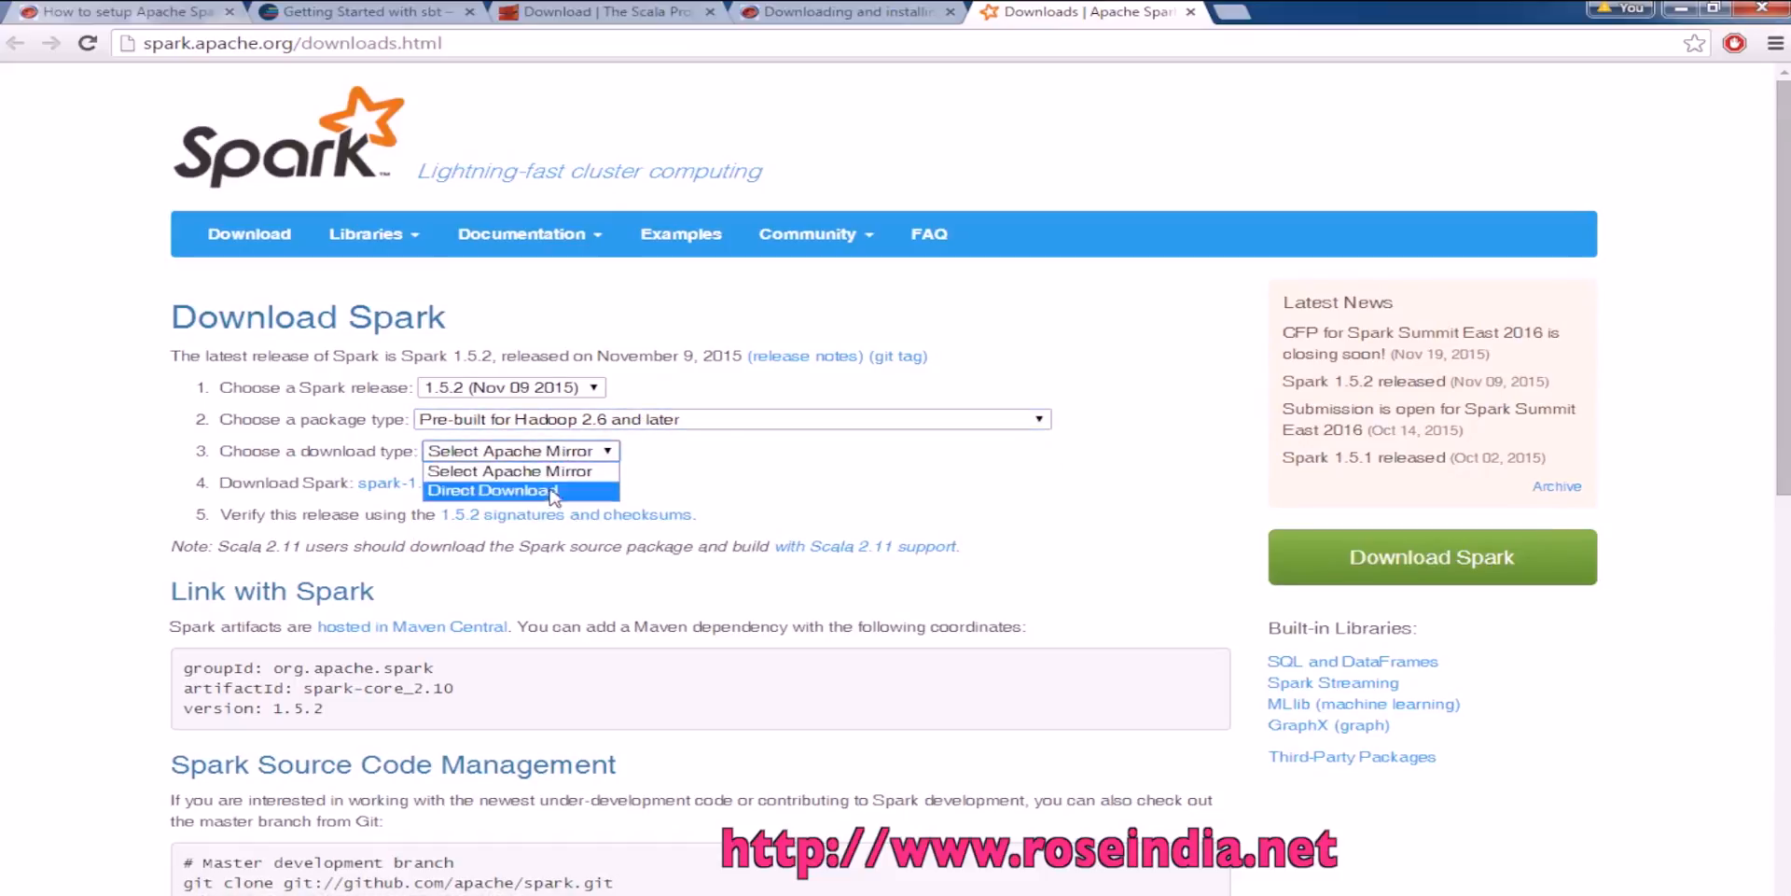
click(517, 490)
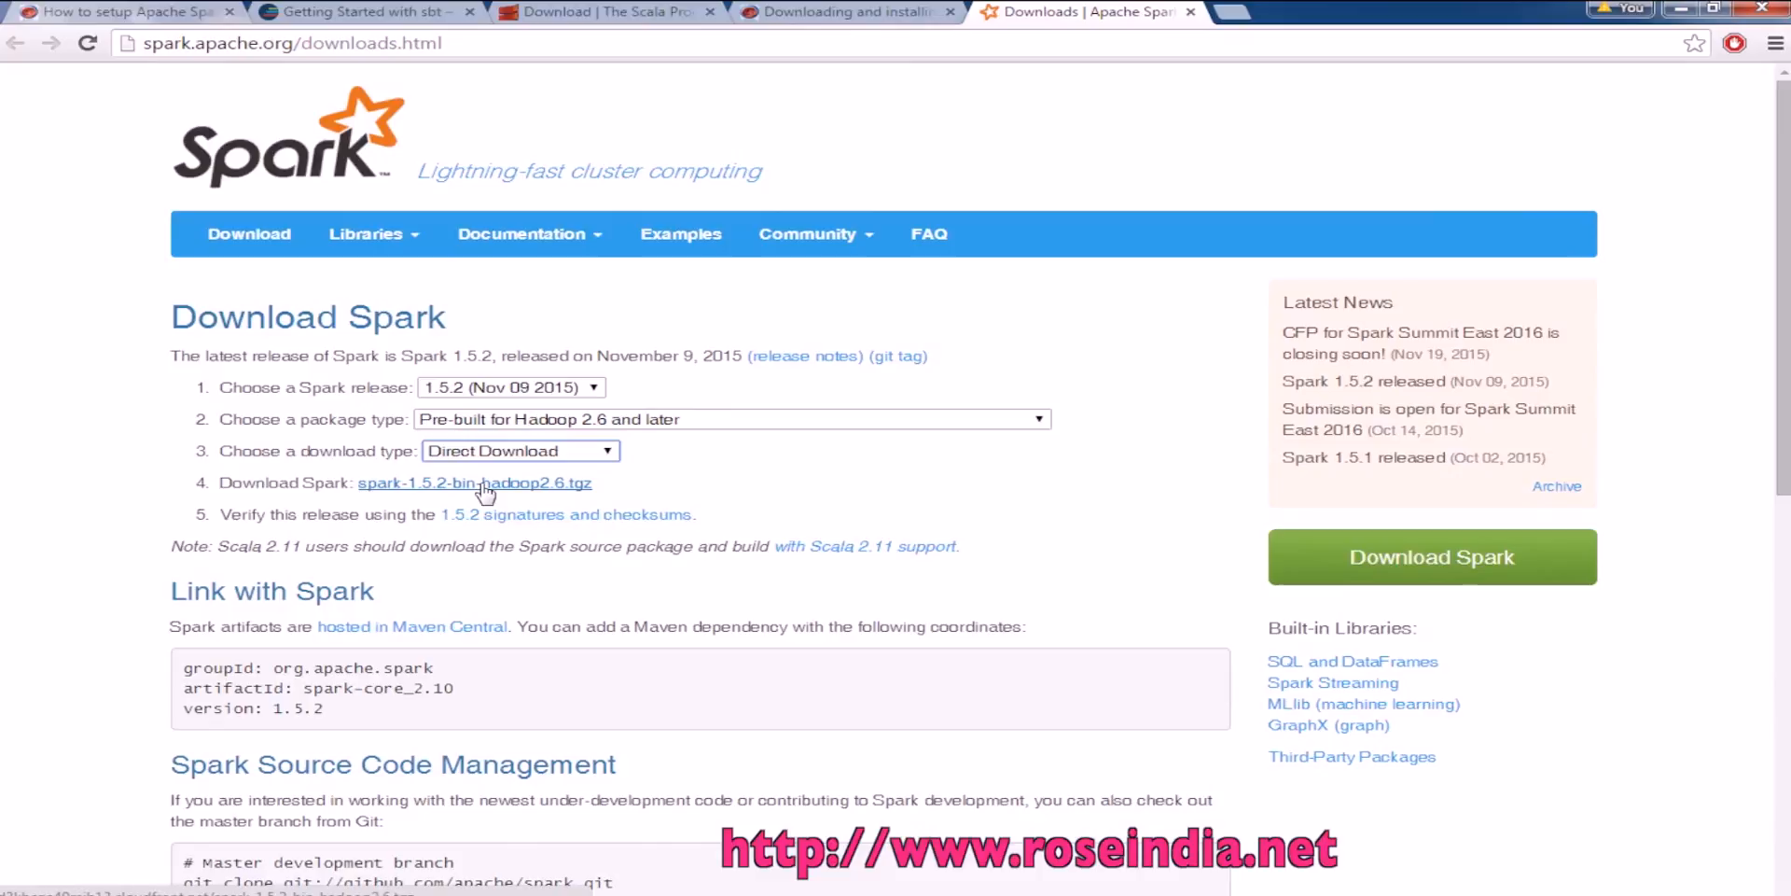
mouse_move(657, 493)
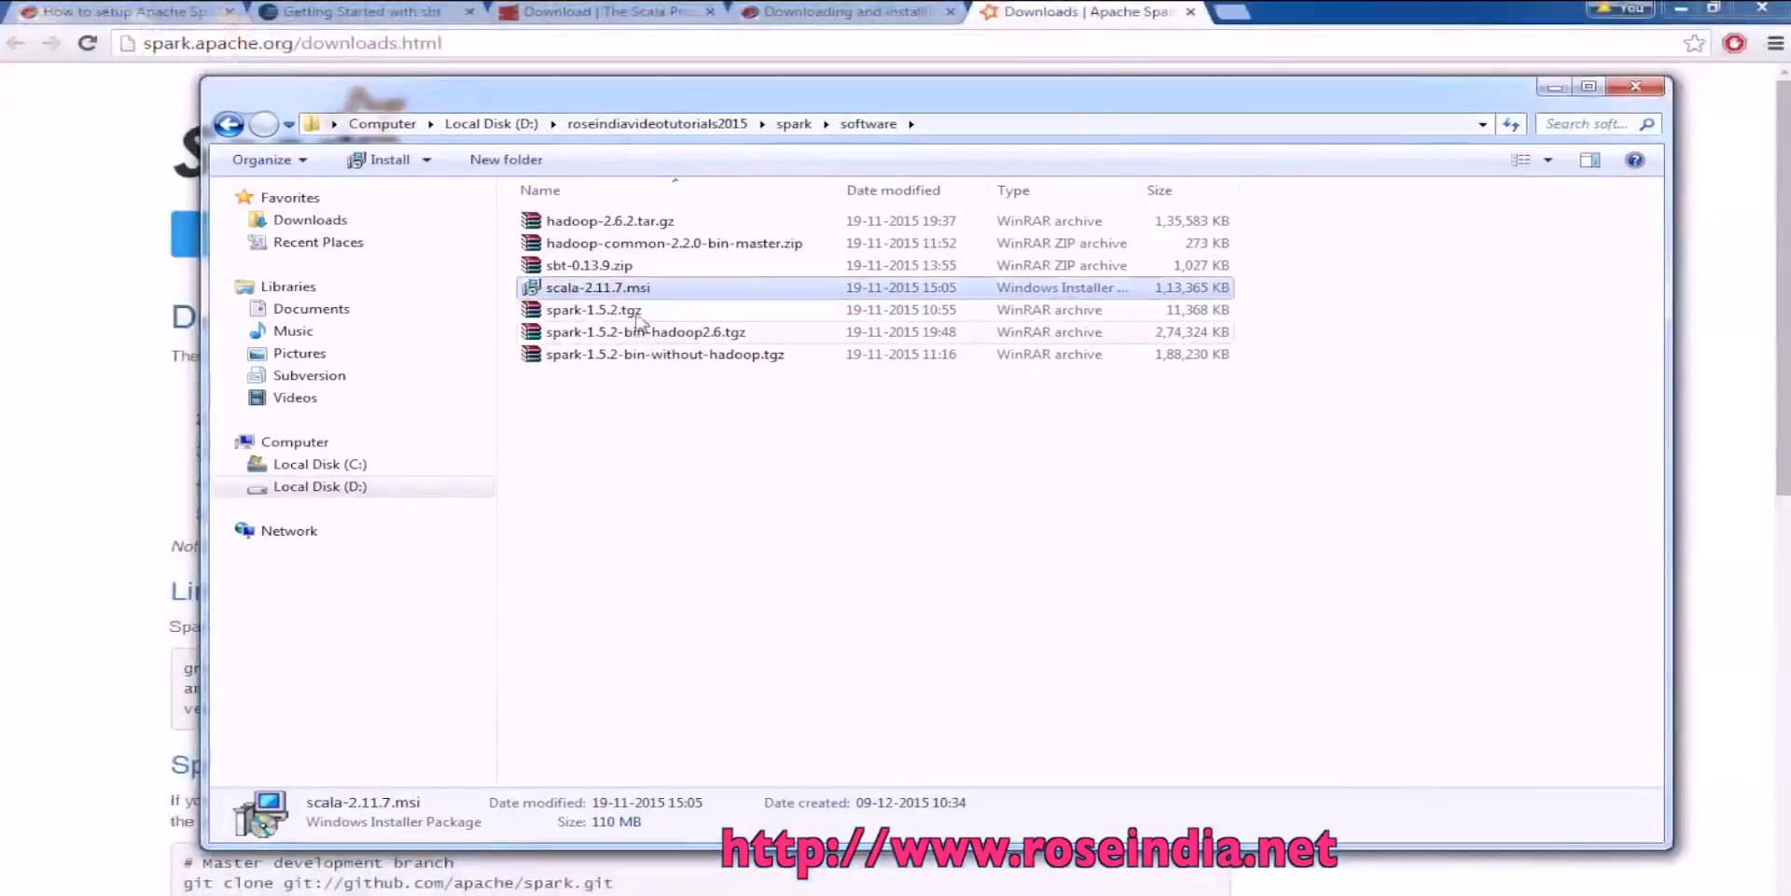
Open the extracted spark-1.5.2-bin-hadoop2.6 folder and paste its path into Command Prompt
click(644, 332)
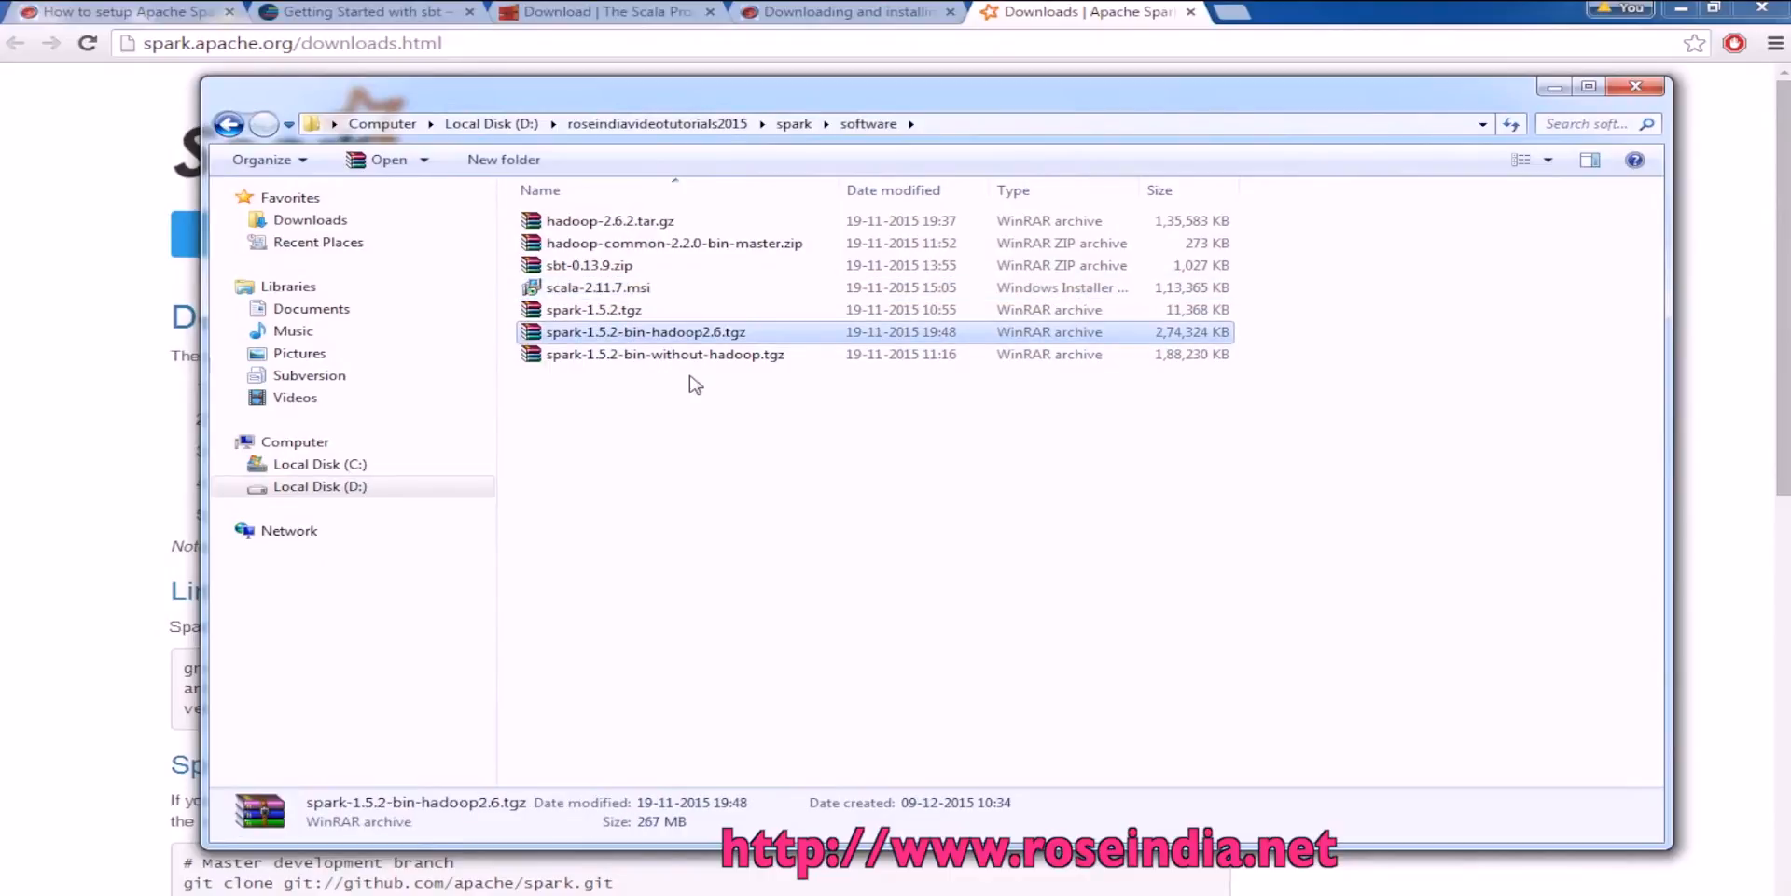
mouse_move(612, 332)
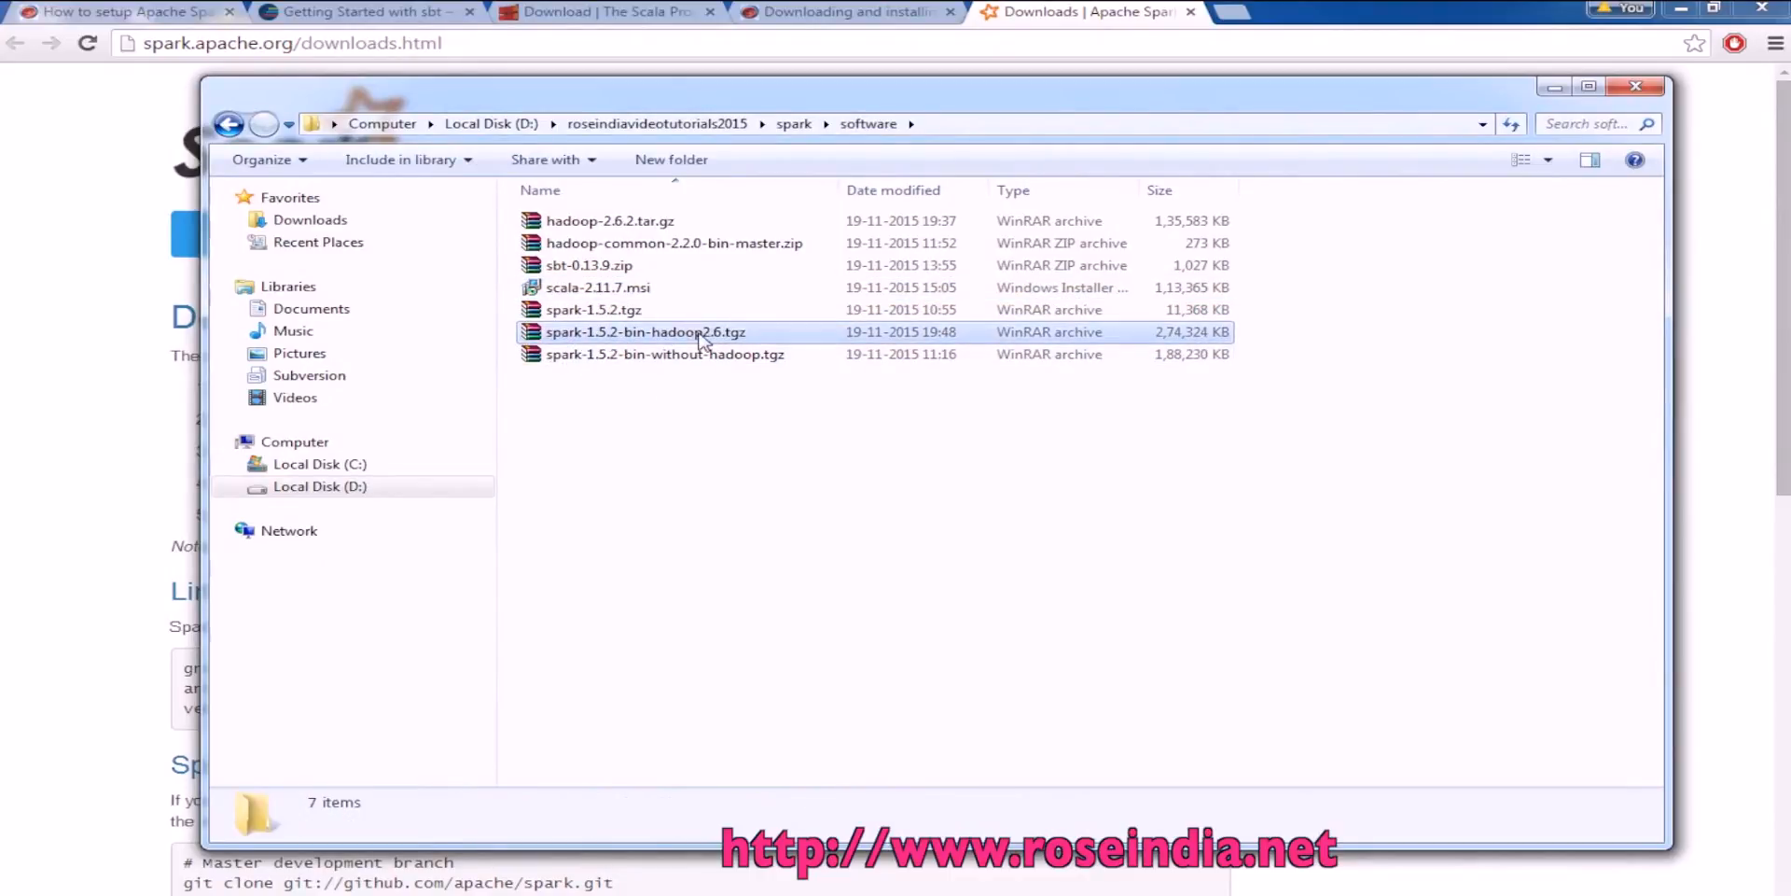
right_click(644, 333)
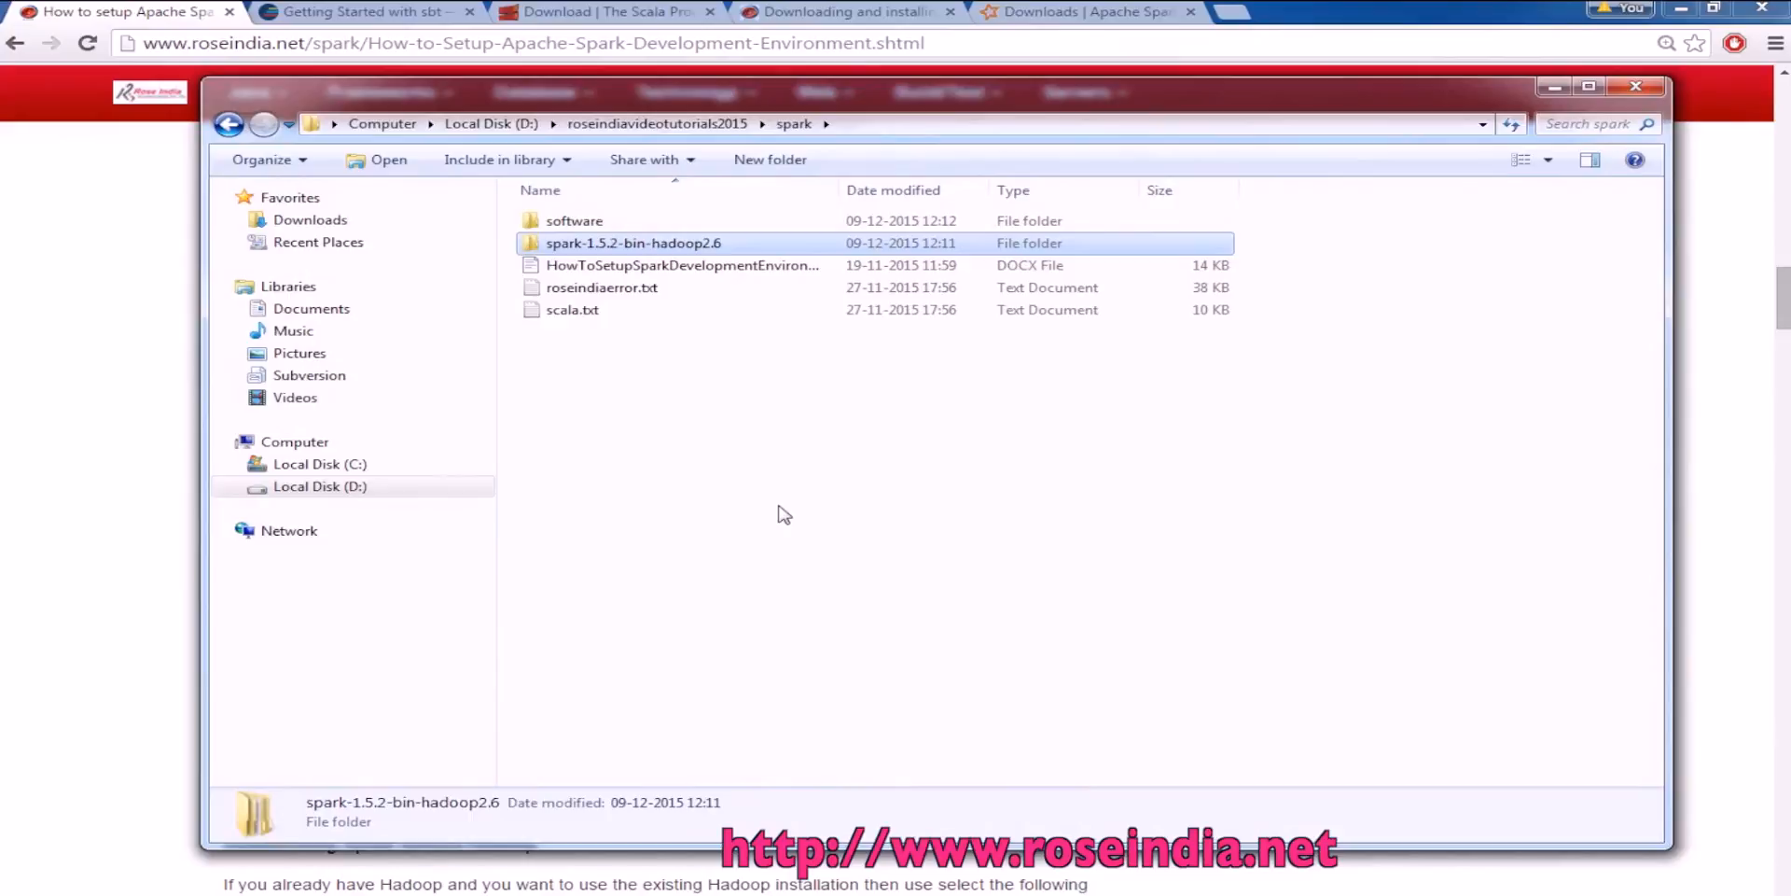
double_click(632, 242)
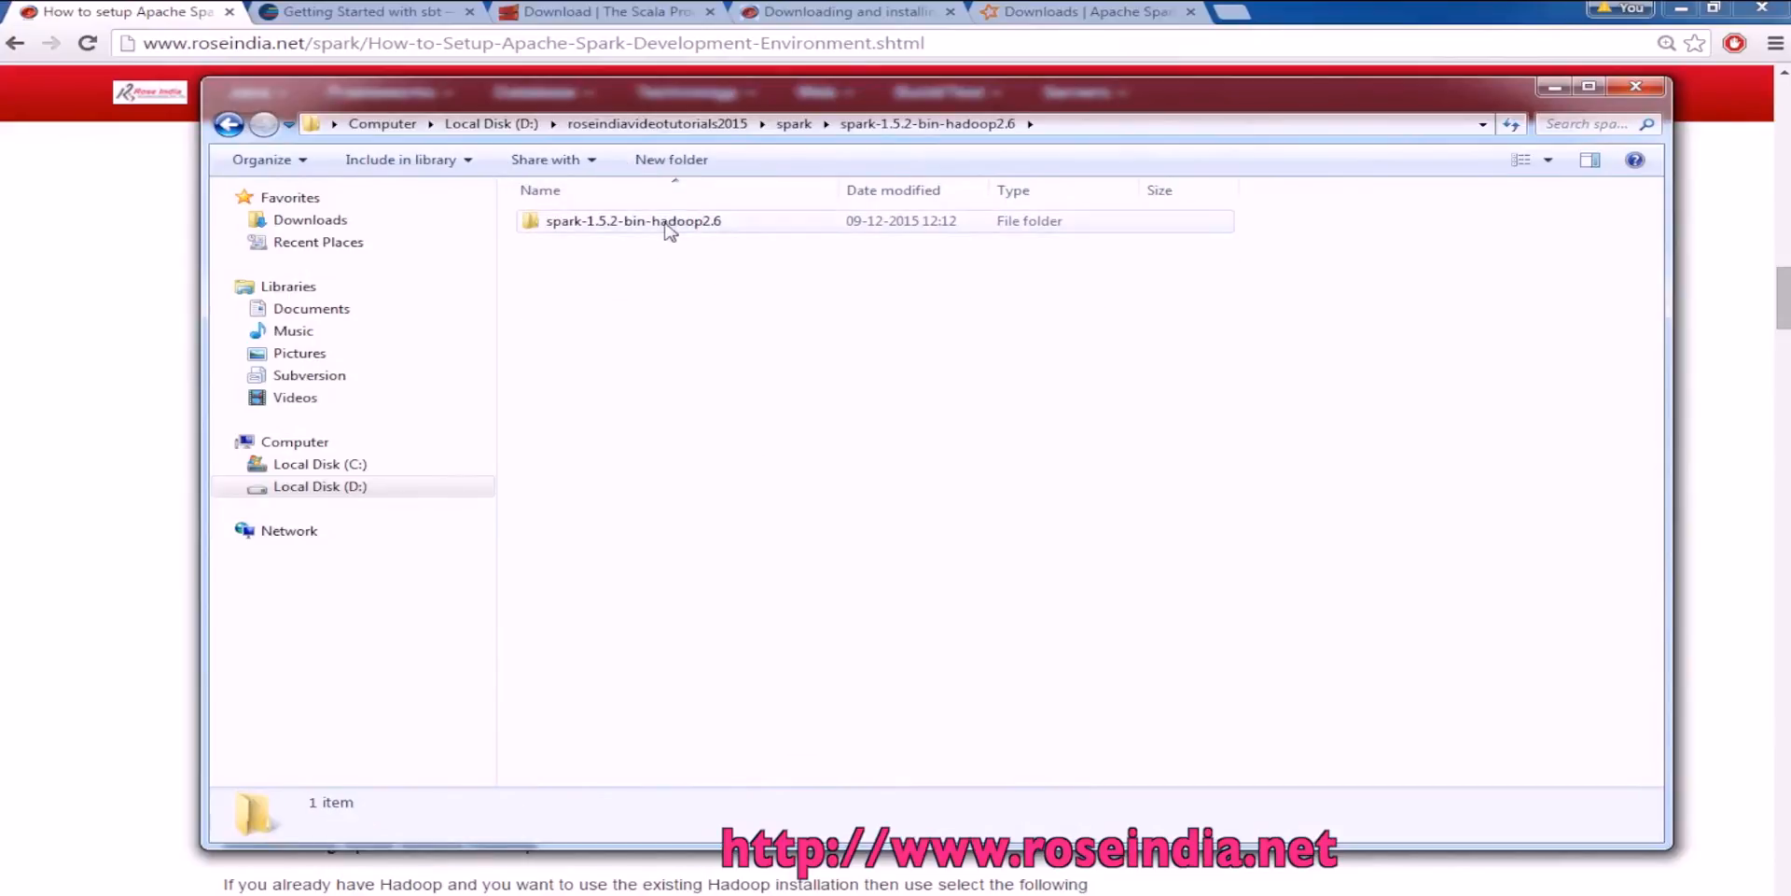
double_click(633, 220)
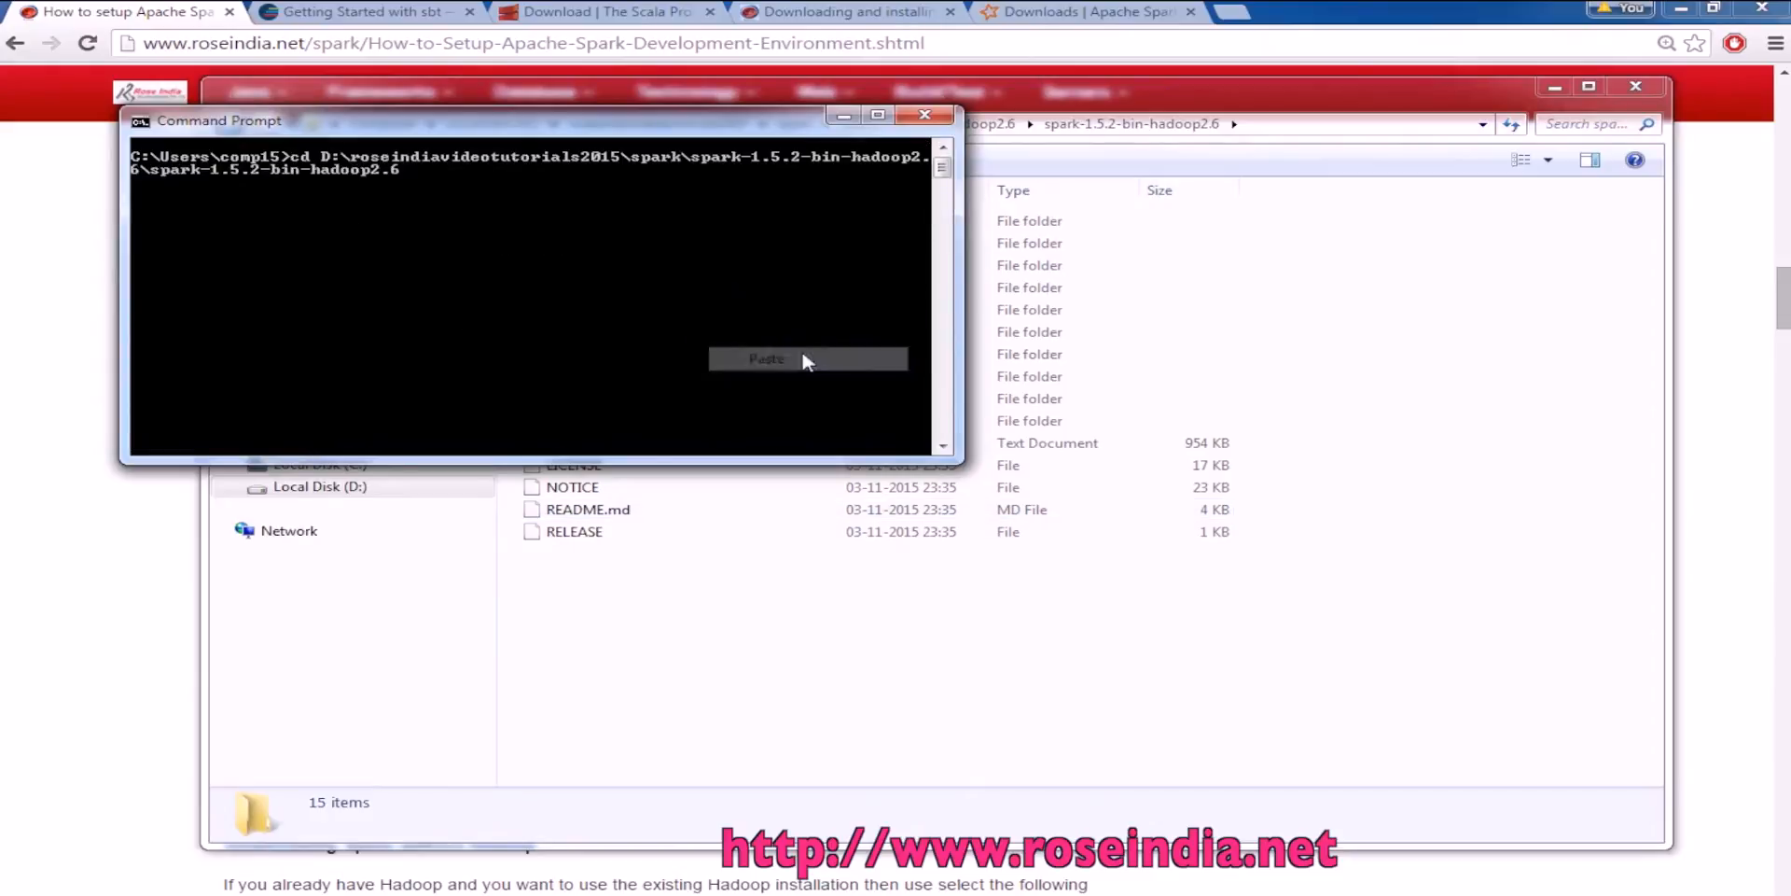
click(767, 358)
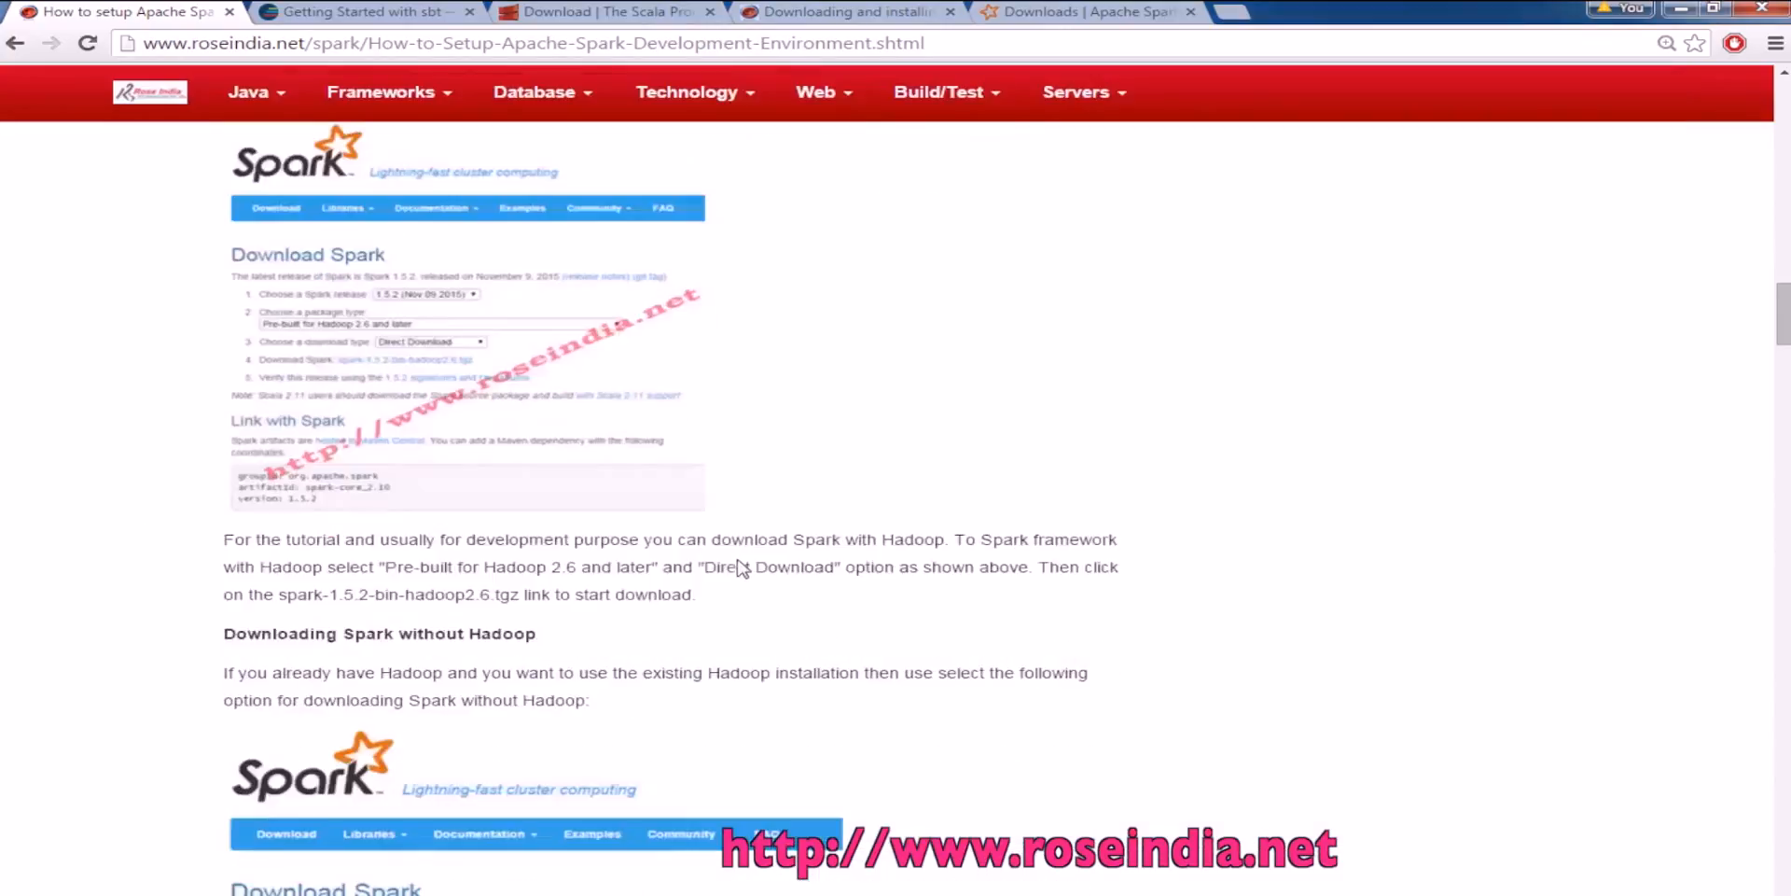
Run spark-shell from the Spark bin directory to start Spark
scroll(down, 3)
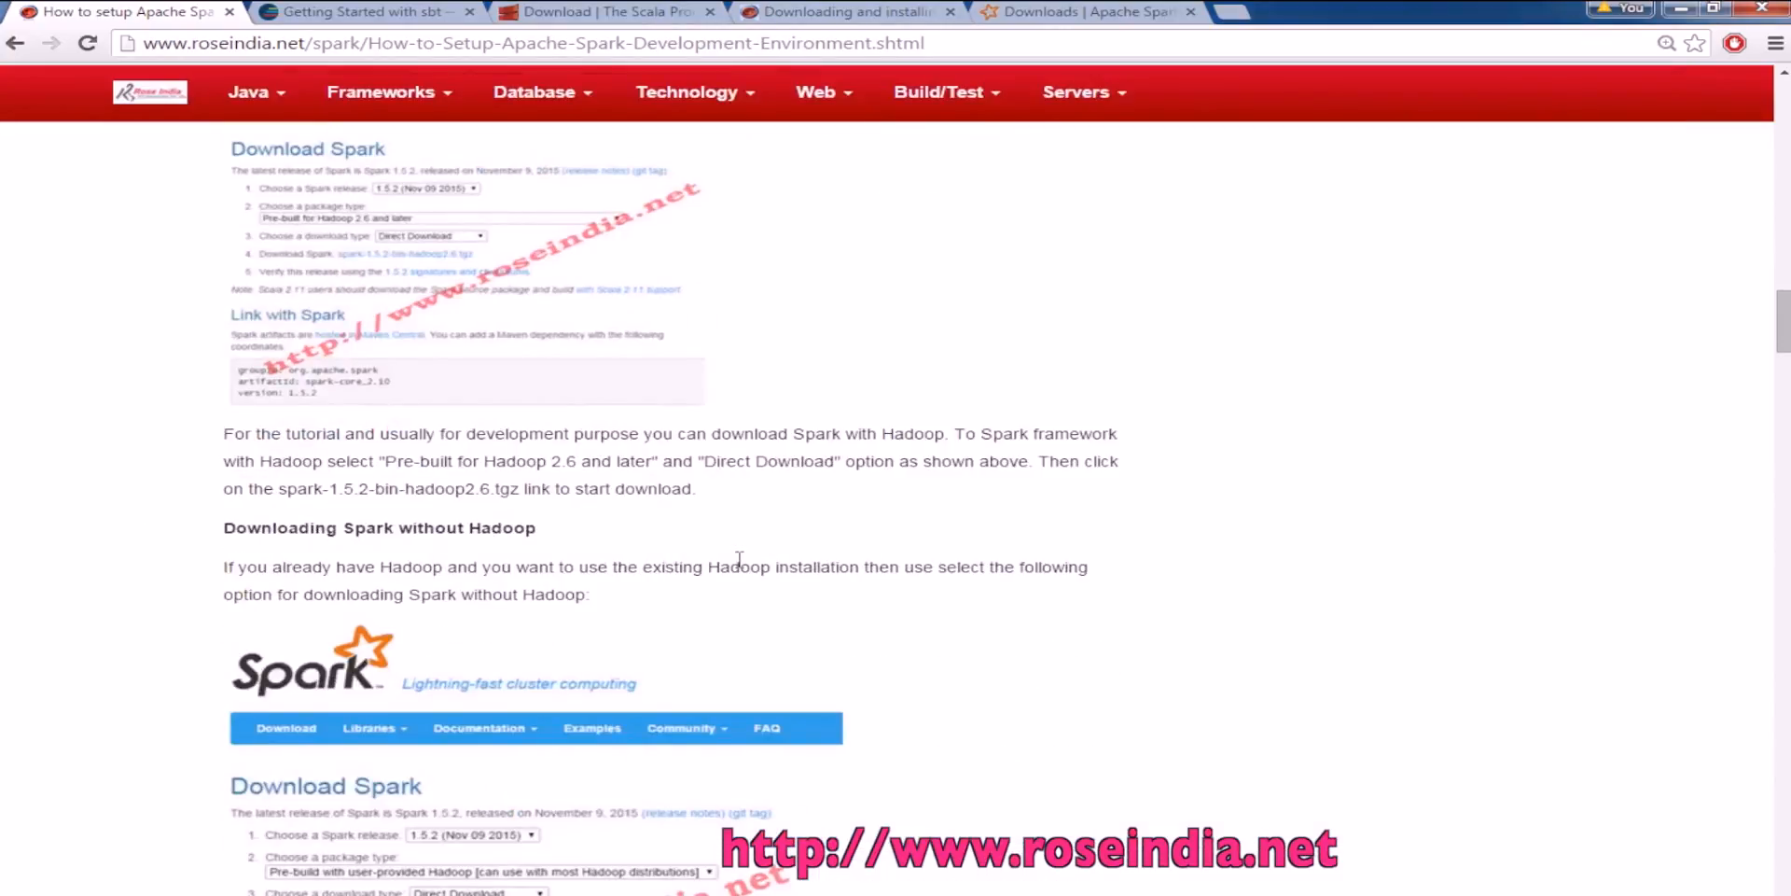
scroll(down, 3)
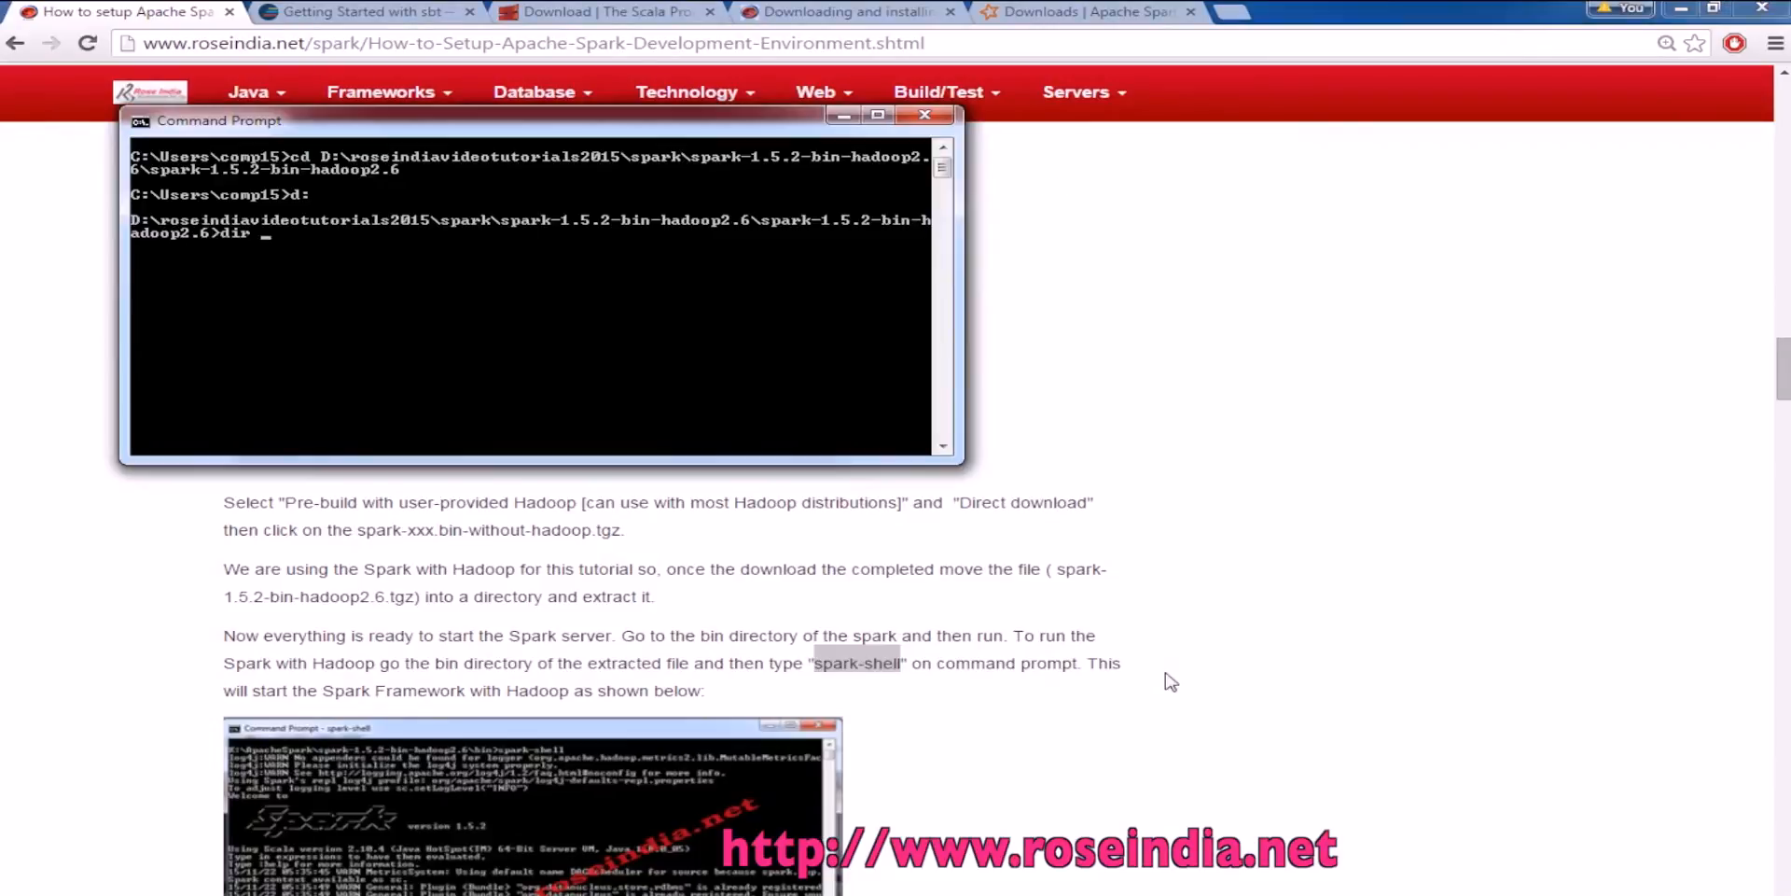
text(spark-shell)
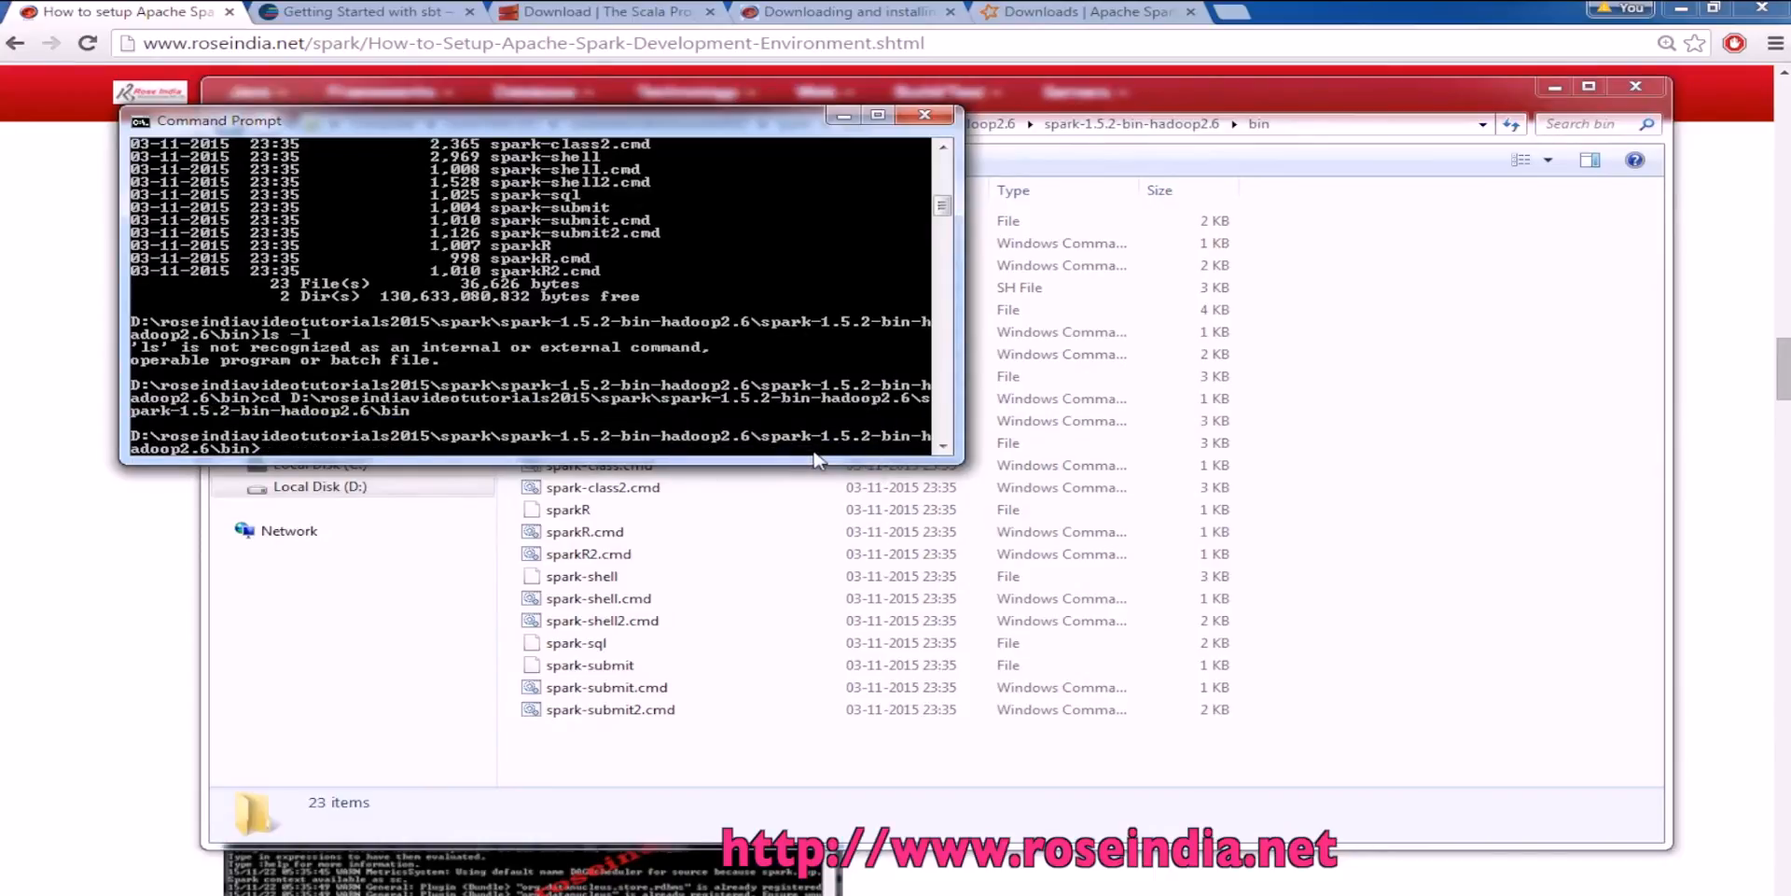
mouse_move(537, 459)
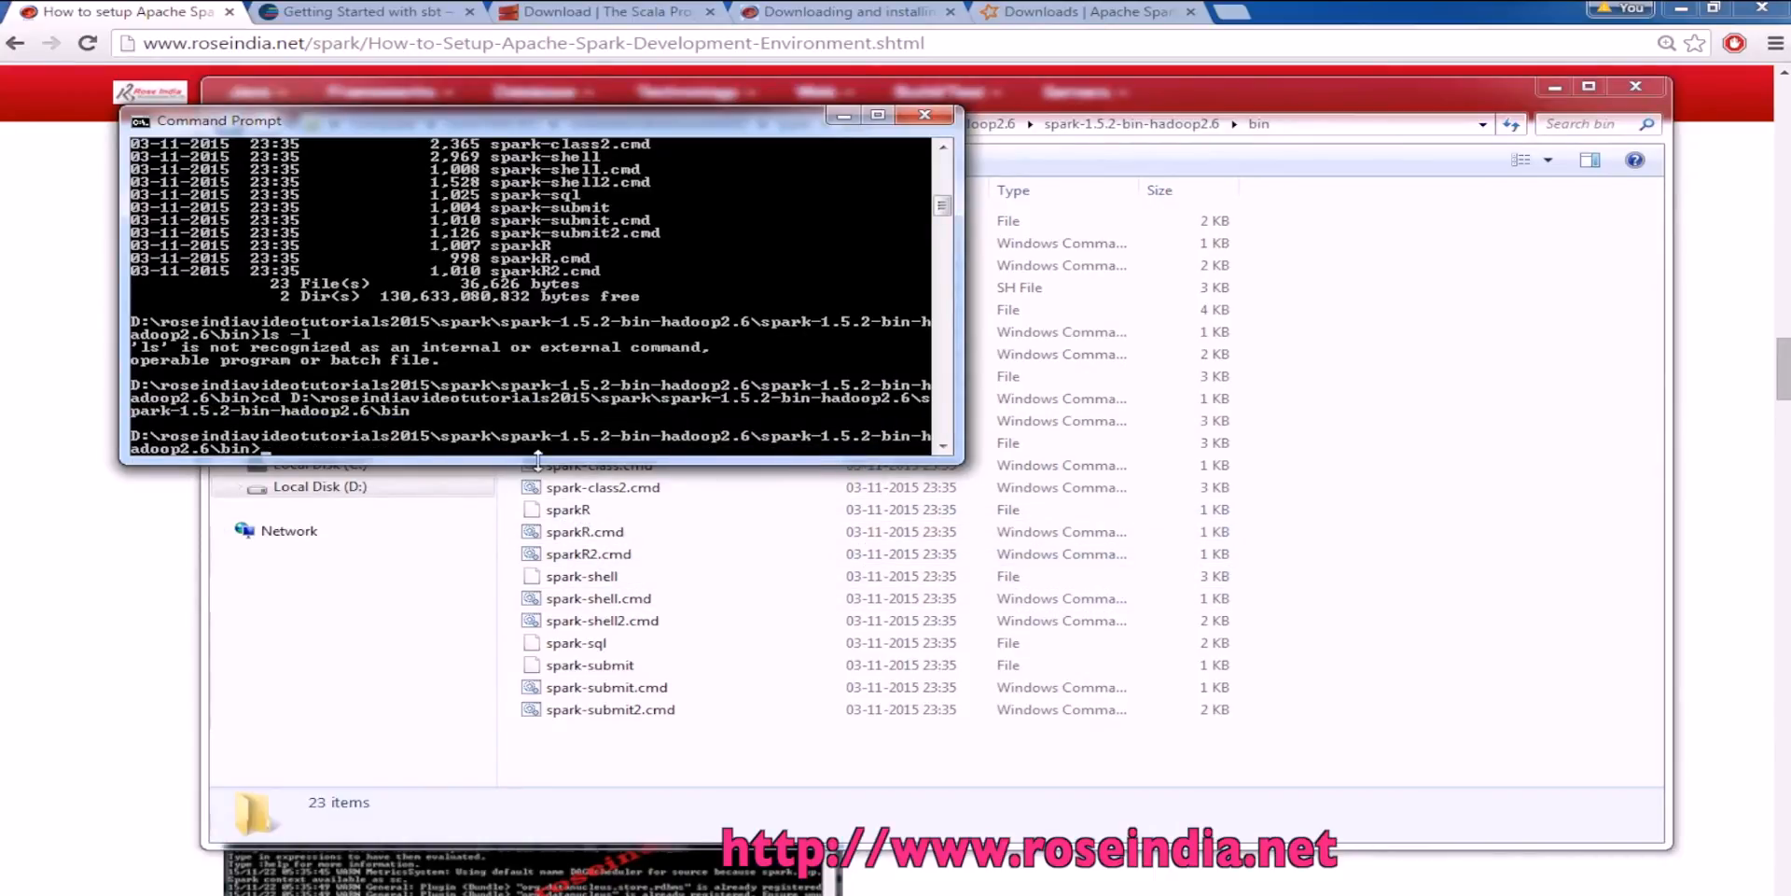
text(spark-shel)
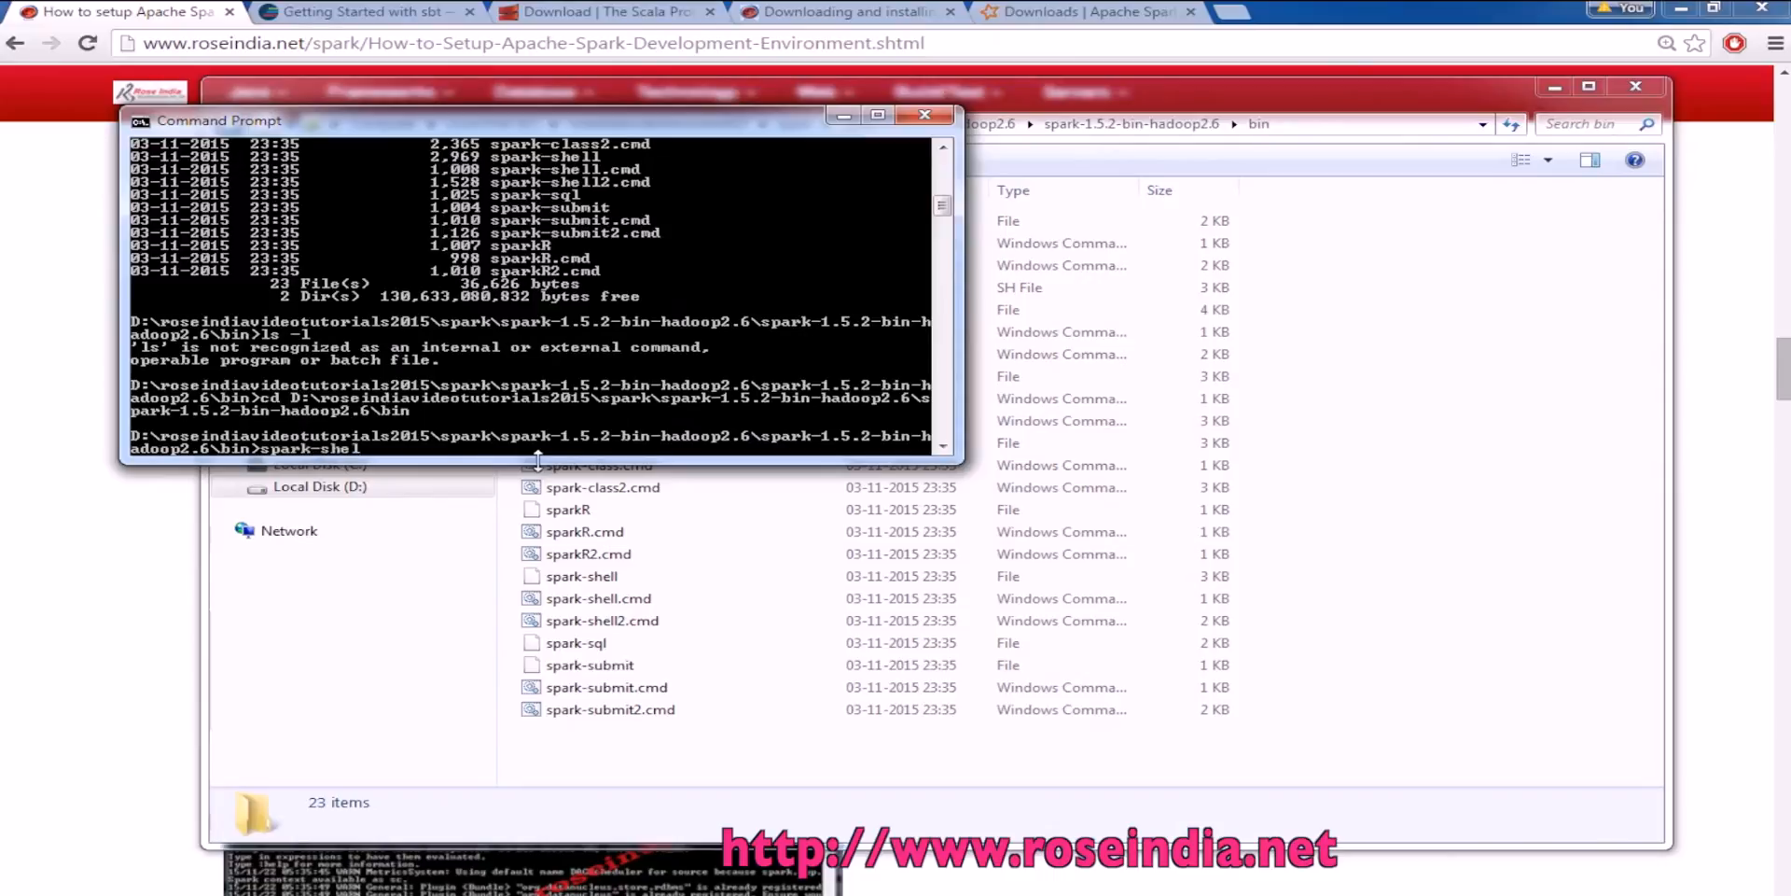
key(Return)
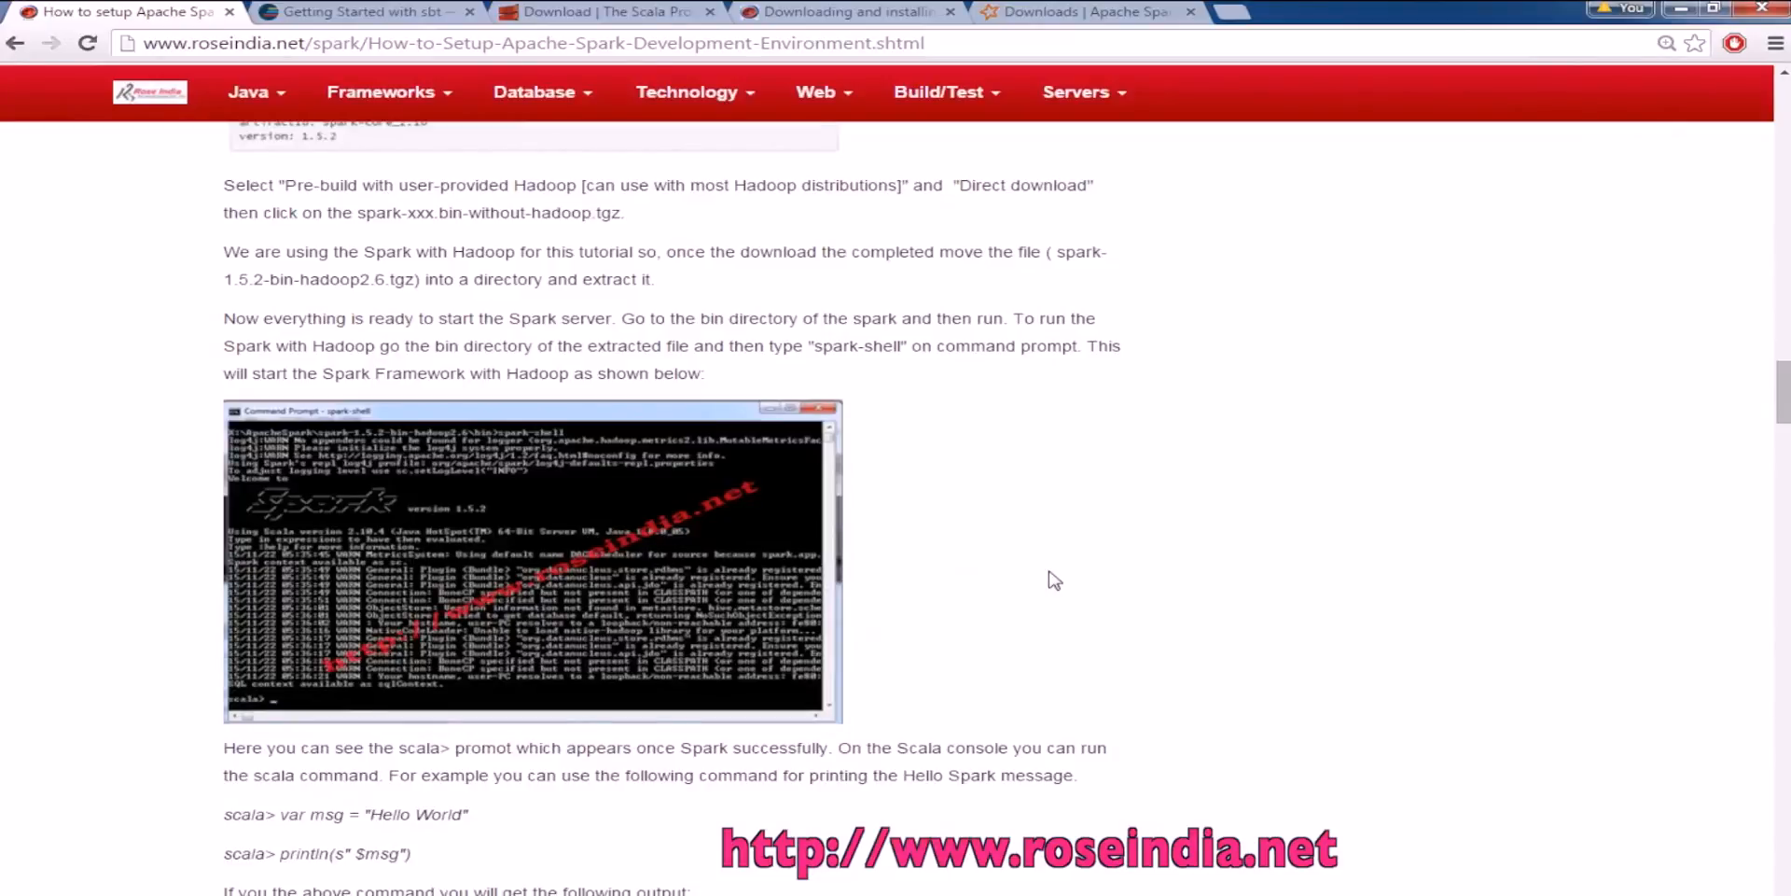
scroll(down, 3)
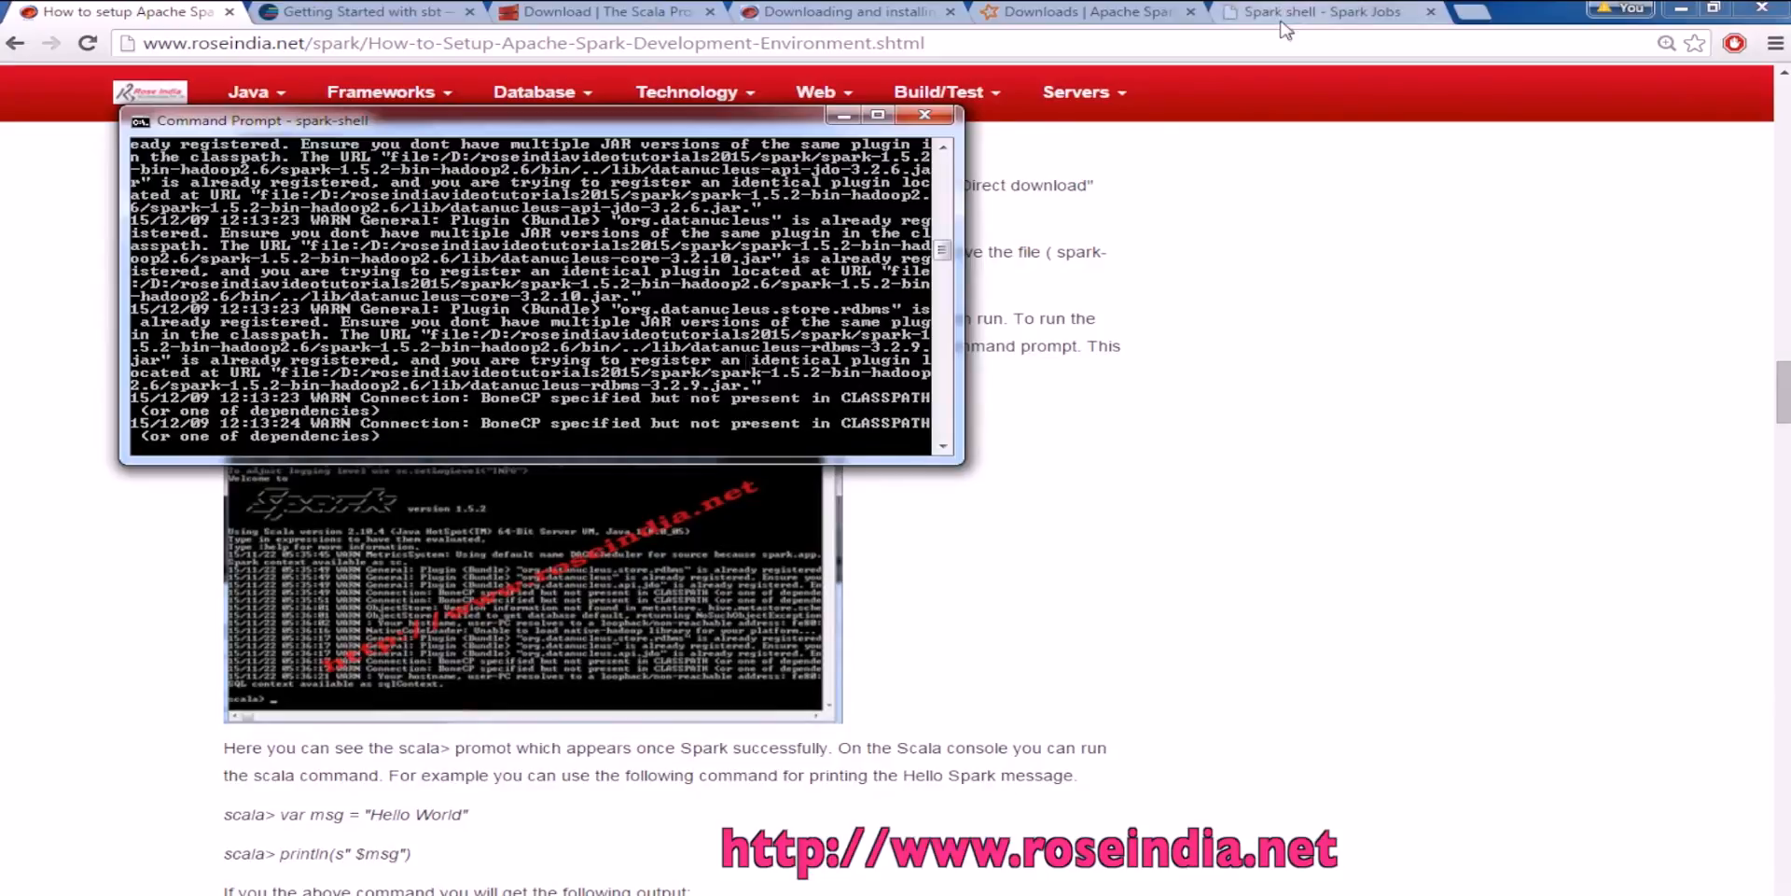
click(1325, 13)
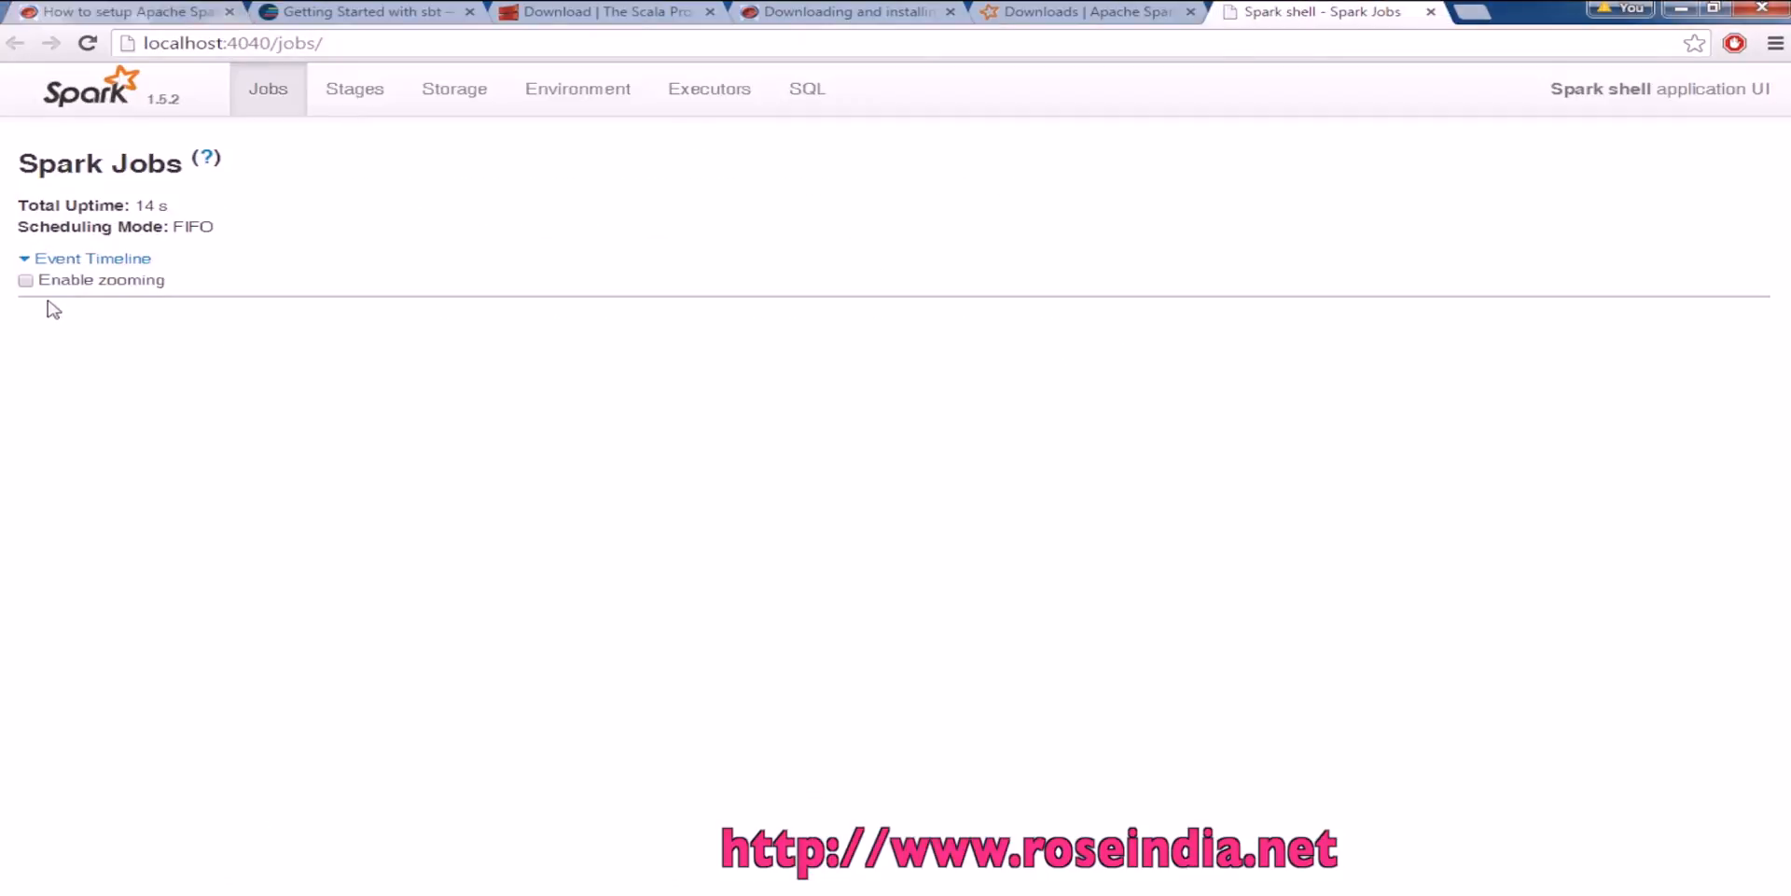
click(91, 257)
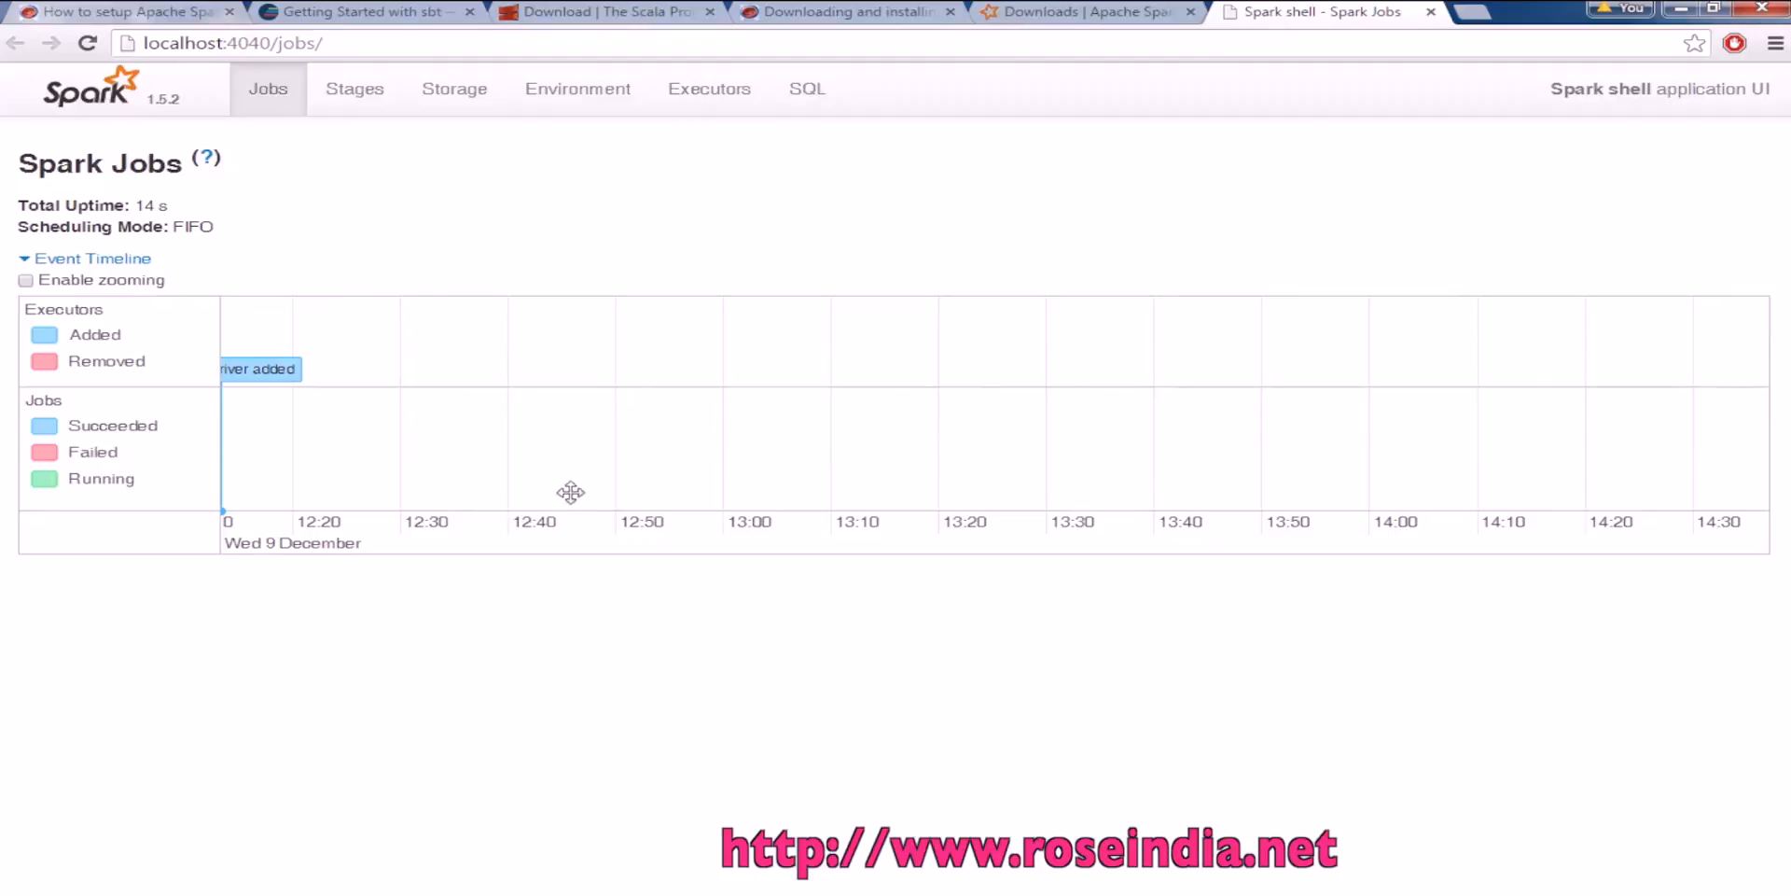
mouse_move(343, 121)
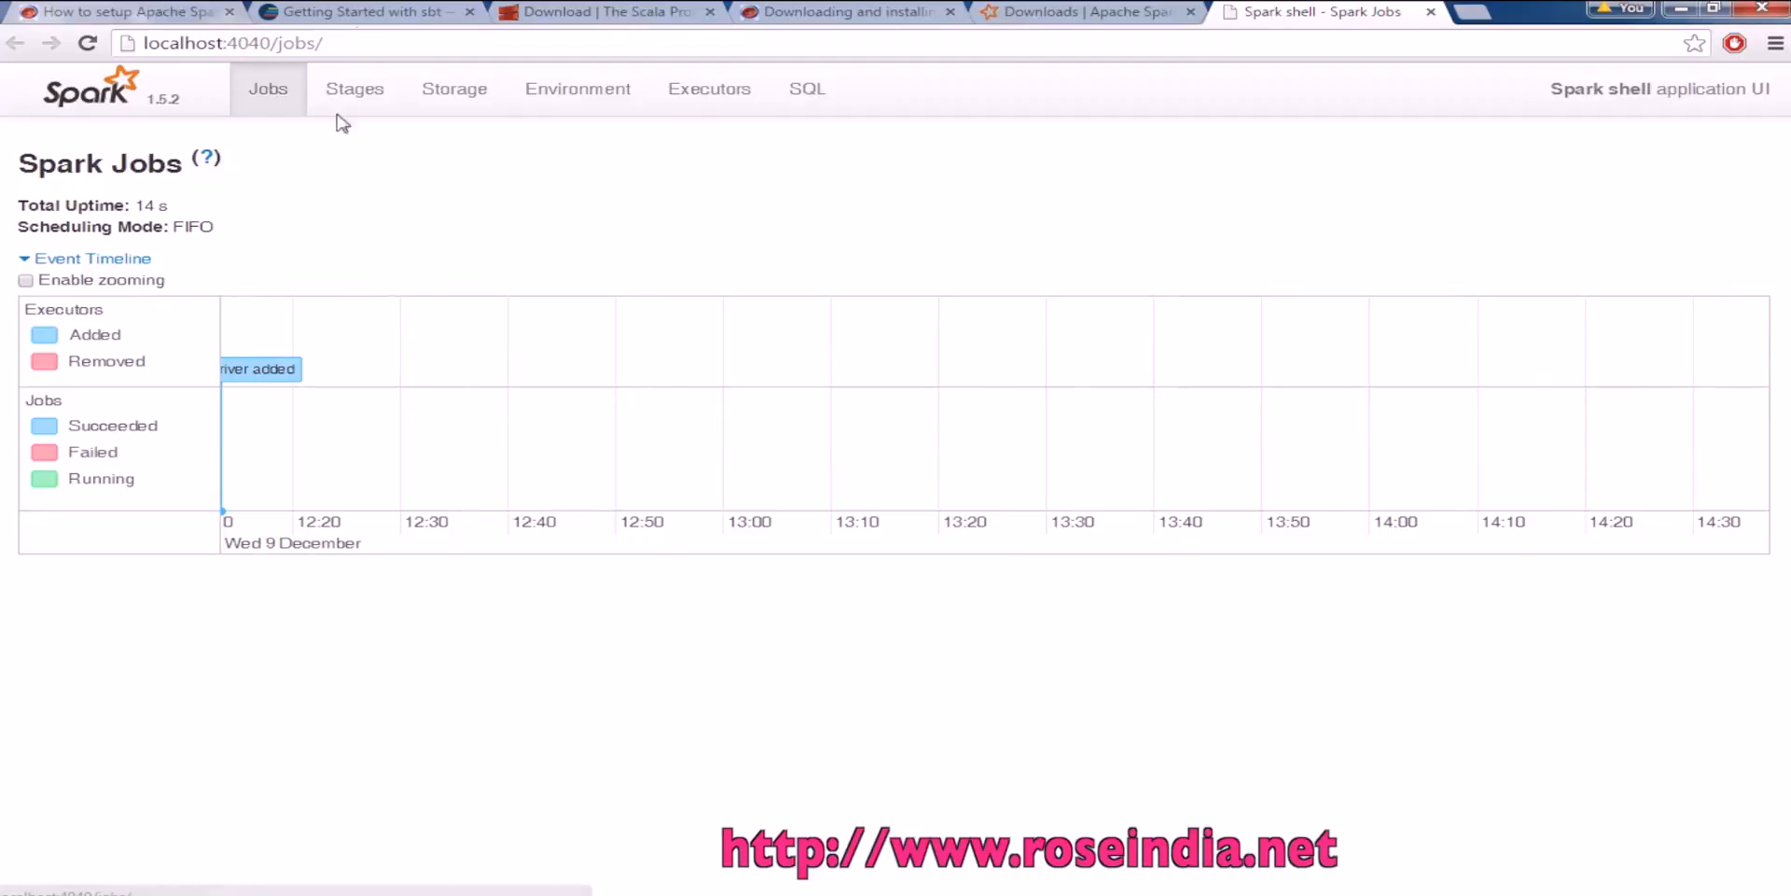
click(454, 89)
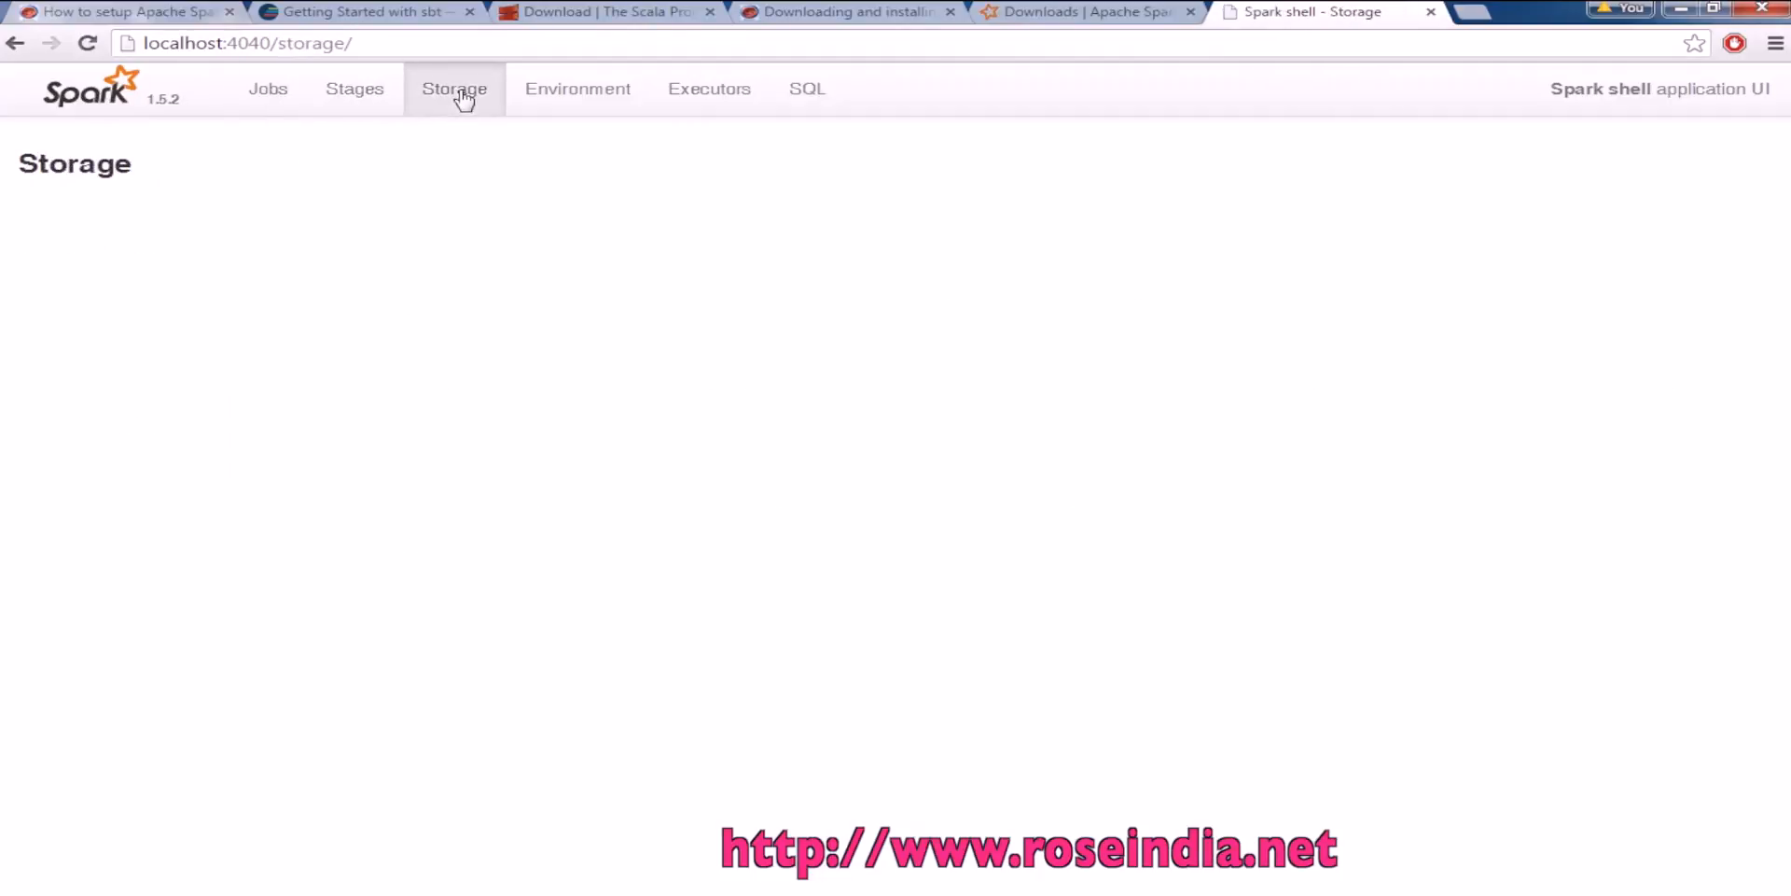
click(576, 88)
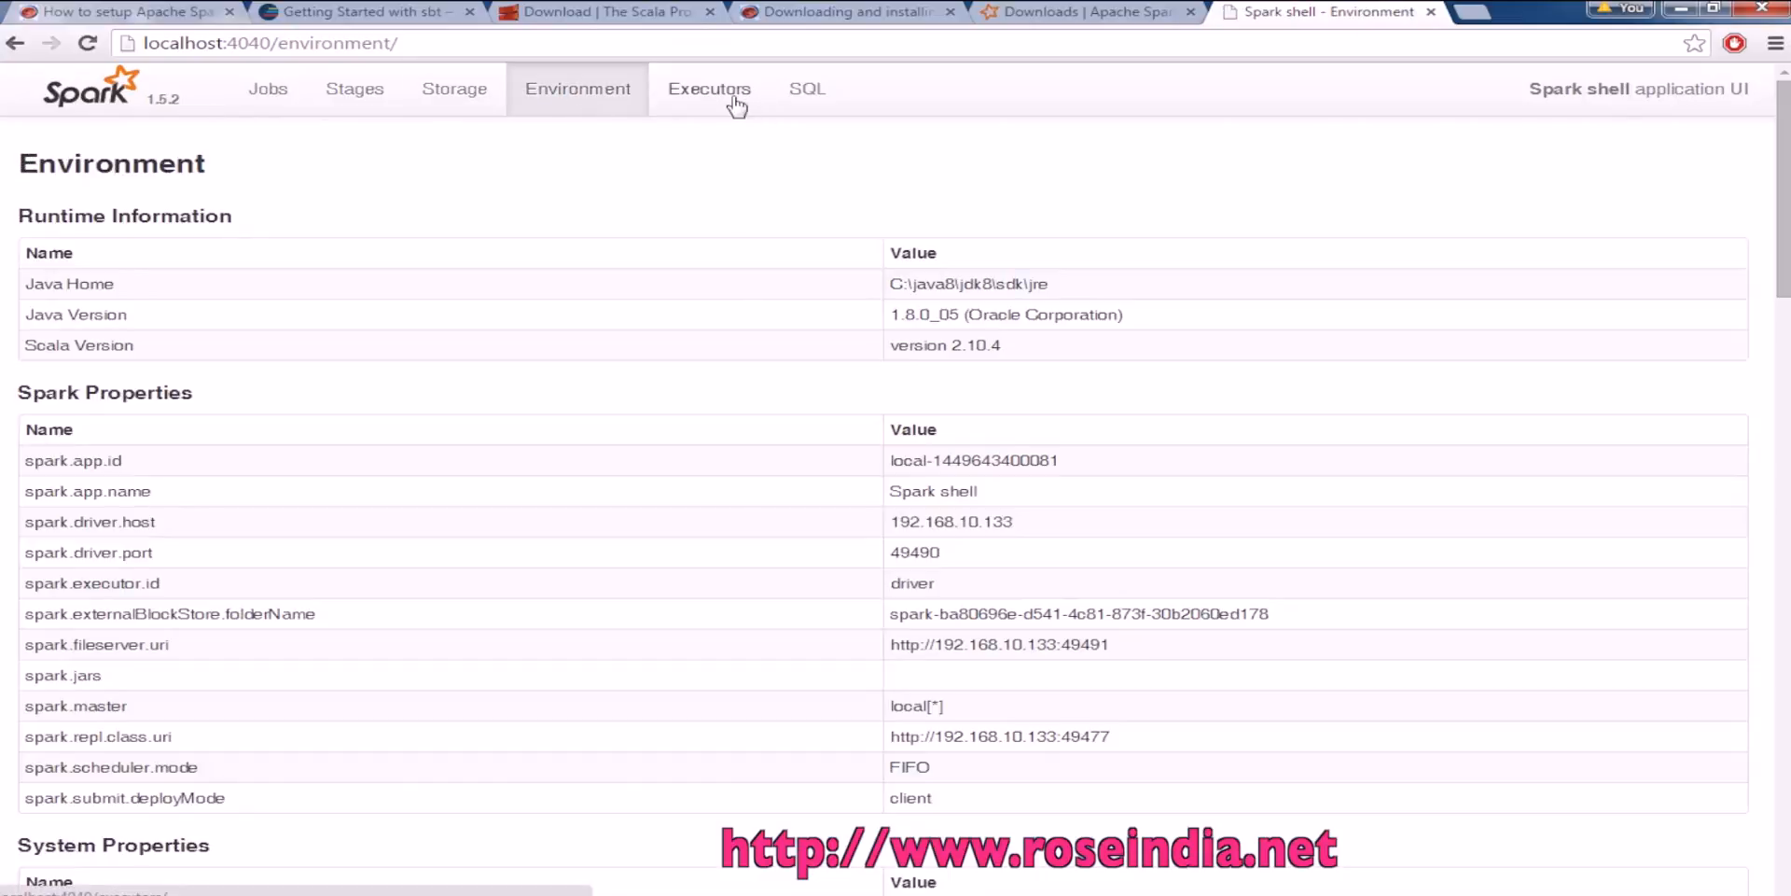
click(806, 87)
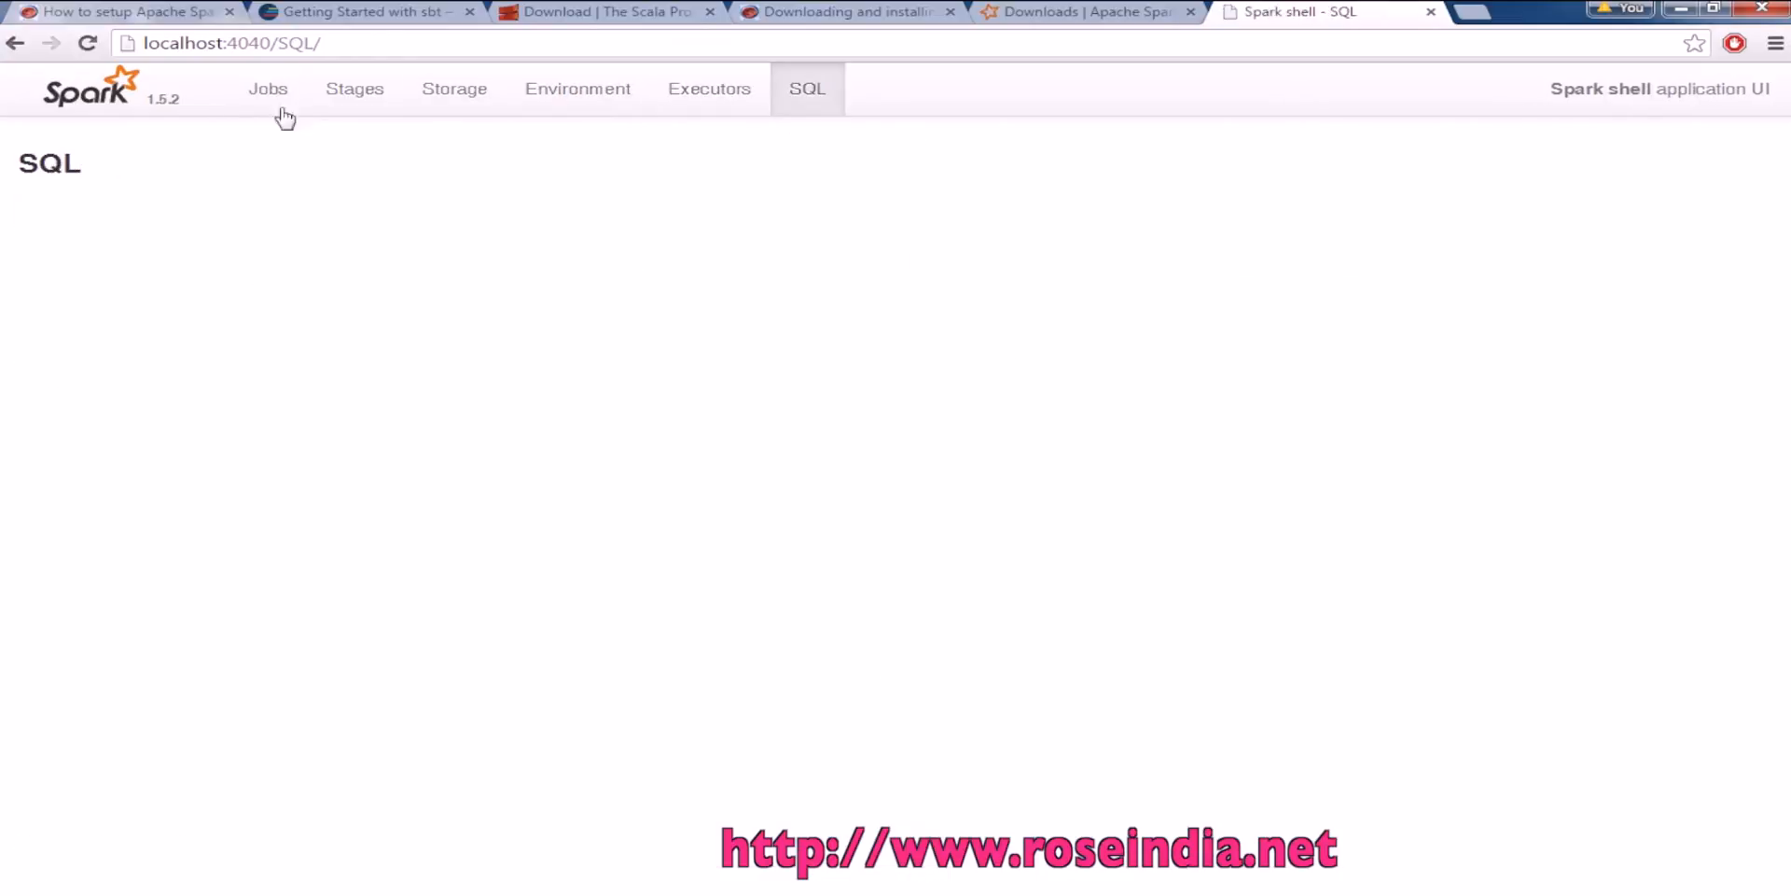
click(267, 88)
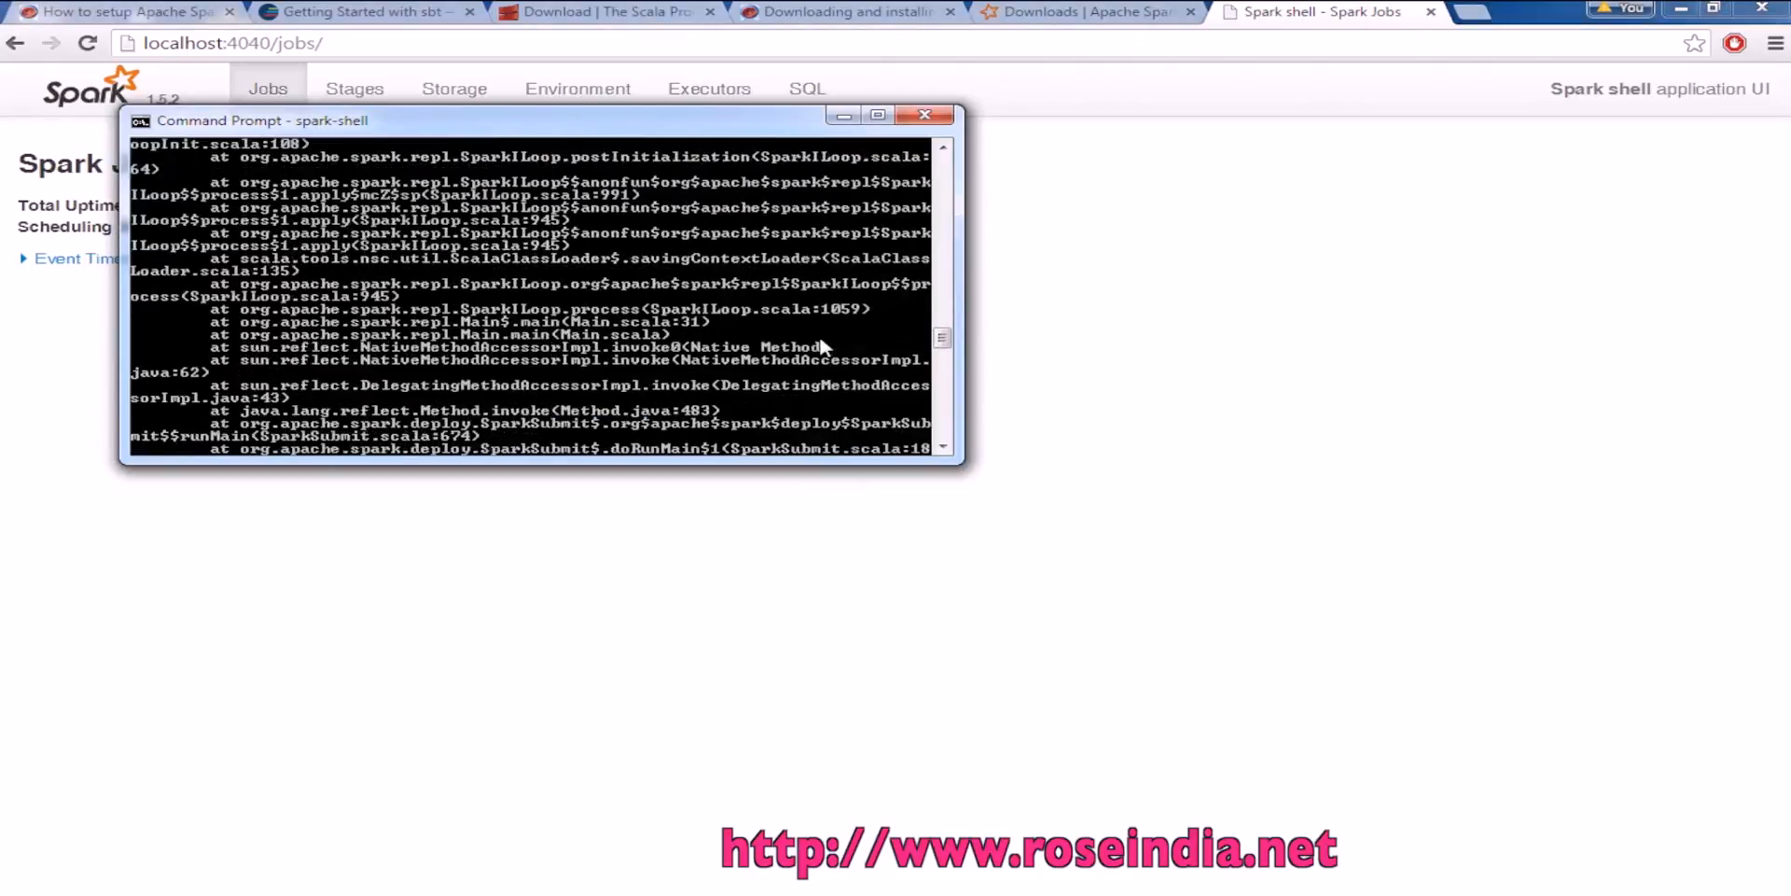
scroll(down, 3)
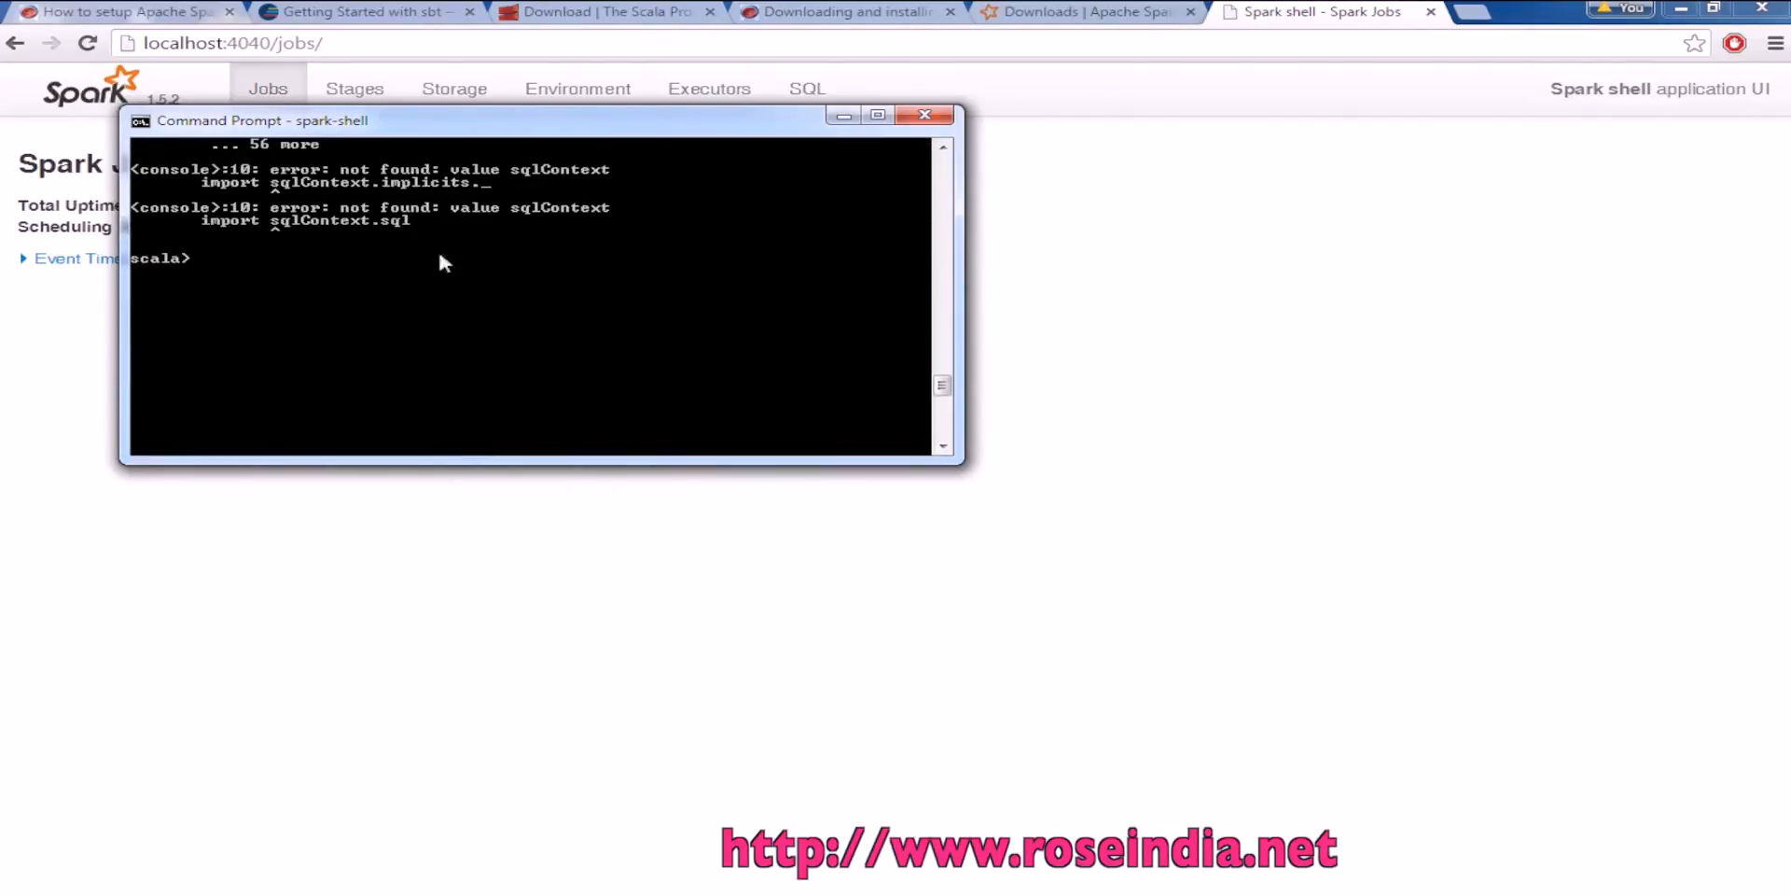
scroll(up, 3)
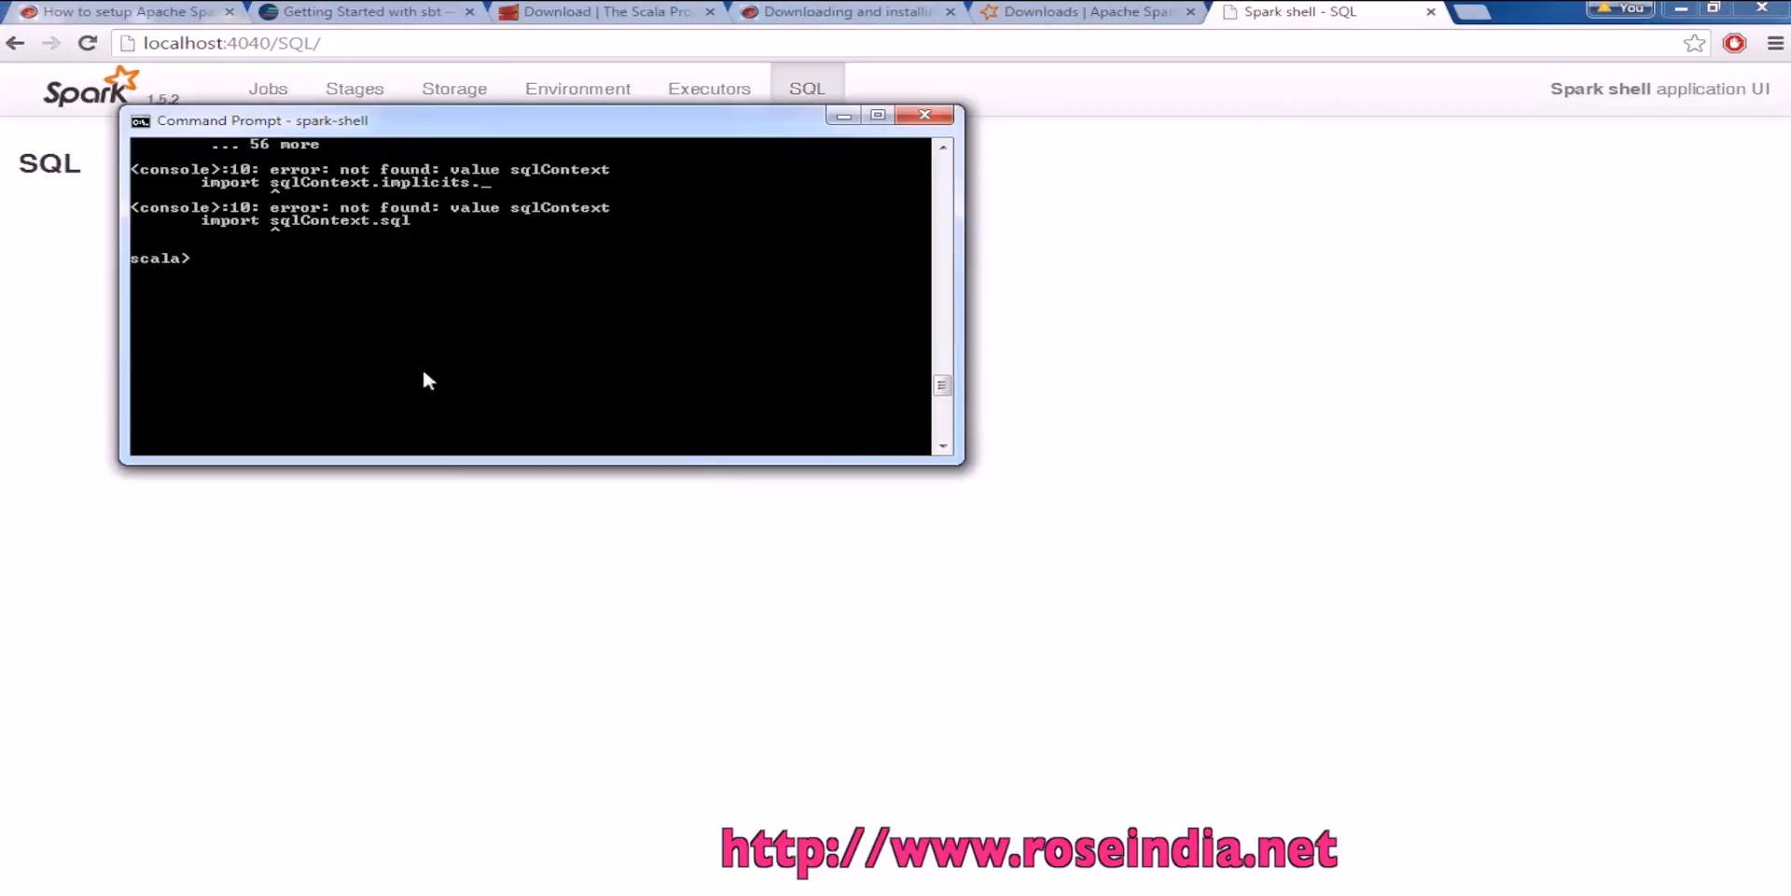
click(709, 88)
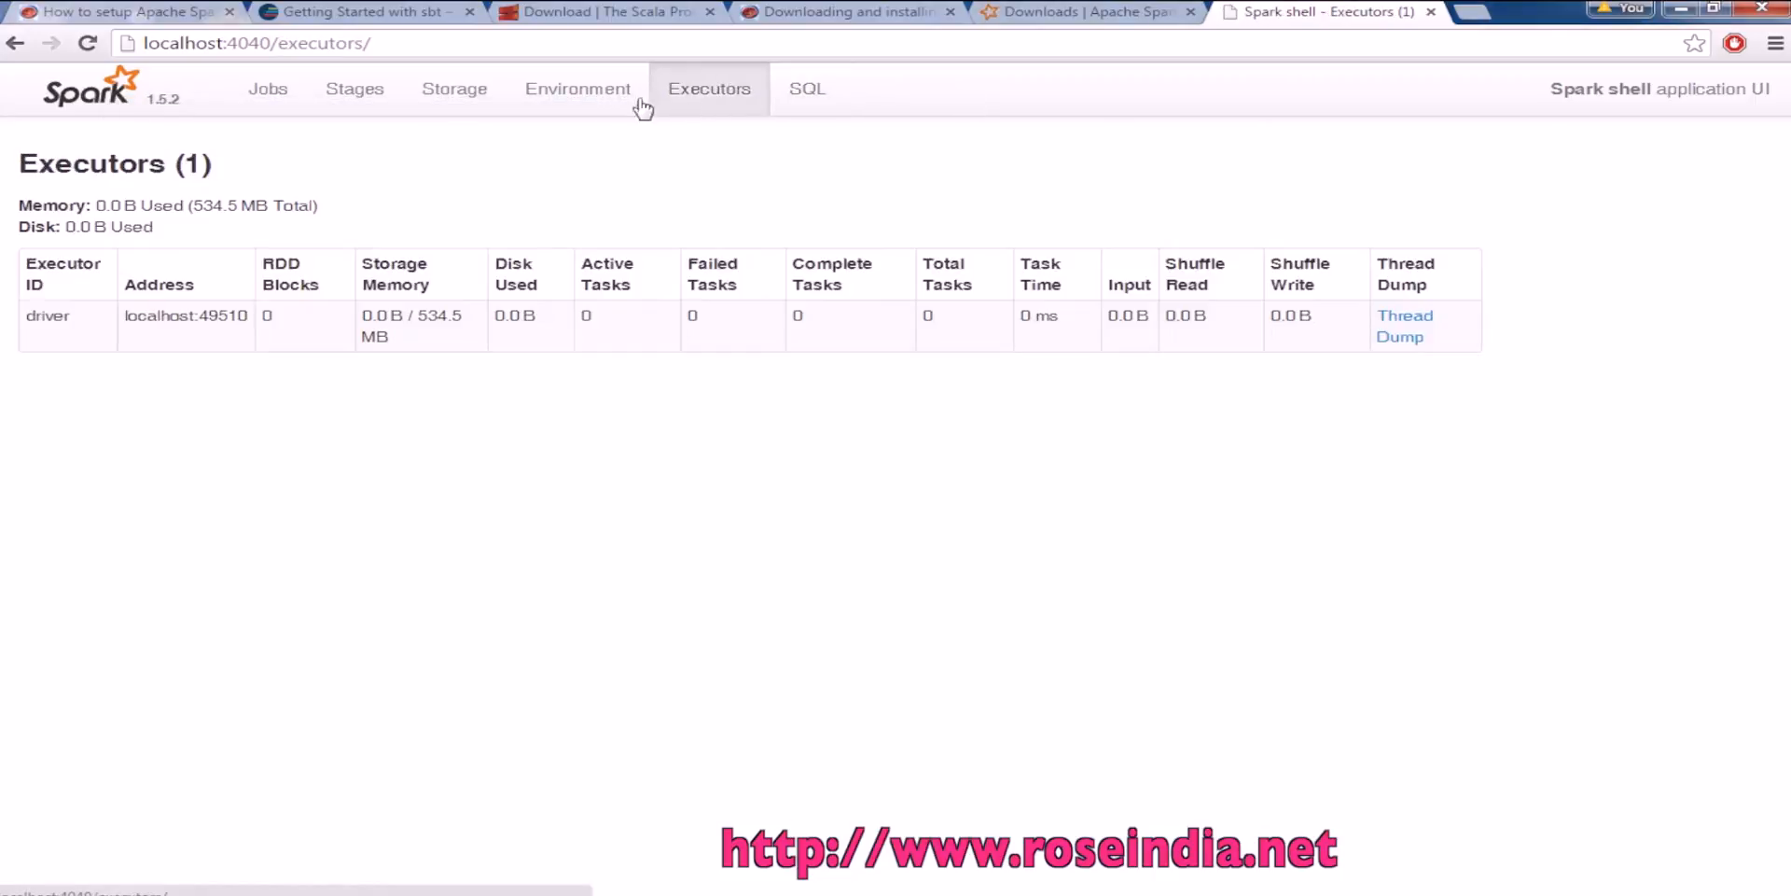
mouse_move(603, 103)
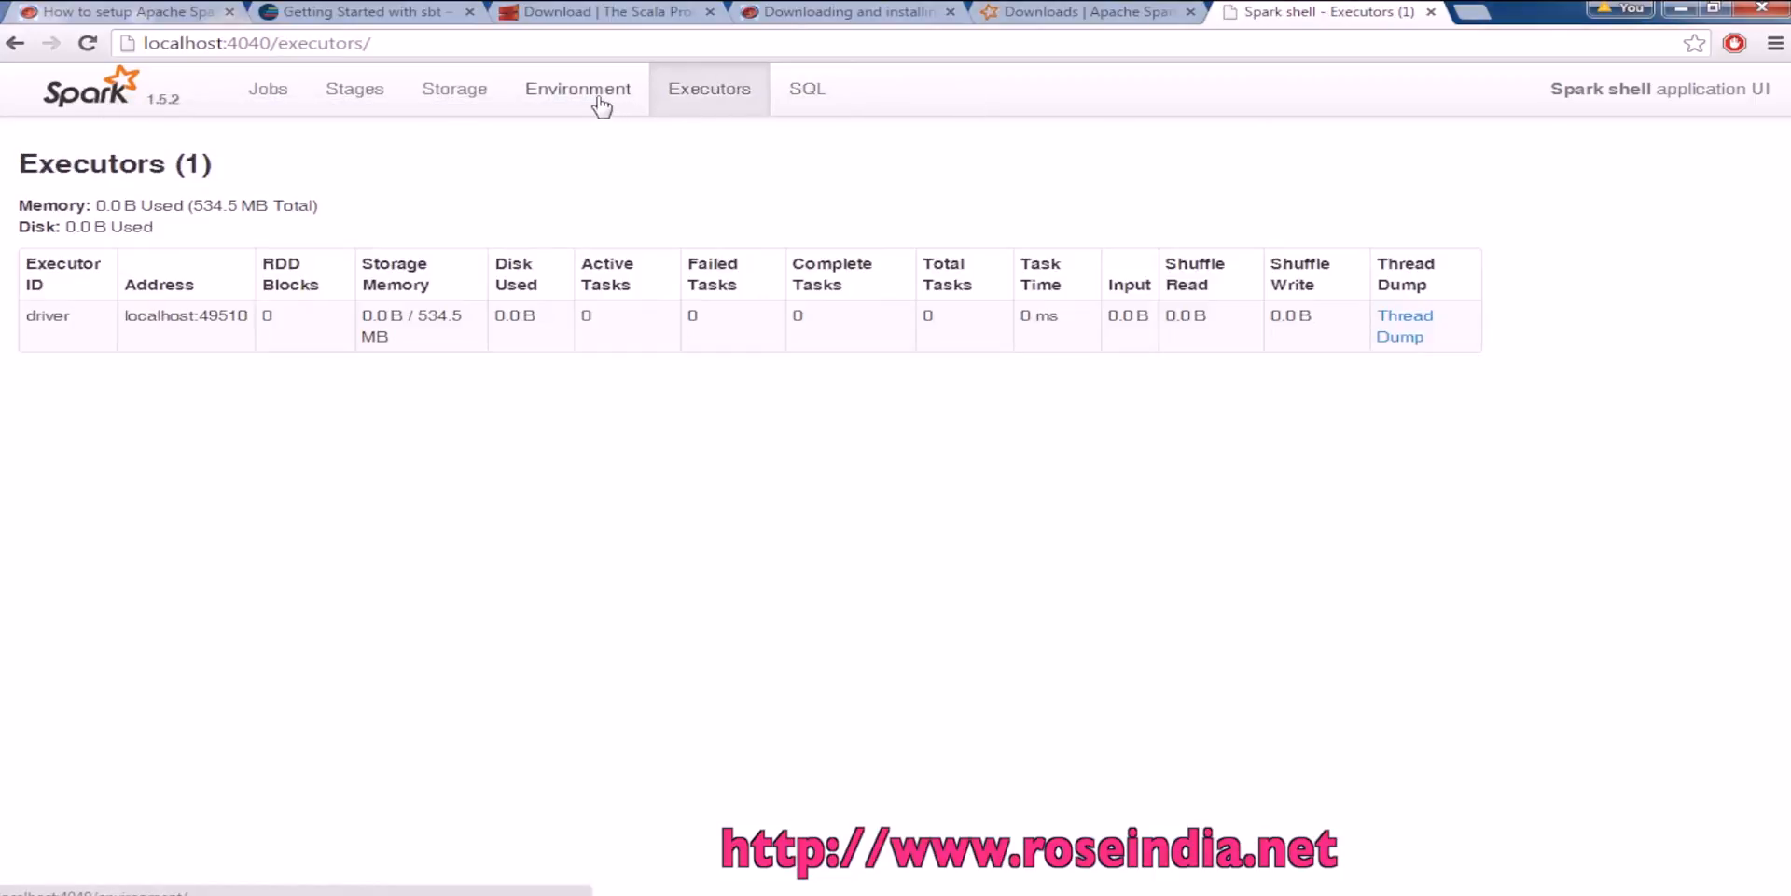
click(267, 87)
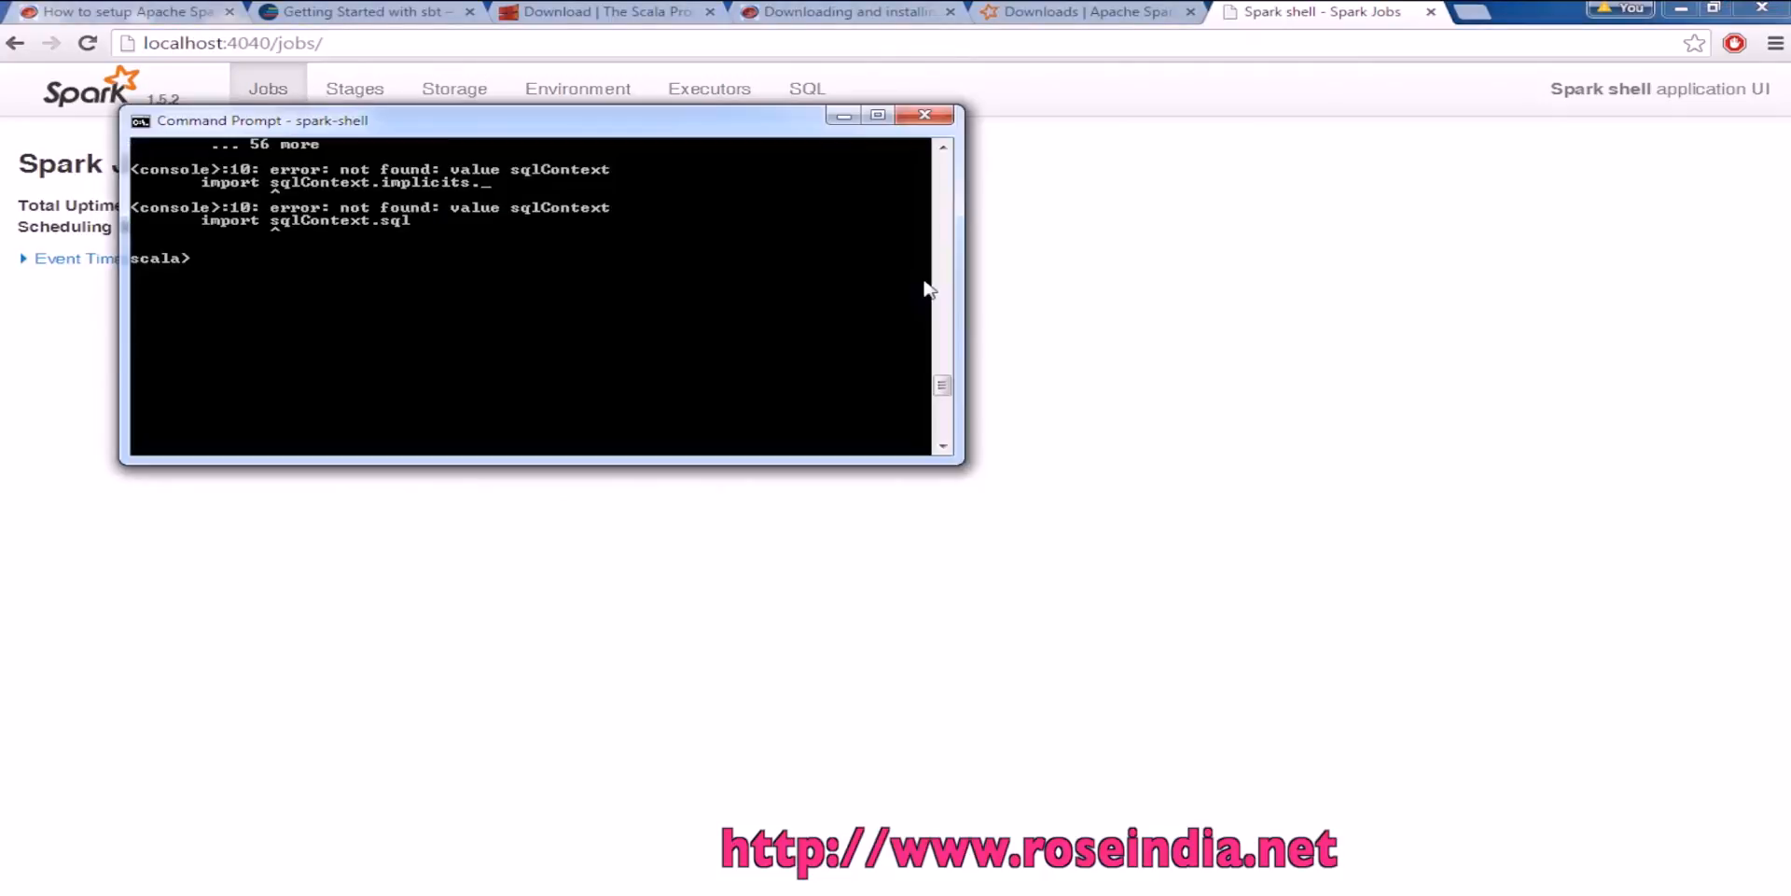
Copy var msg = "Hello World" from the tutorial into the Scala shell
click(123, 11)
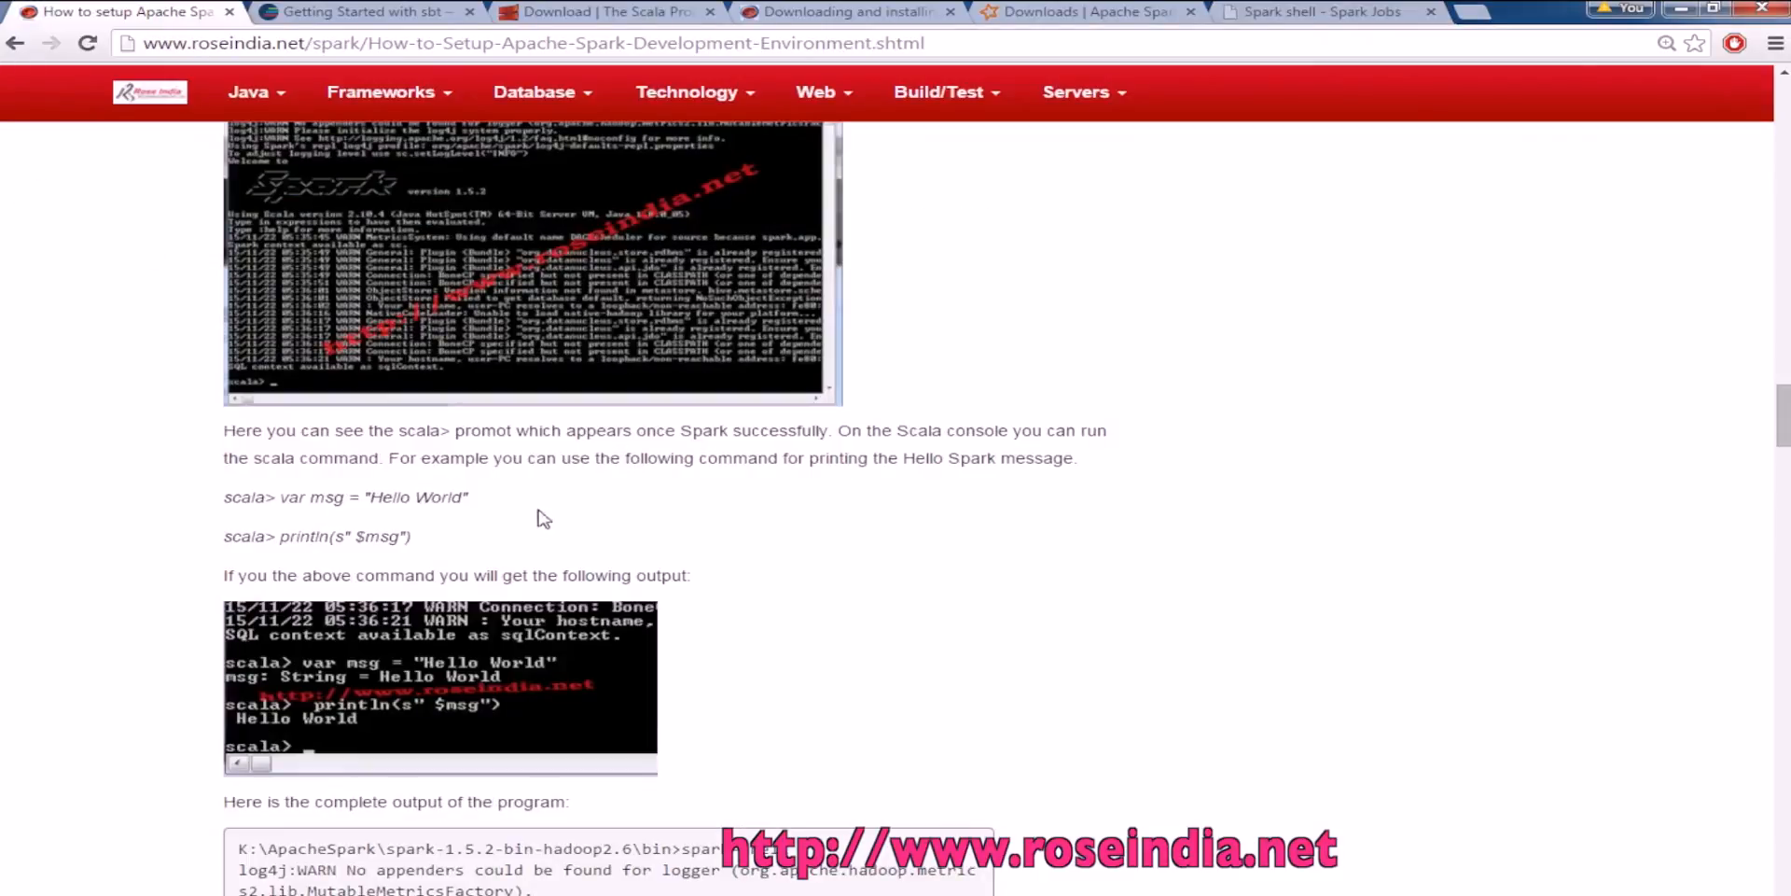
double_click(373, 497)
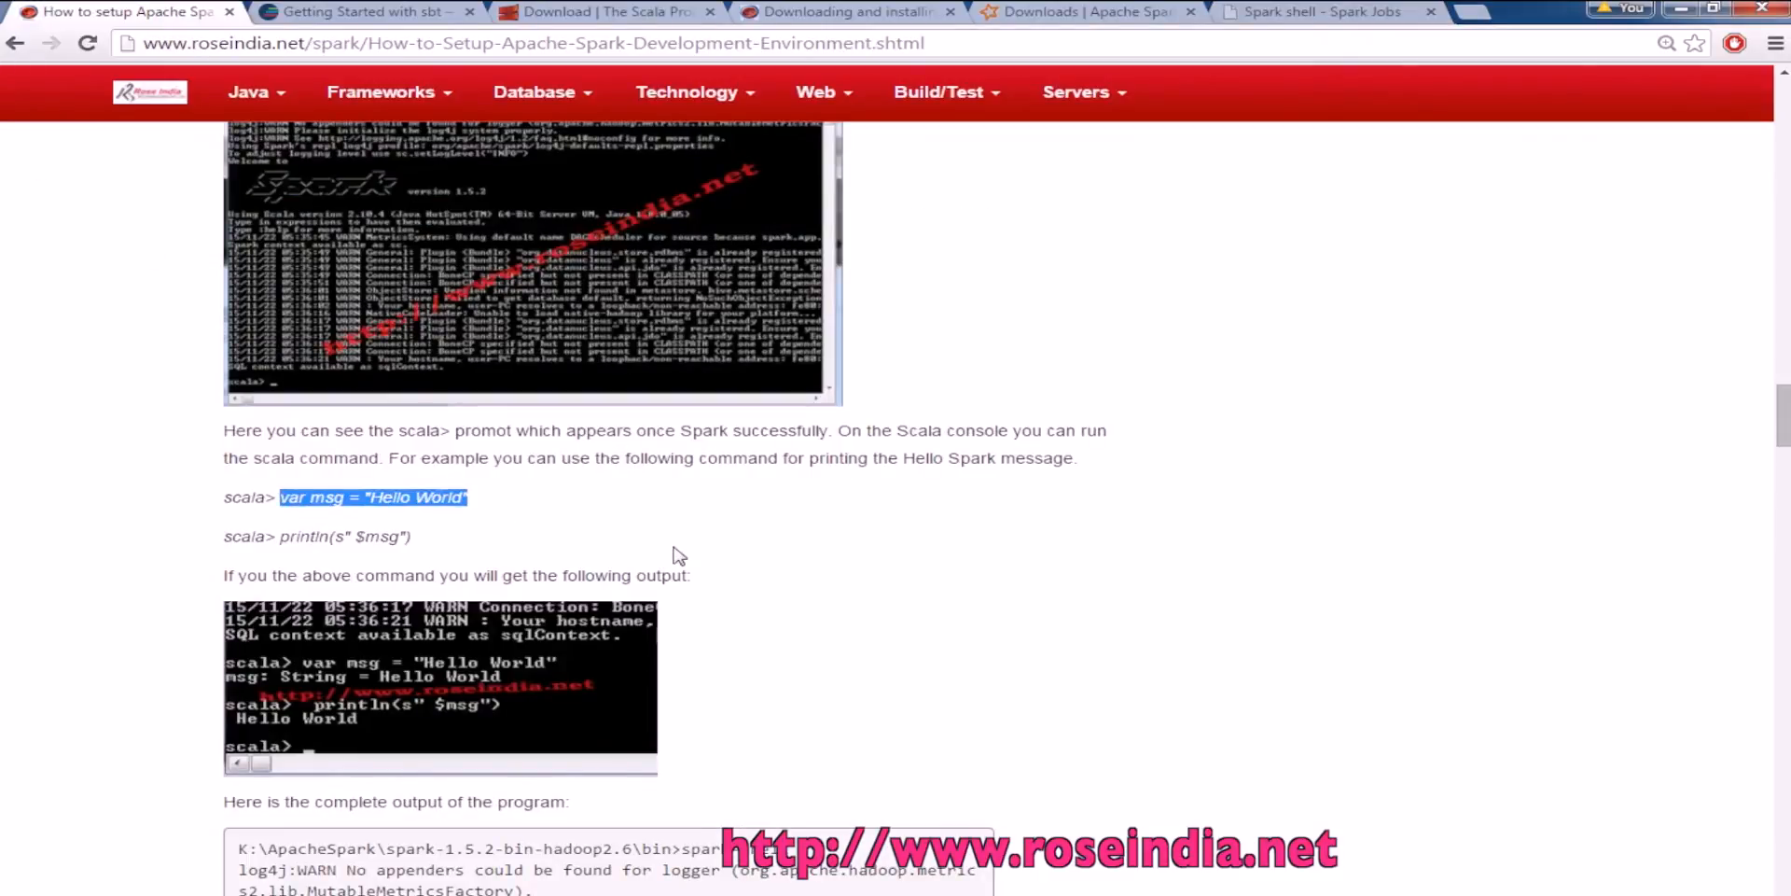
right_click(532, 286)
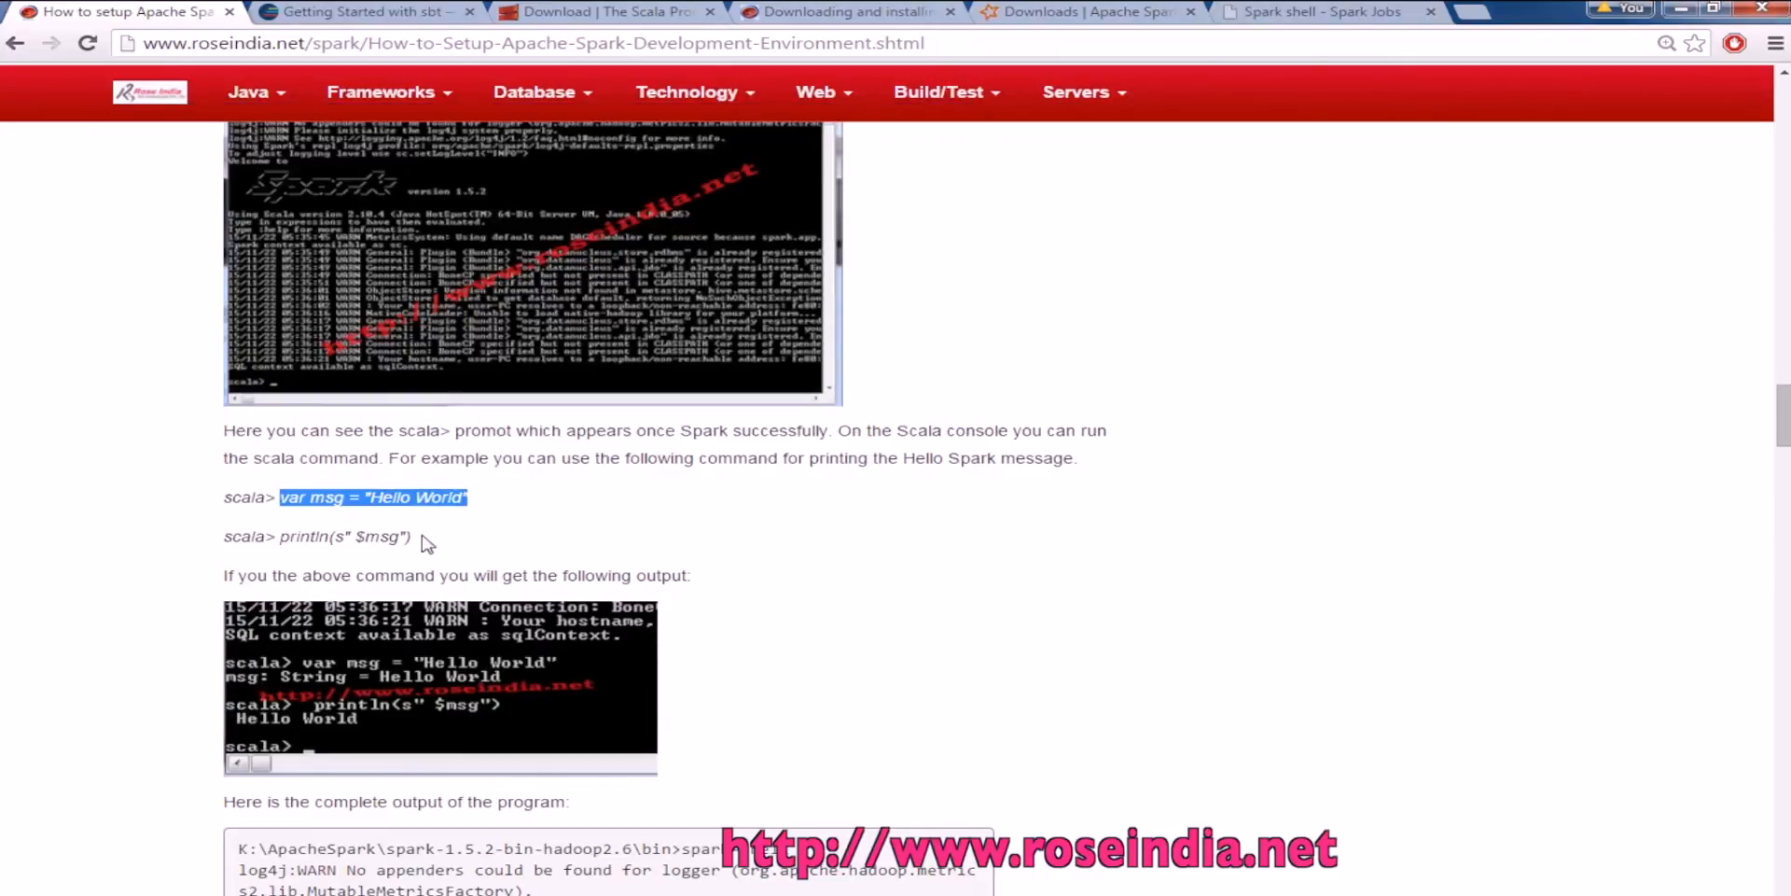
Run println(s" $msg") in the Scala shell so Hello World is printed
double_click(343, 536)
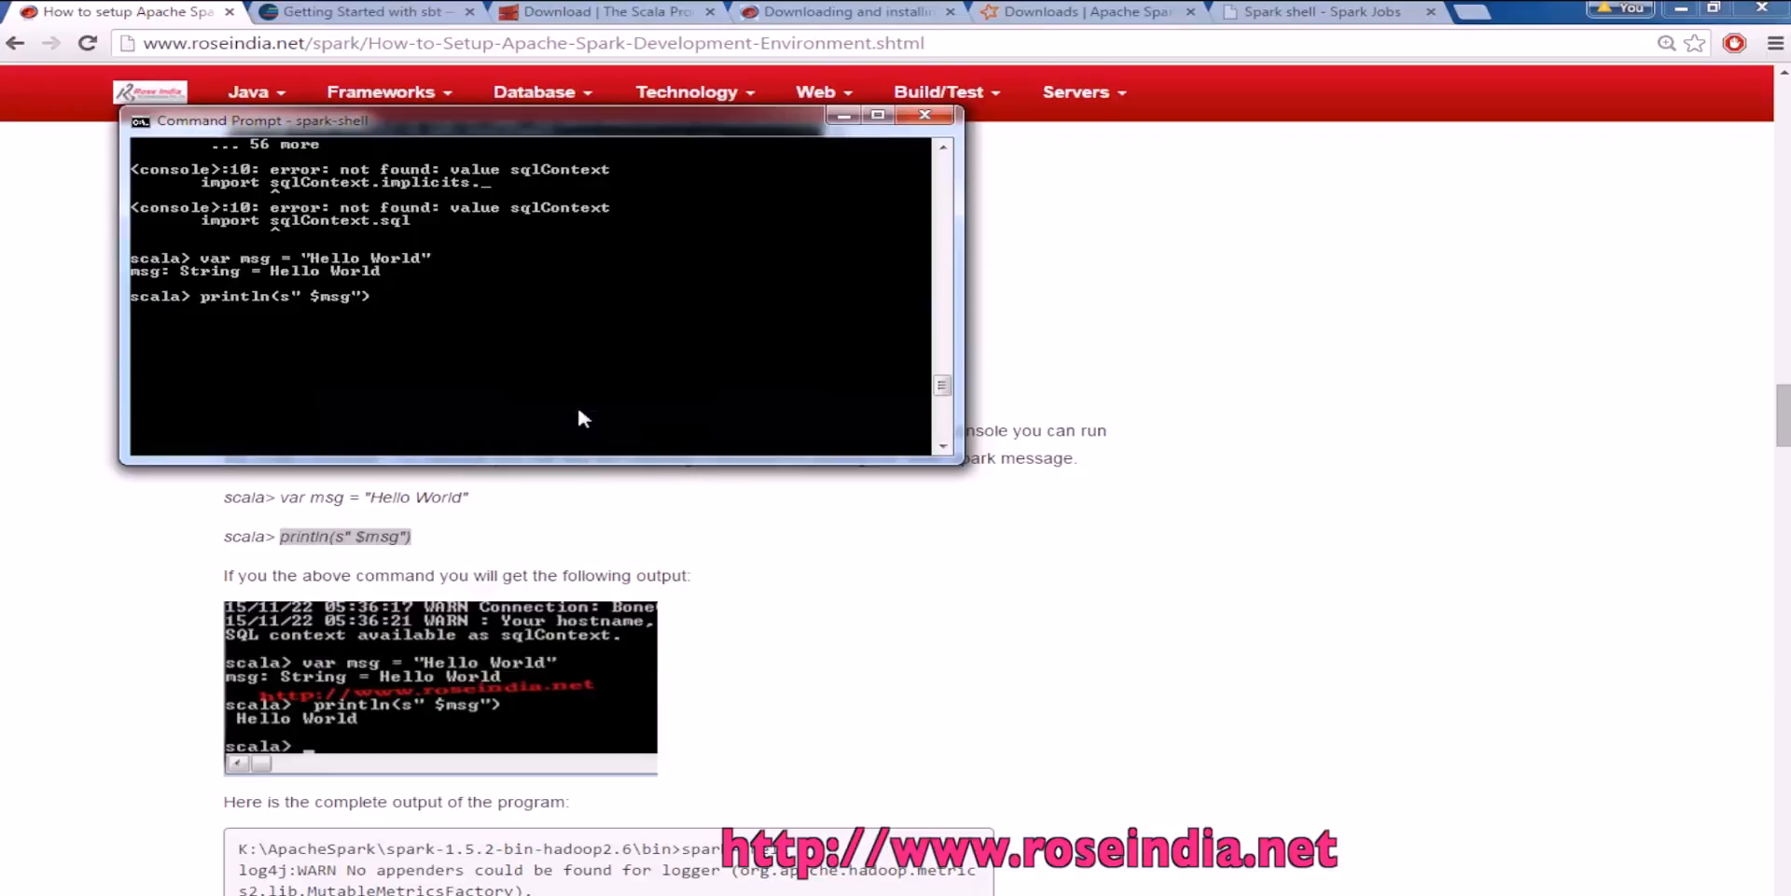
key(Return)
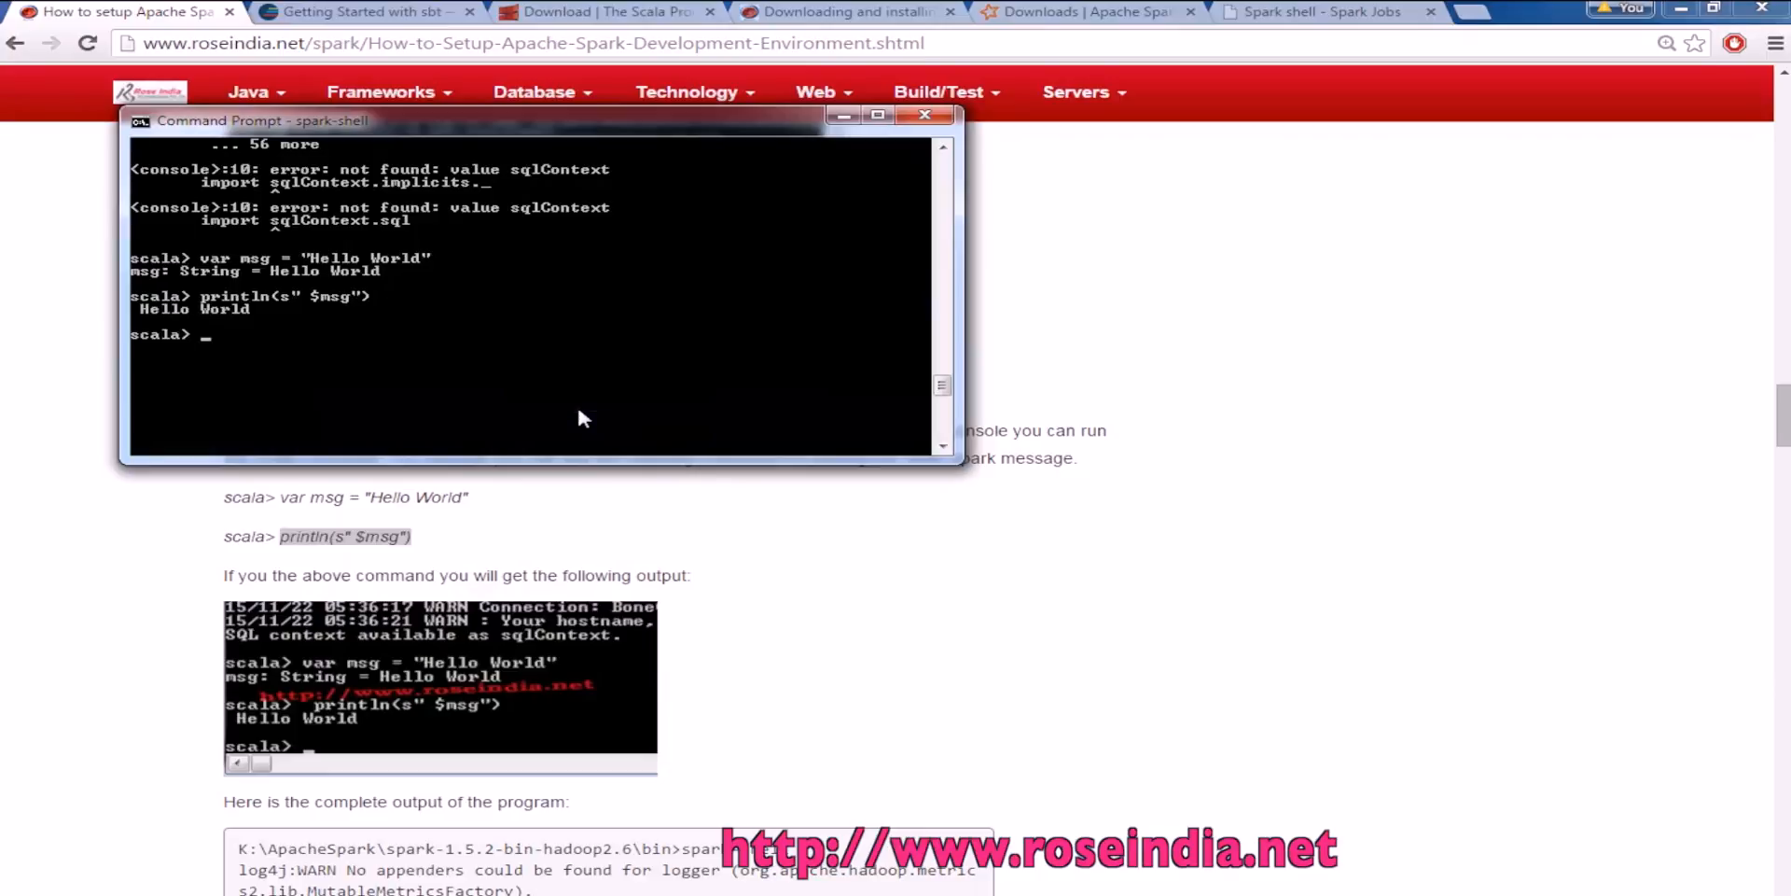
scroll(down, 3)
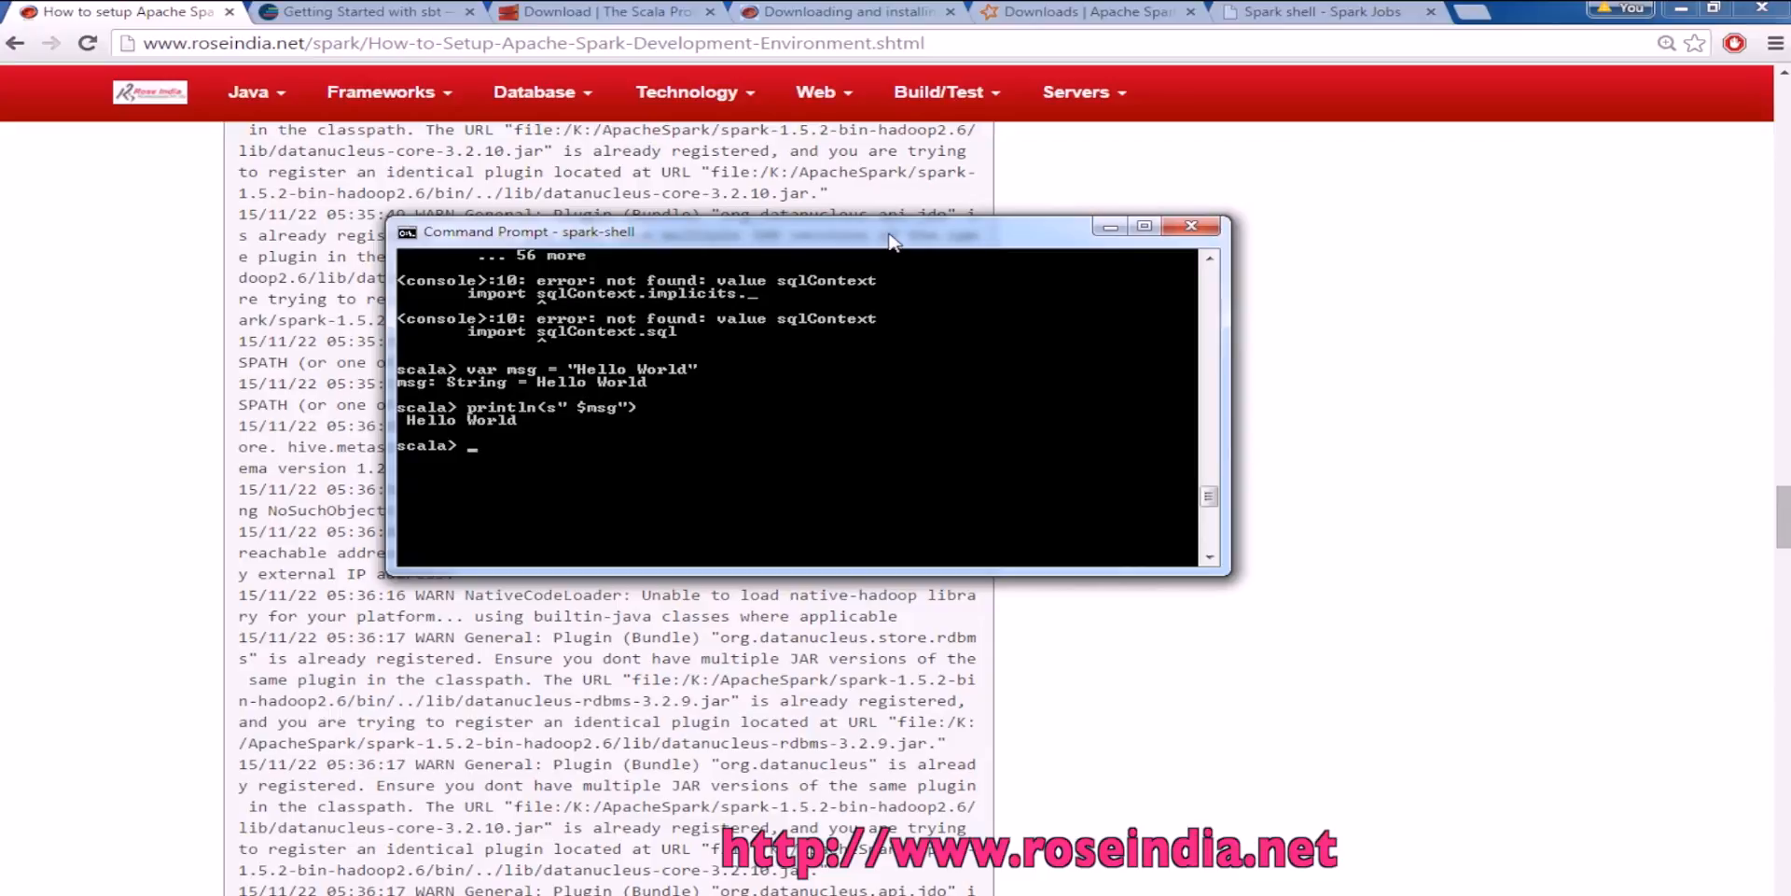
text(e)
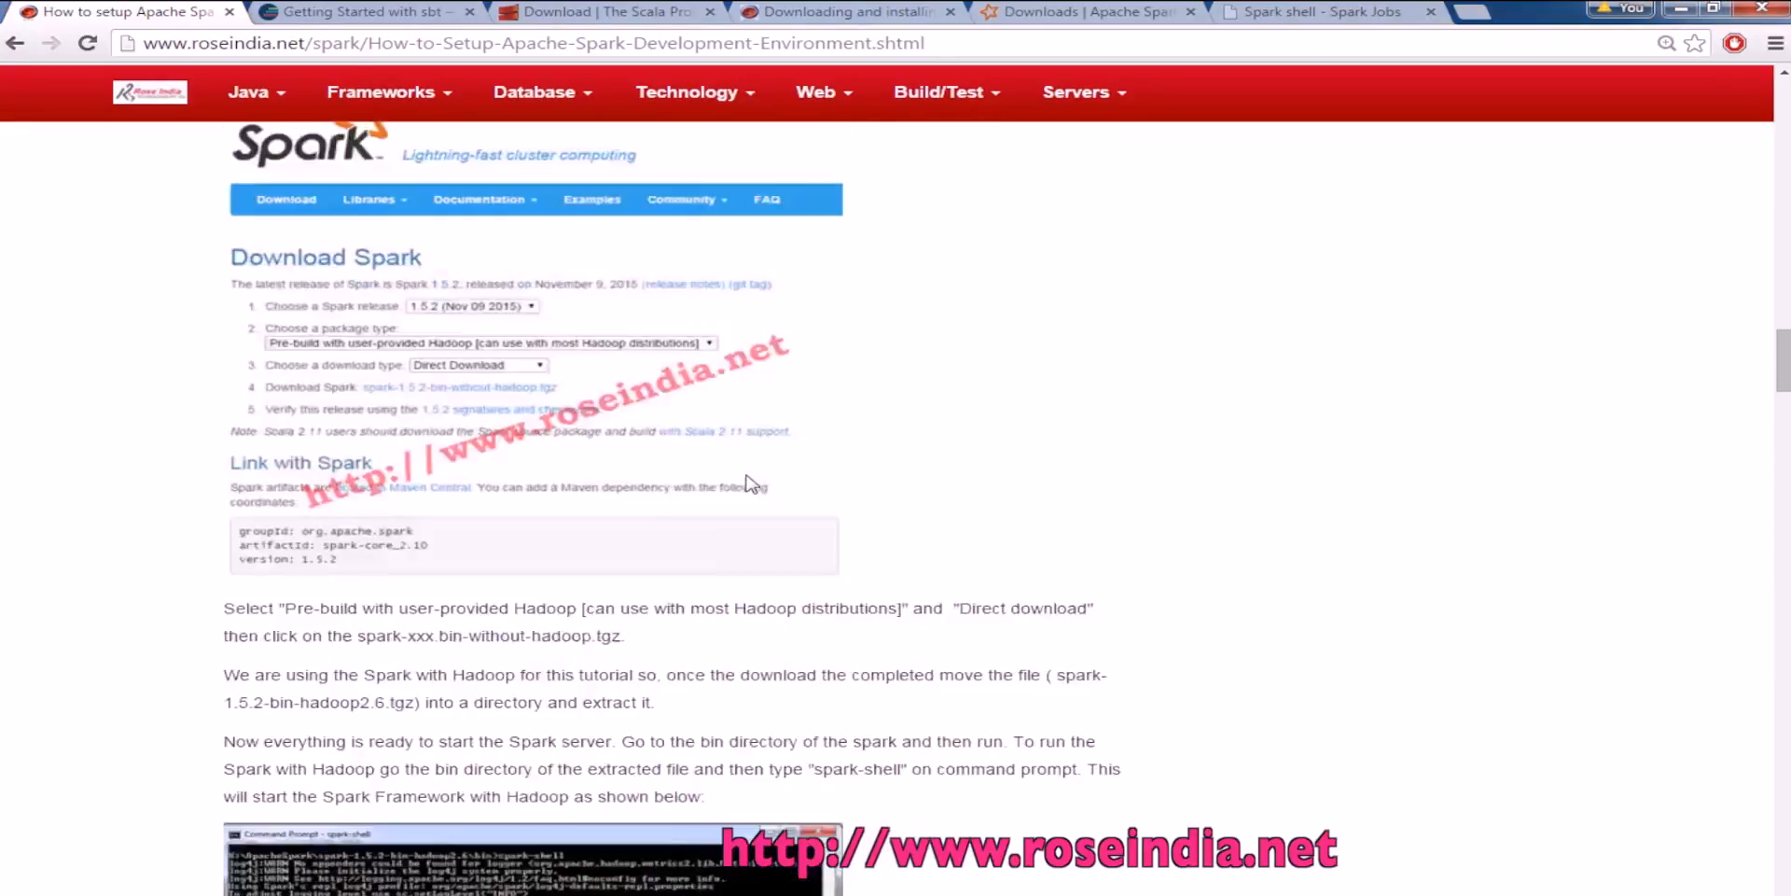
Return from the Spark tutorial to the roseindia.net Programming Tutorials home page
scroll(up, 3)
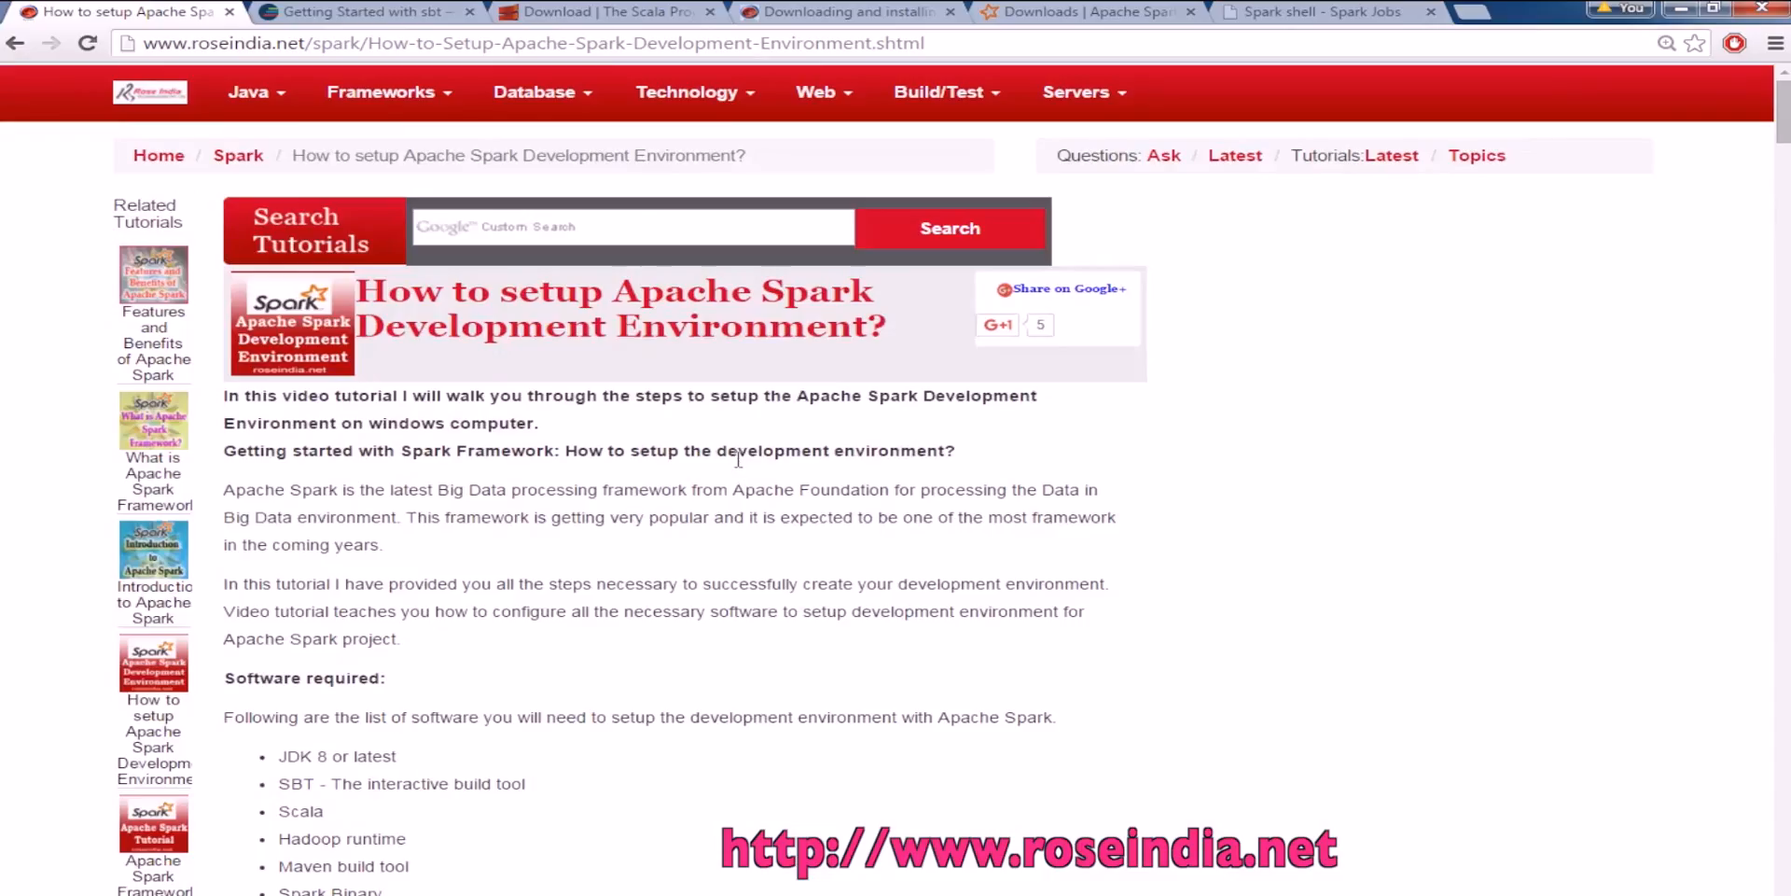
scroll(down, 3)
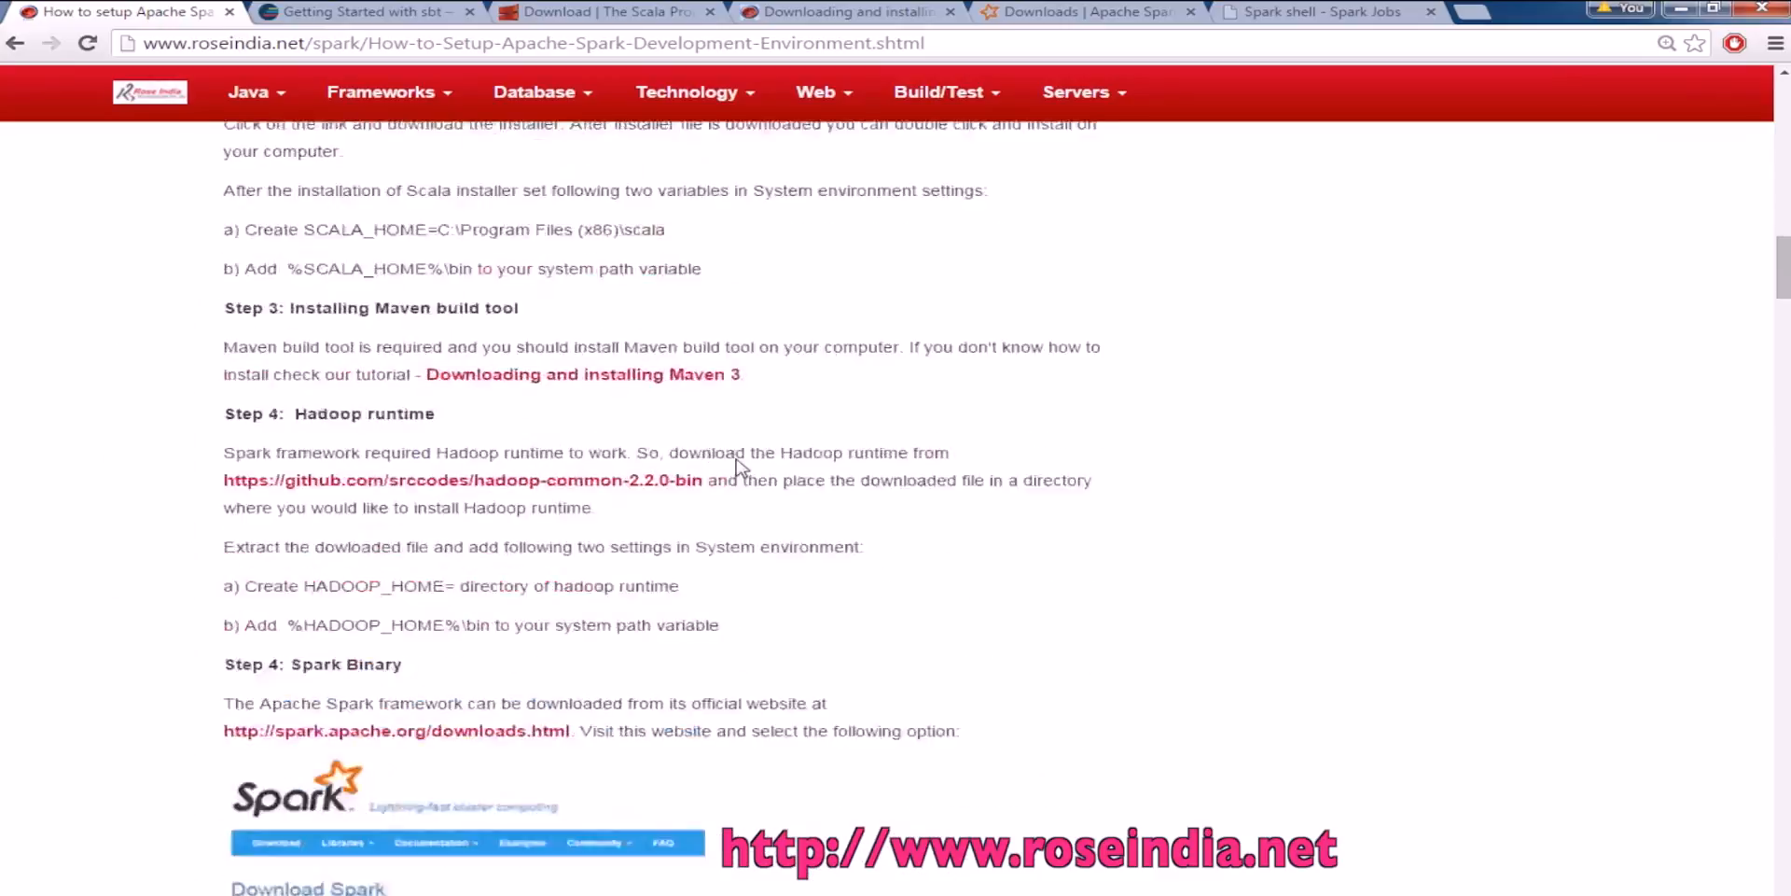
scroll(up, 3)
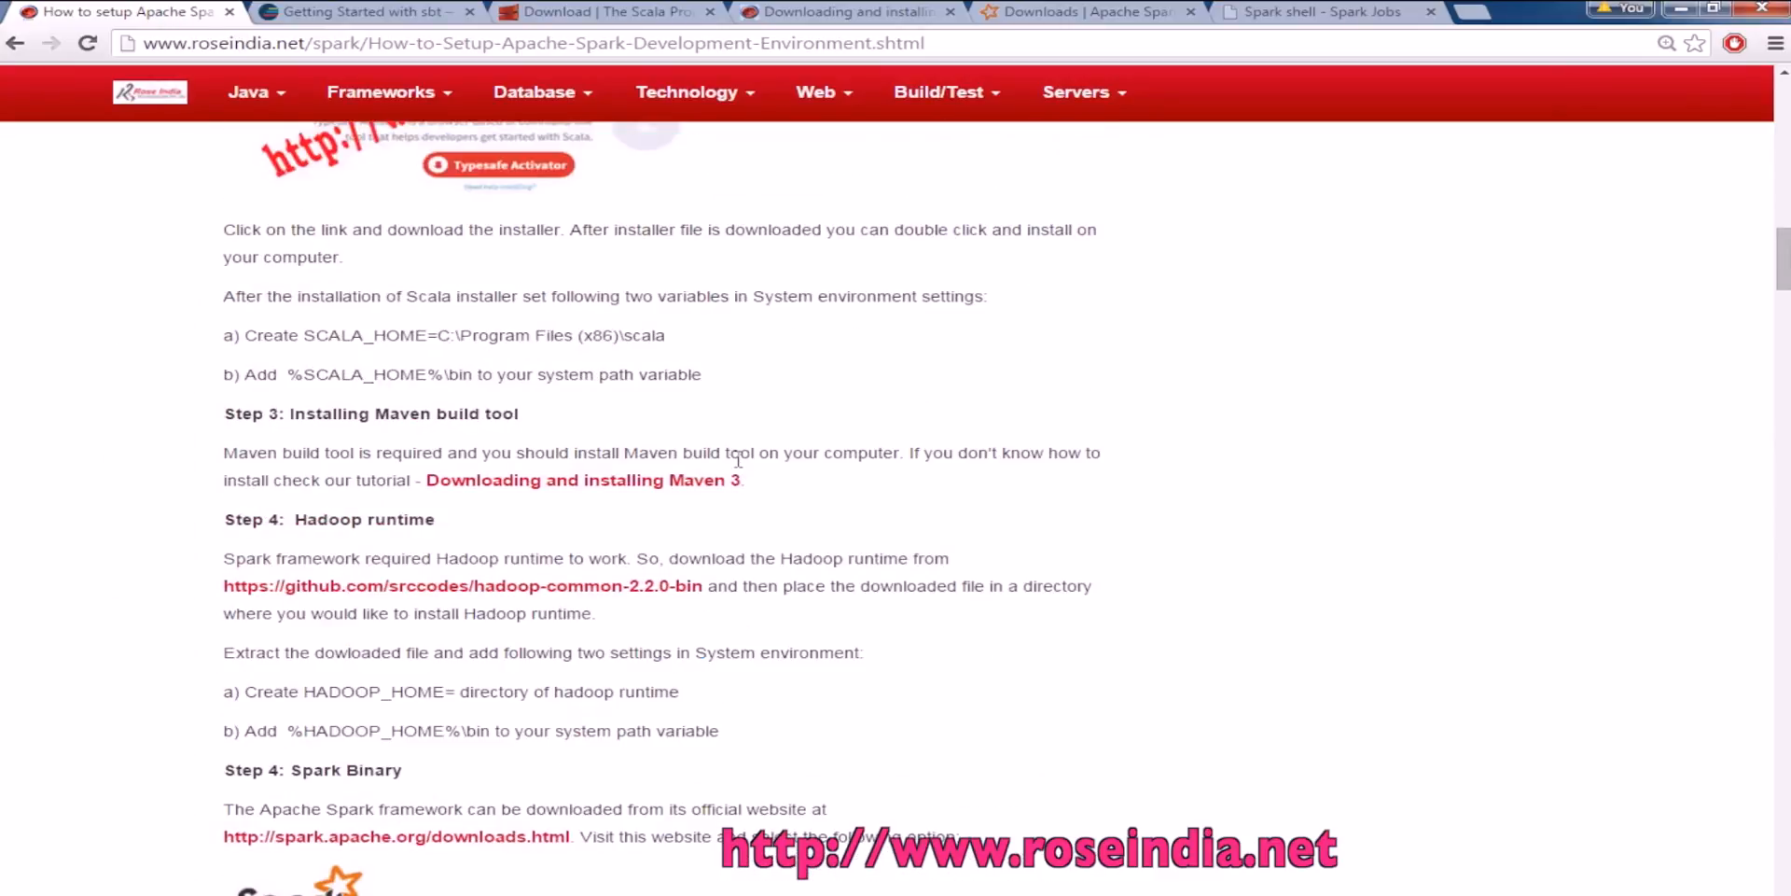
scroll(up, 3)
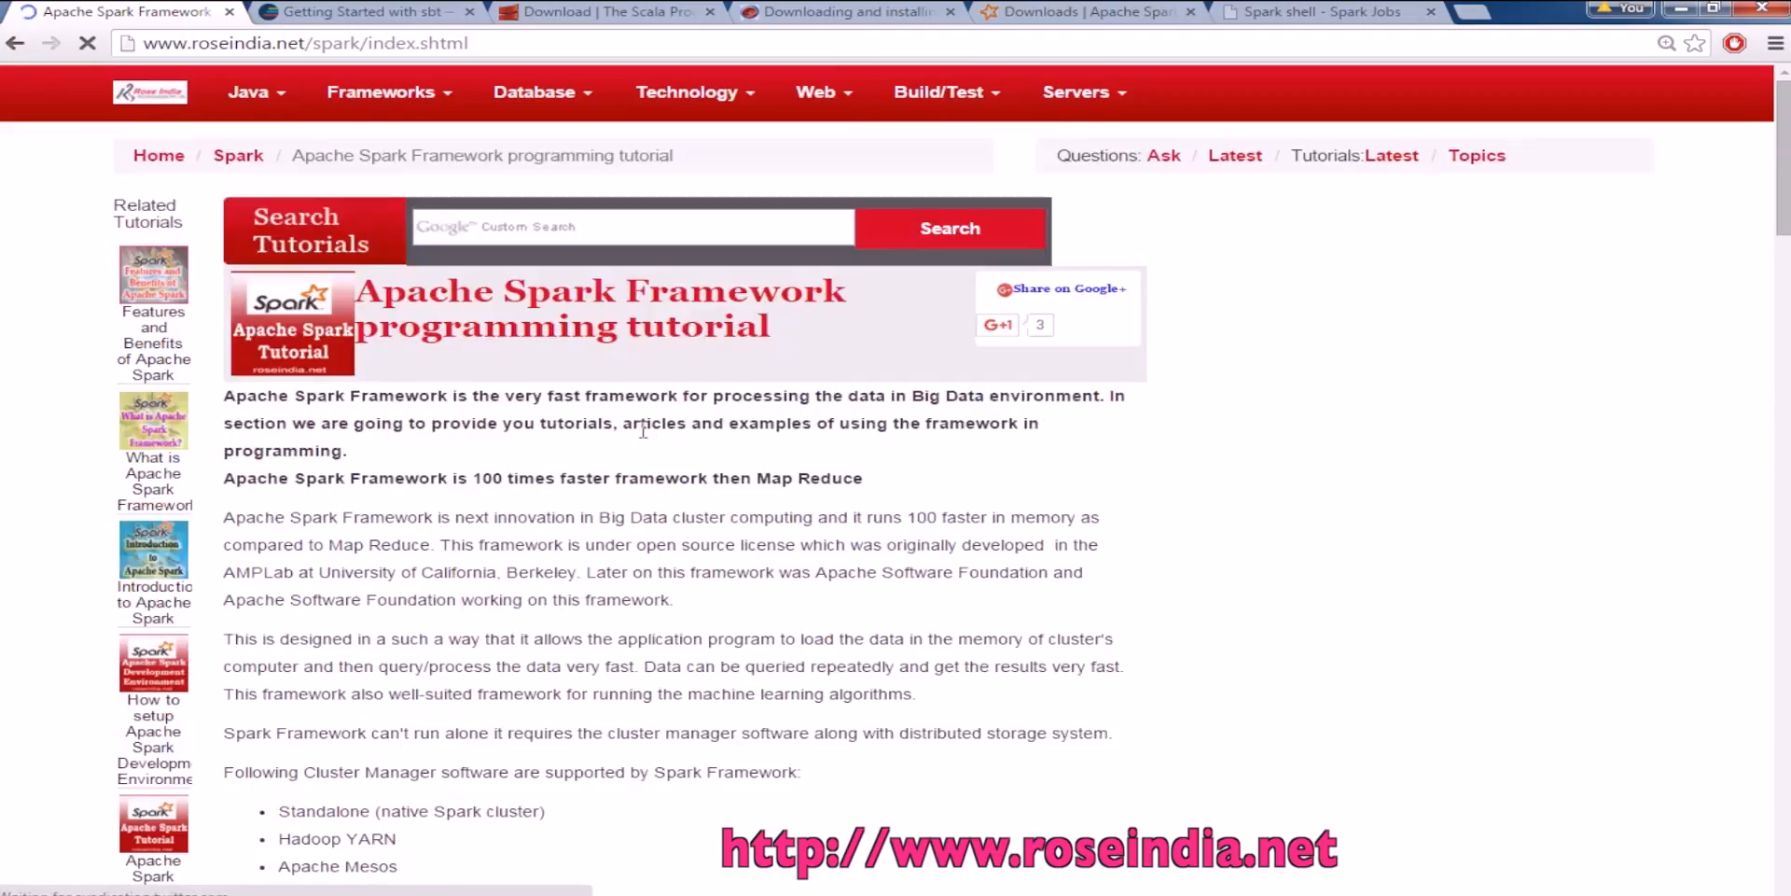
click(136, 93)
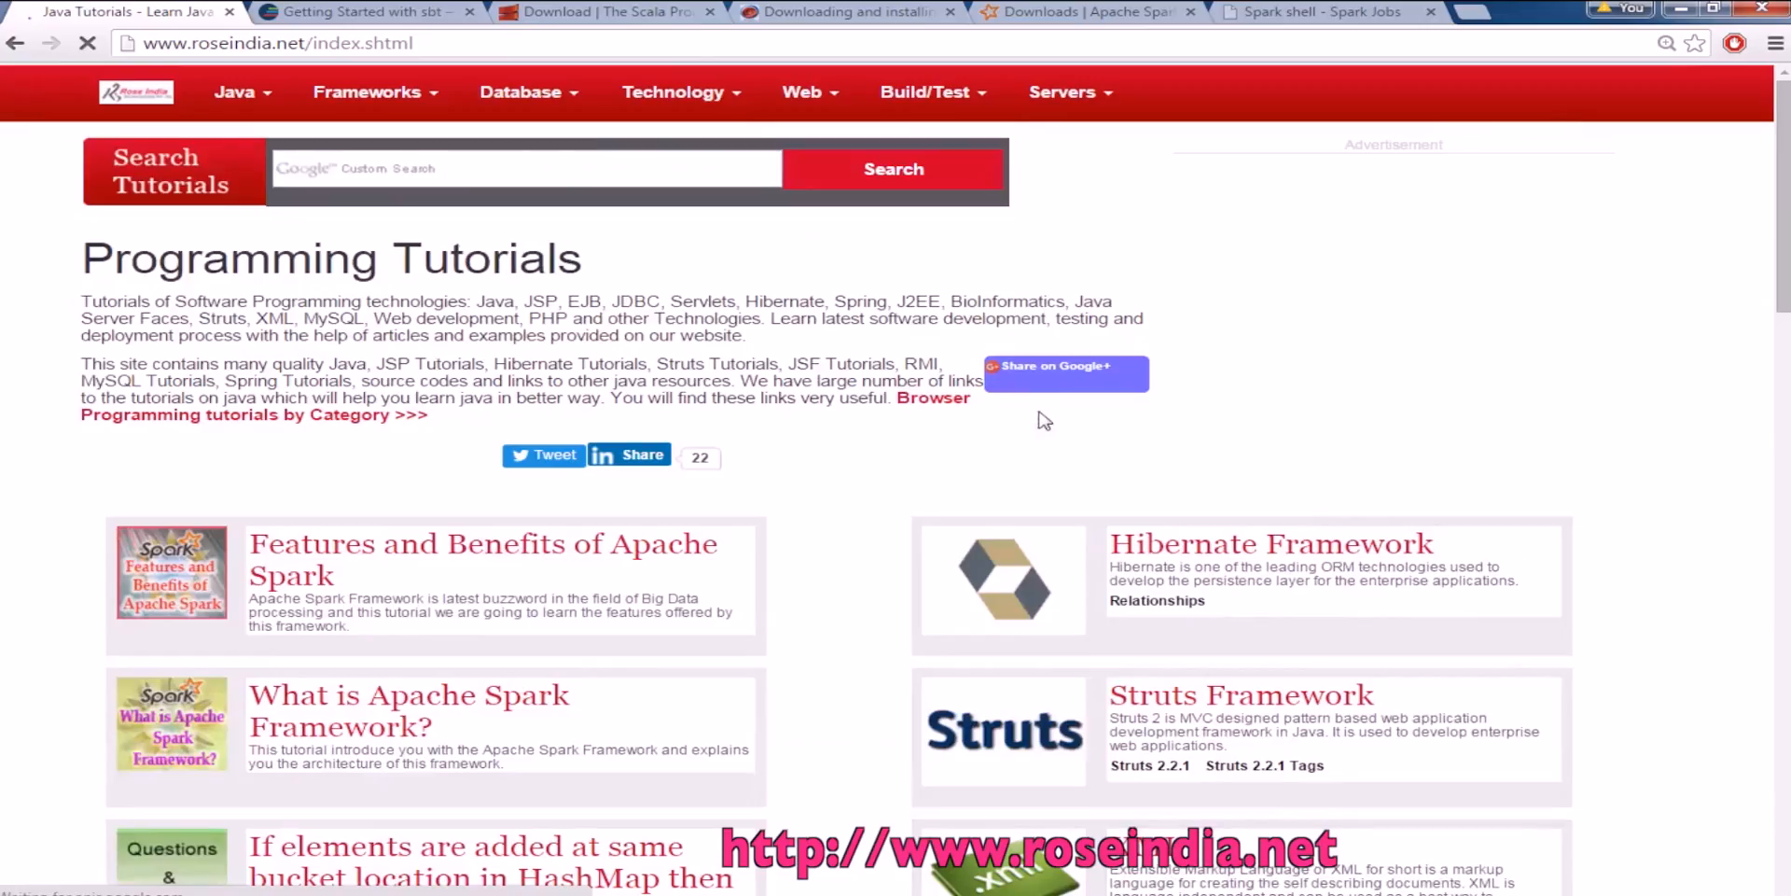
scroll(down, 3)
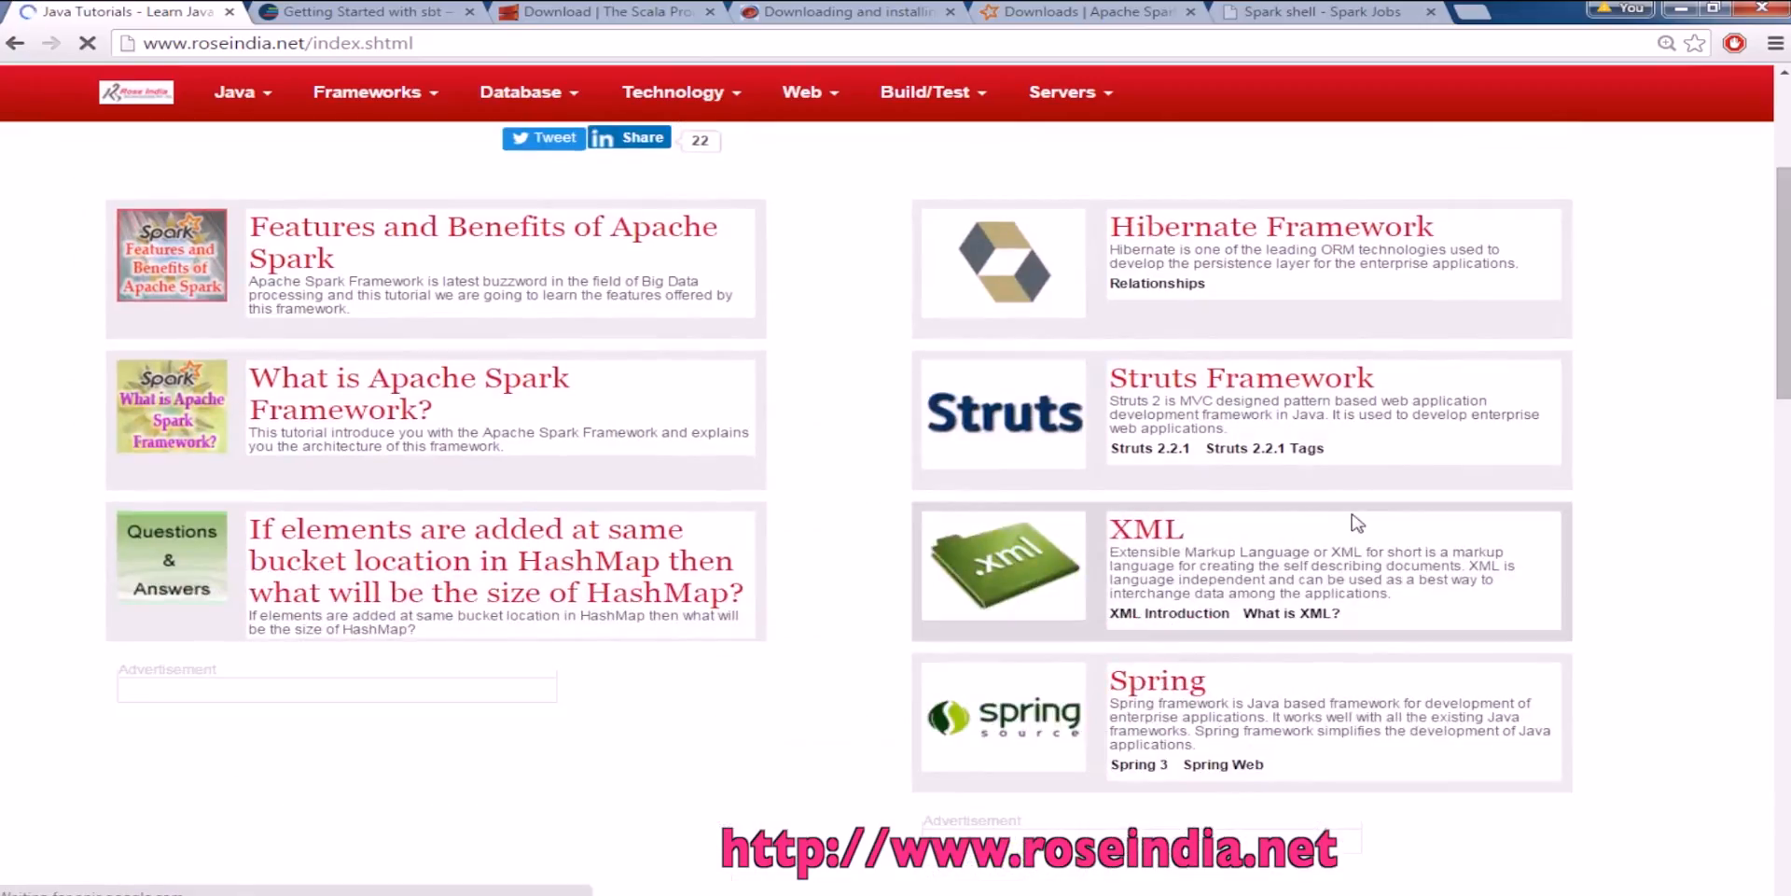